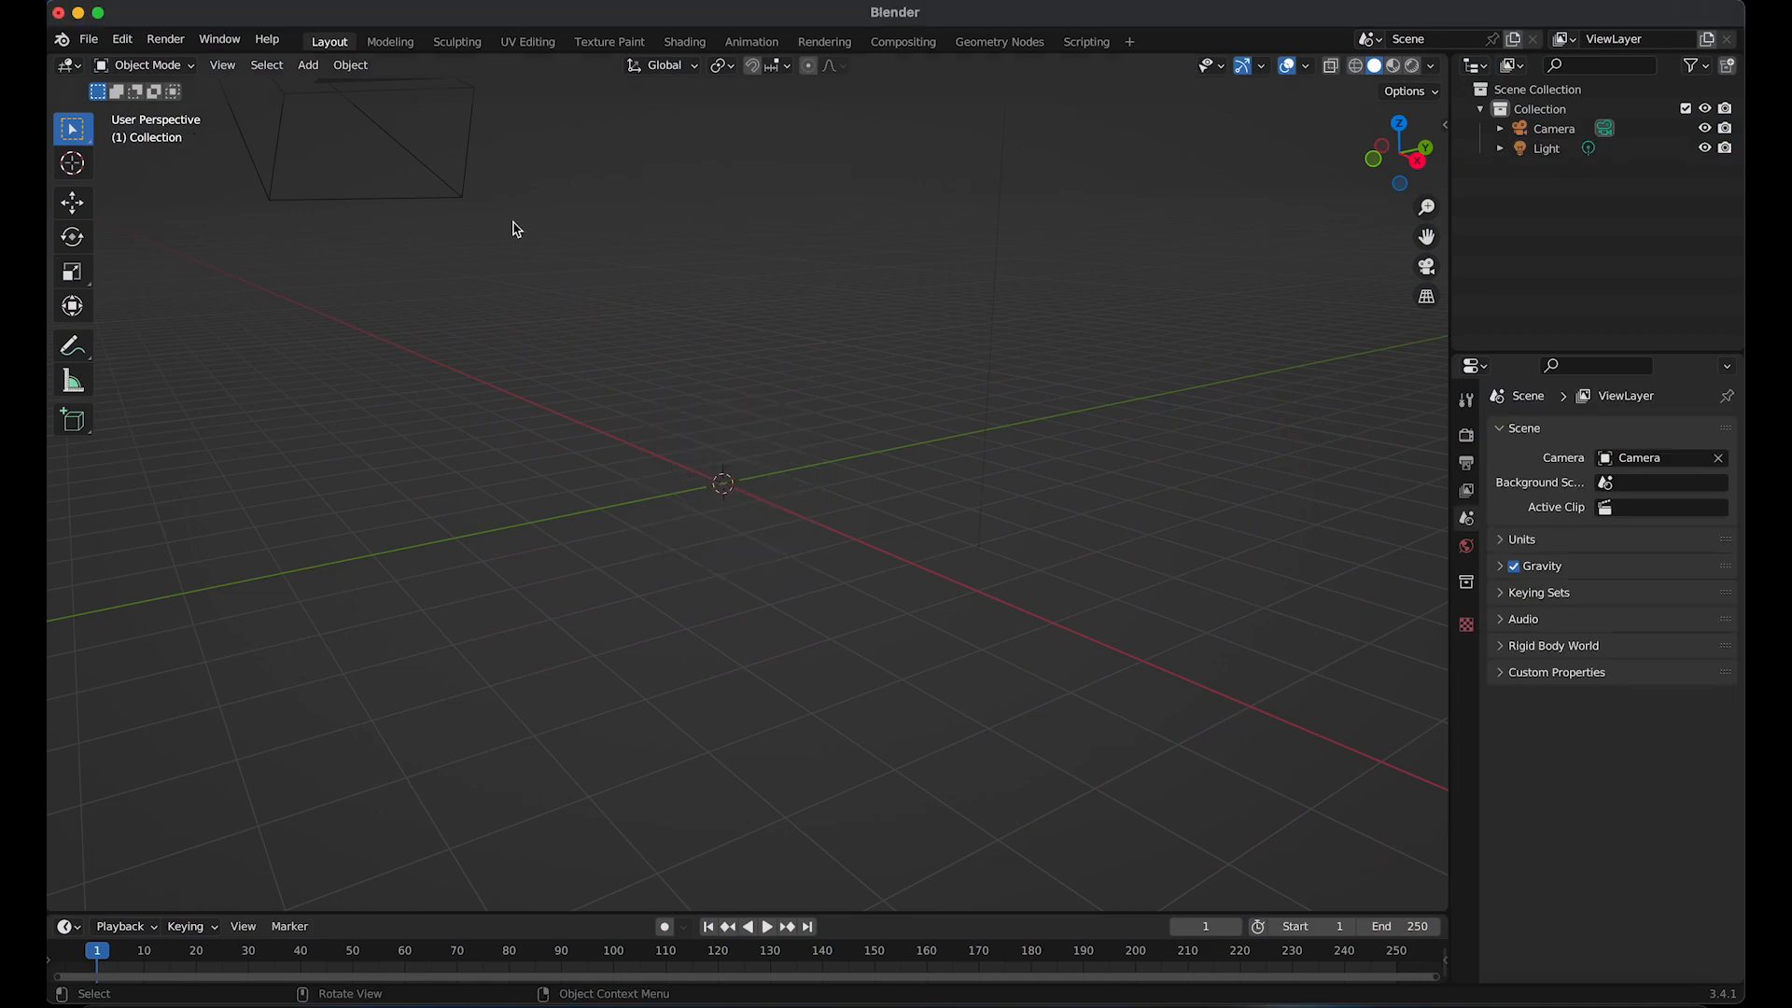
# Import gal.fbx from the SLICED HEAD/FBX HEAD folder via the FBX importer
pyautogui.click(88, 40)
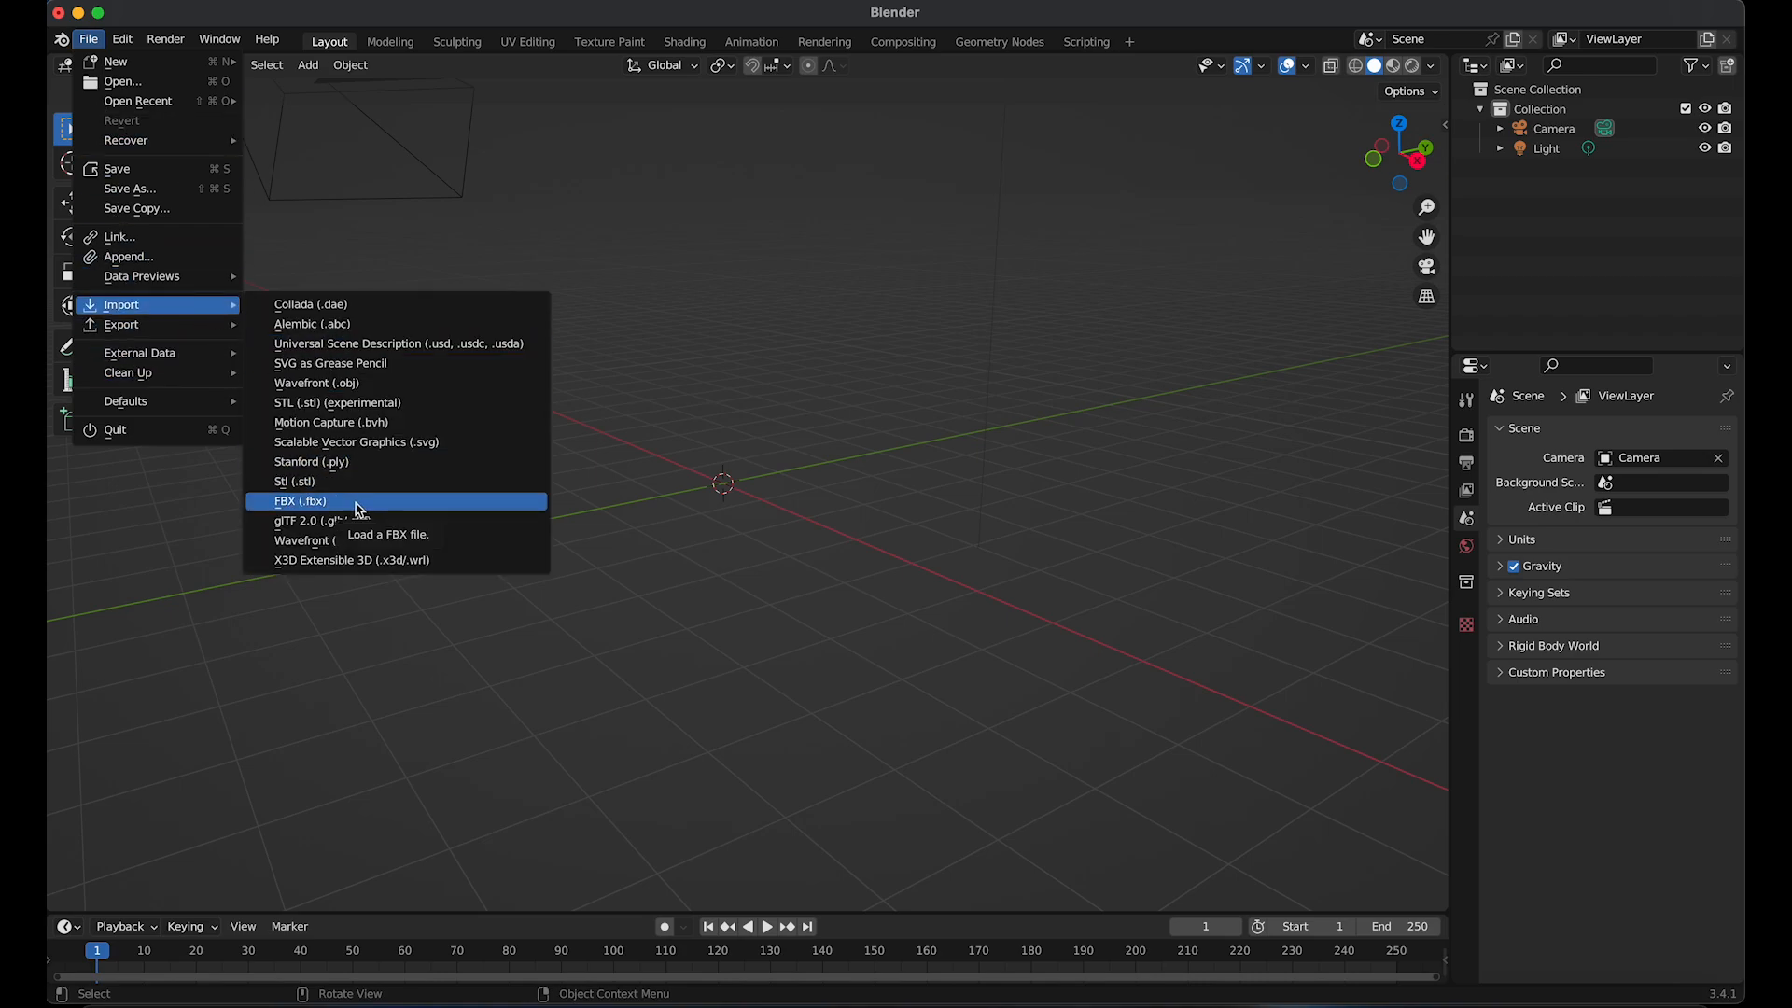
pyautogui.click(301, 501)
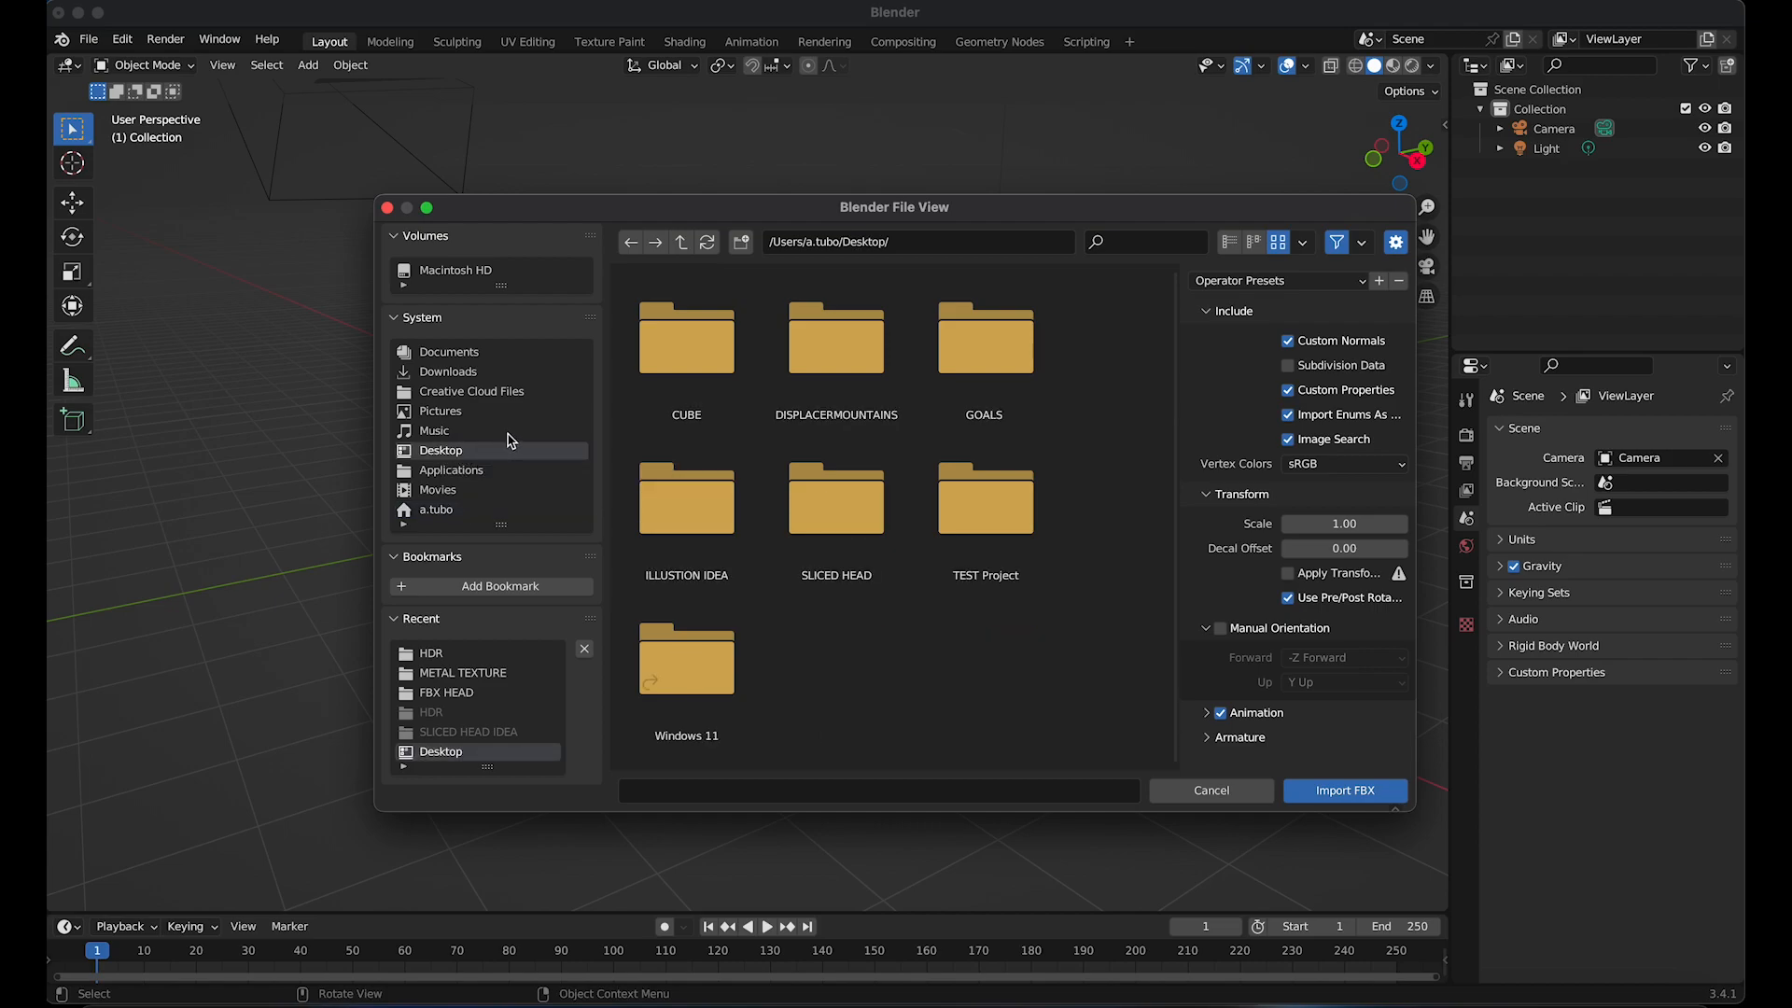
pyautogui.click(836, 498)
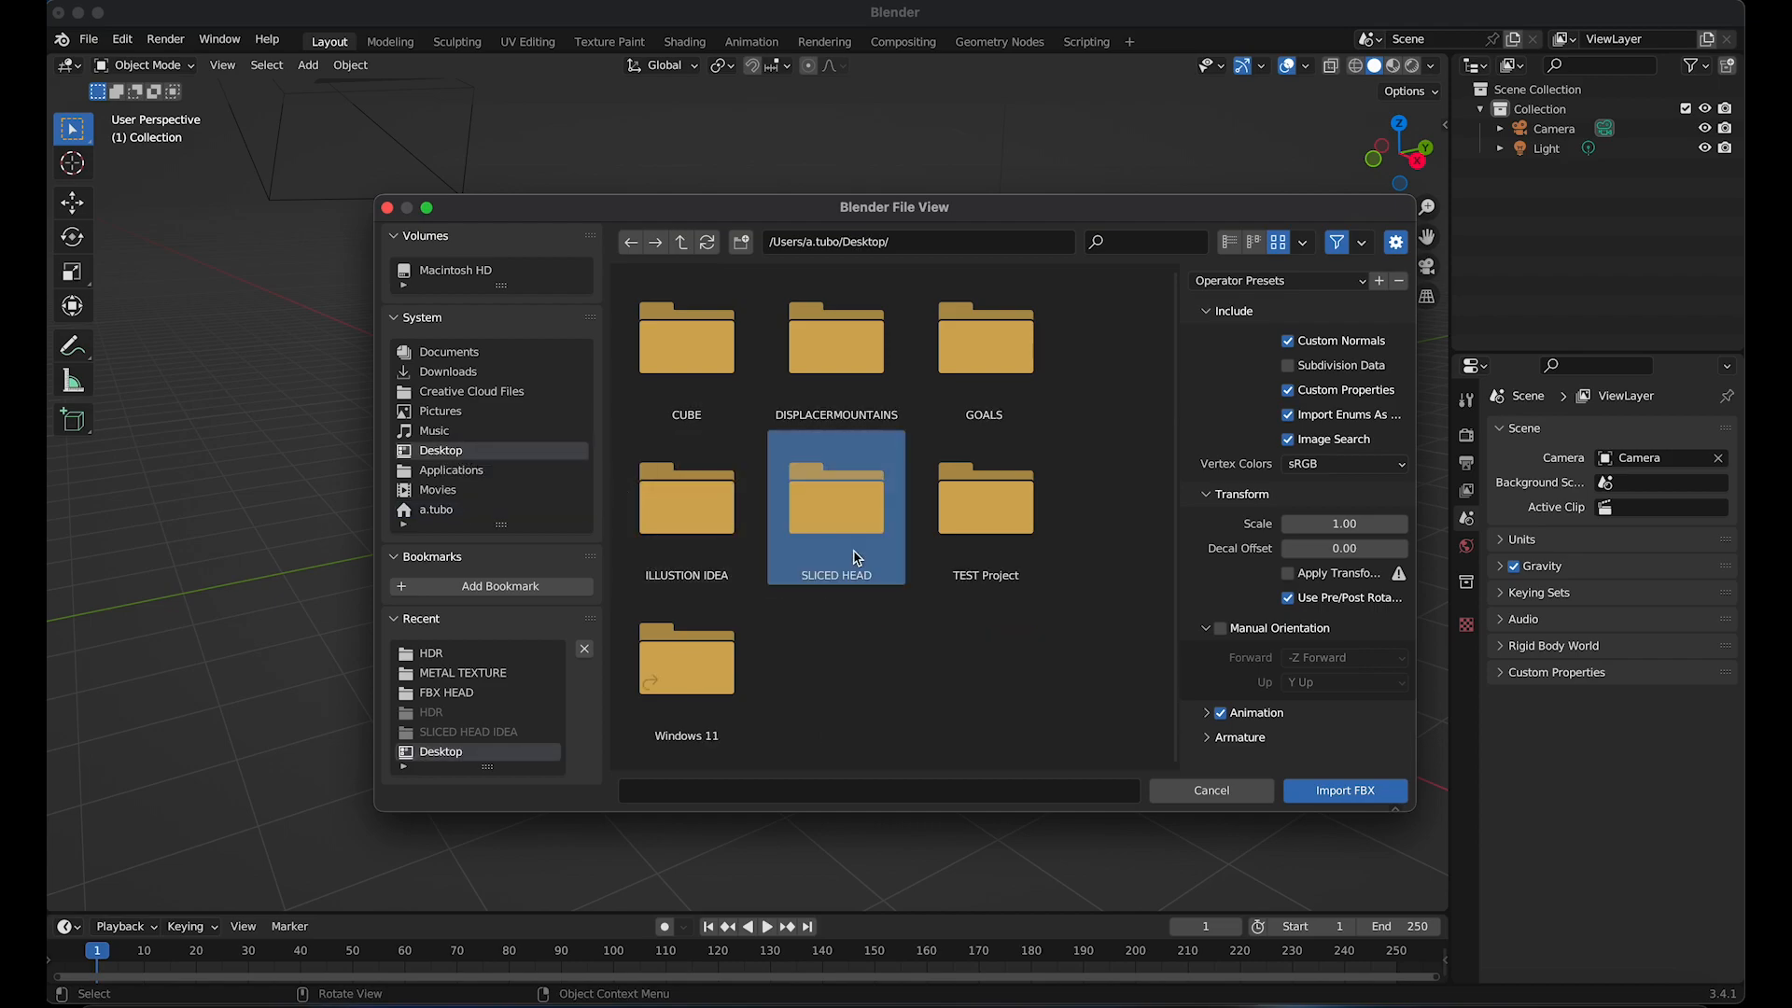
pyautogui.doubleClick(837, 496)
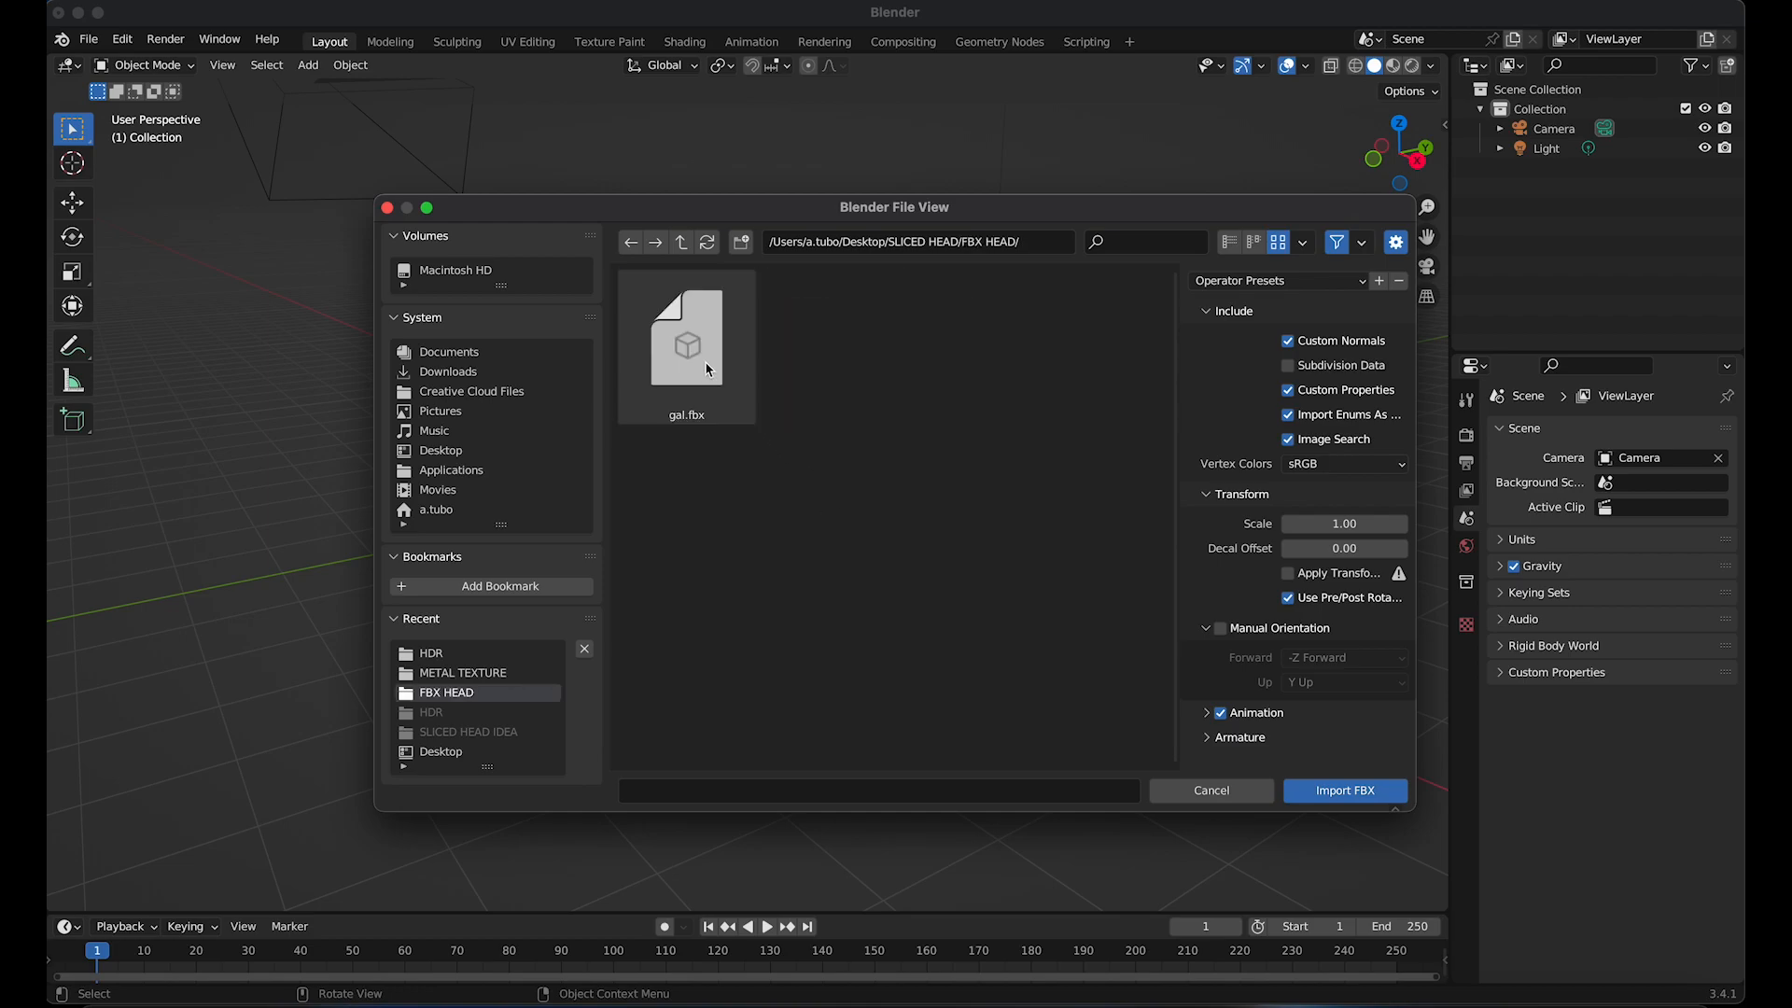
pyautogui.click(1344, 789)
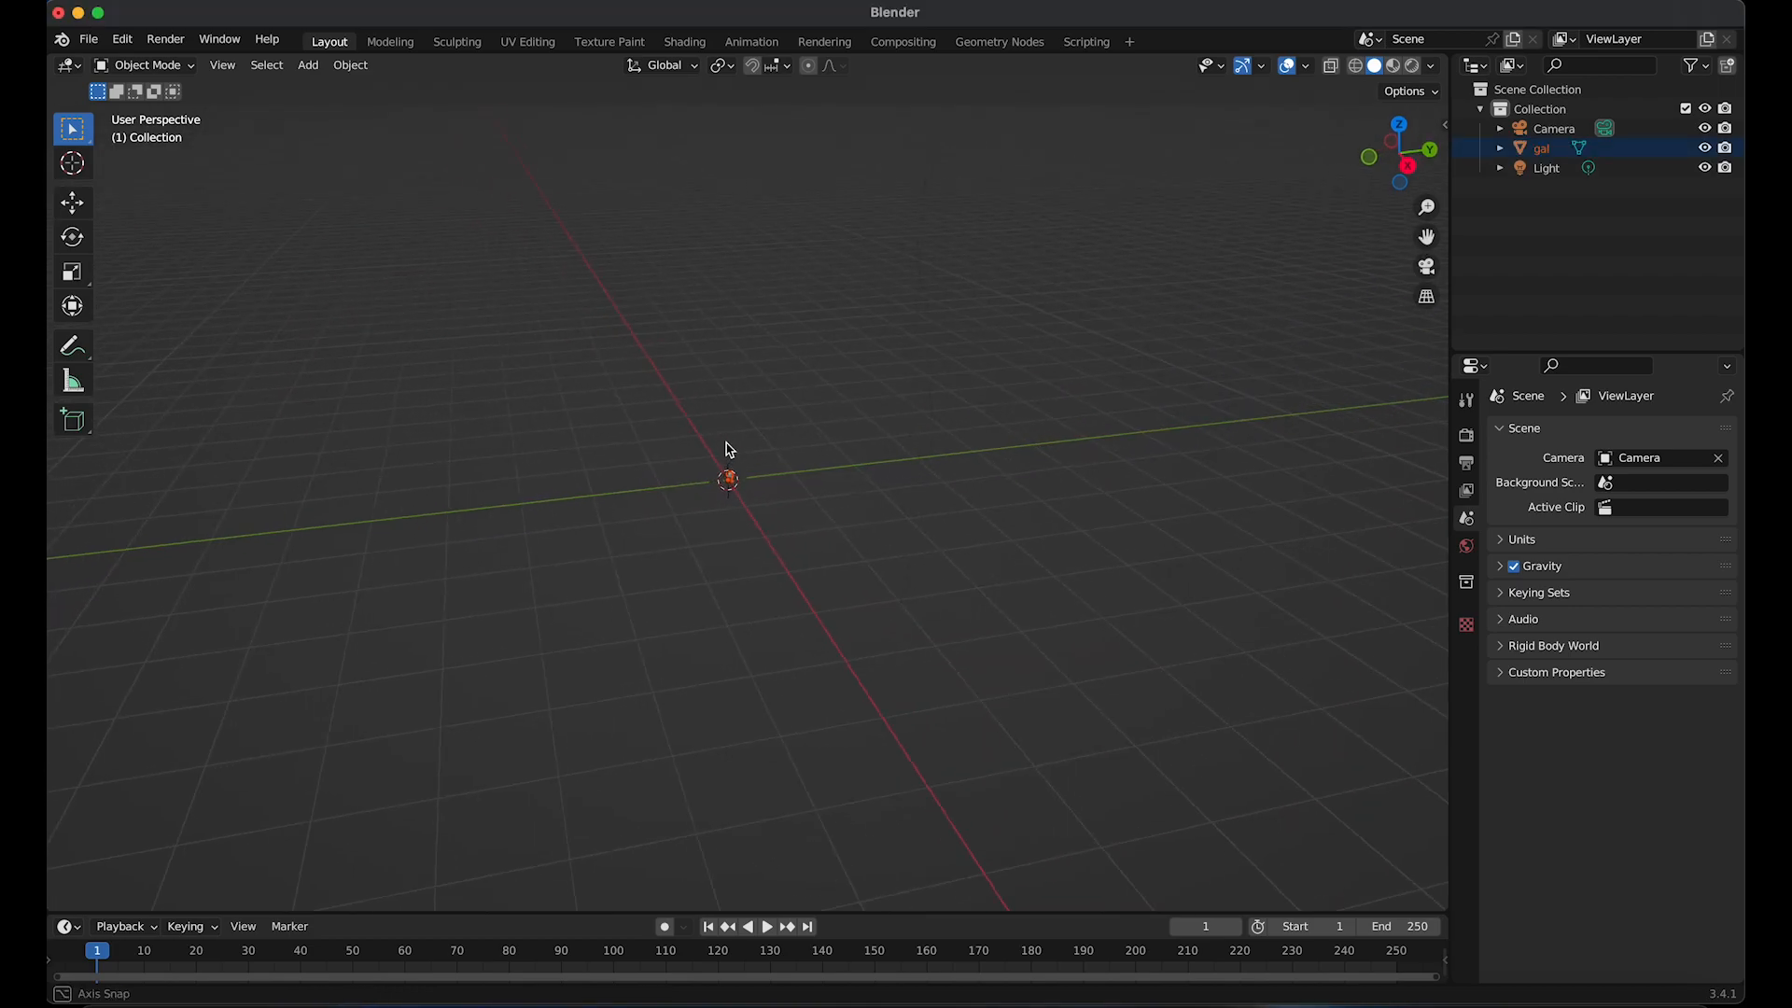
# Scale the tiny gal head up to full size and snap its geometry to the world origin
pyautogui.press('s')
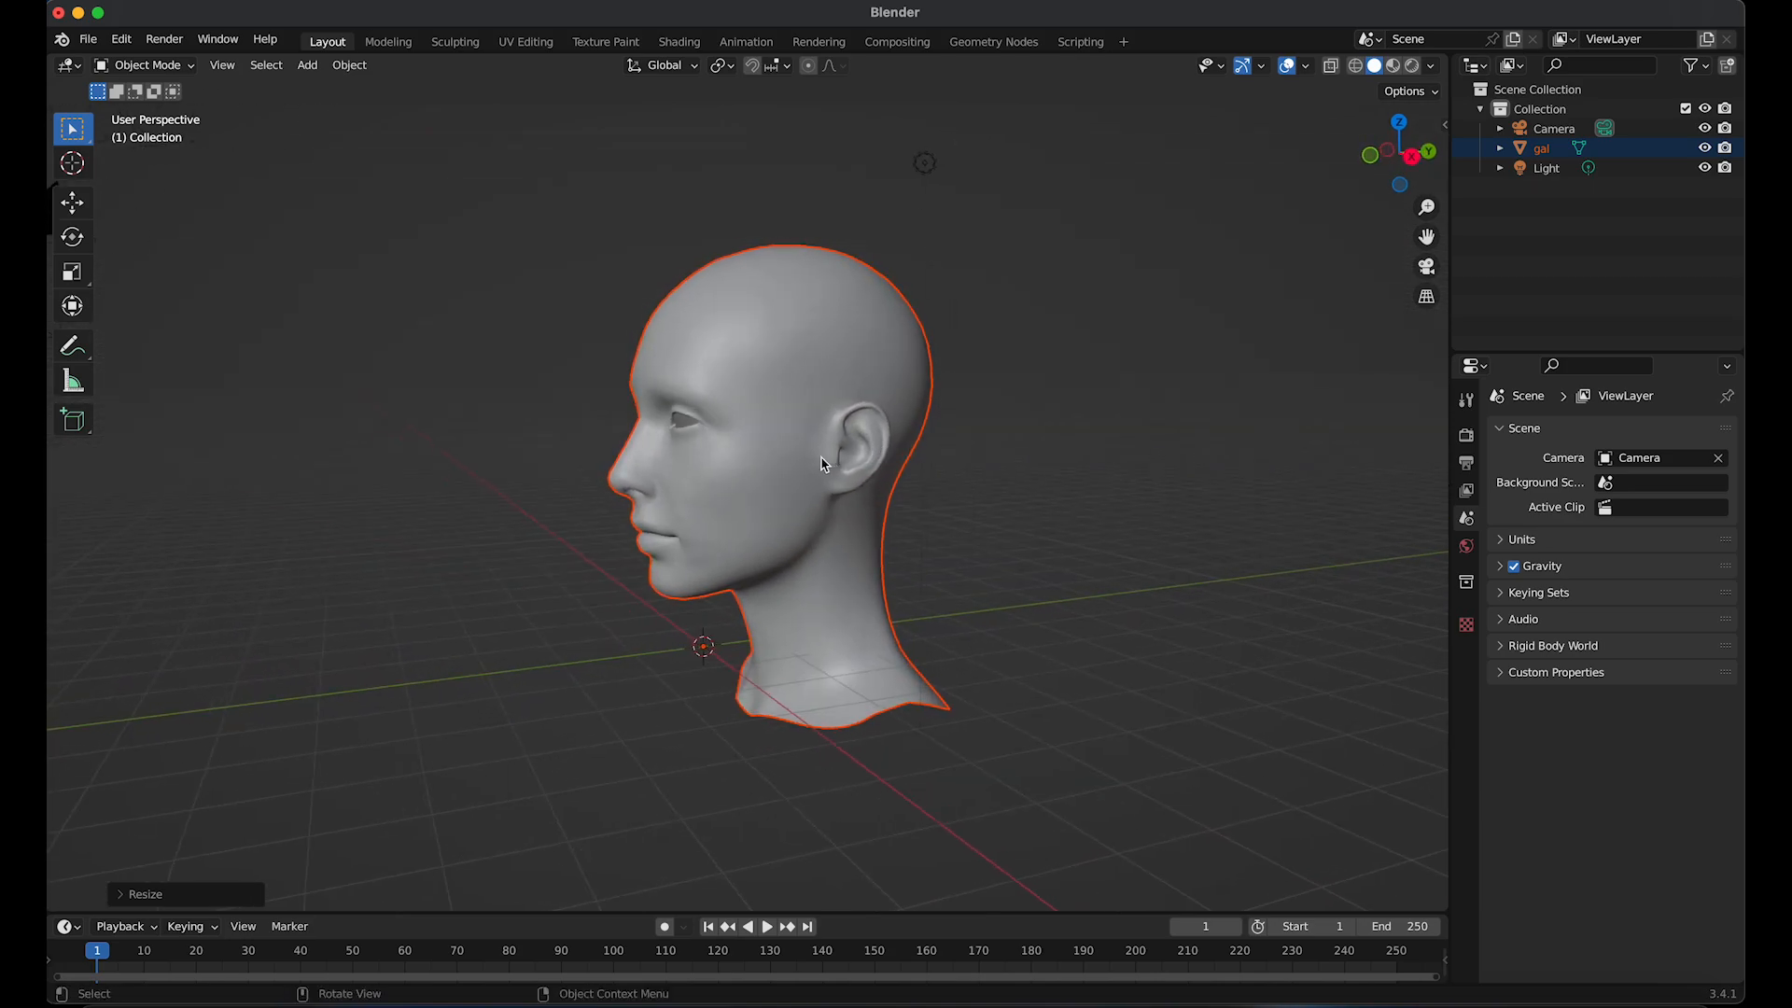
pyautogui.click(306, 64)
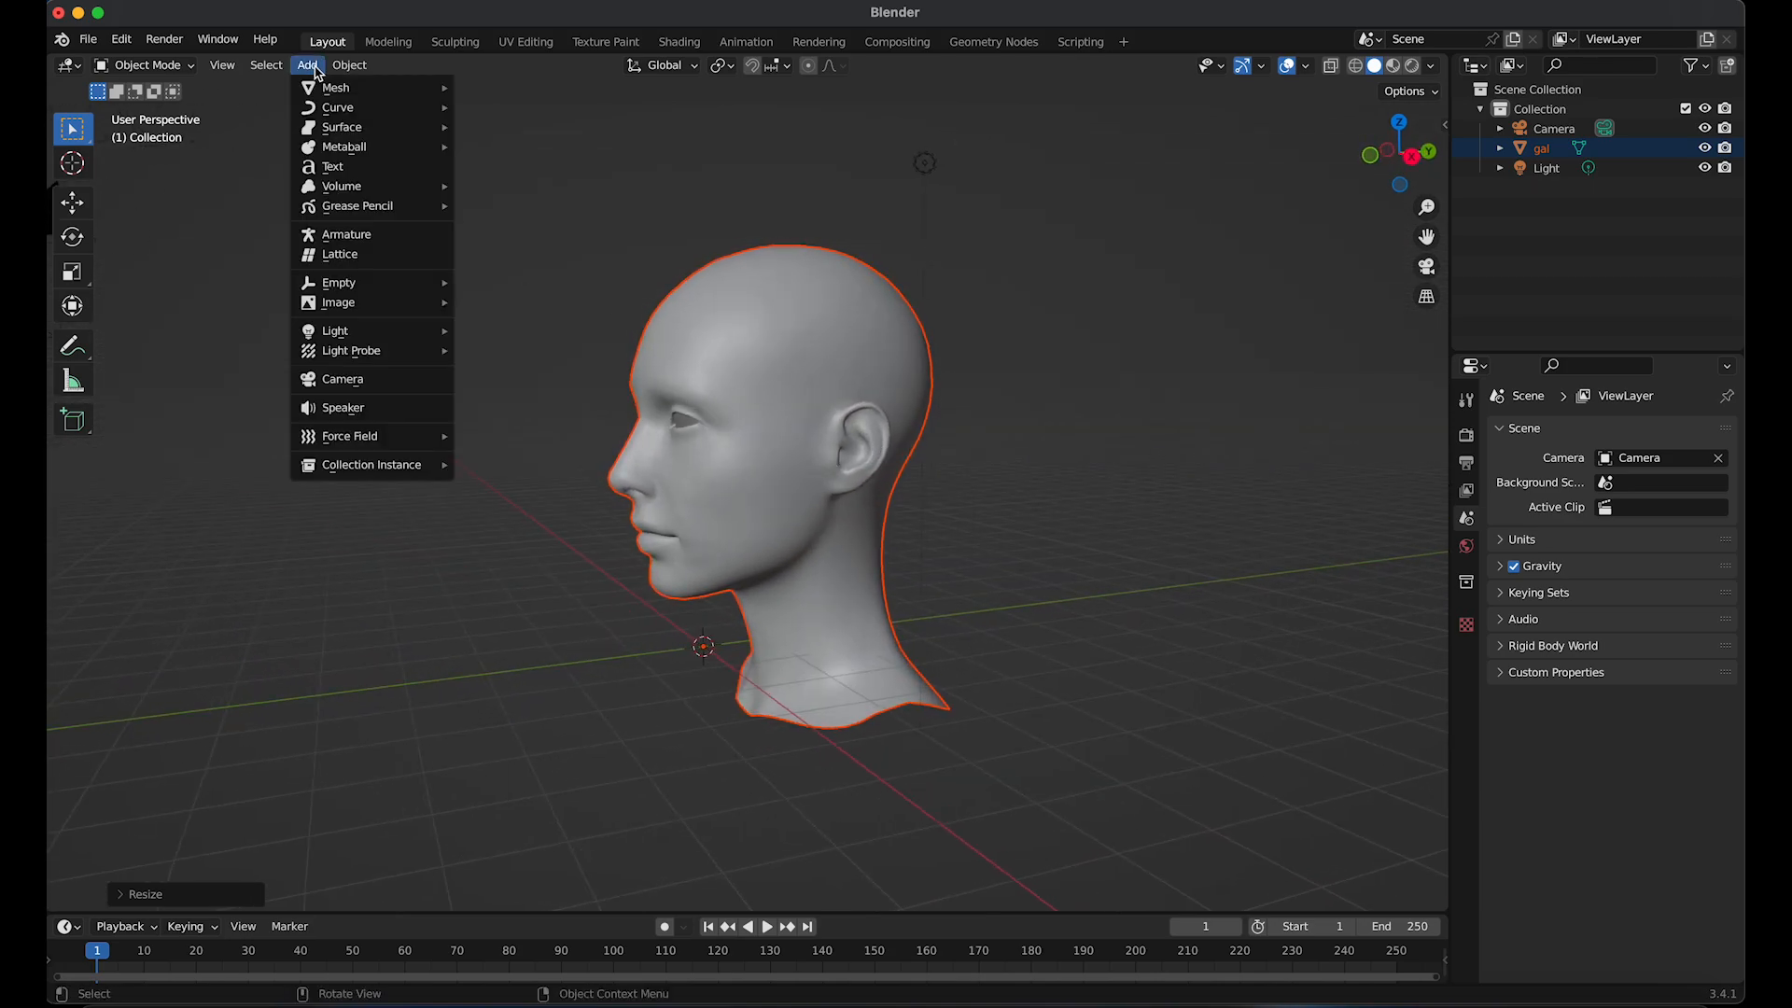
pyautogui.click(349, 64)
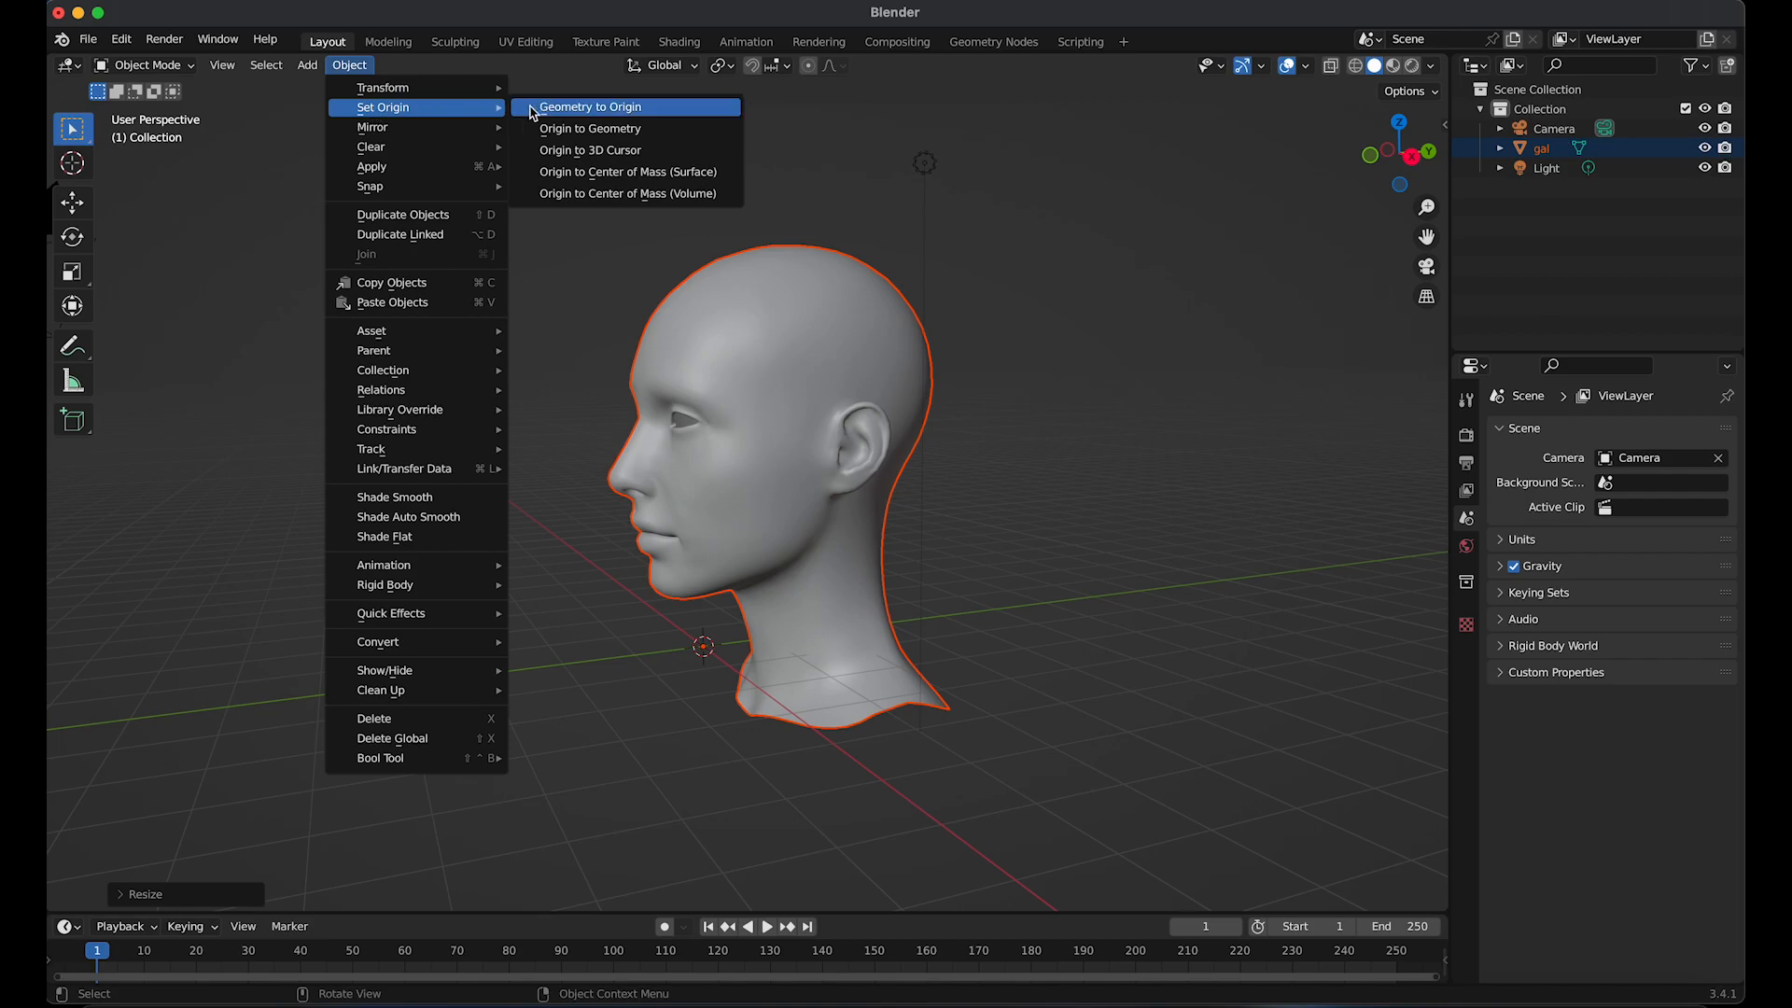
pyautogui.click(592, 106)
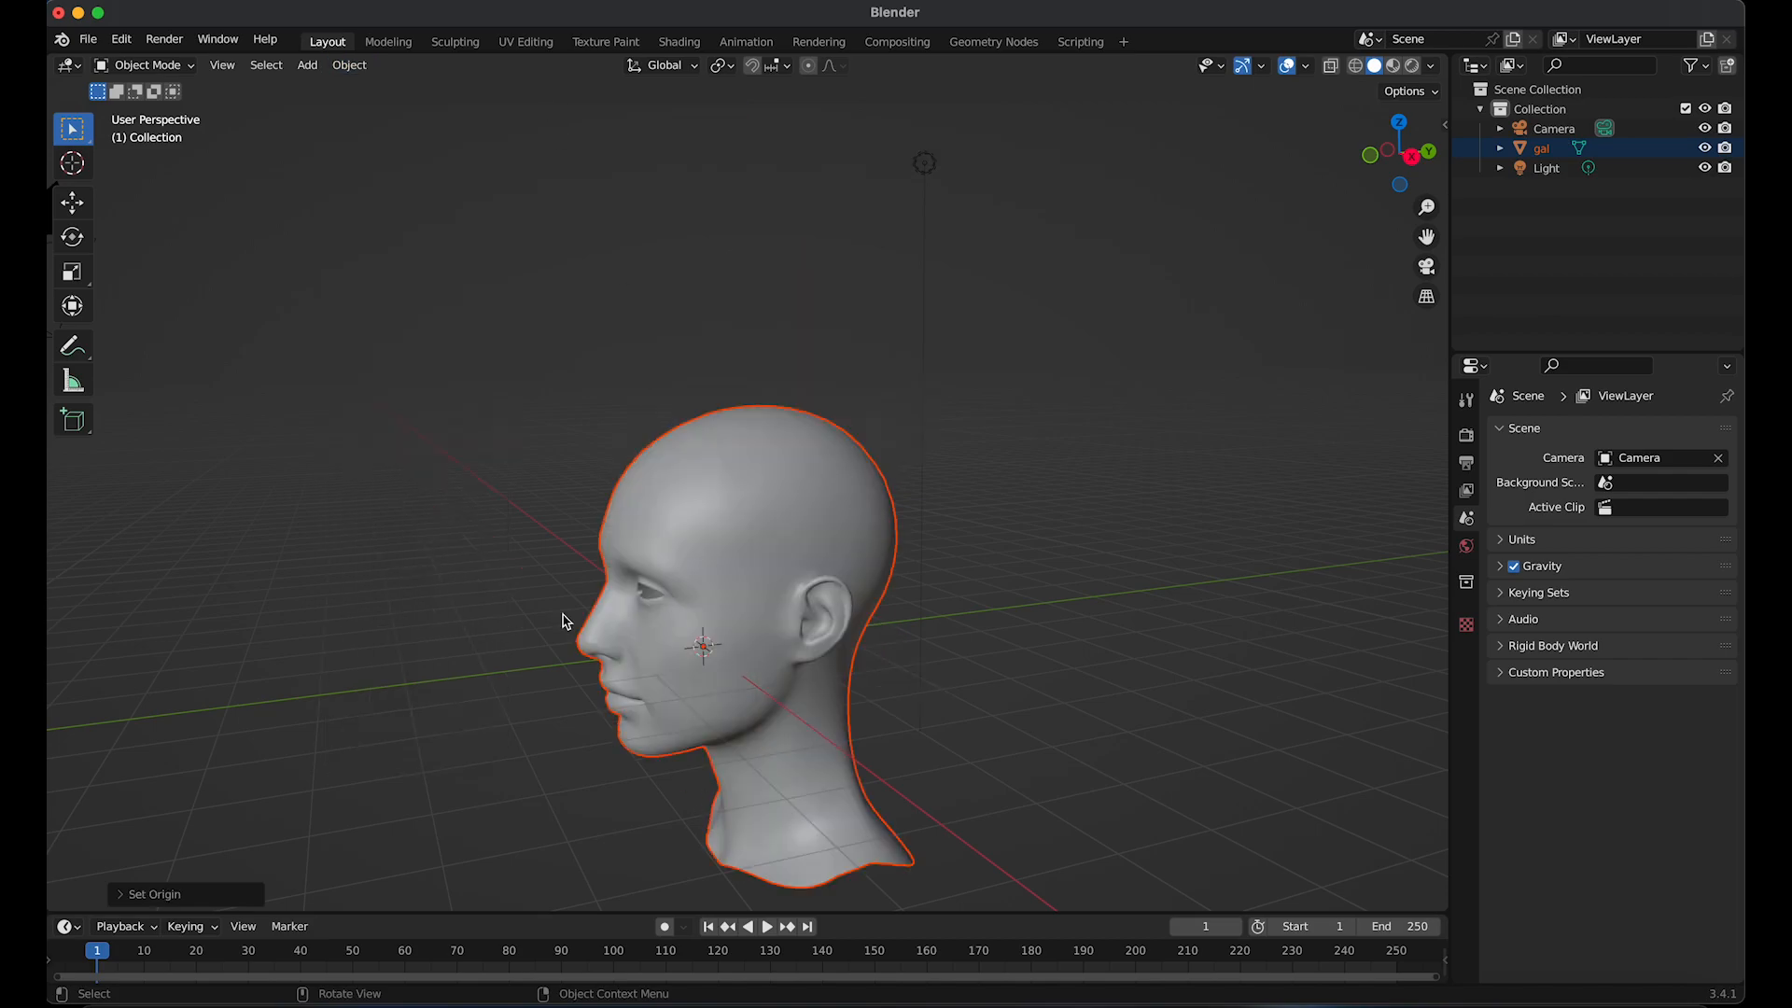
pyautogui.press('g')
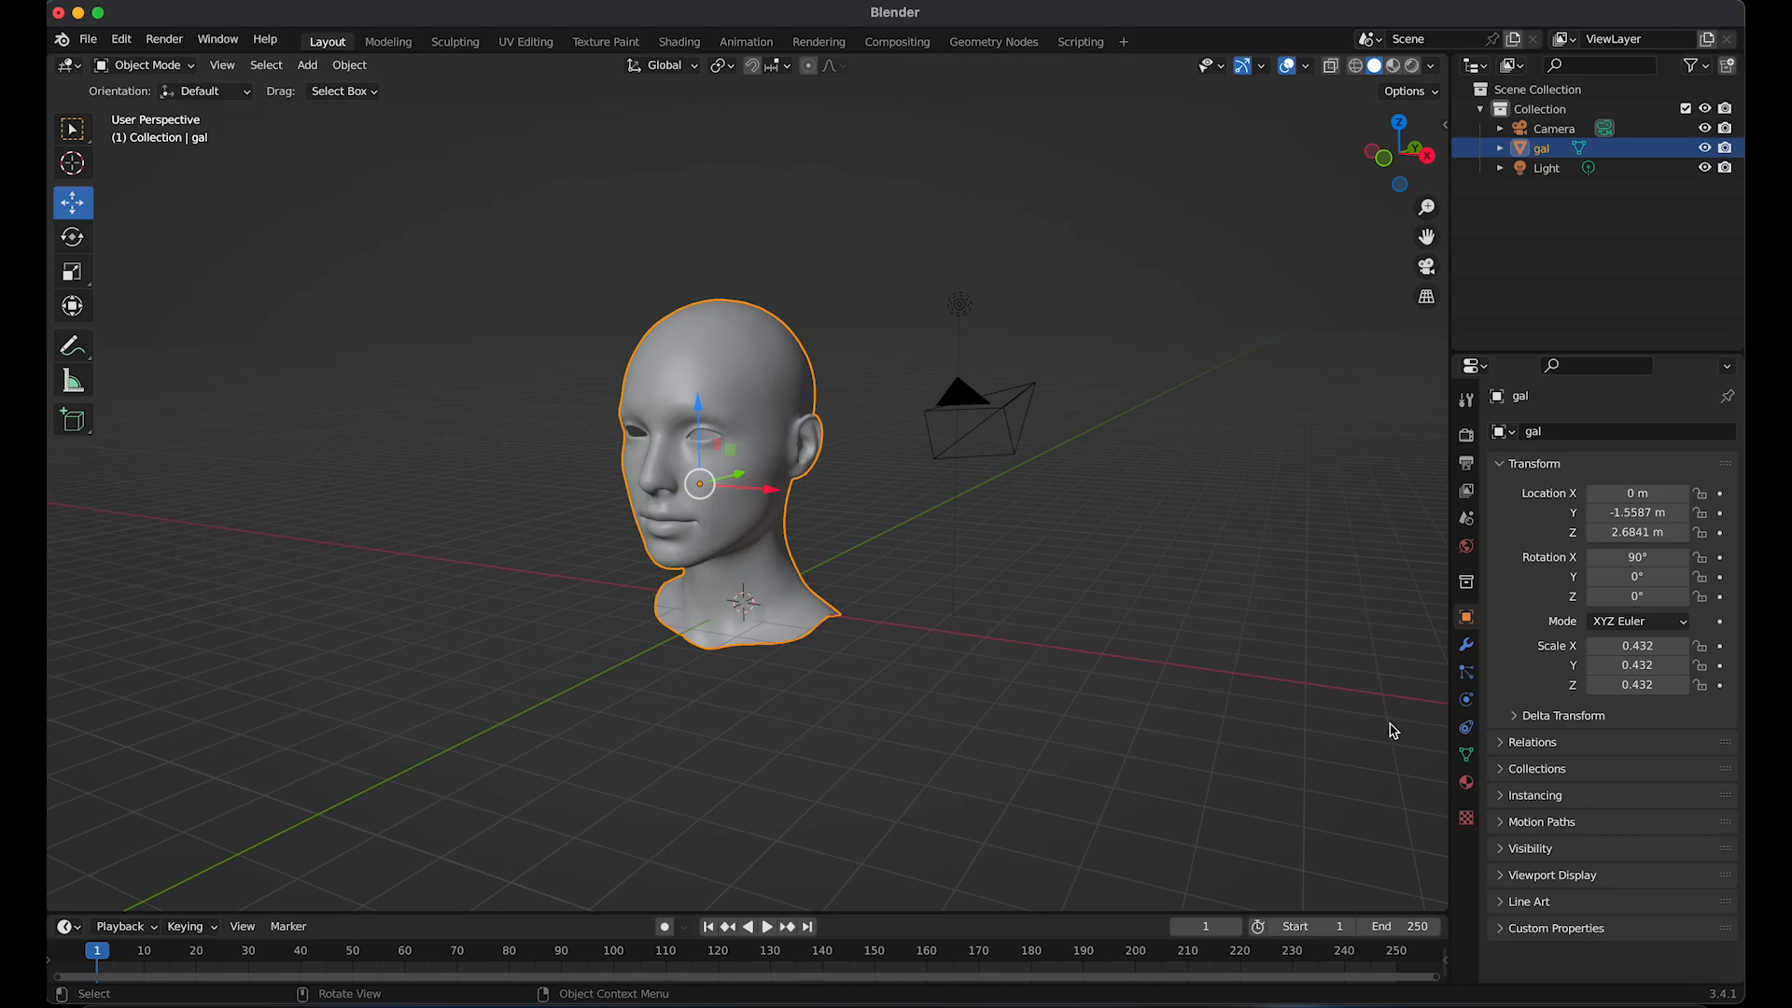
# Add a Subdivision Surface modifier to the head and hide the camera object
pyautogui.click(1465, 644)
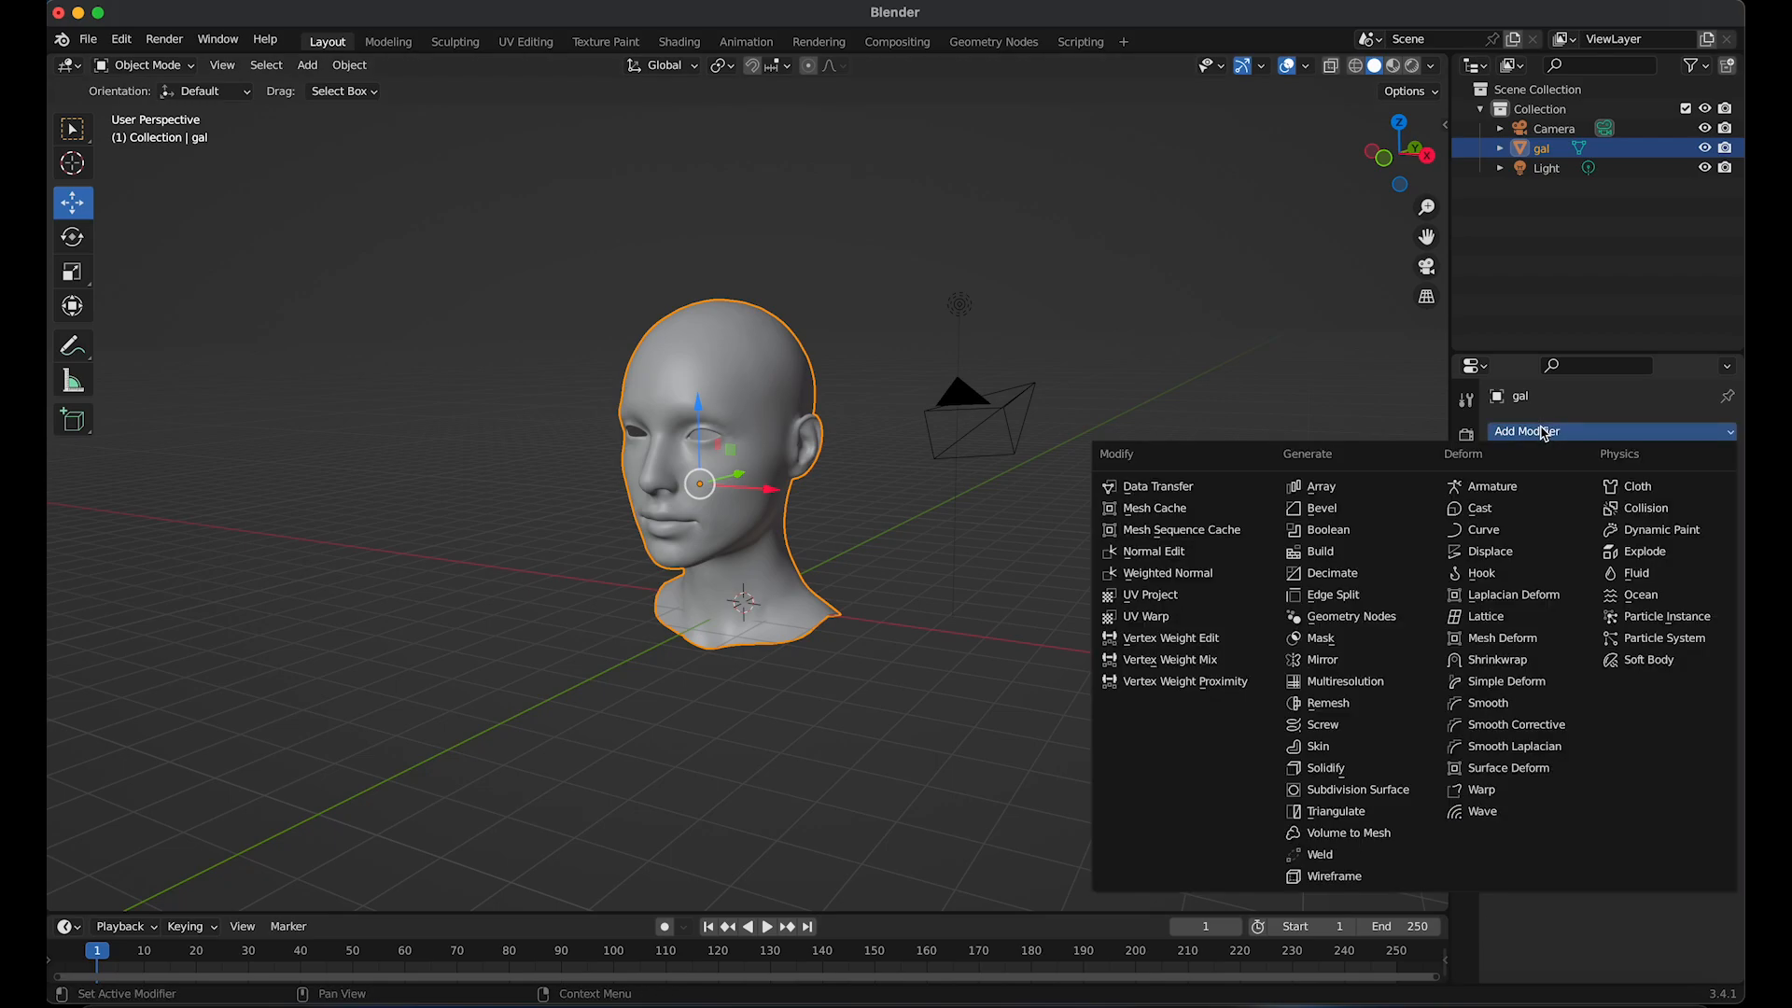
pyautogui.moveTo(1356, 790)
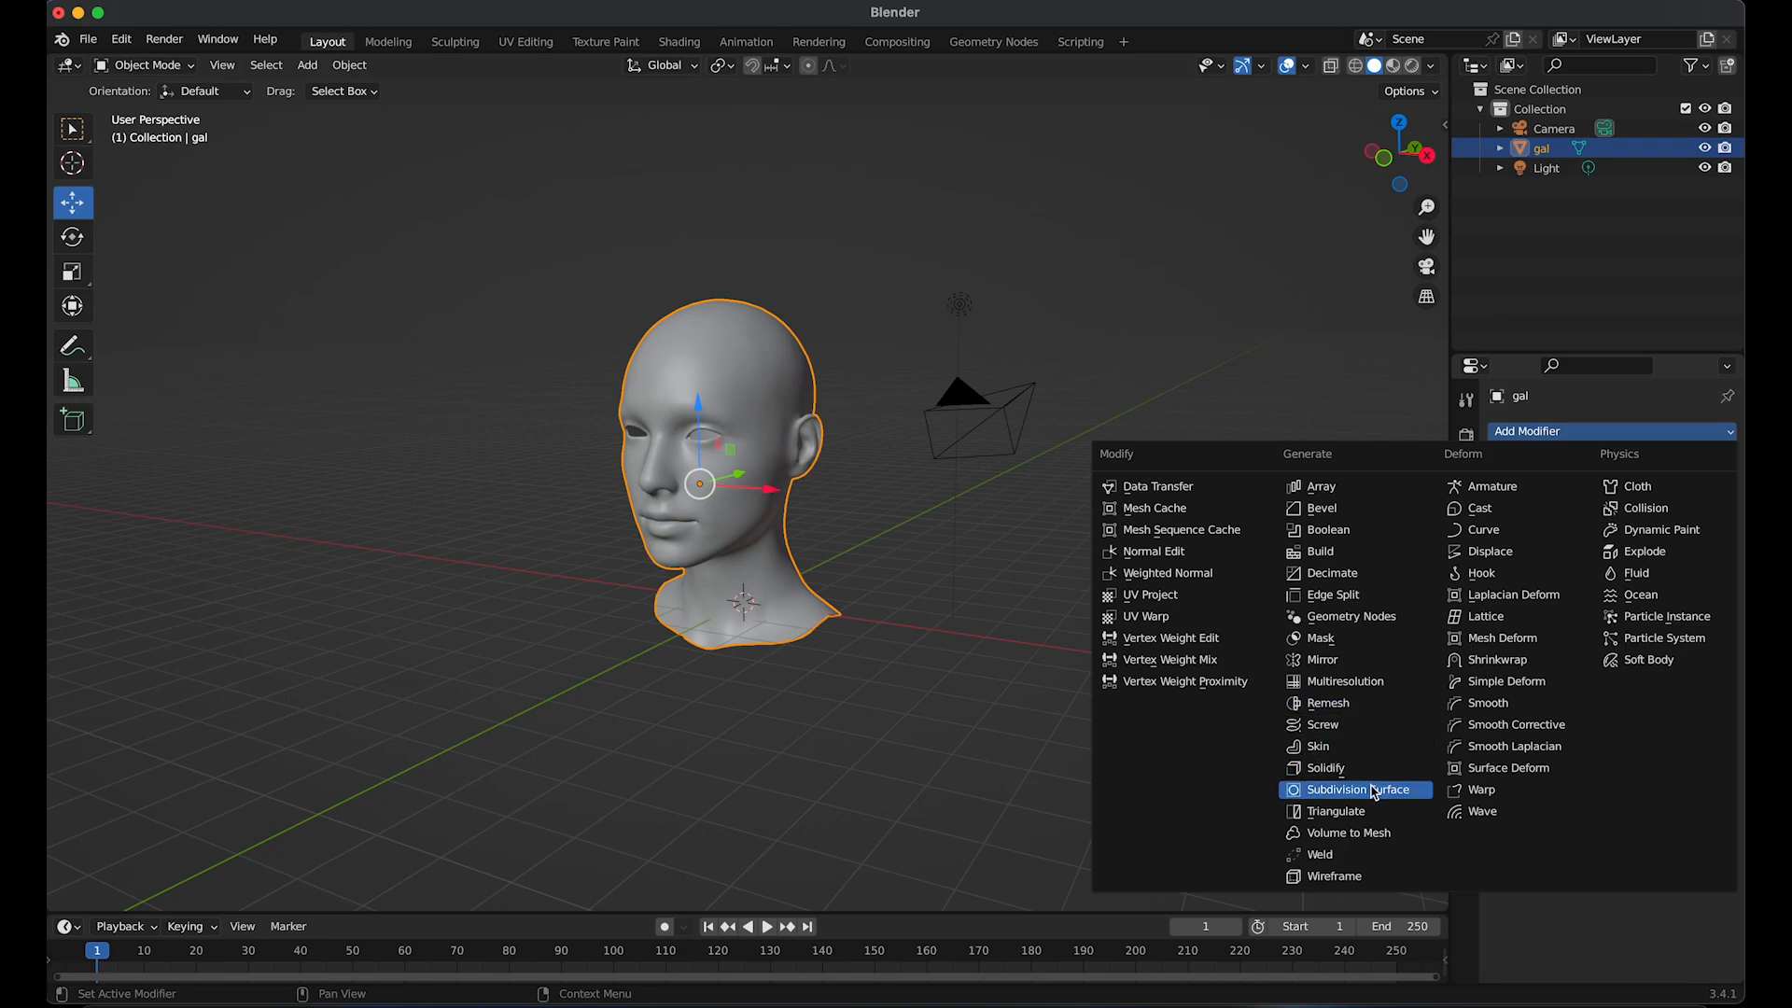
pyautogui.click(1355, 790)
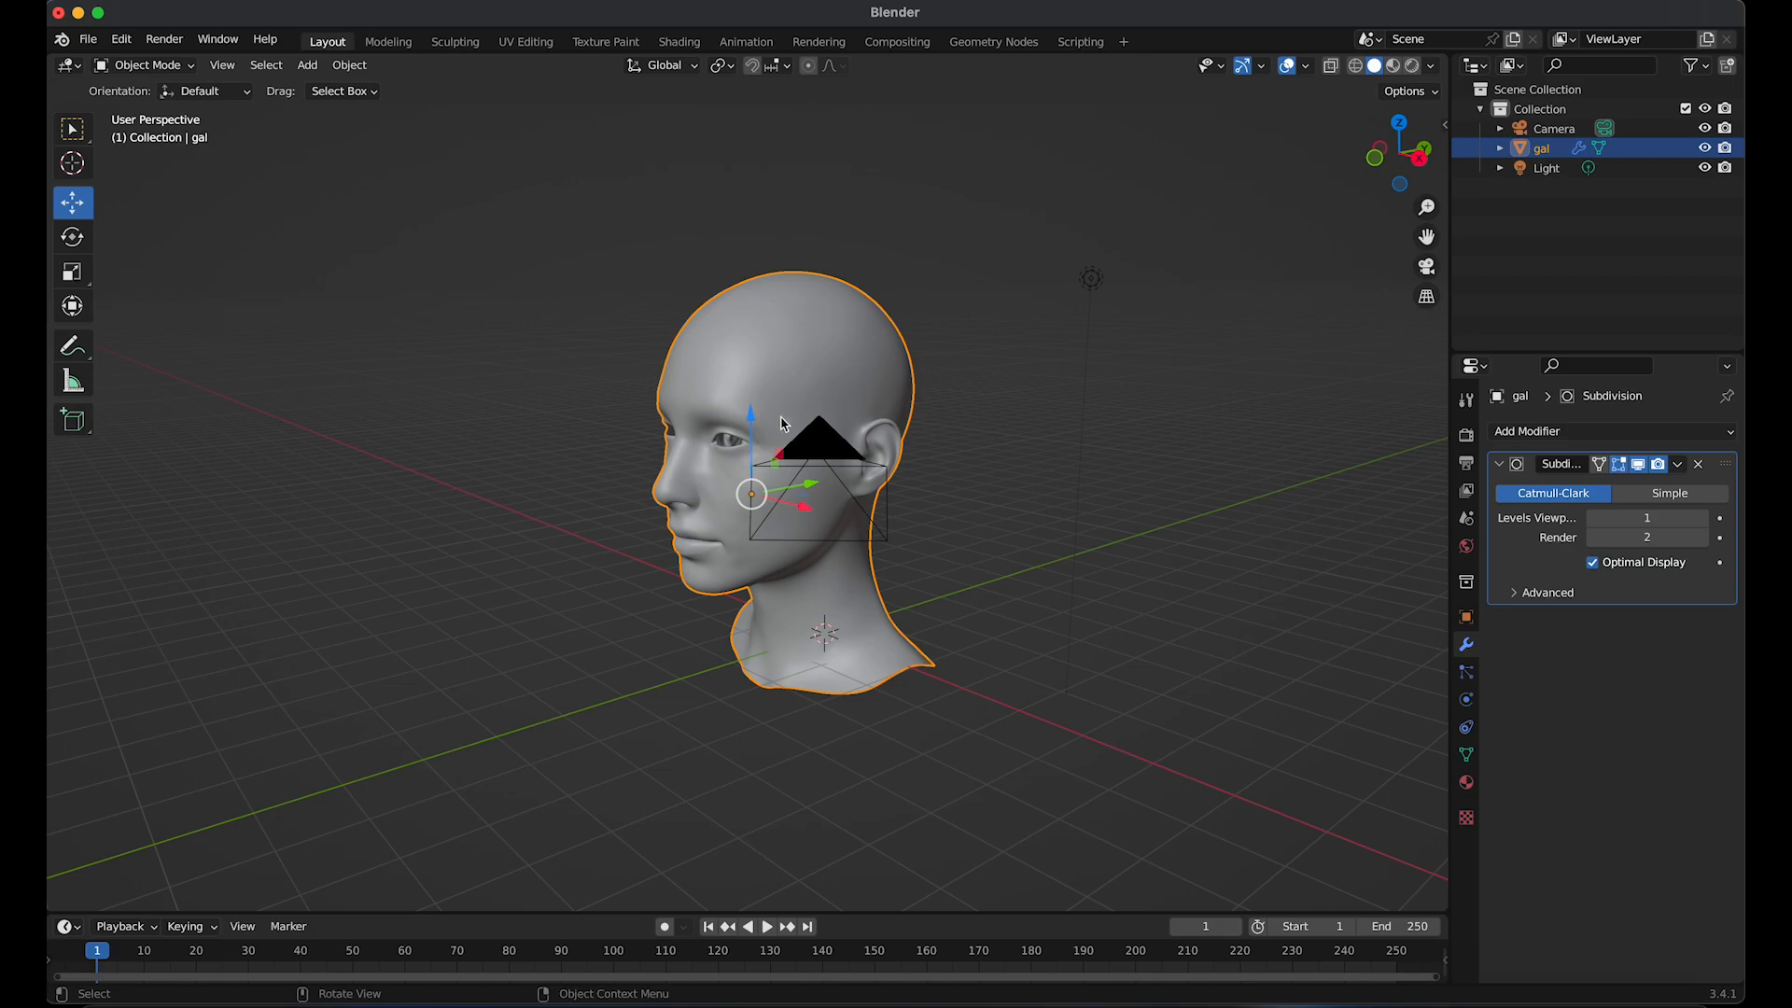
pyautogui.click(1553, 128)
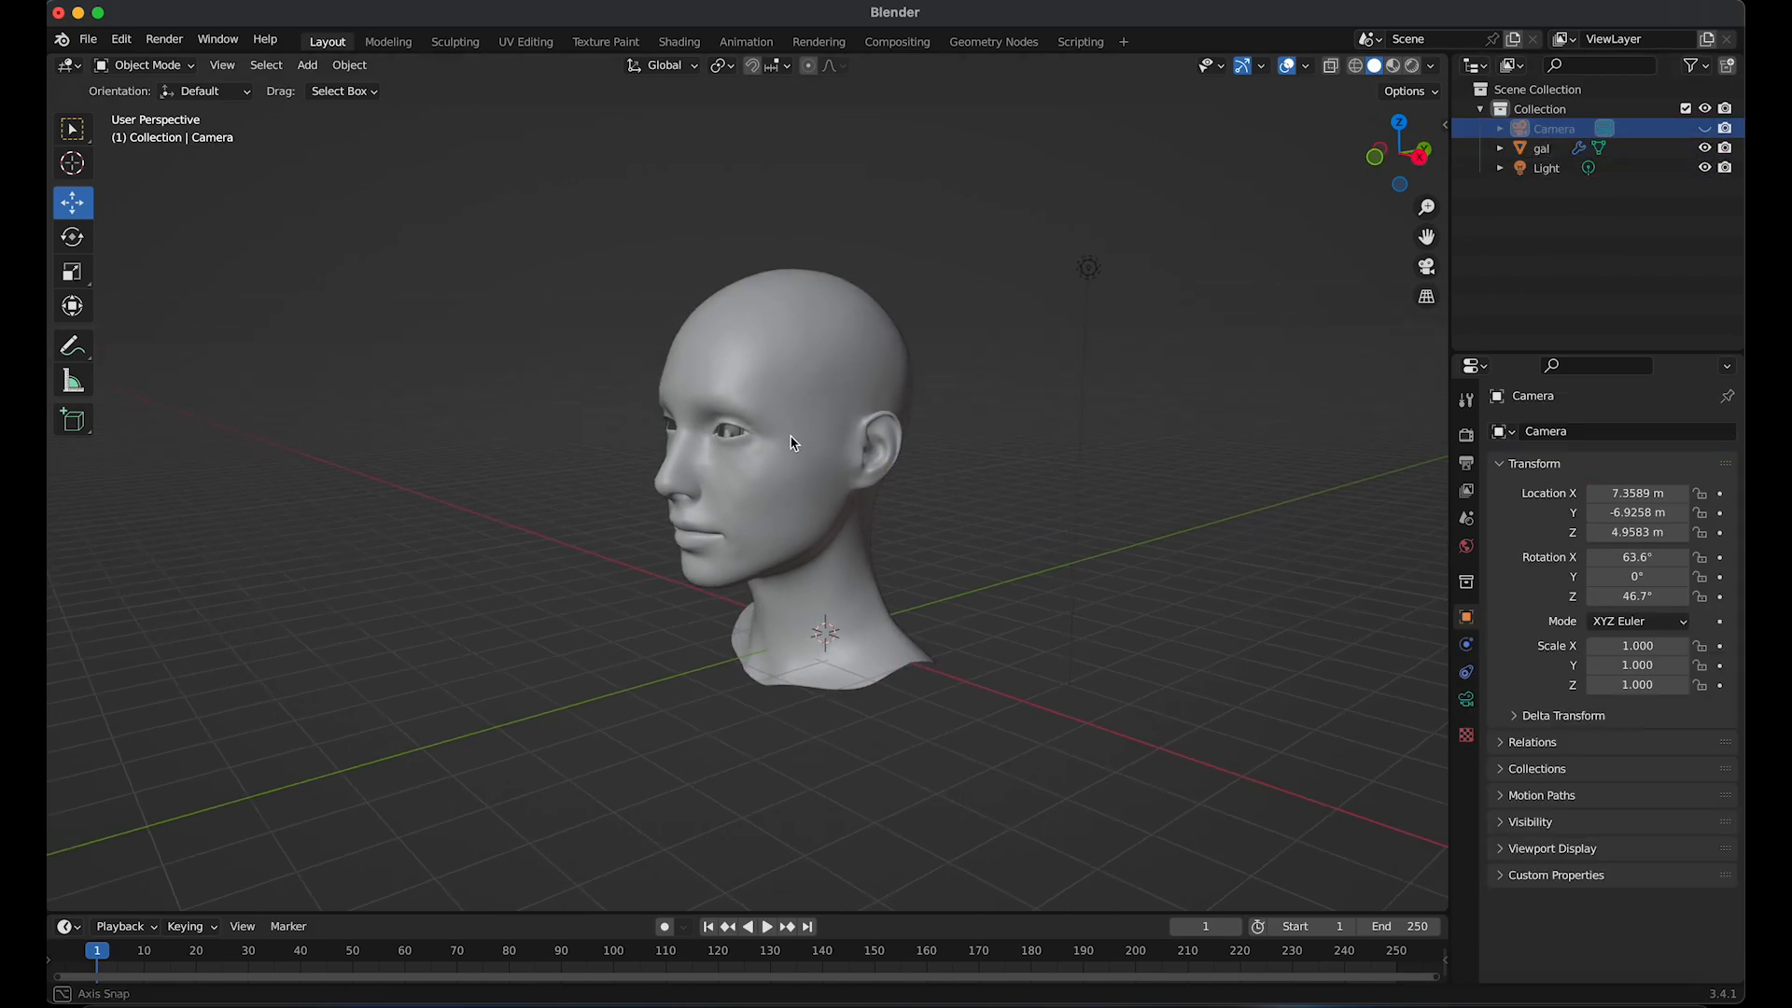
# Duplicate the subdivided head to create the gal.001 copy
pyautogui.click(788, 429)
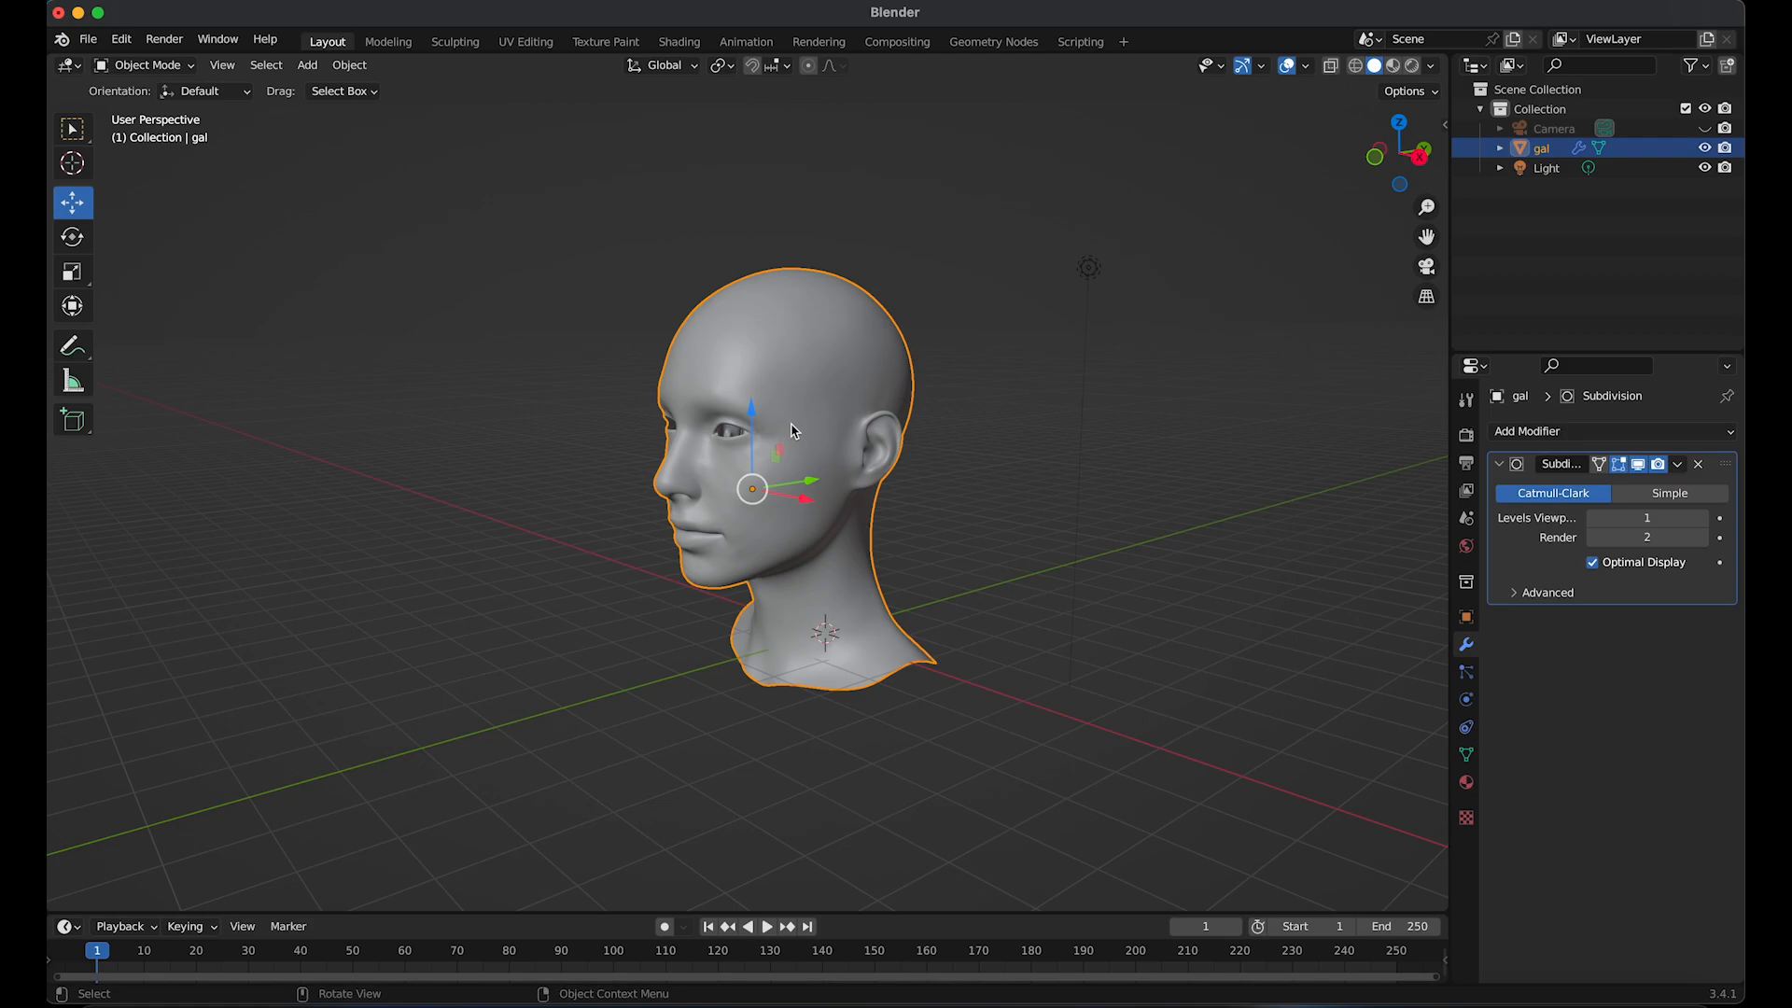
pyautogui.press('shift+d')
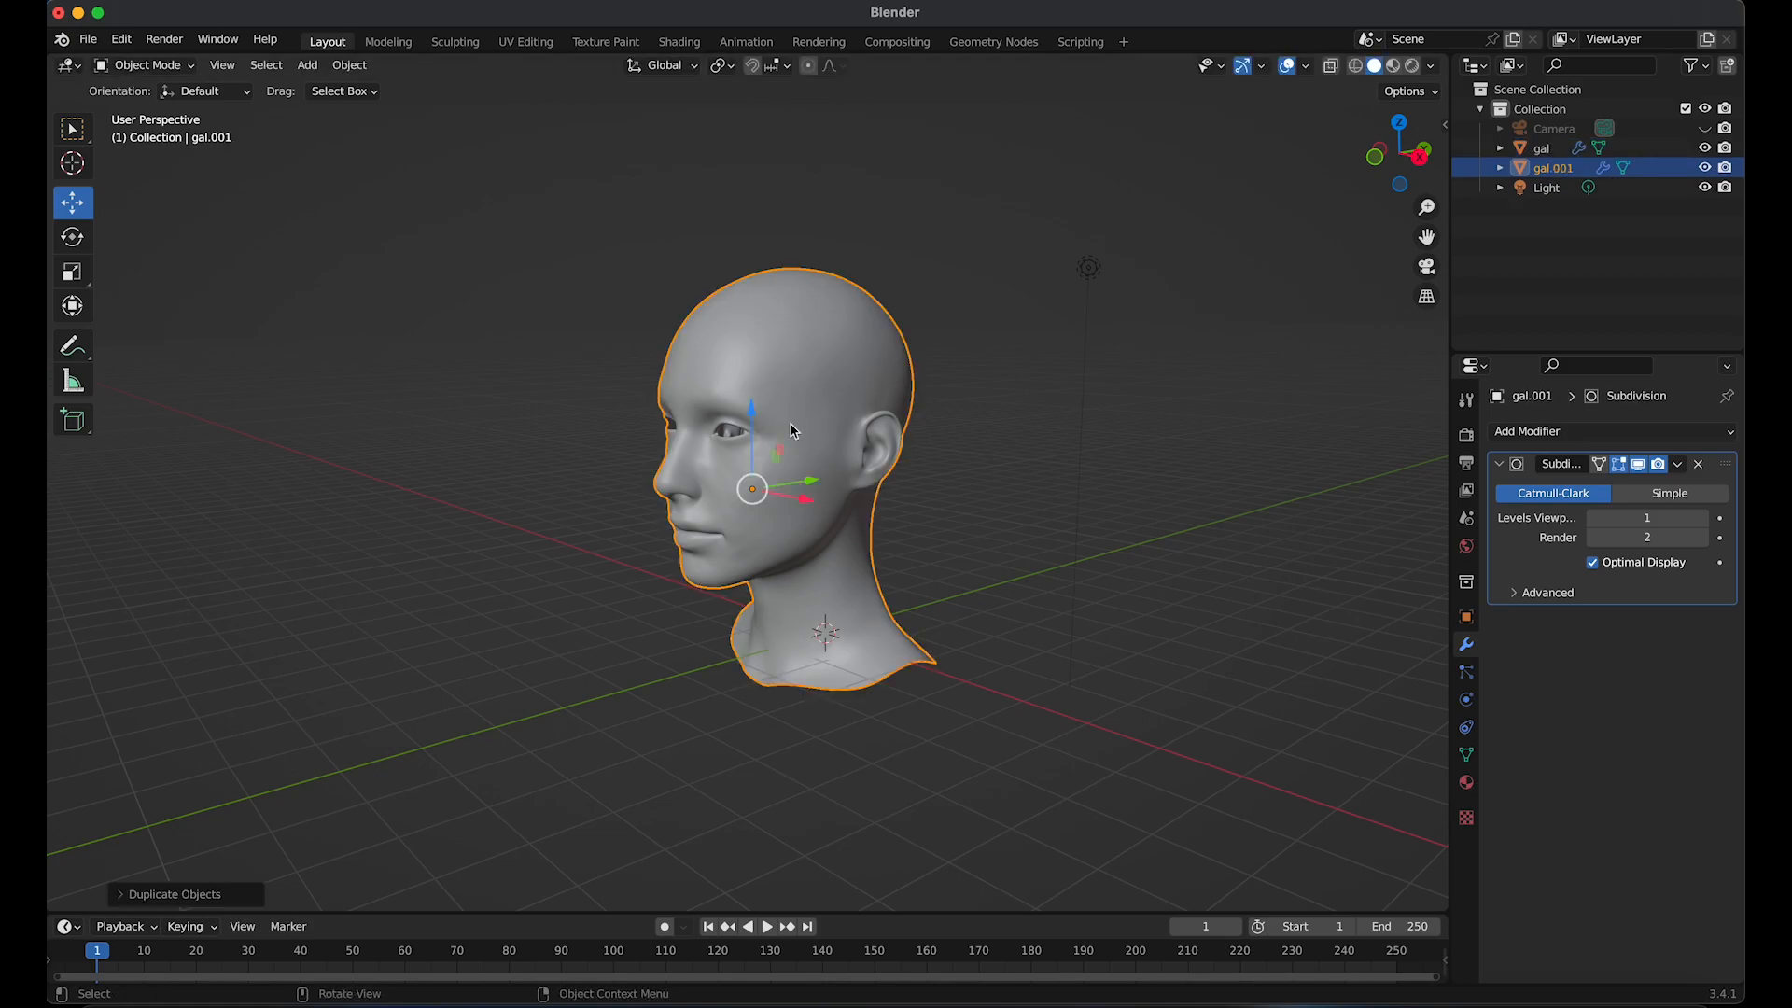
pyautogui.moveTo(1572, 244)
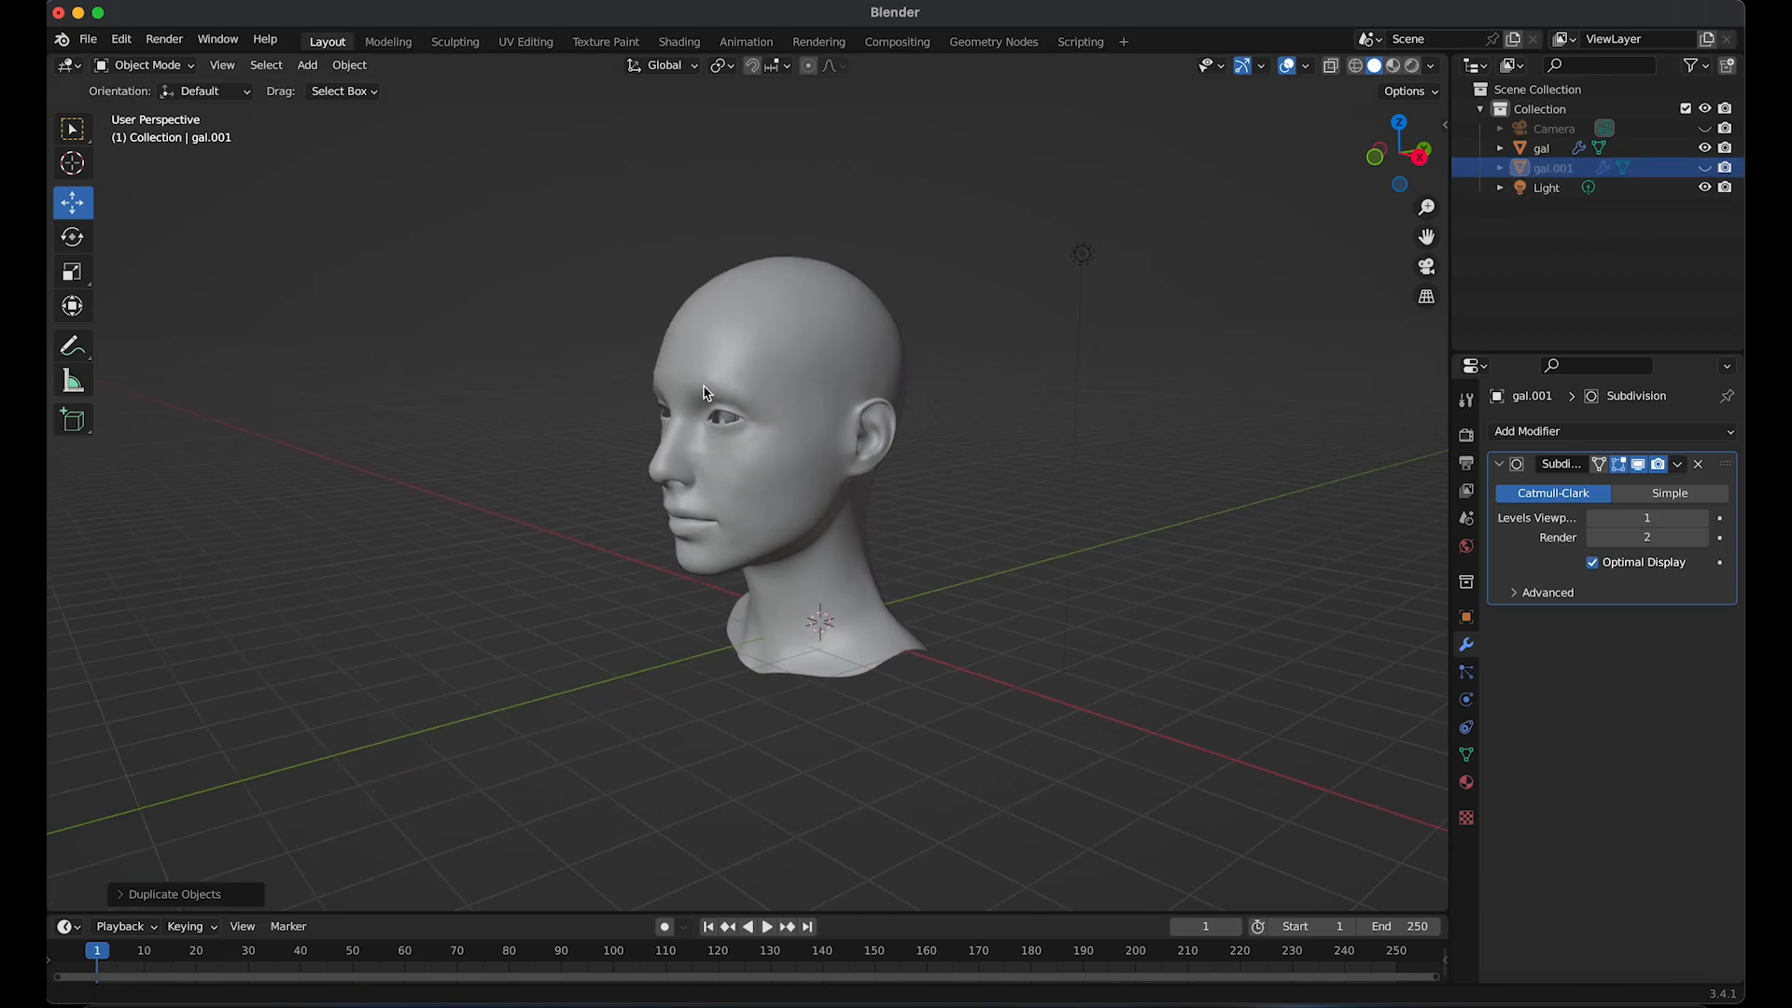
# Add a cube and scale it from side view into a thin slab covering the face
pyautogui.click(306, 64)
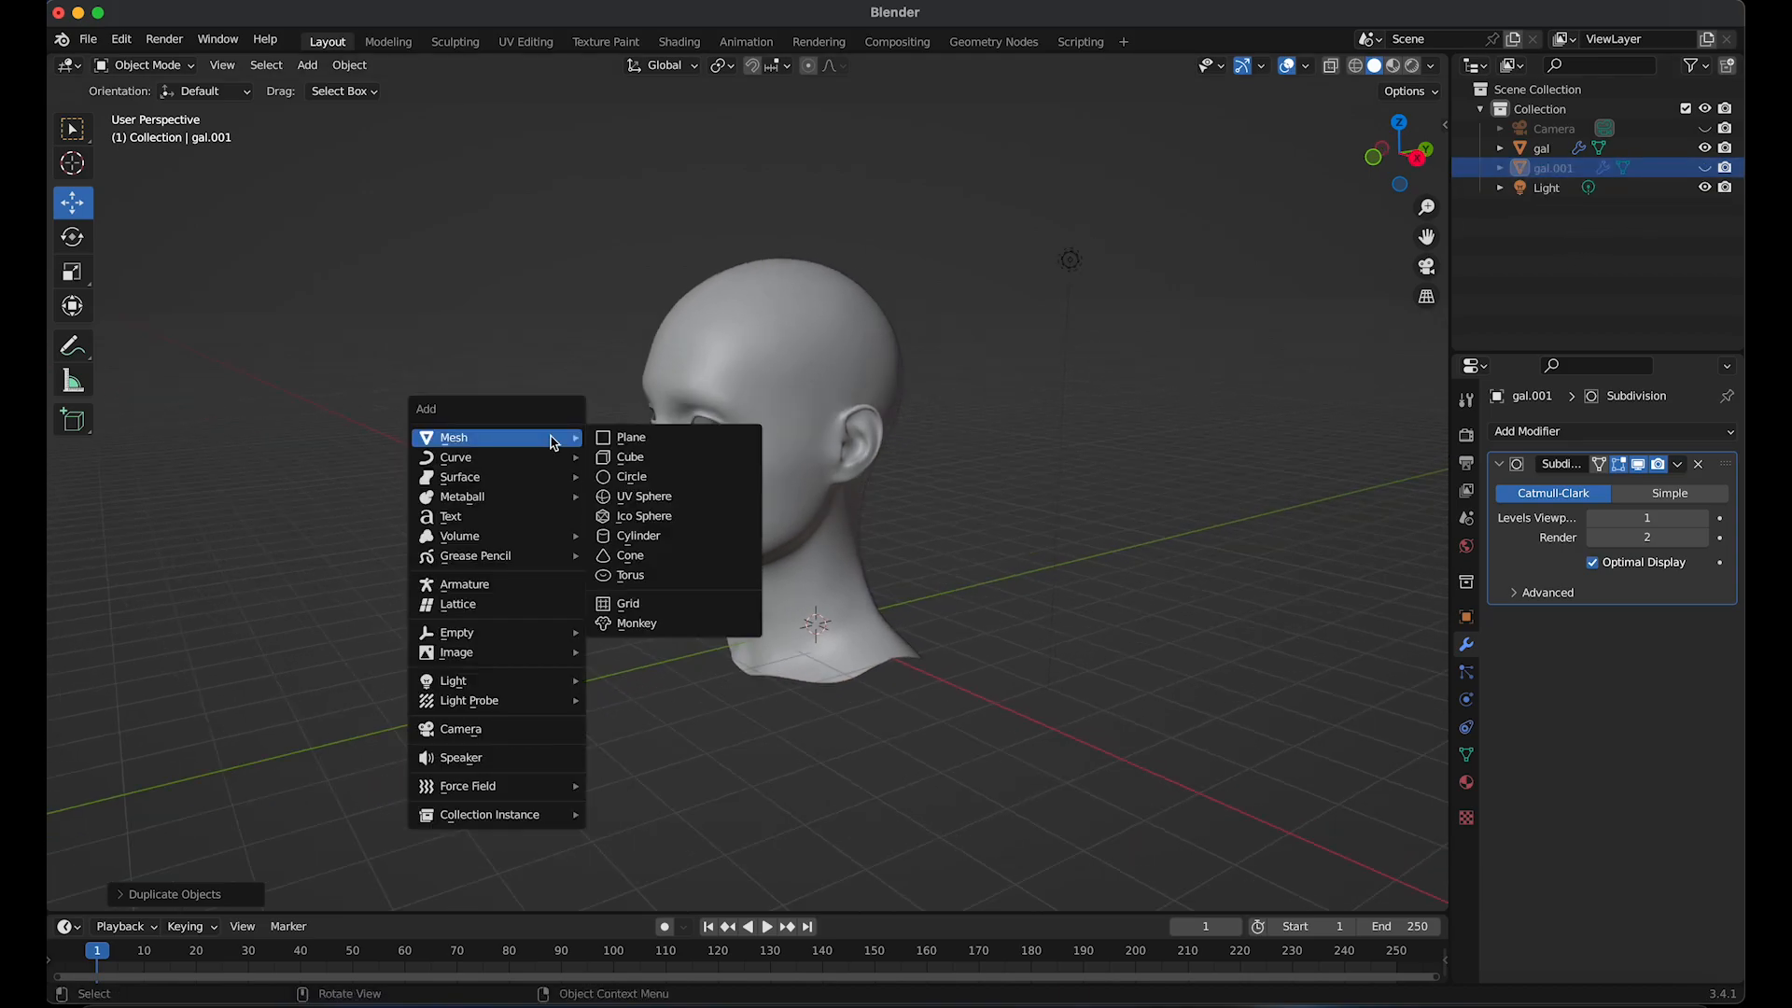
pyautogui.moveTo(668, 455)
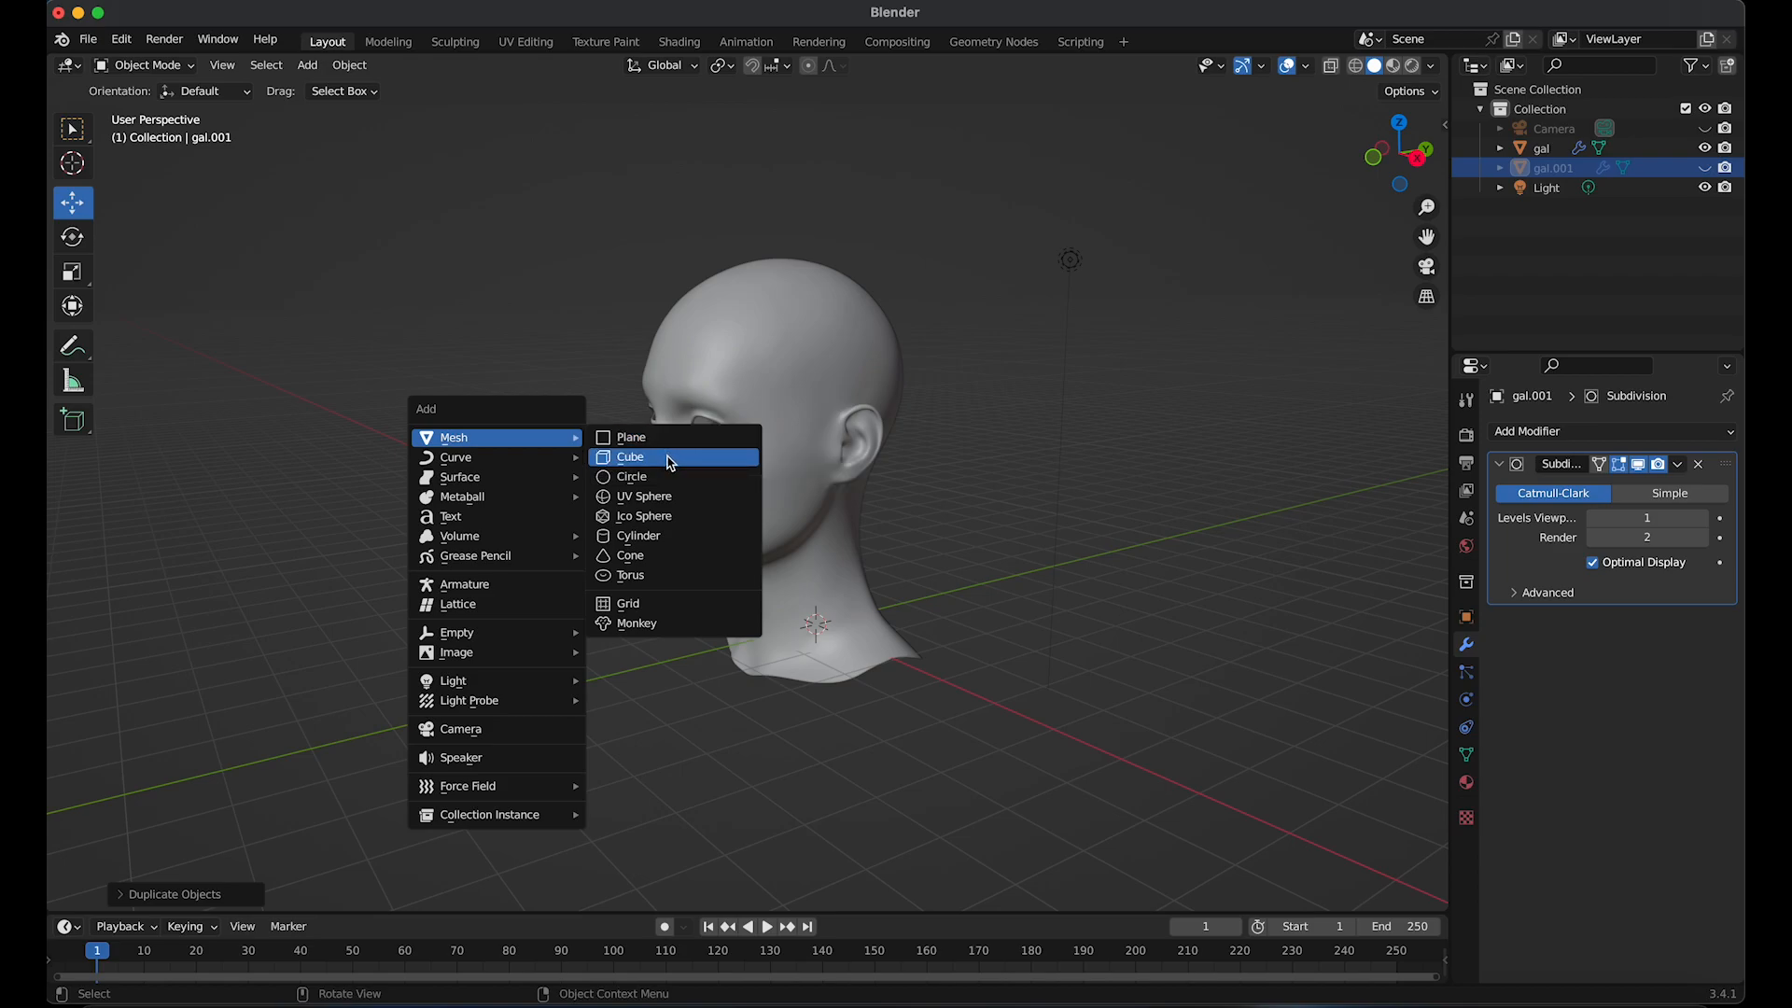
pyautogui.click(629, 455)
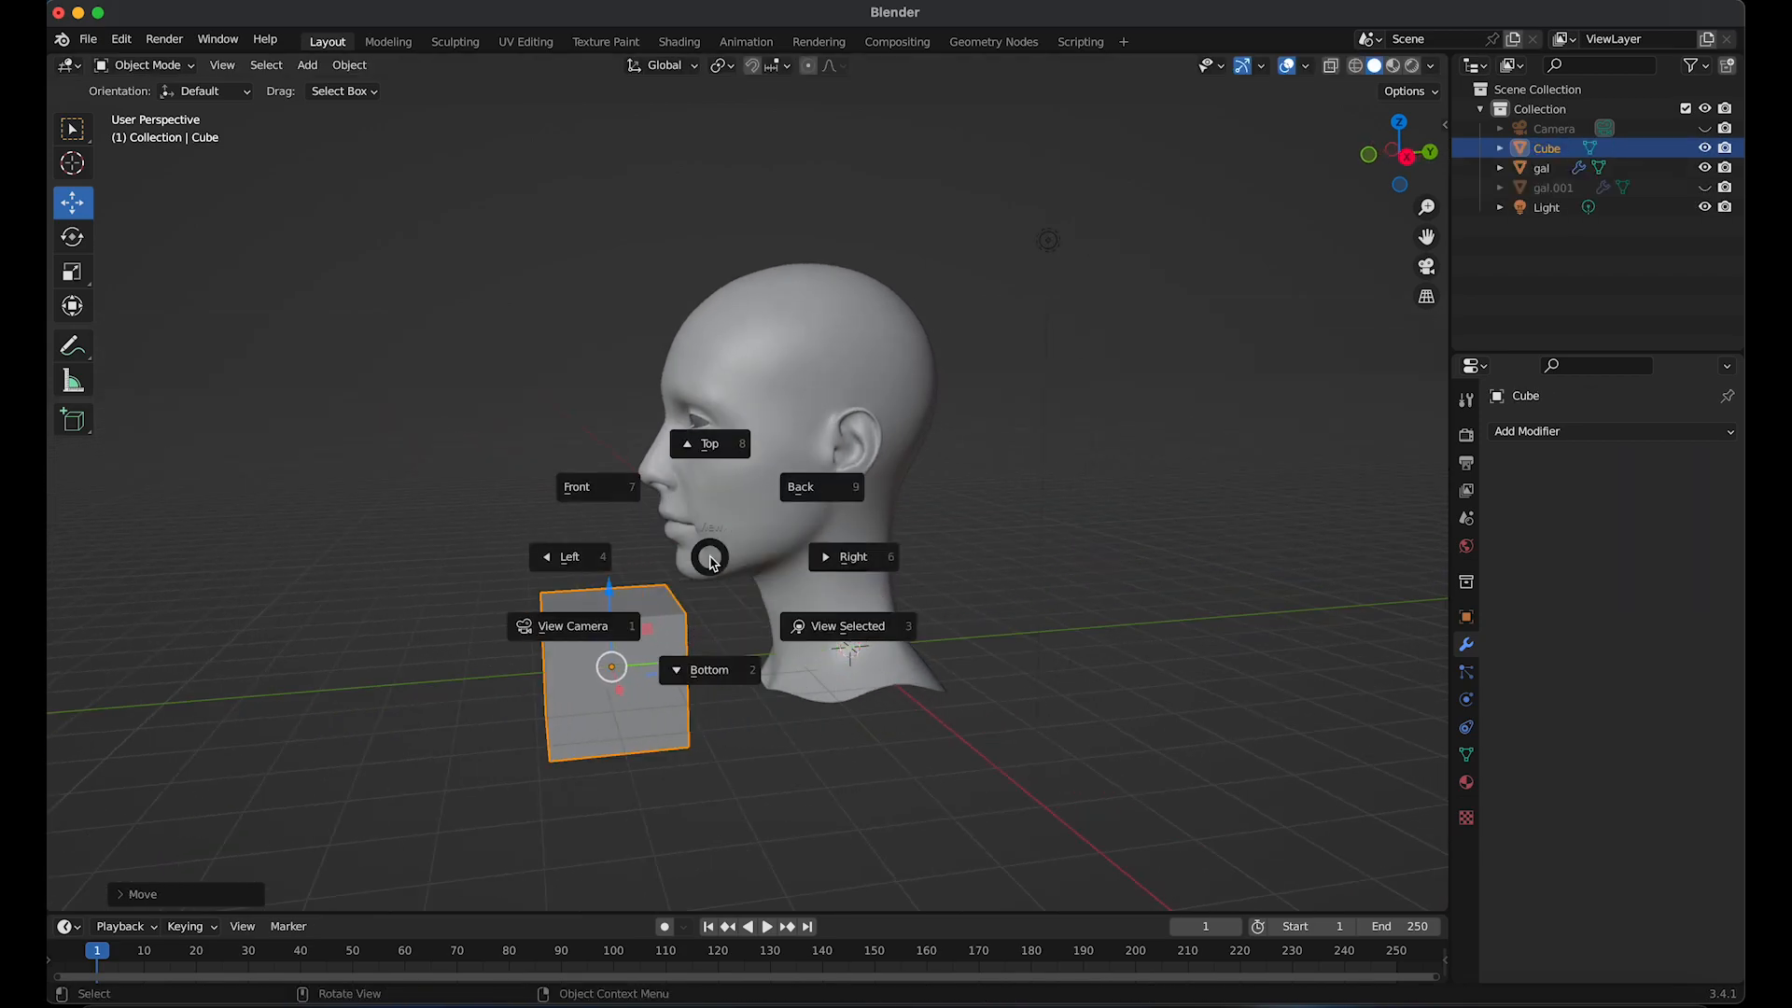
pyautogui.click(852, 556)
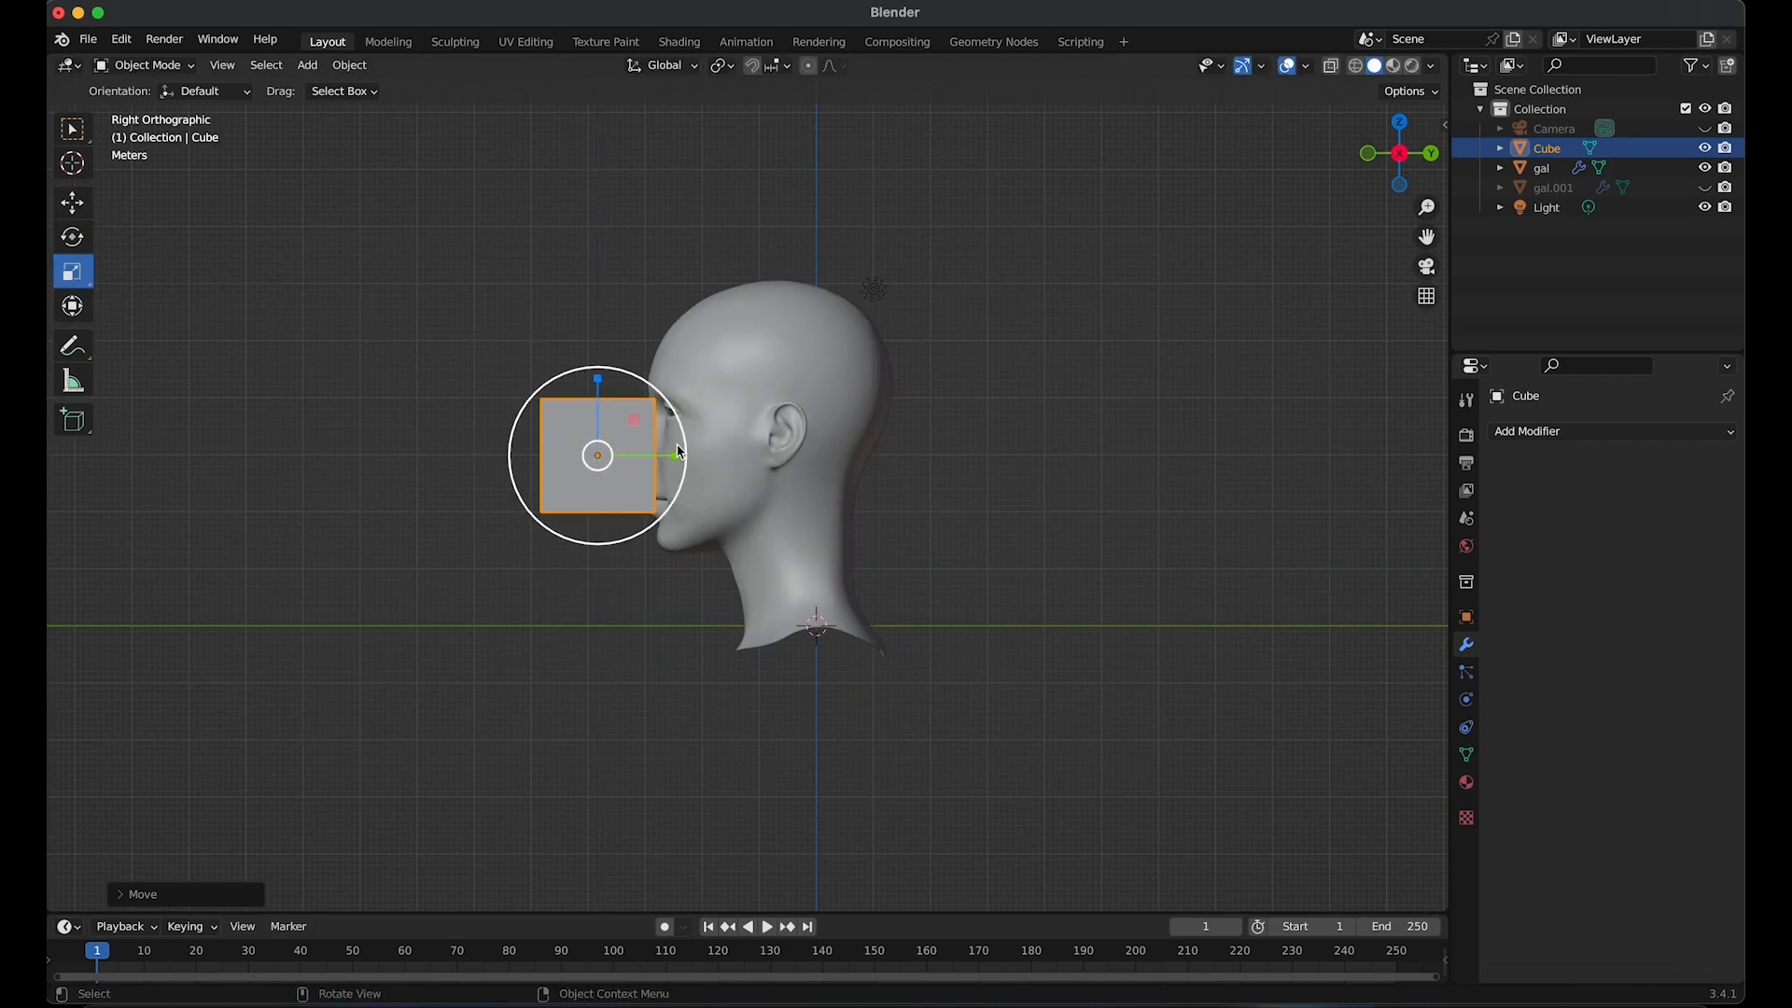
pyautogui.press('s')
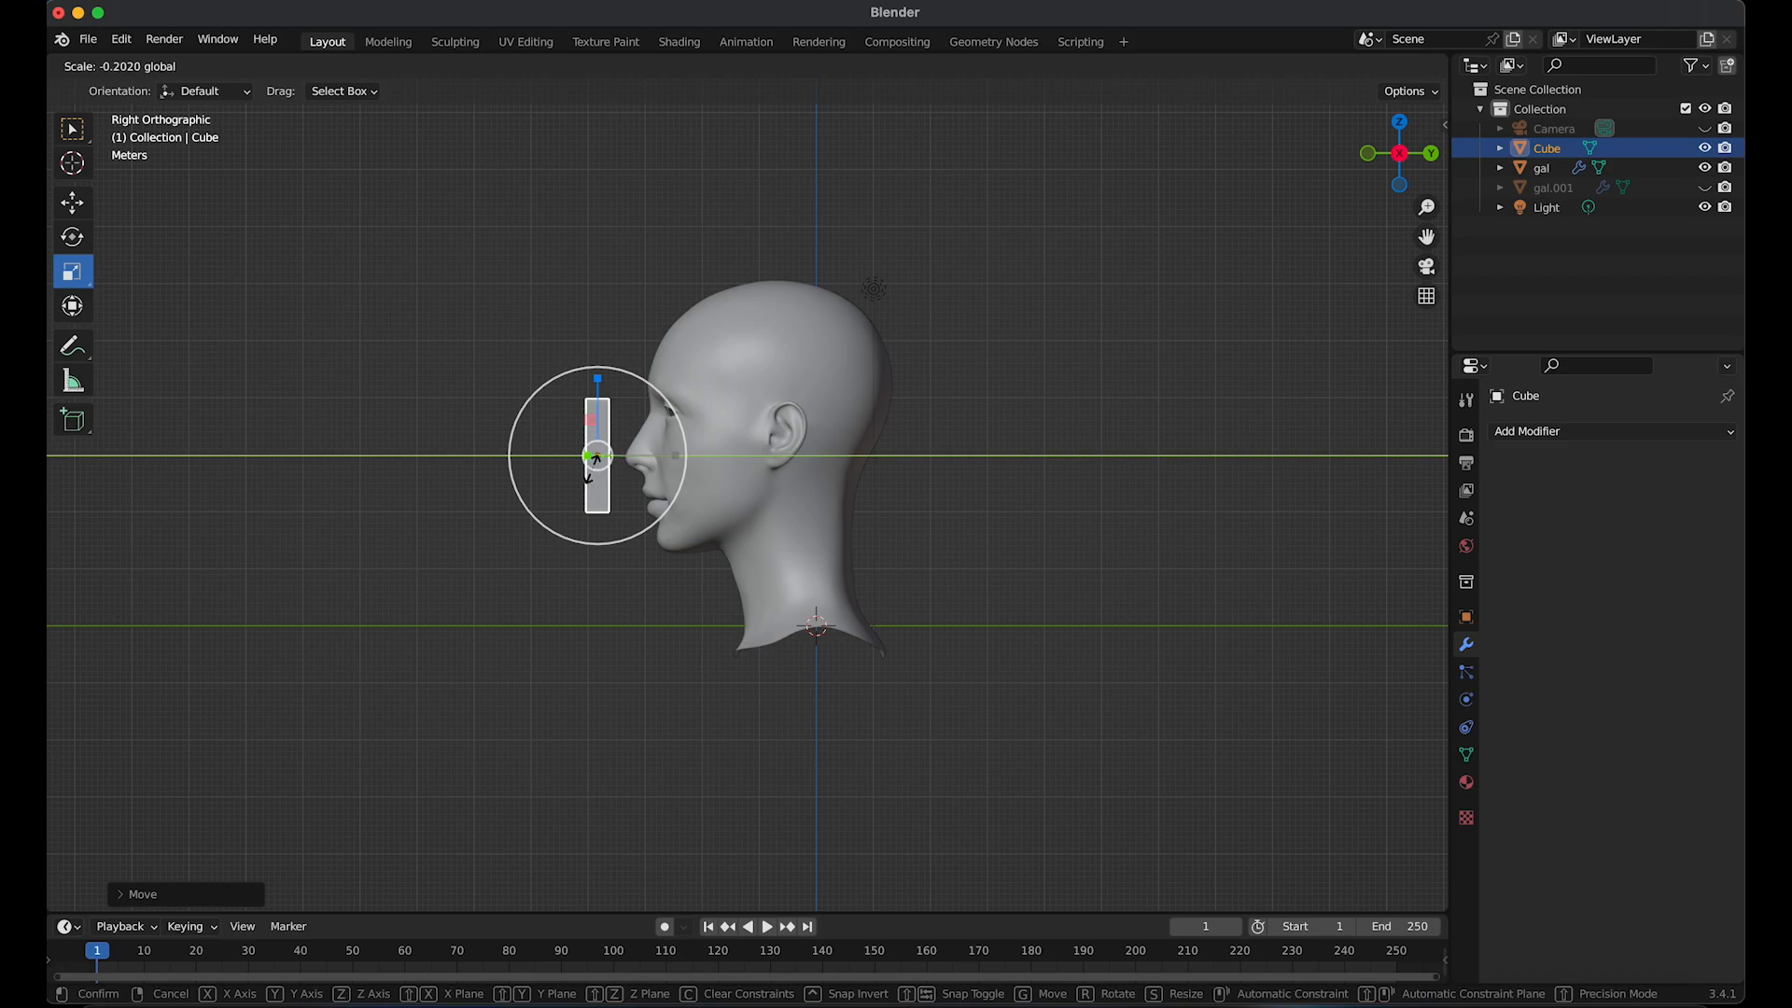
pyautogui.moveTo(618, 454)
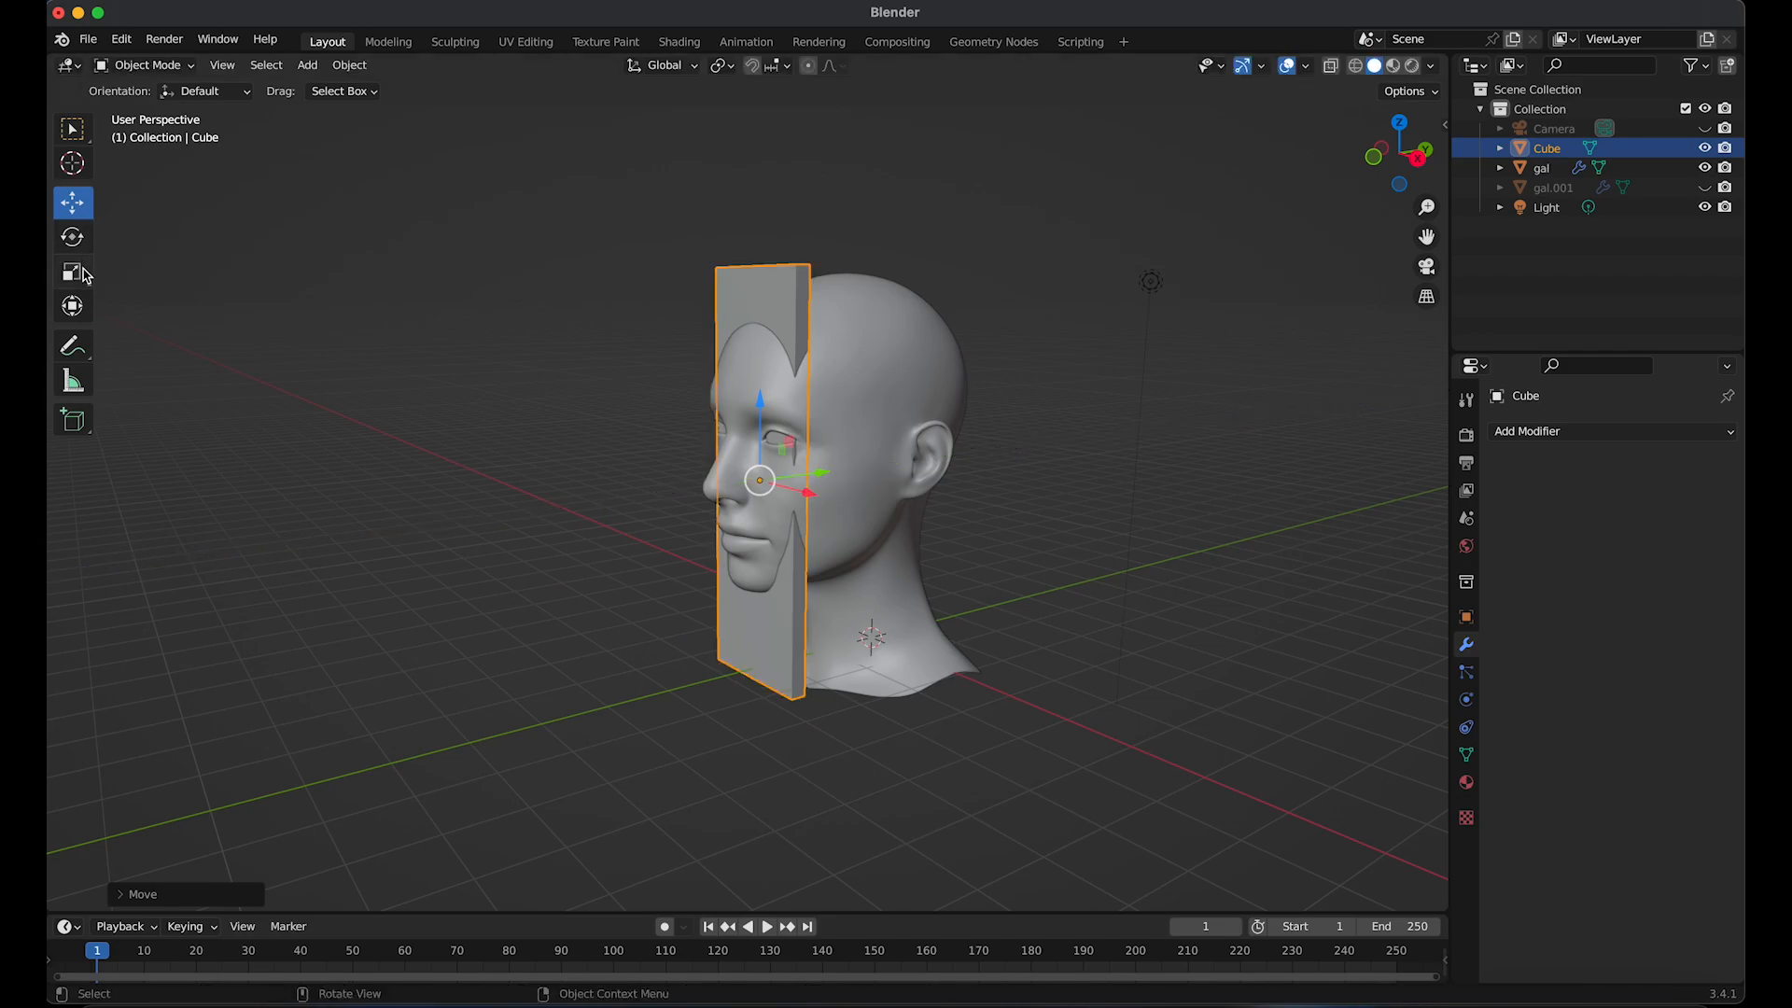
pyautogui.press('s')
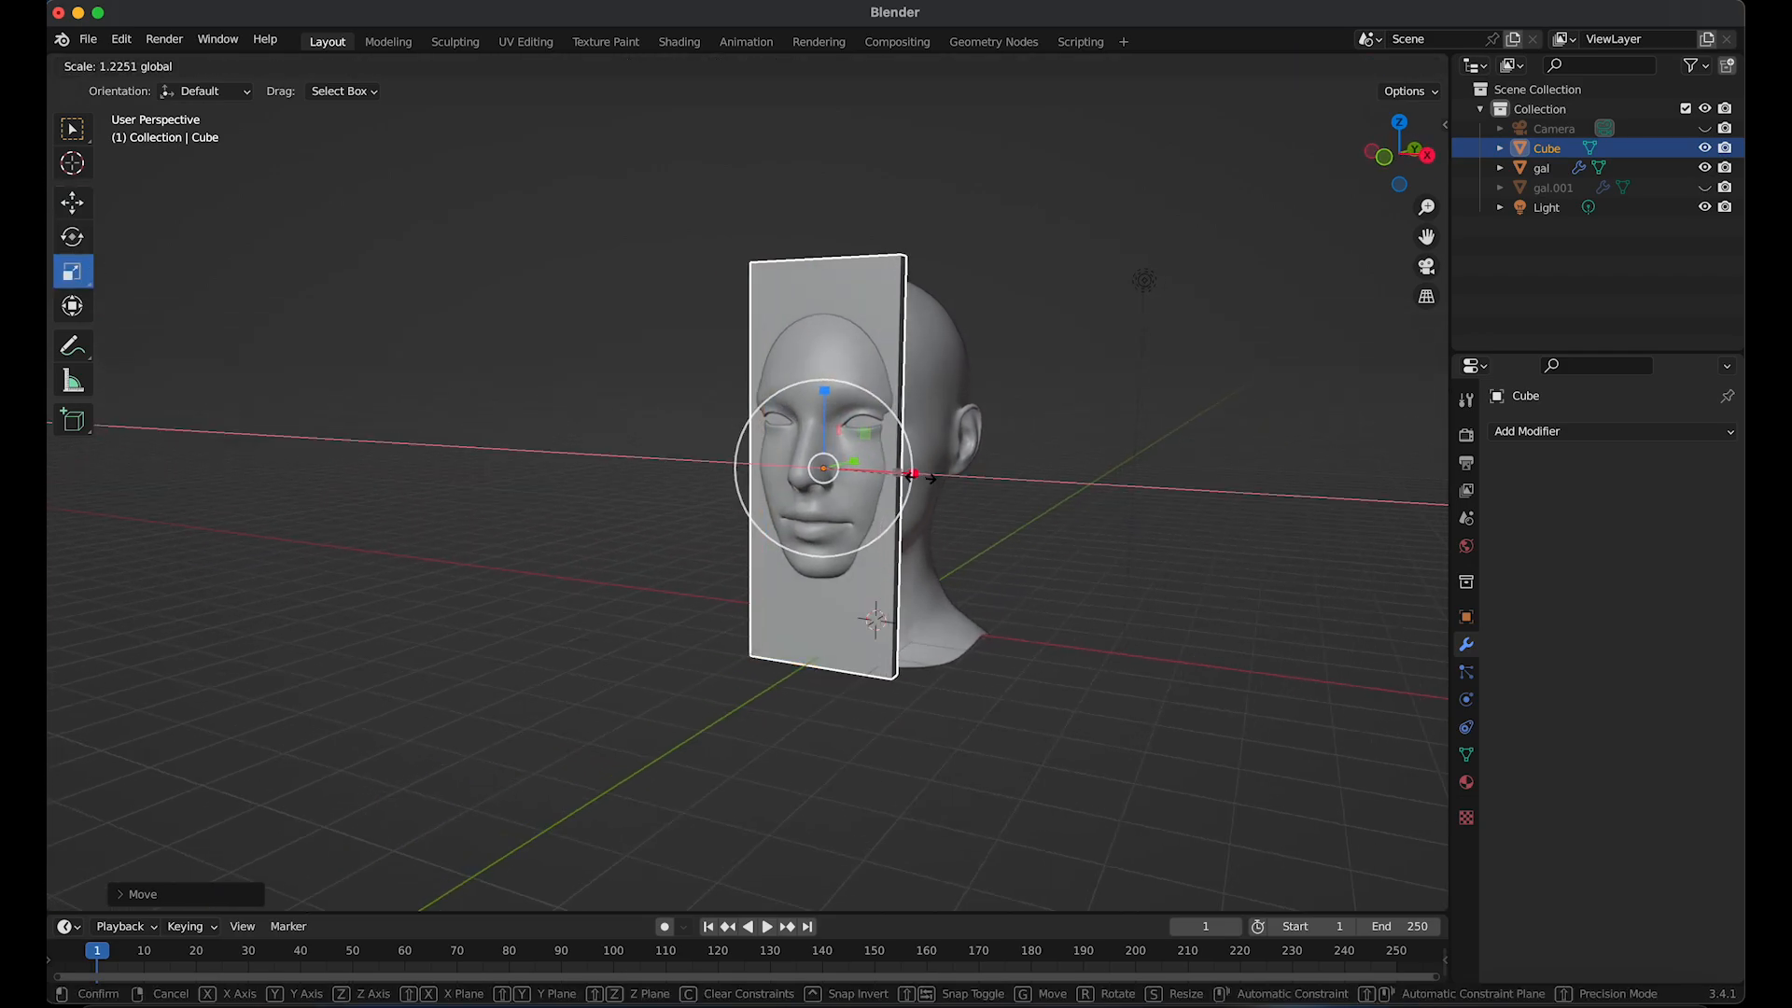
pyautogui.moveTo(965, 482)
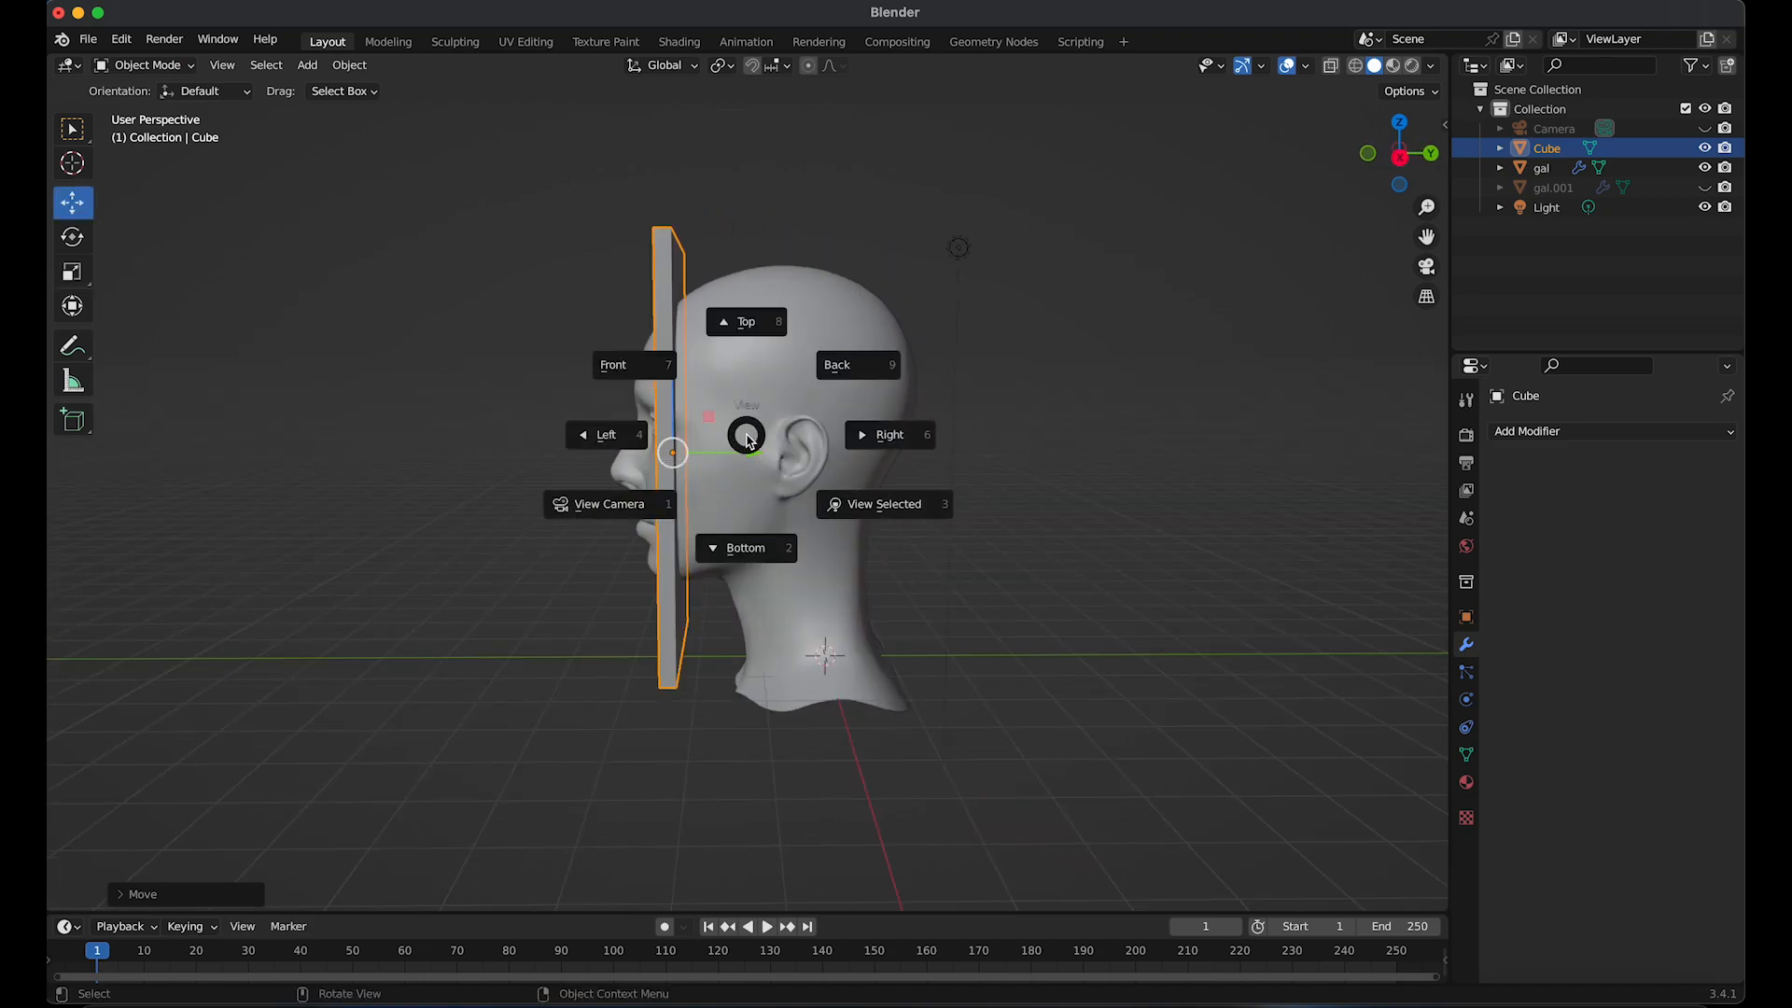
# Duplicate the slab along the head repeatedly to form Cube.001–Cube.006 evenly spaced
pyautogui.click(888, 435)
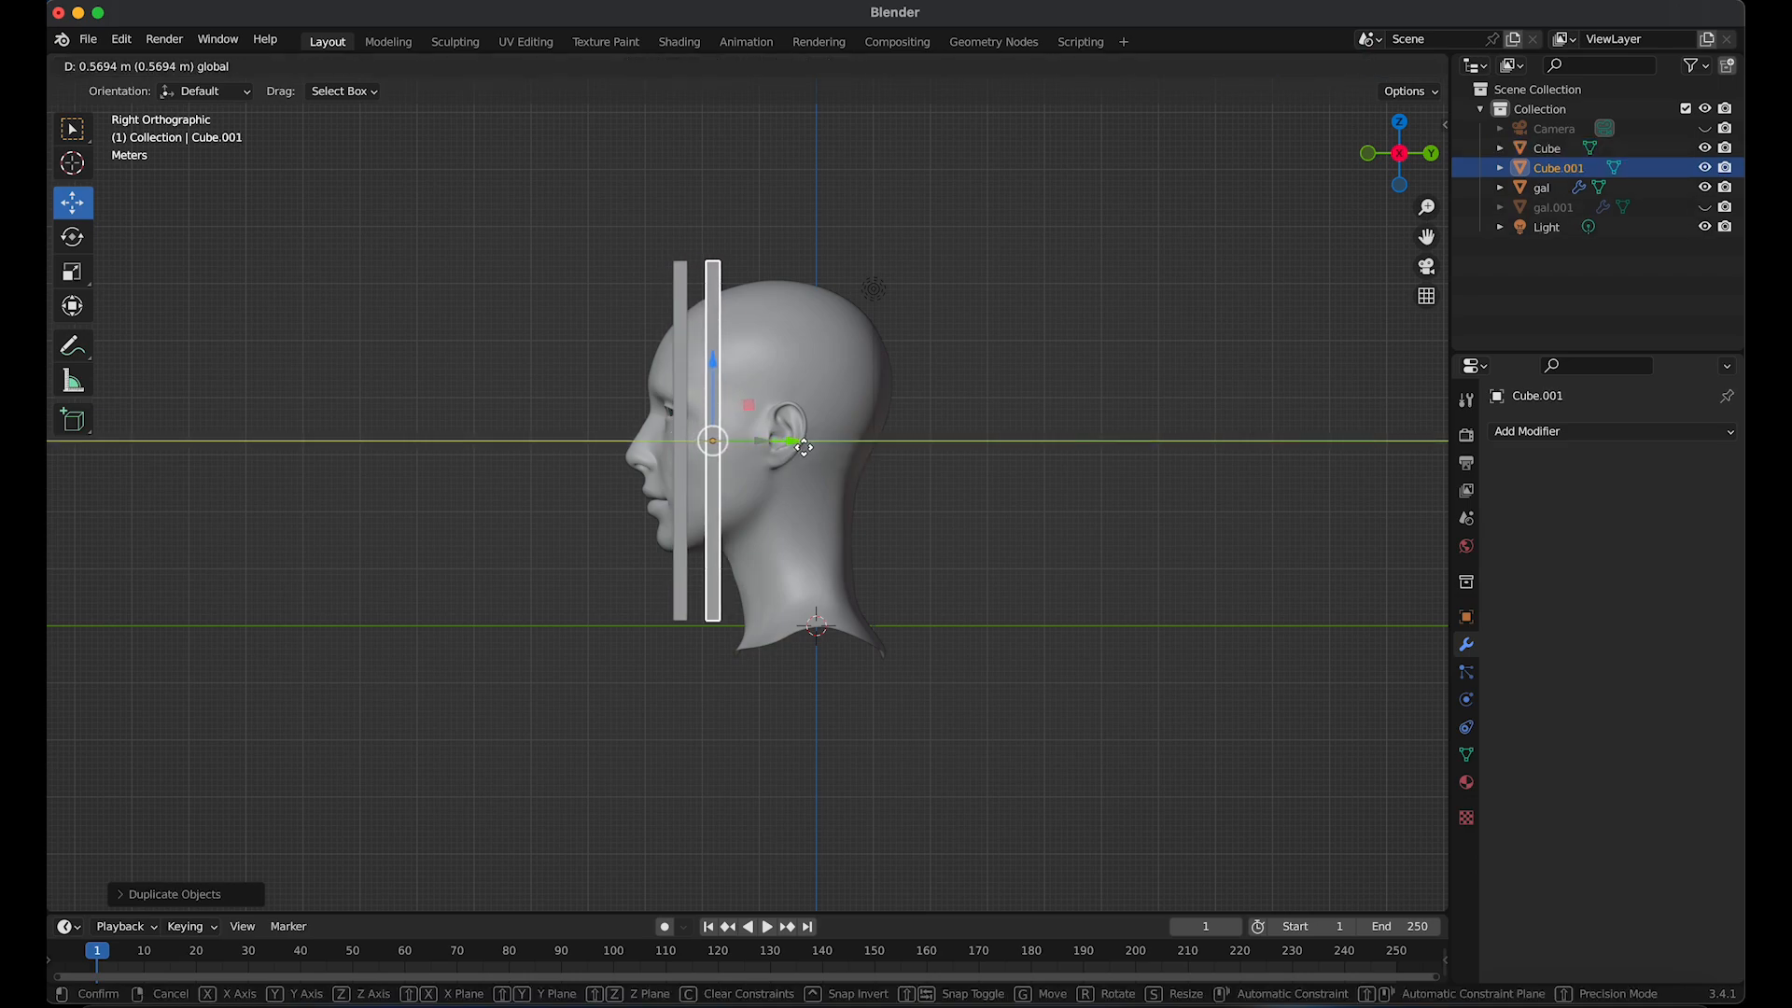
pyautogui.click(801, 446)
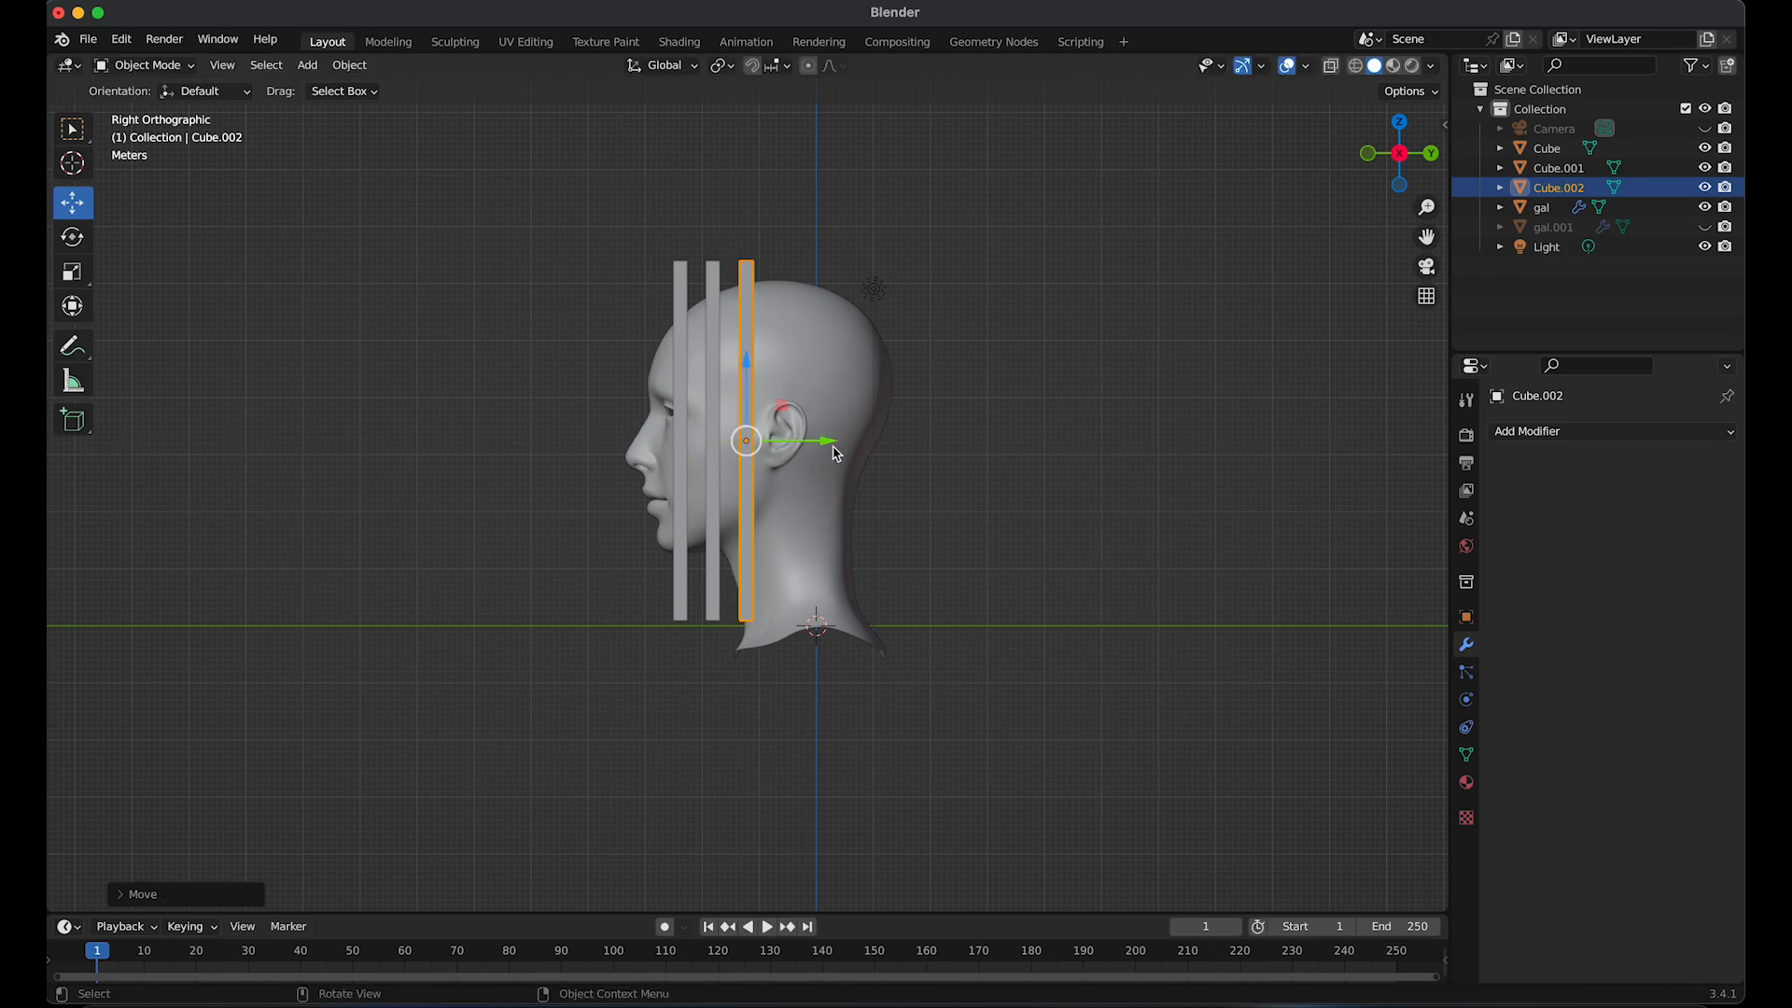
pyautogui.press('shift+d')
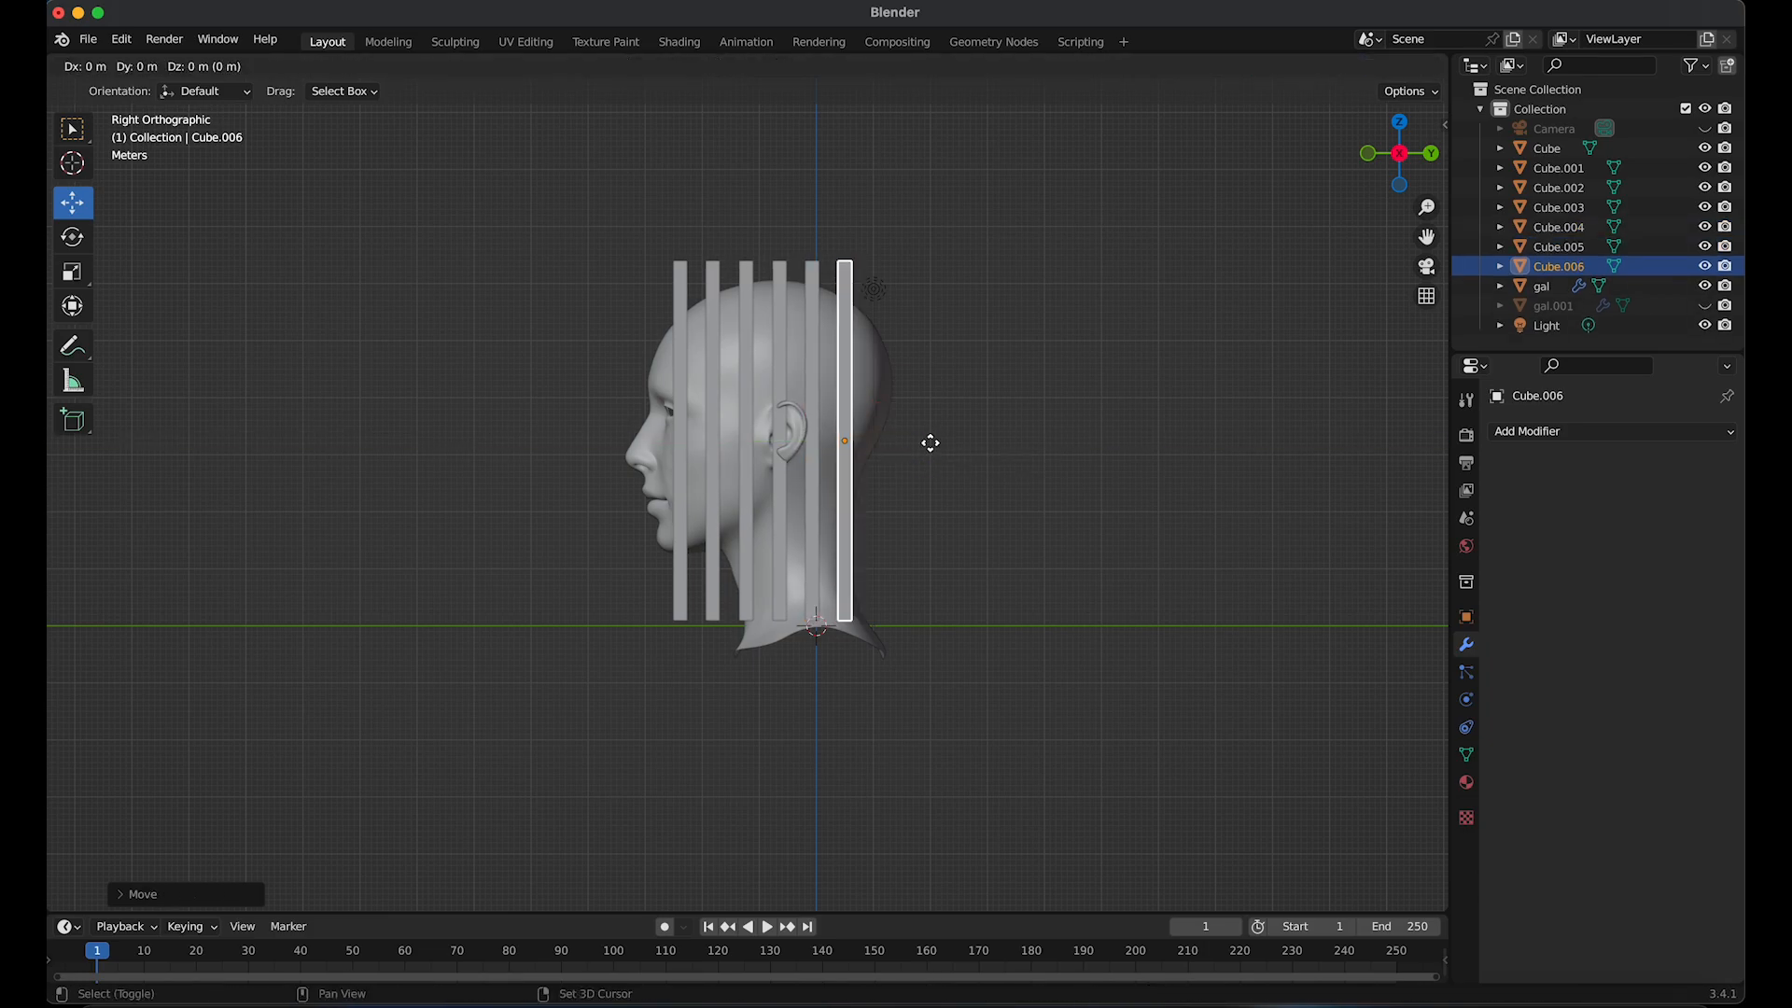
pyautogui.press('s')
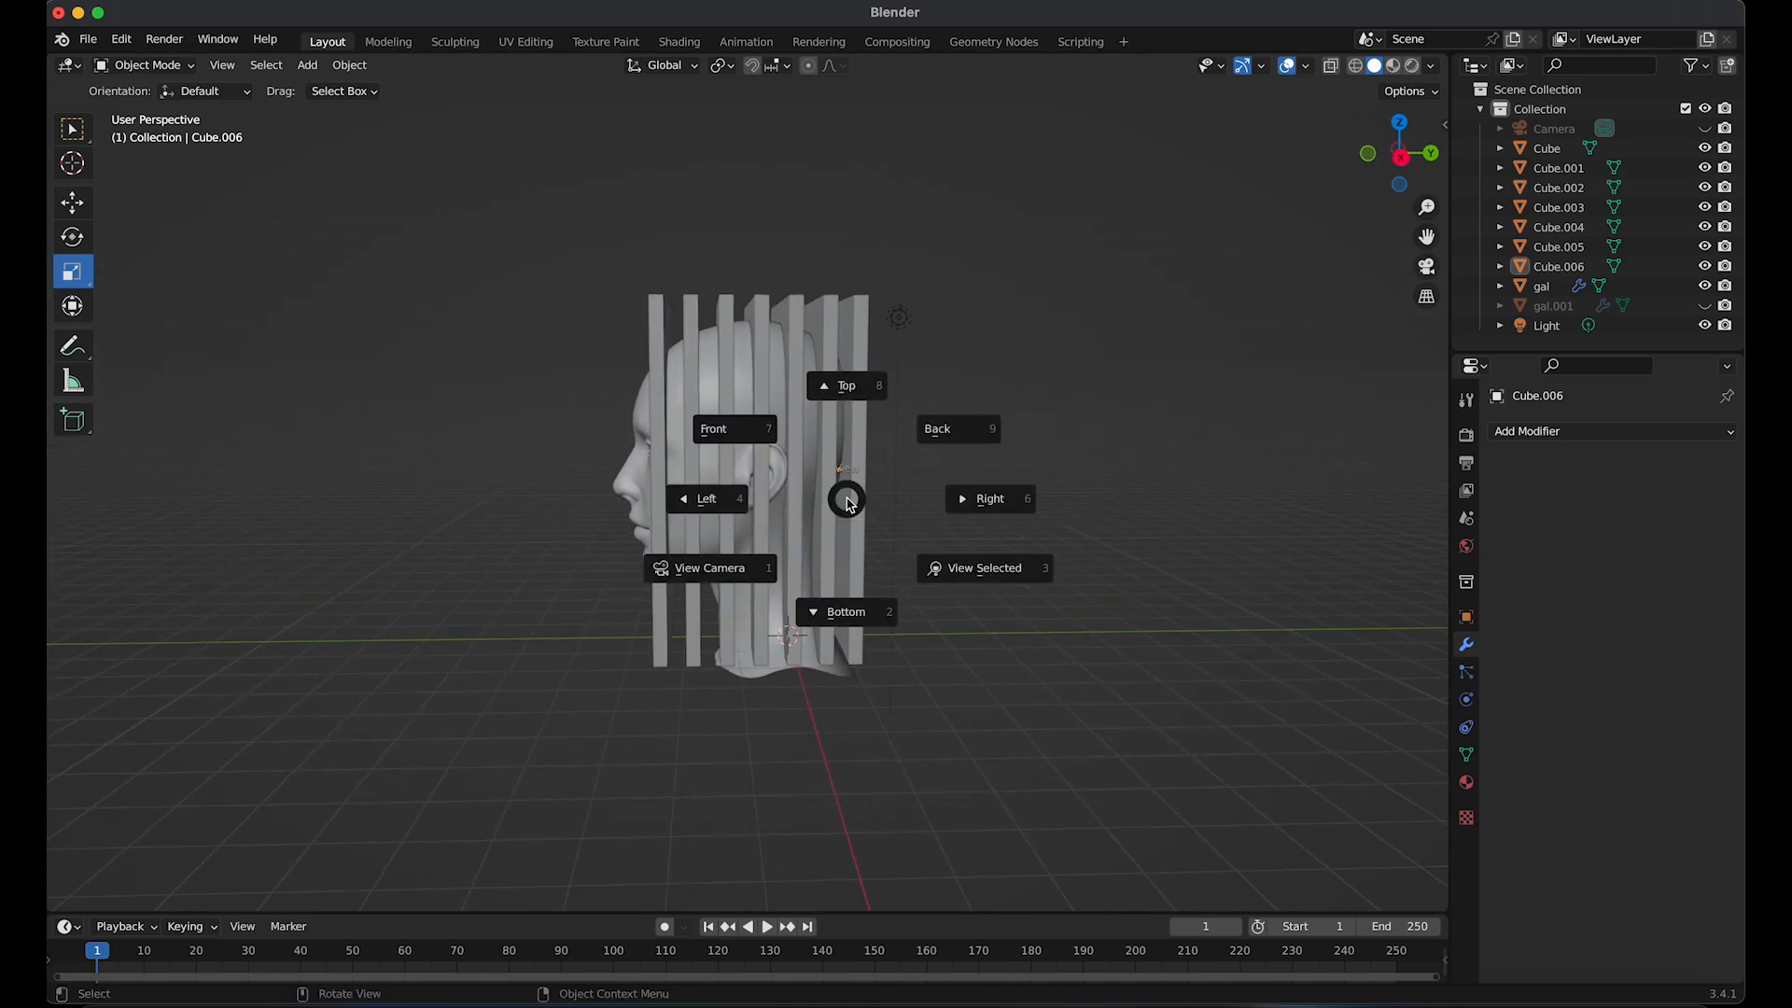
# Duplicate the whole slab row forward past the face and join all slabs into Cube.001
pyautogui.click(989, 498)
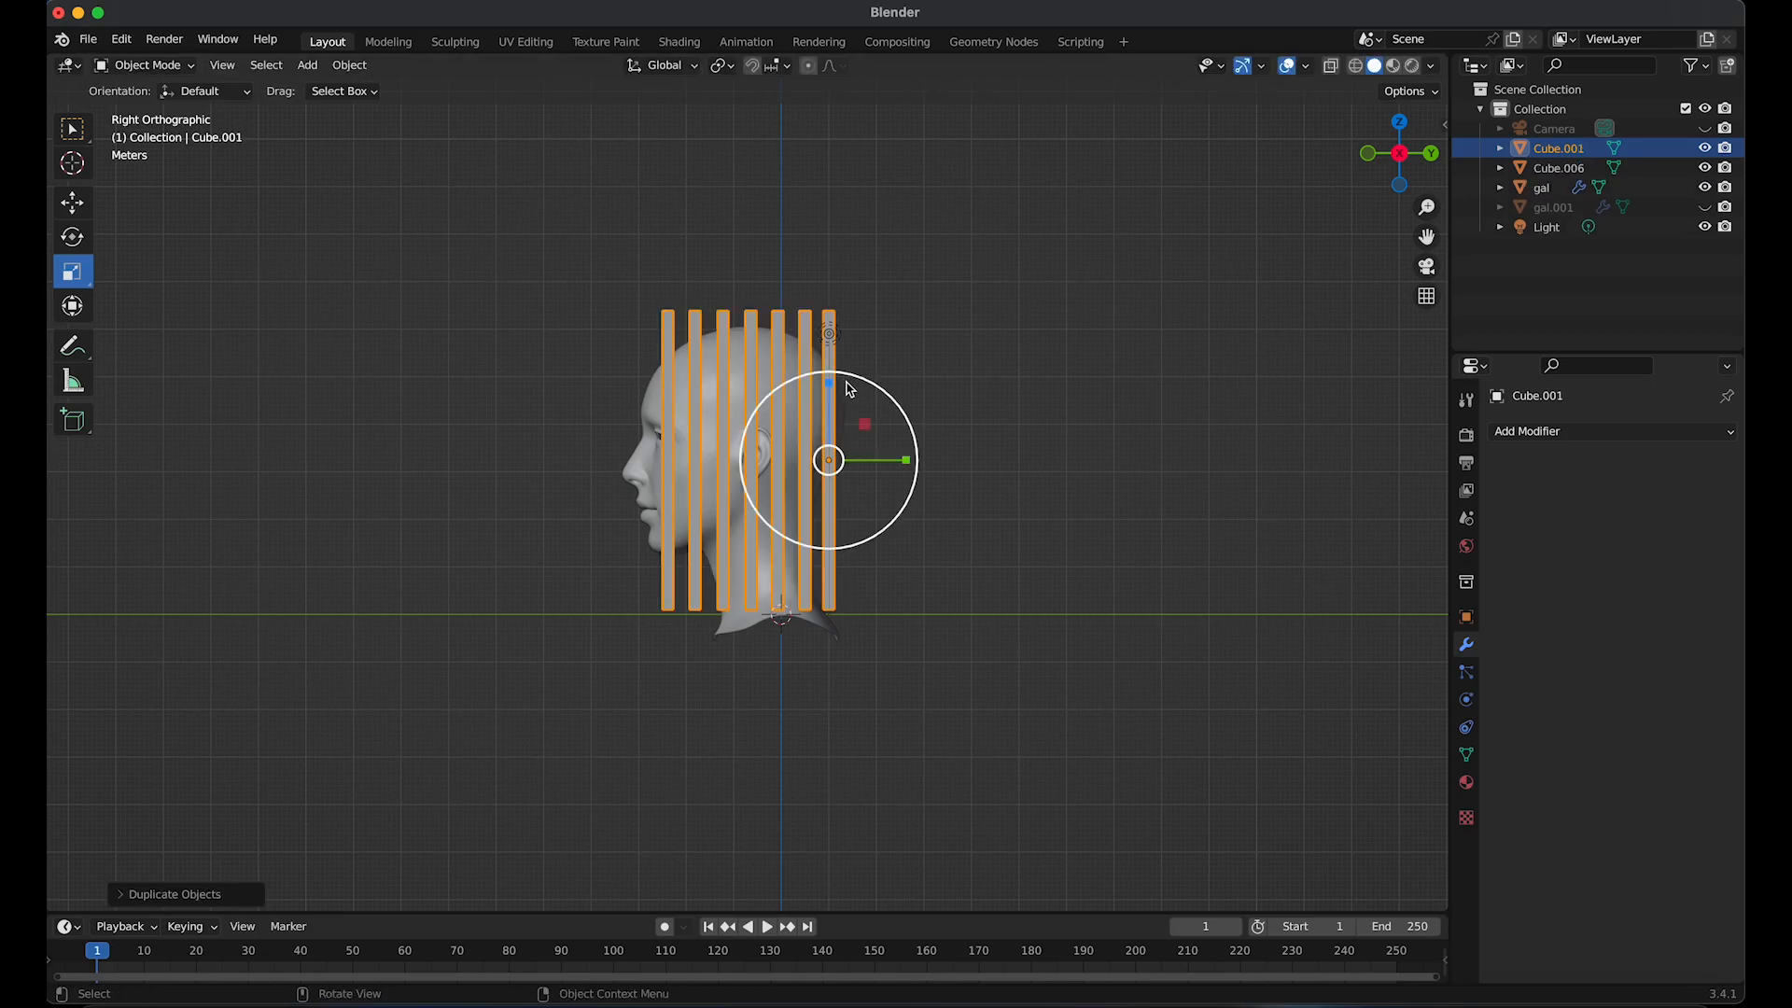
pyautogui.click(72, 202)
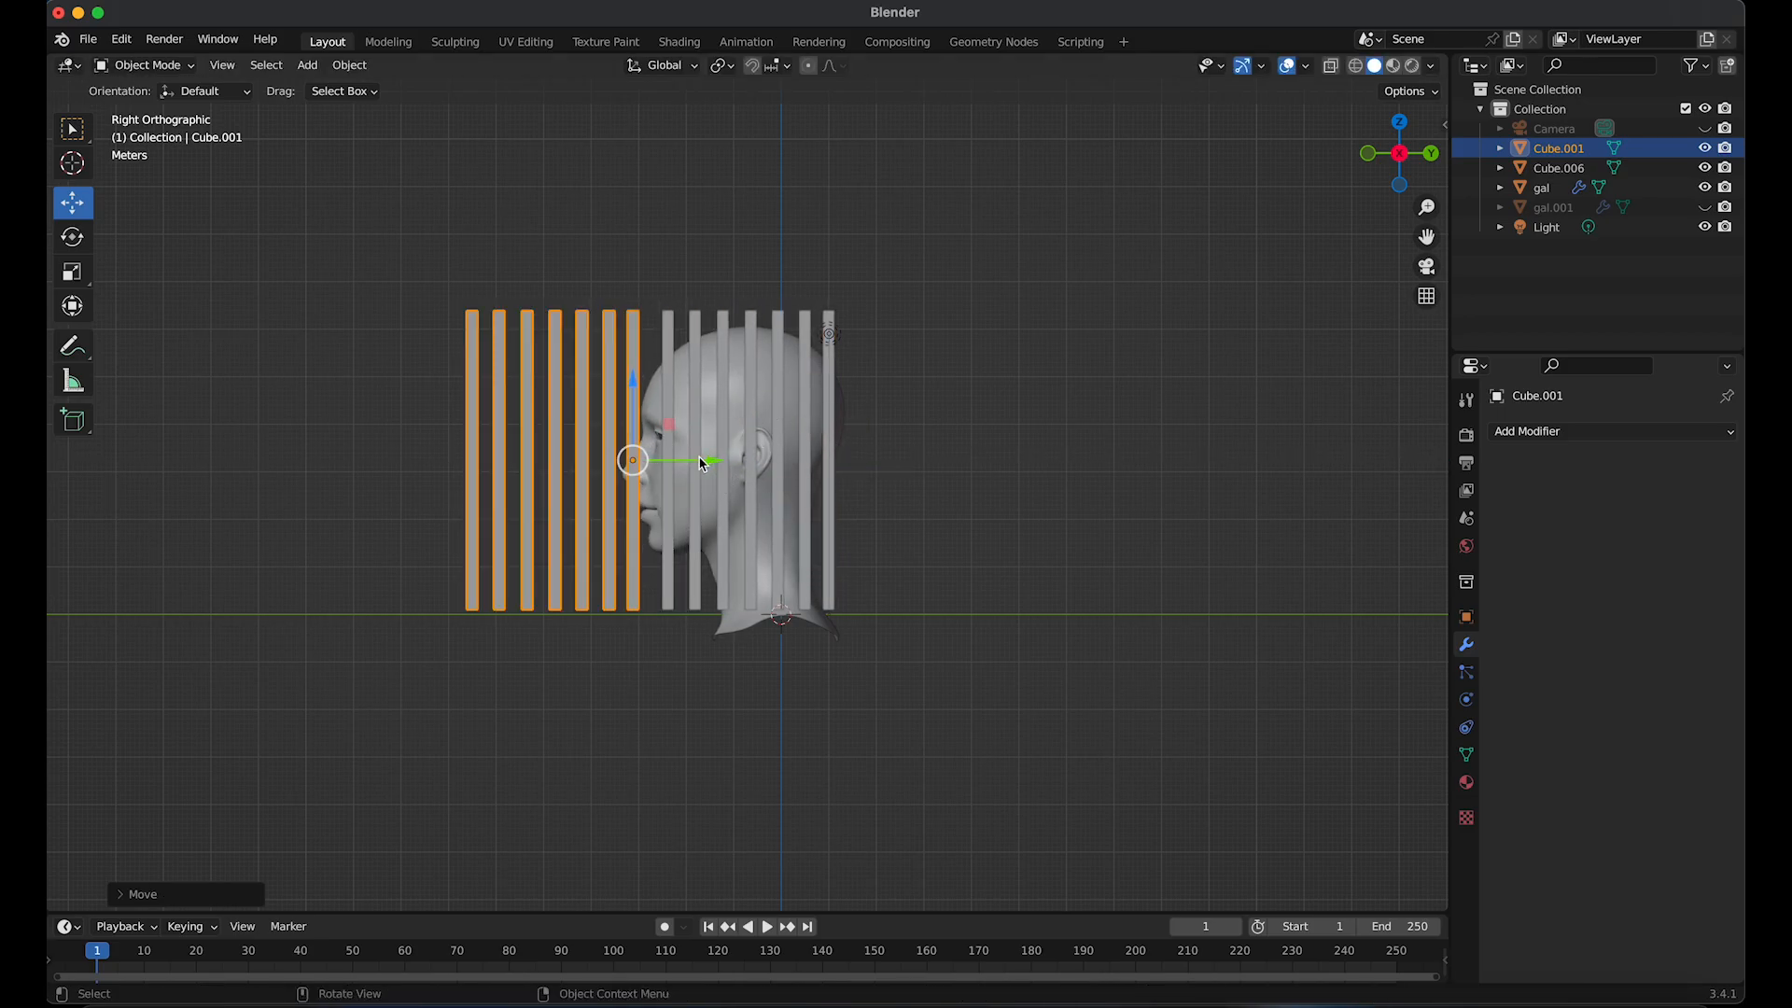
pyautogui.press('g')
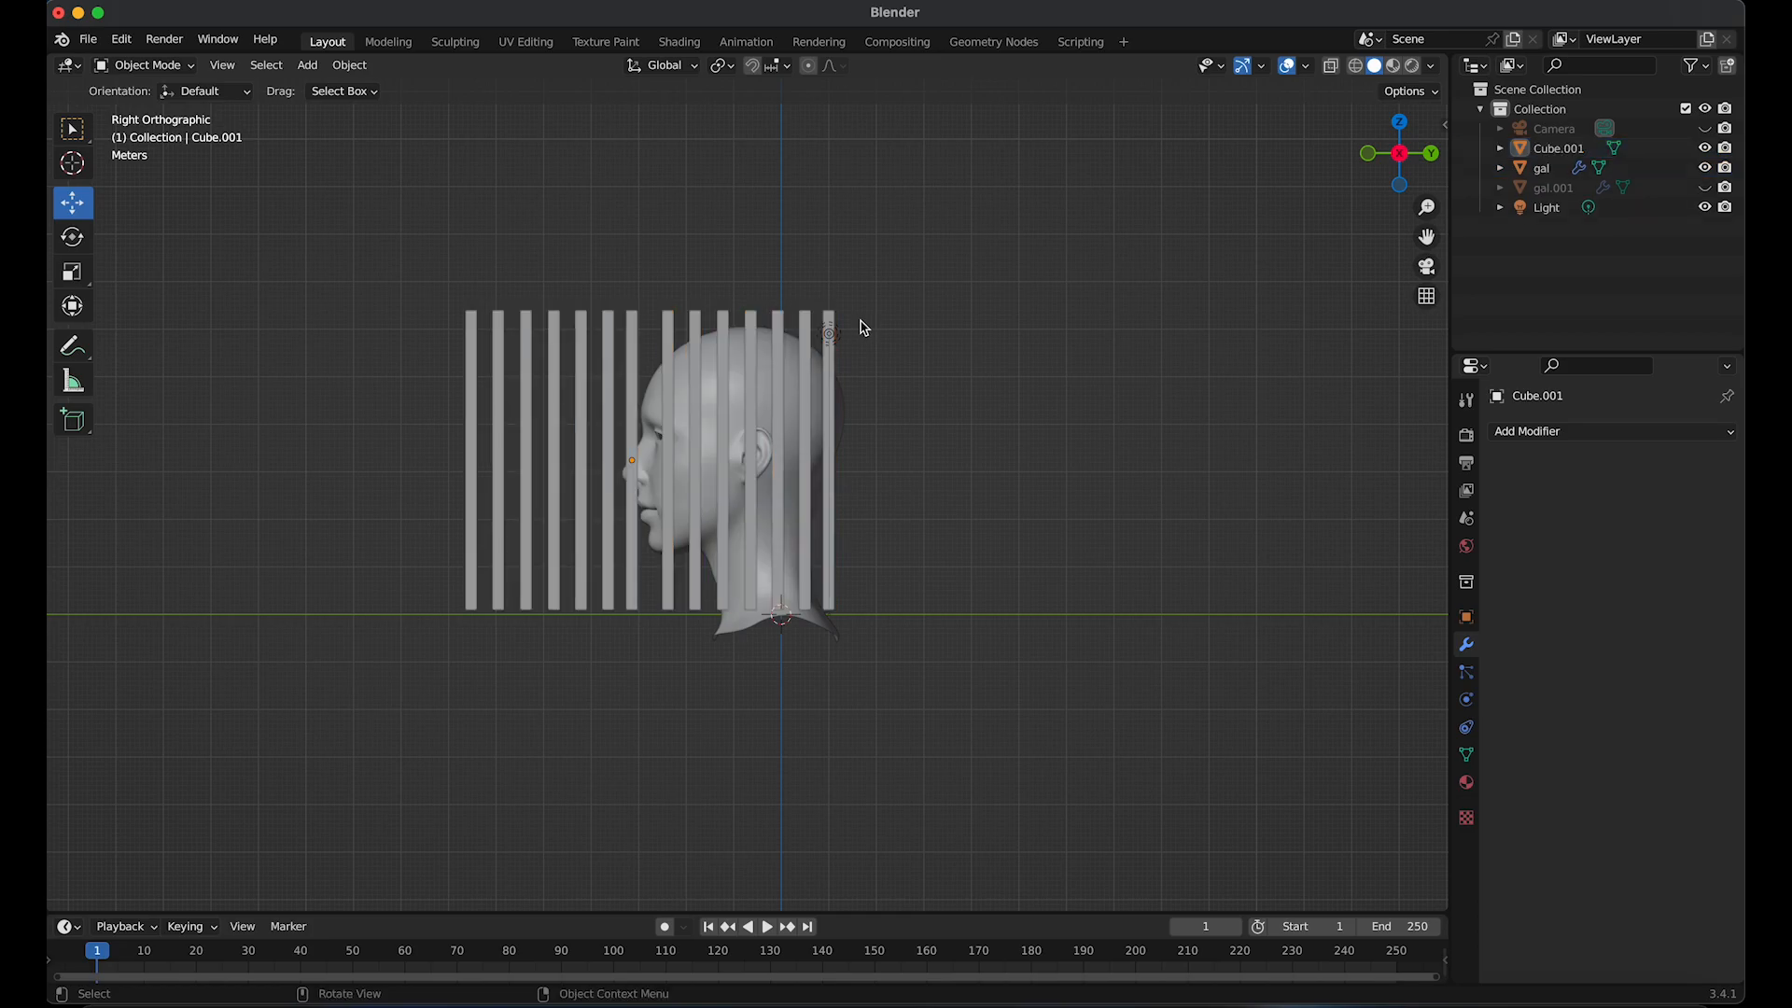
pyautogui.moveTo(844, 414)
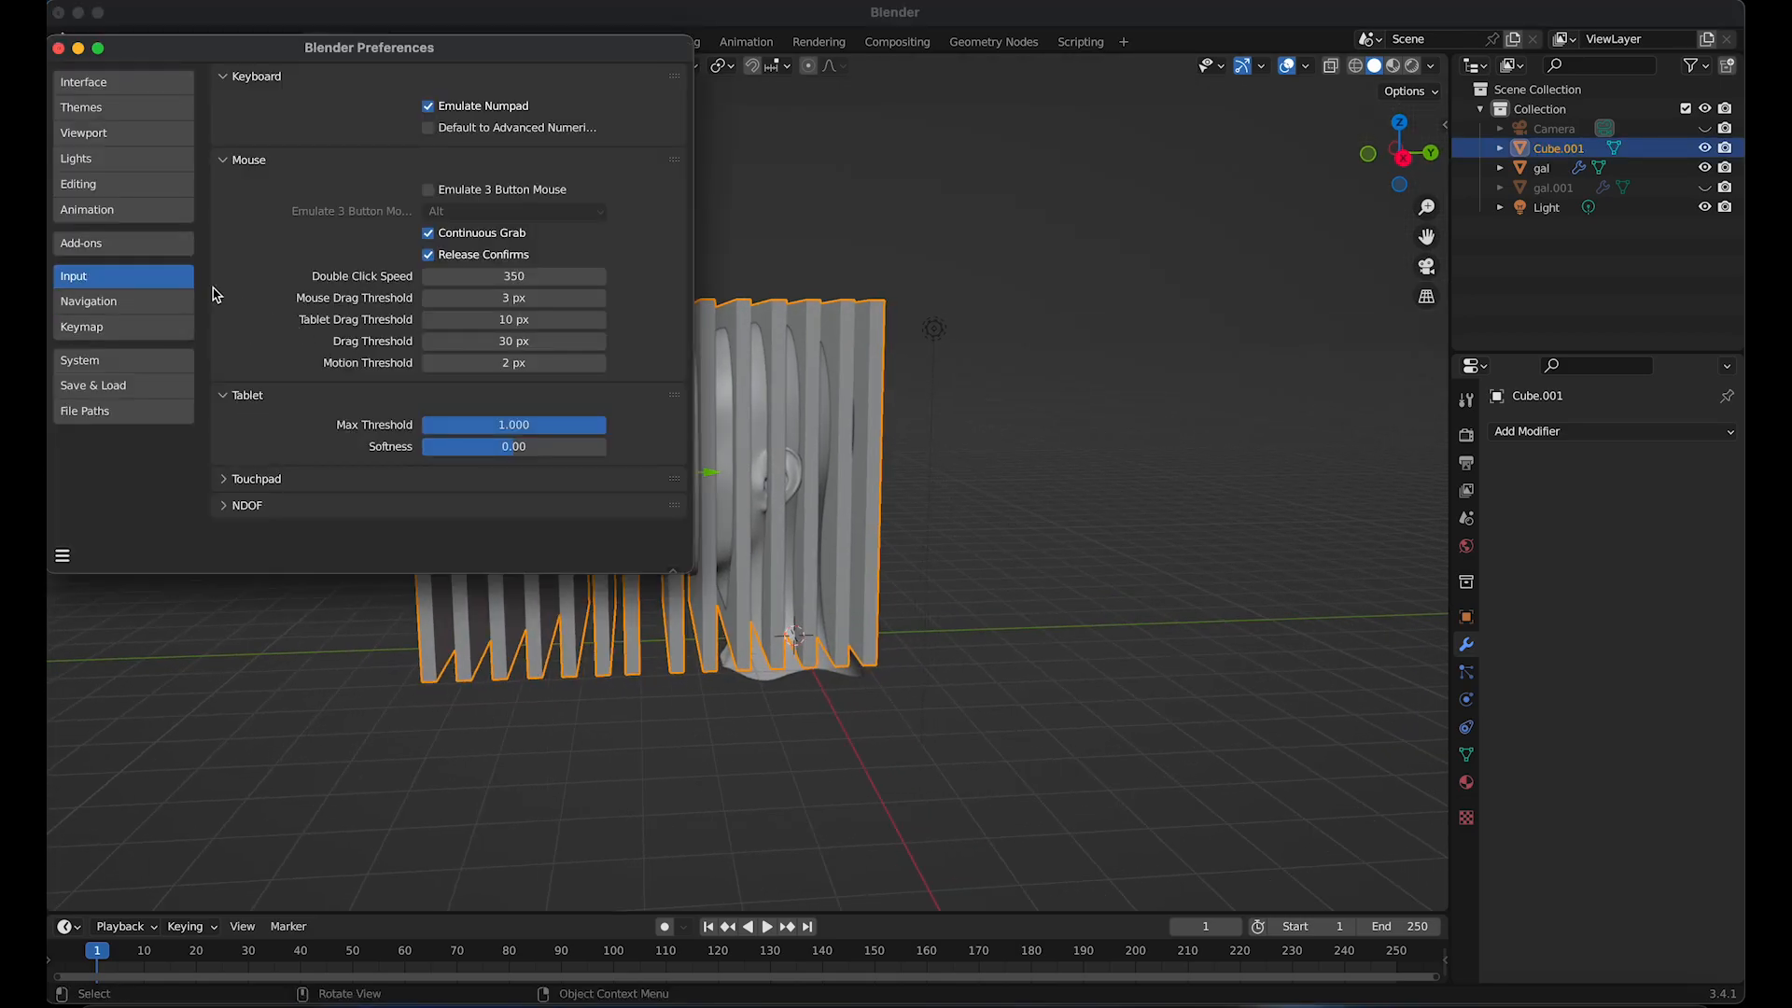
# Search the Add-ons list for 'bool' and confirm Object: Bool Tool is enabled
pyautogui.click(80, 242)
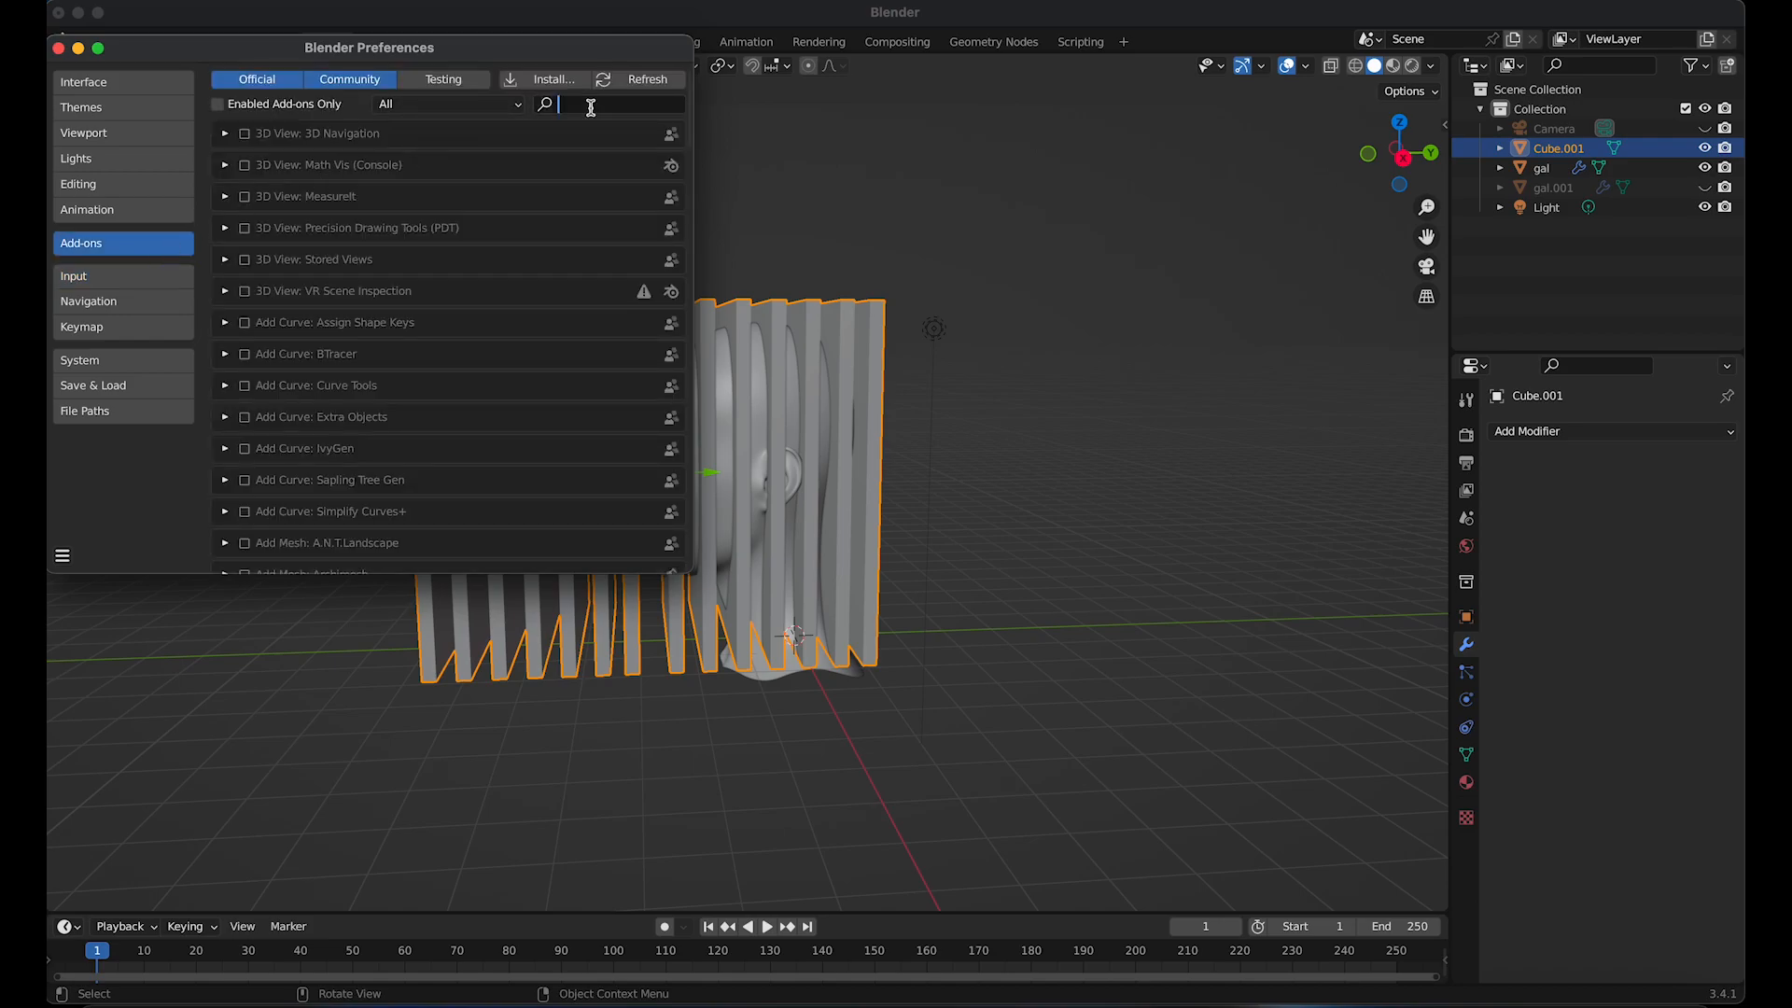
pyautogui.write('bool')
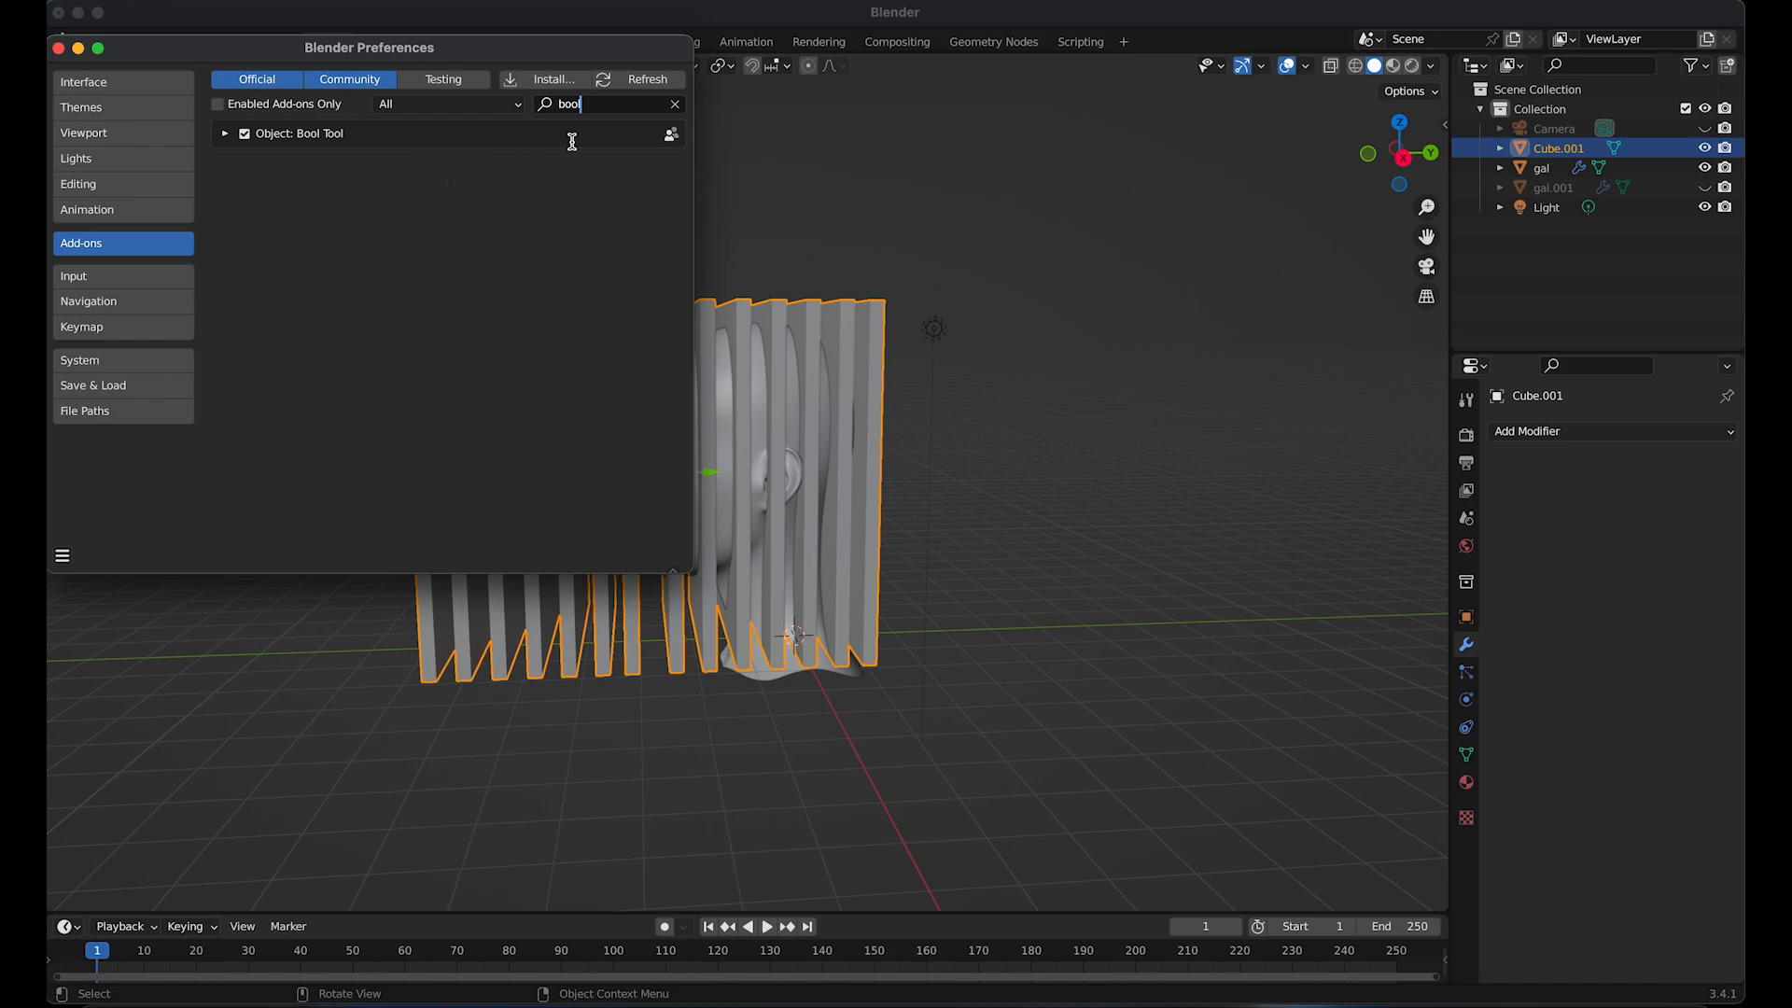
pyautogui.click(73, 276)
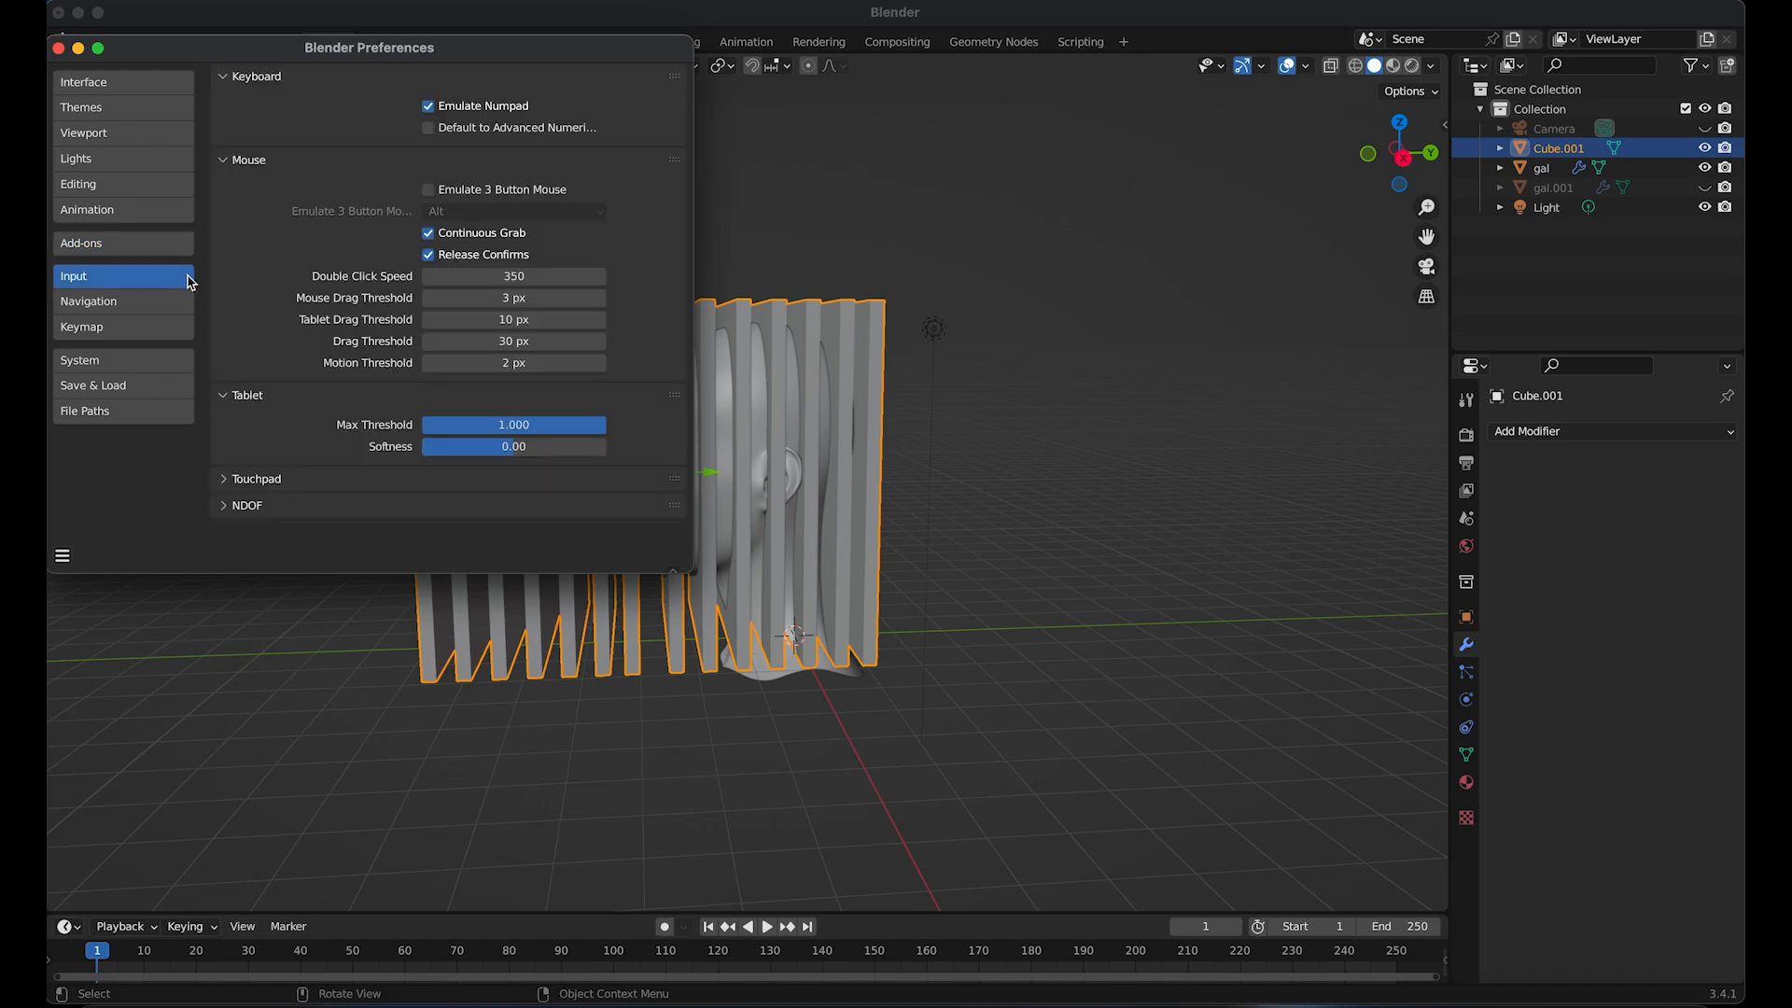
pyautogui.moveTo(429, 104)
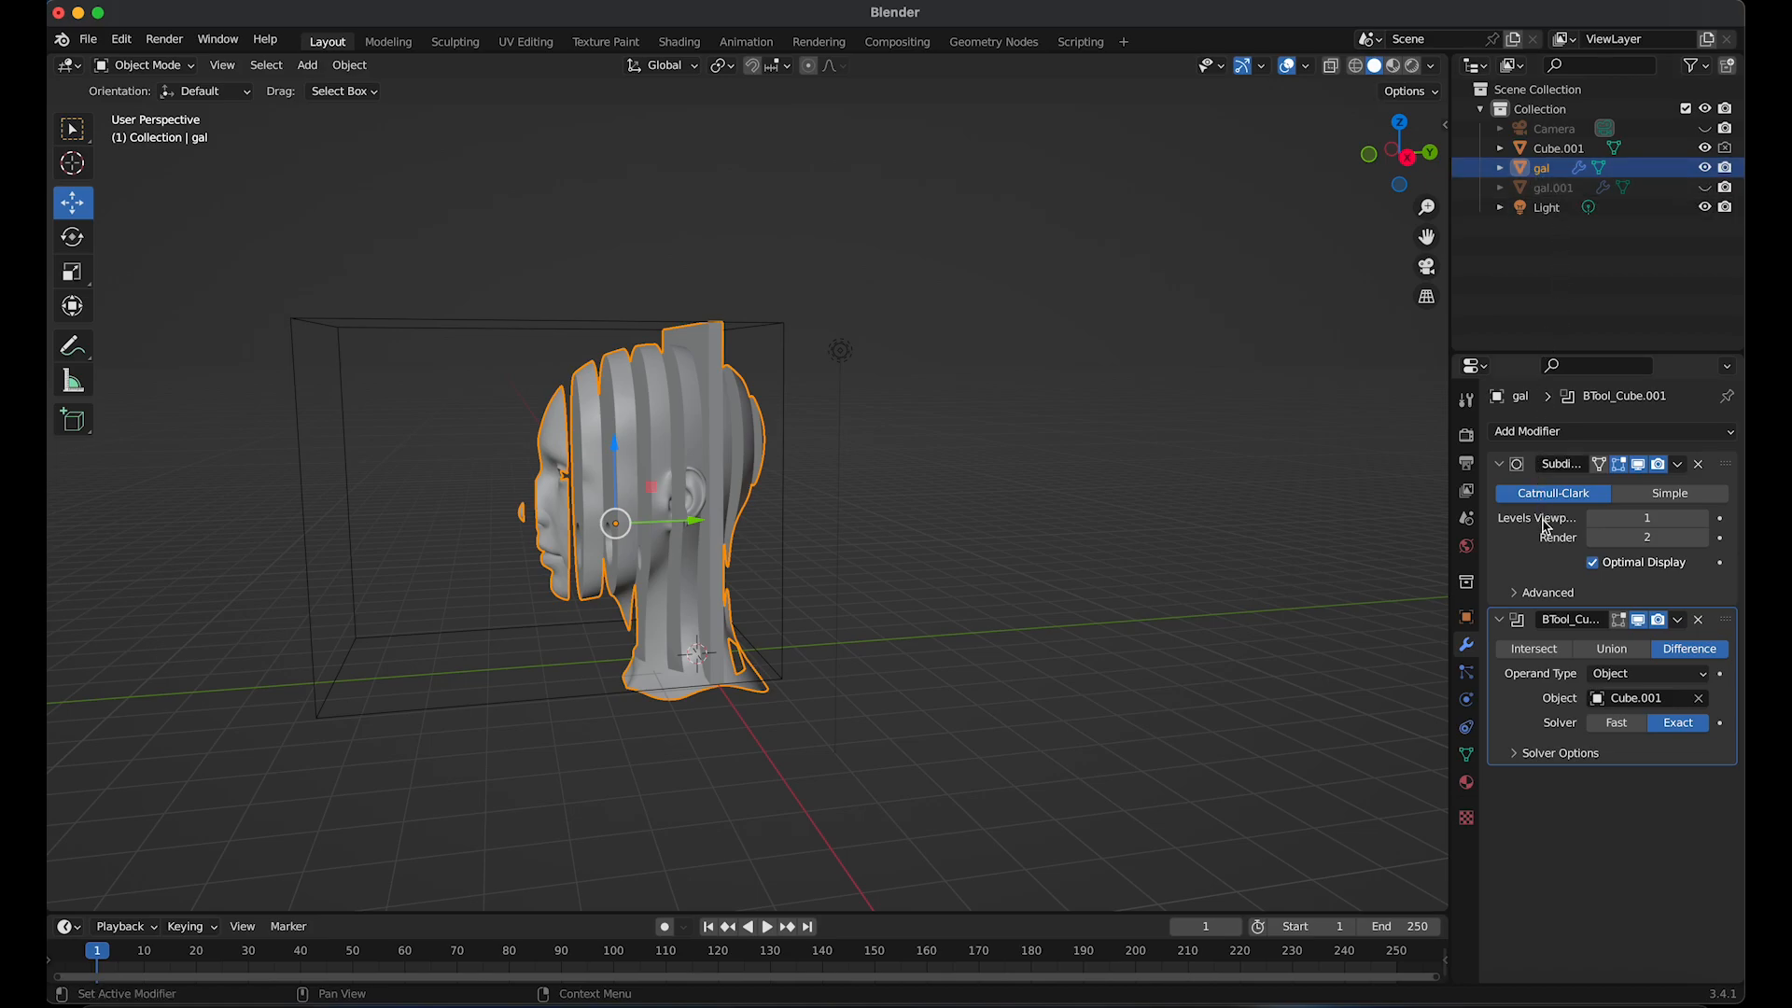
pyautogui.moveTo(1611, 648)
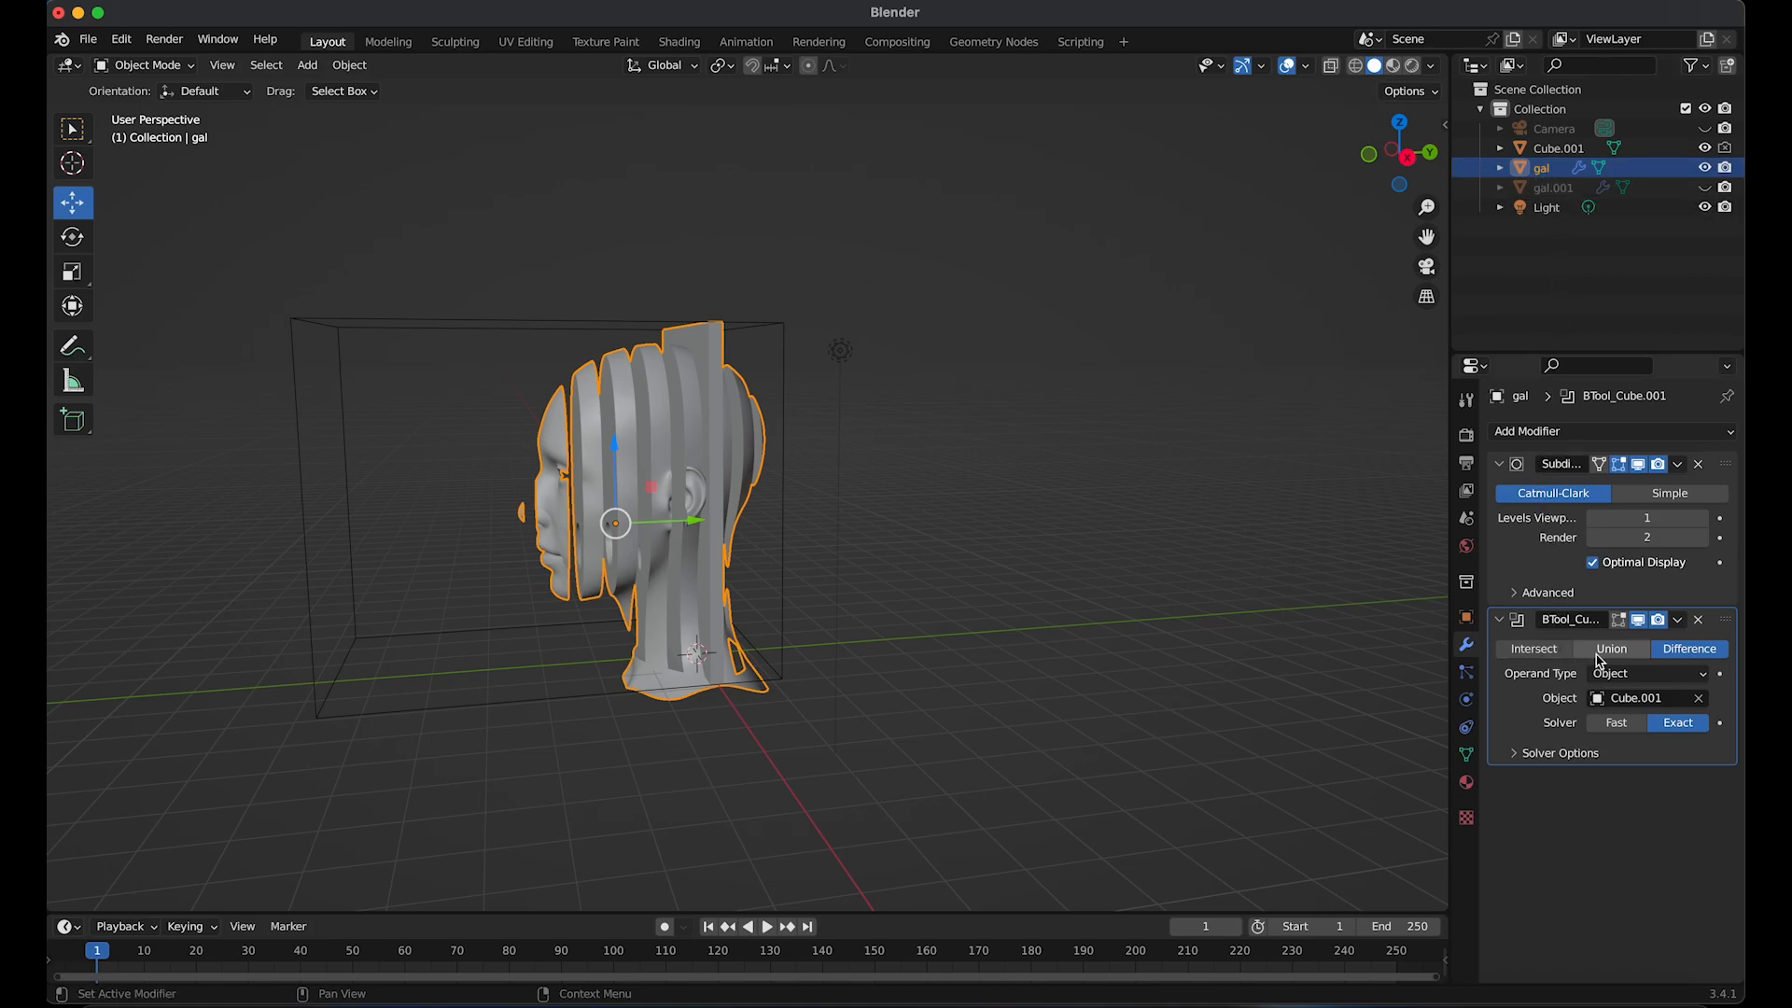
# Expand the Difference boolean's Solver Options and enable Hole Tolerant
pyautogui.click(1514, 753)
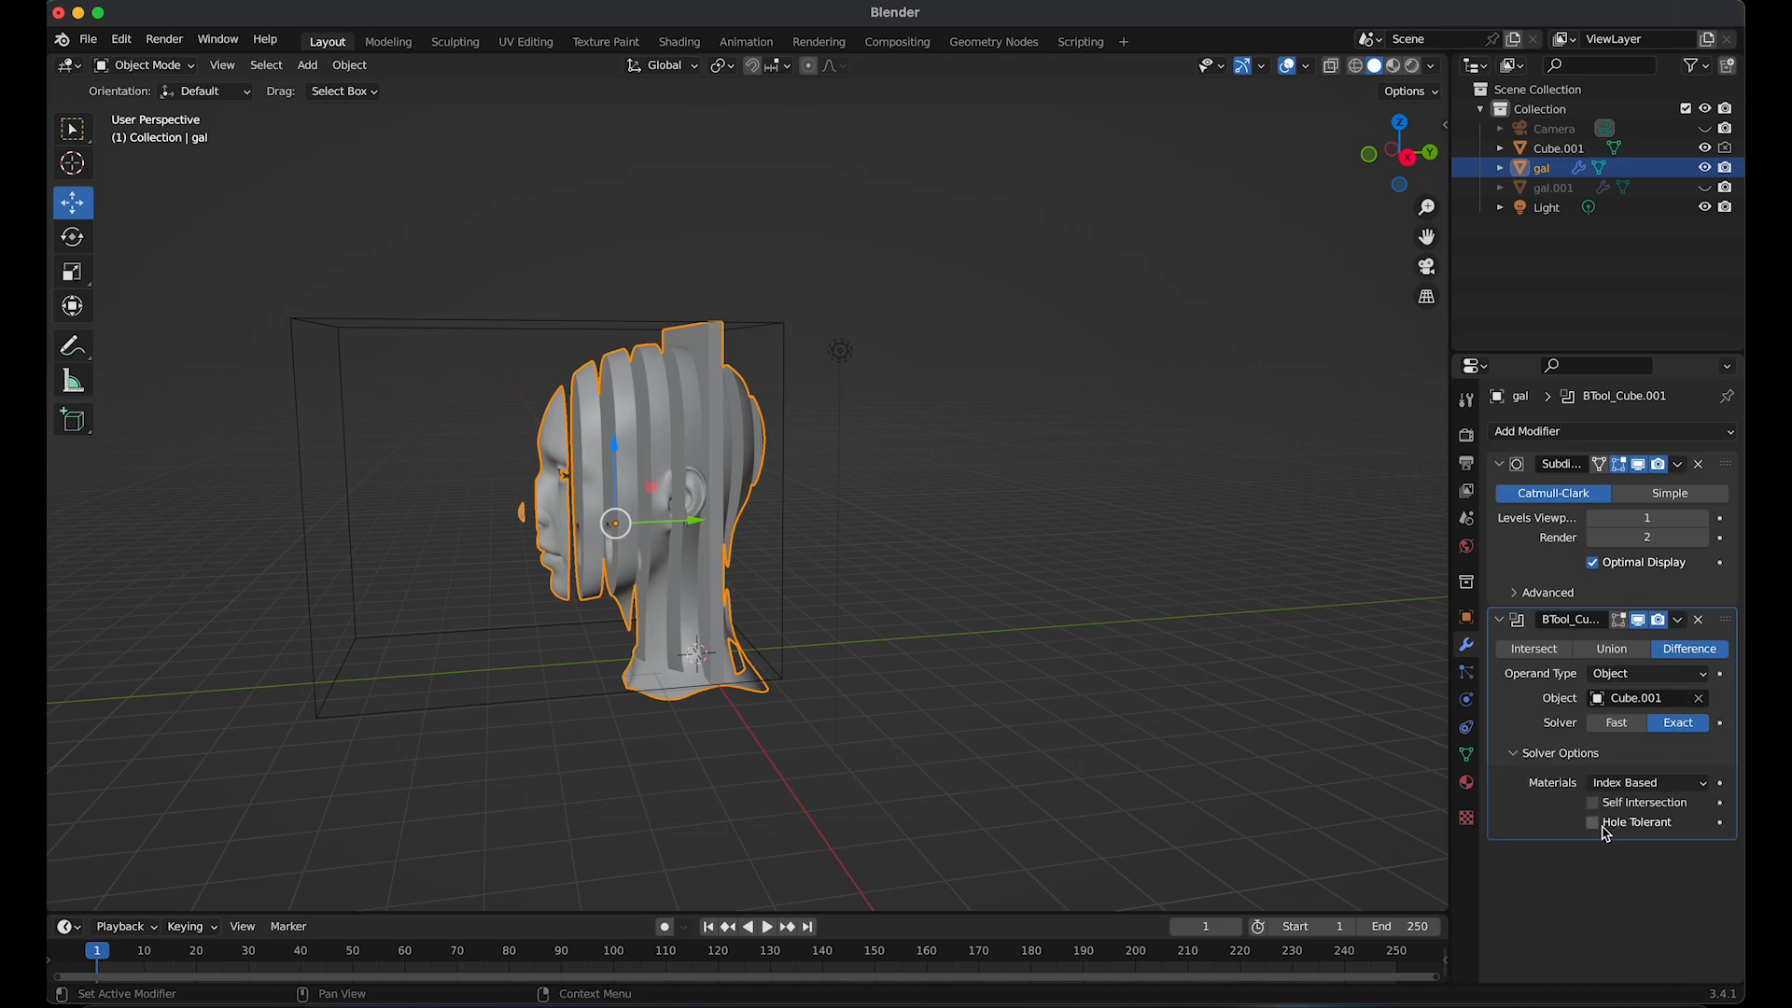
pyautogui.moveTo(1597, 821)
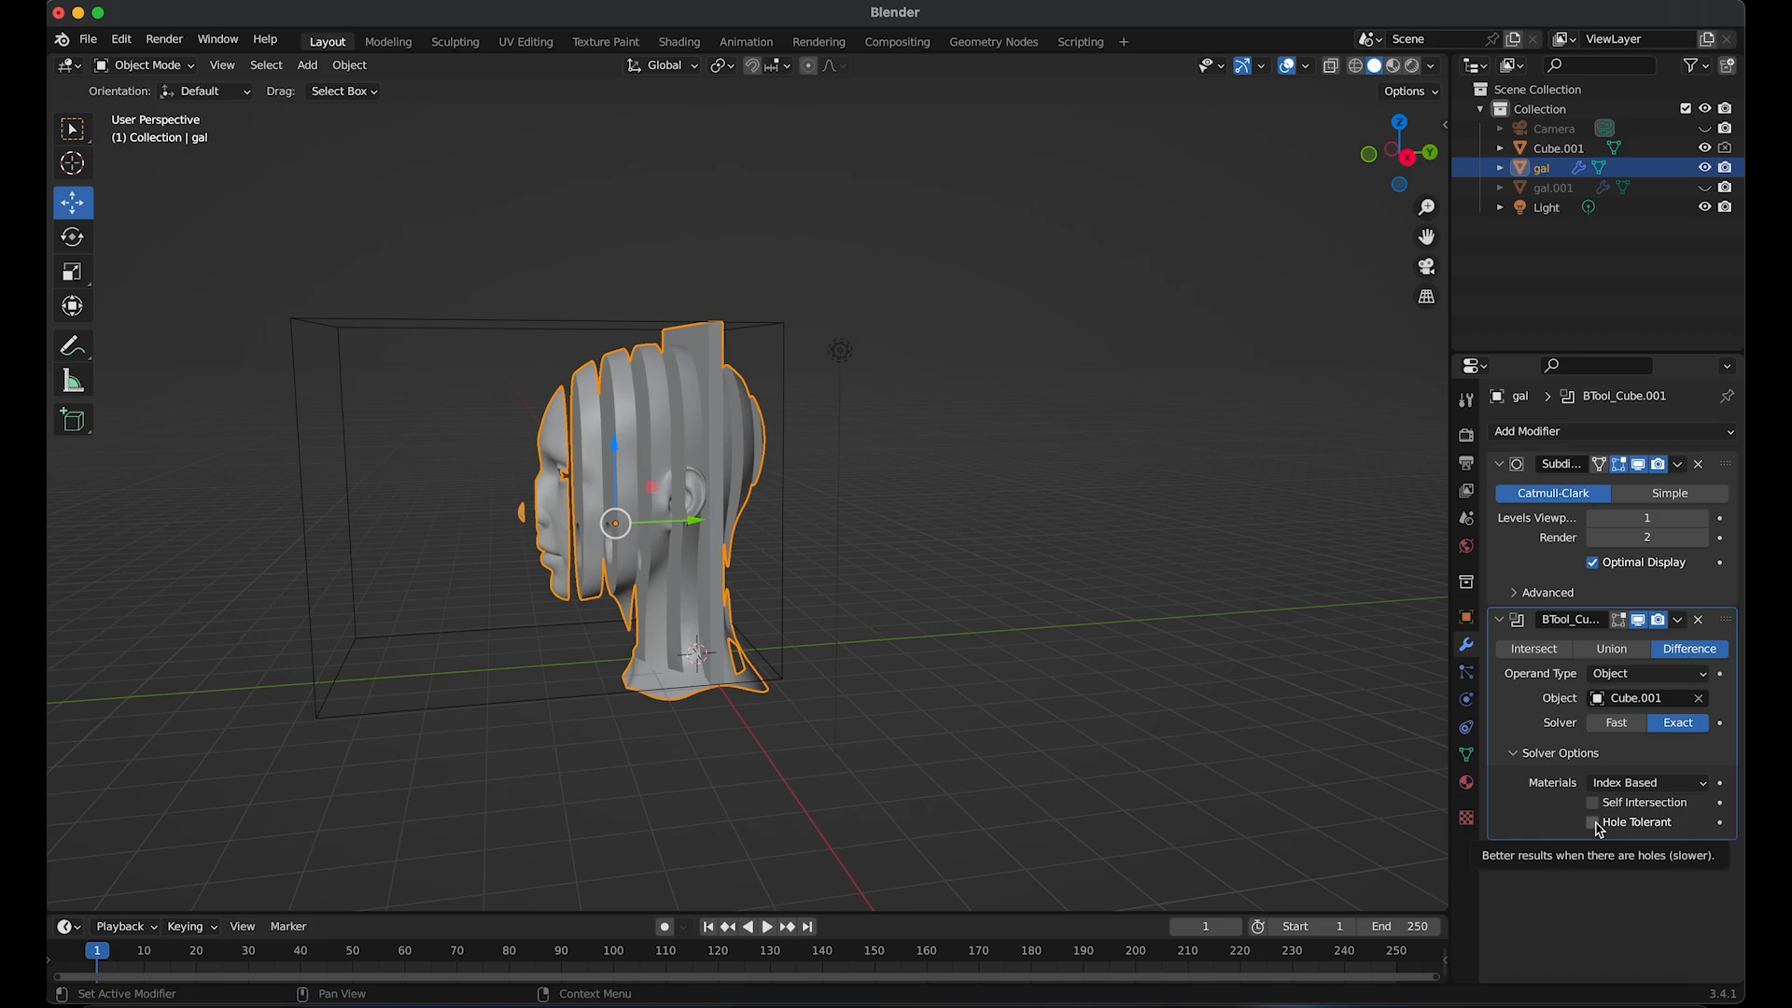
pyautogui.click(1593, 822)
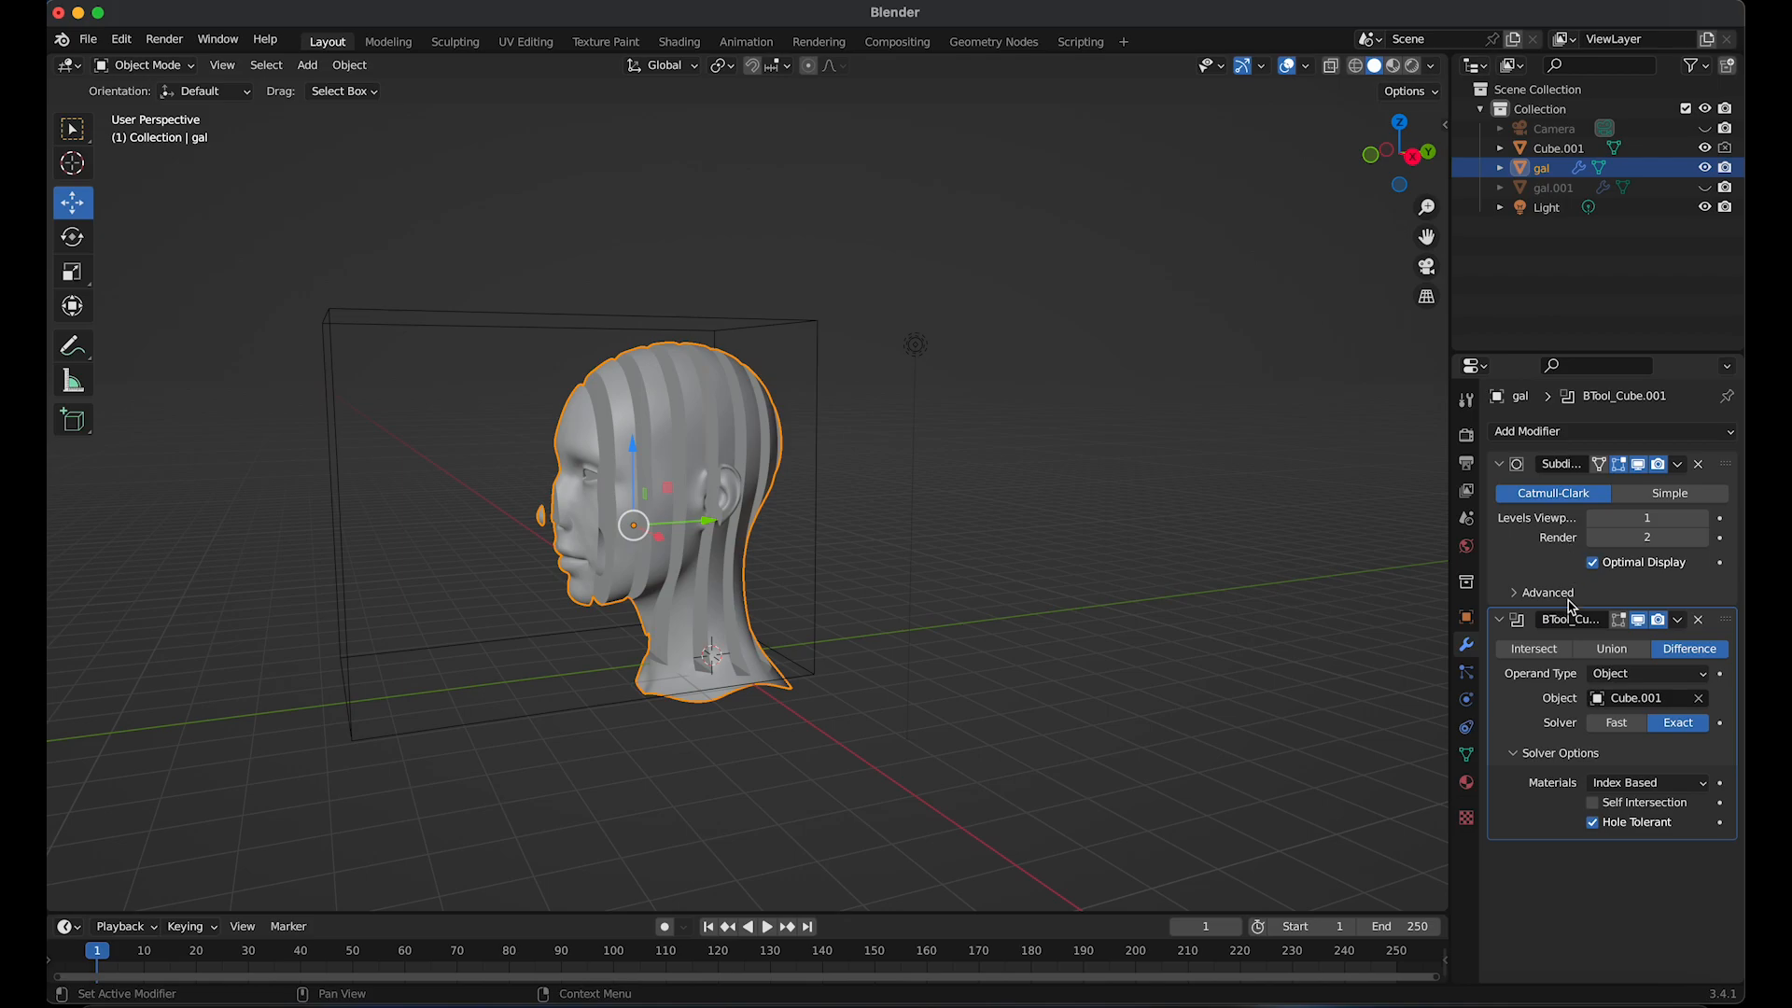
pyautogui.moveTo(528, 523)
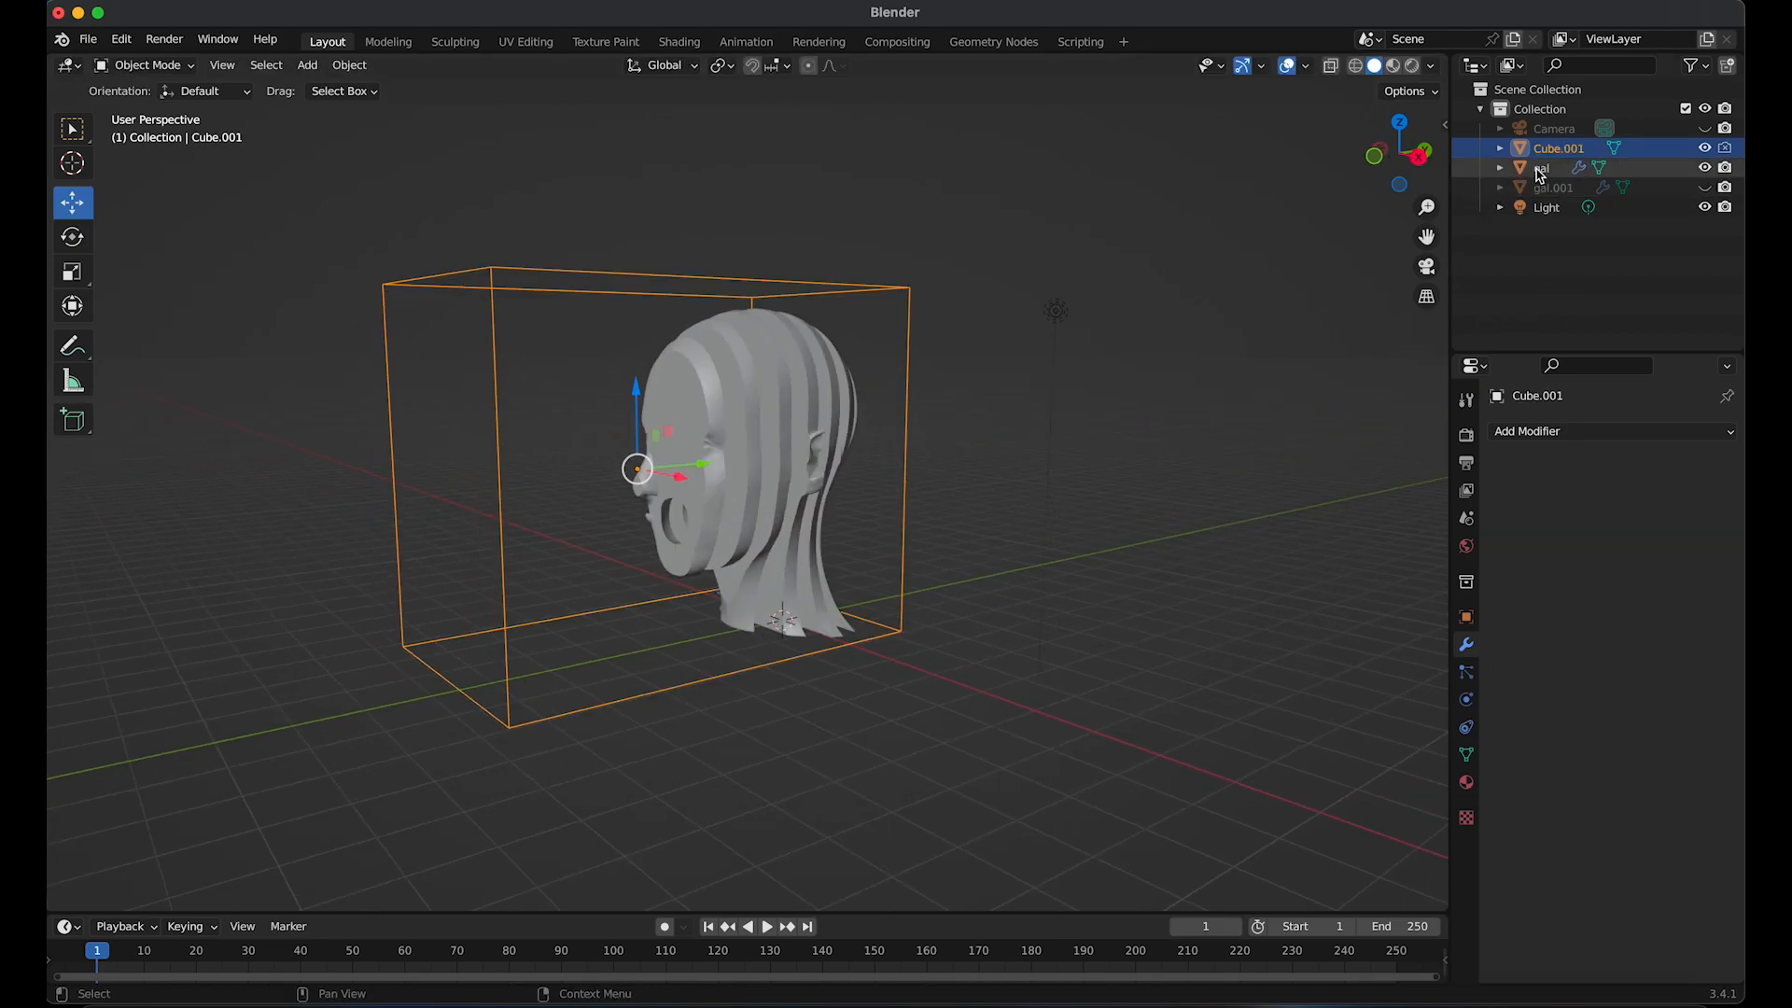
# Select gal and switch its BTool modifier from Intersect back to Difference
pyautogui.click(1542, 168)
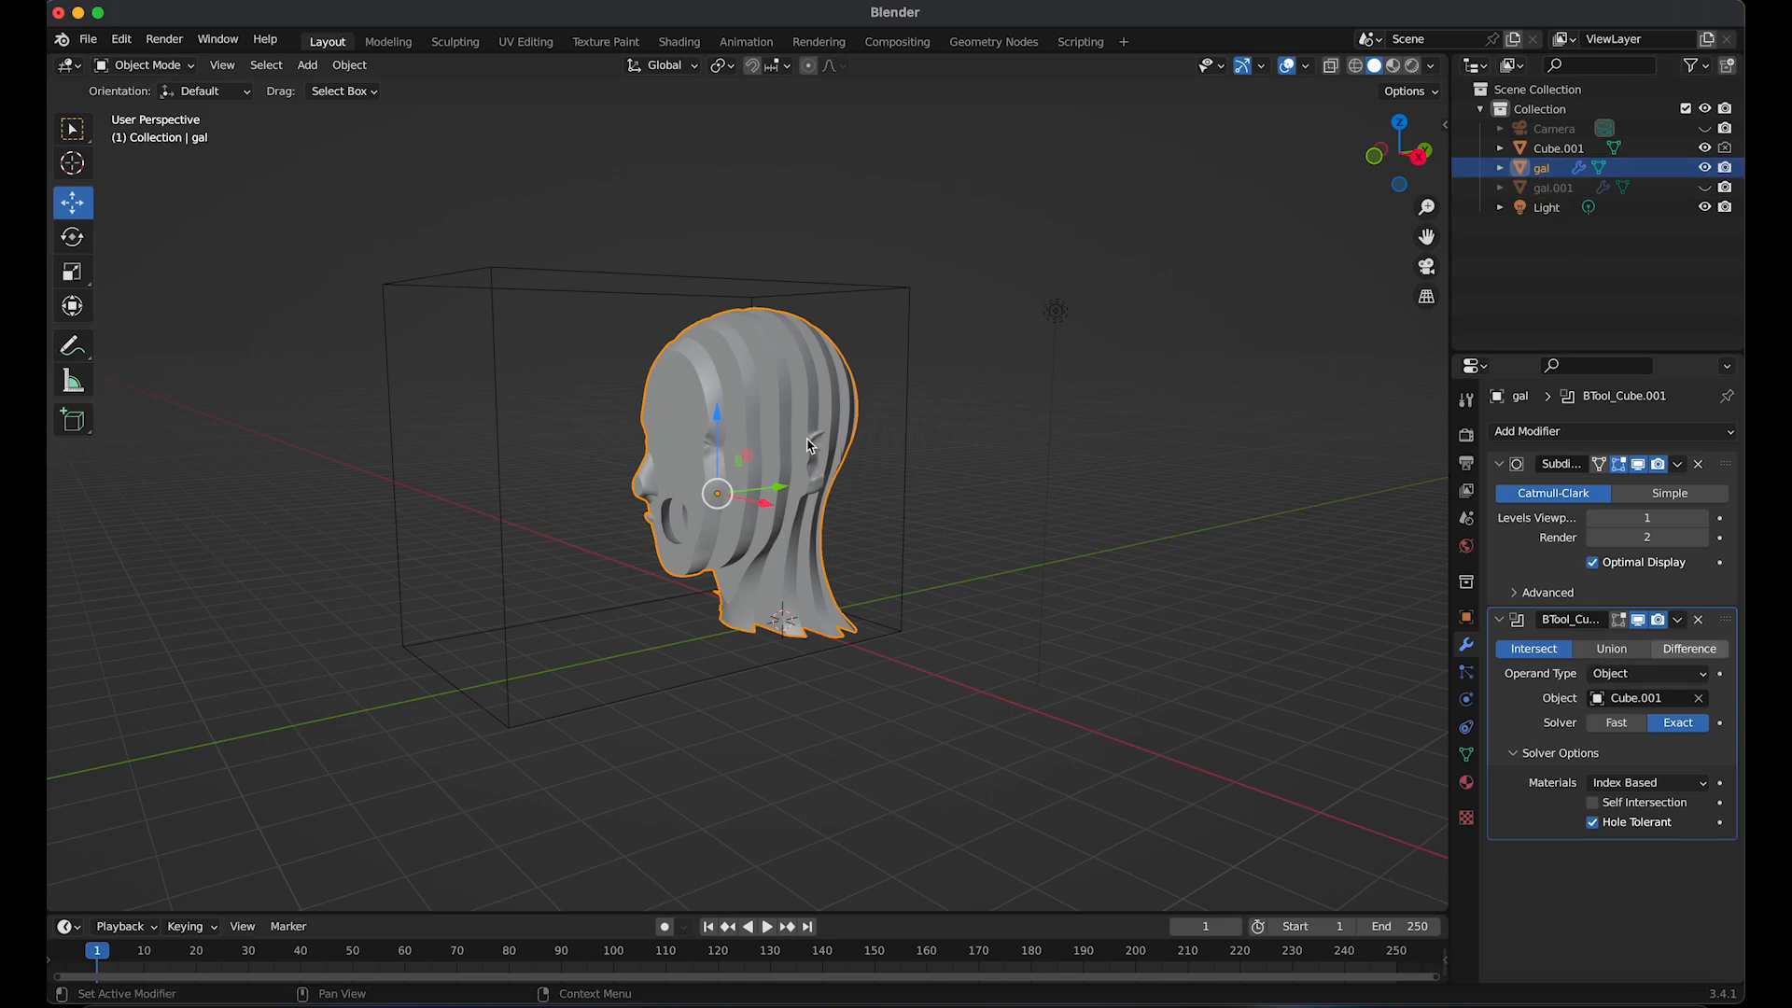
pyautogui.click(1690, 648)
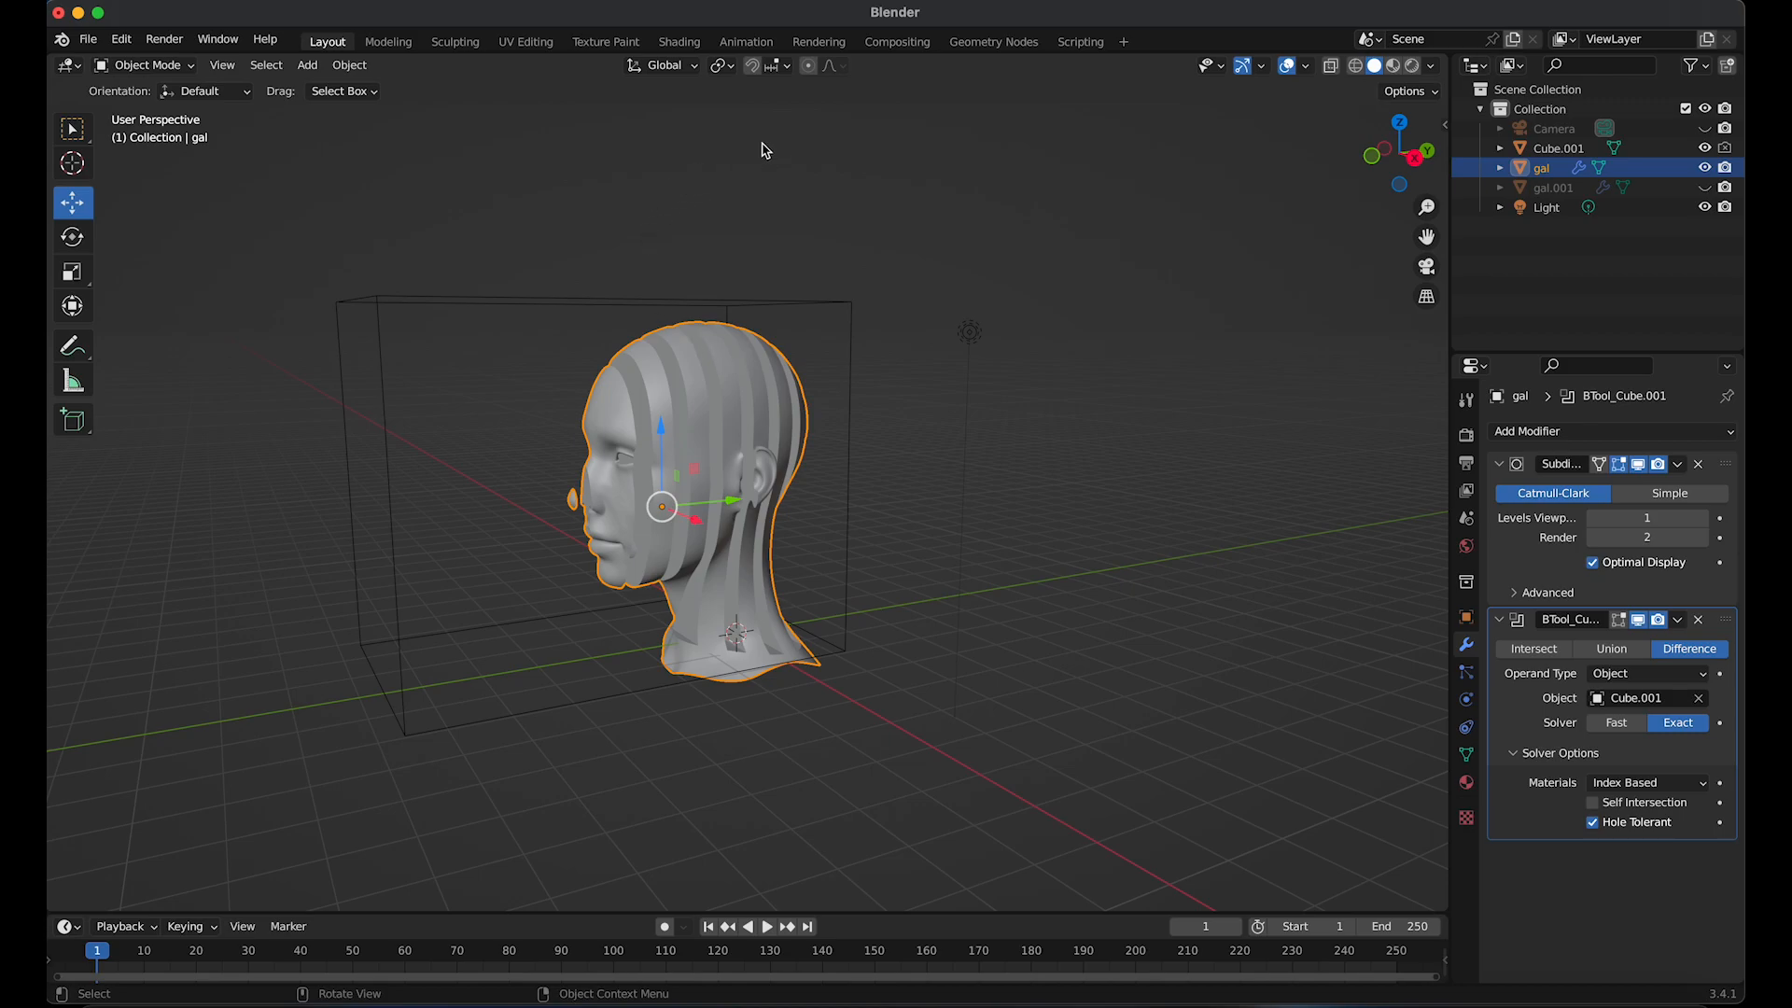
pyautogui.moveTo(689, 52)
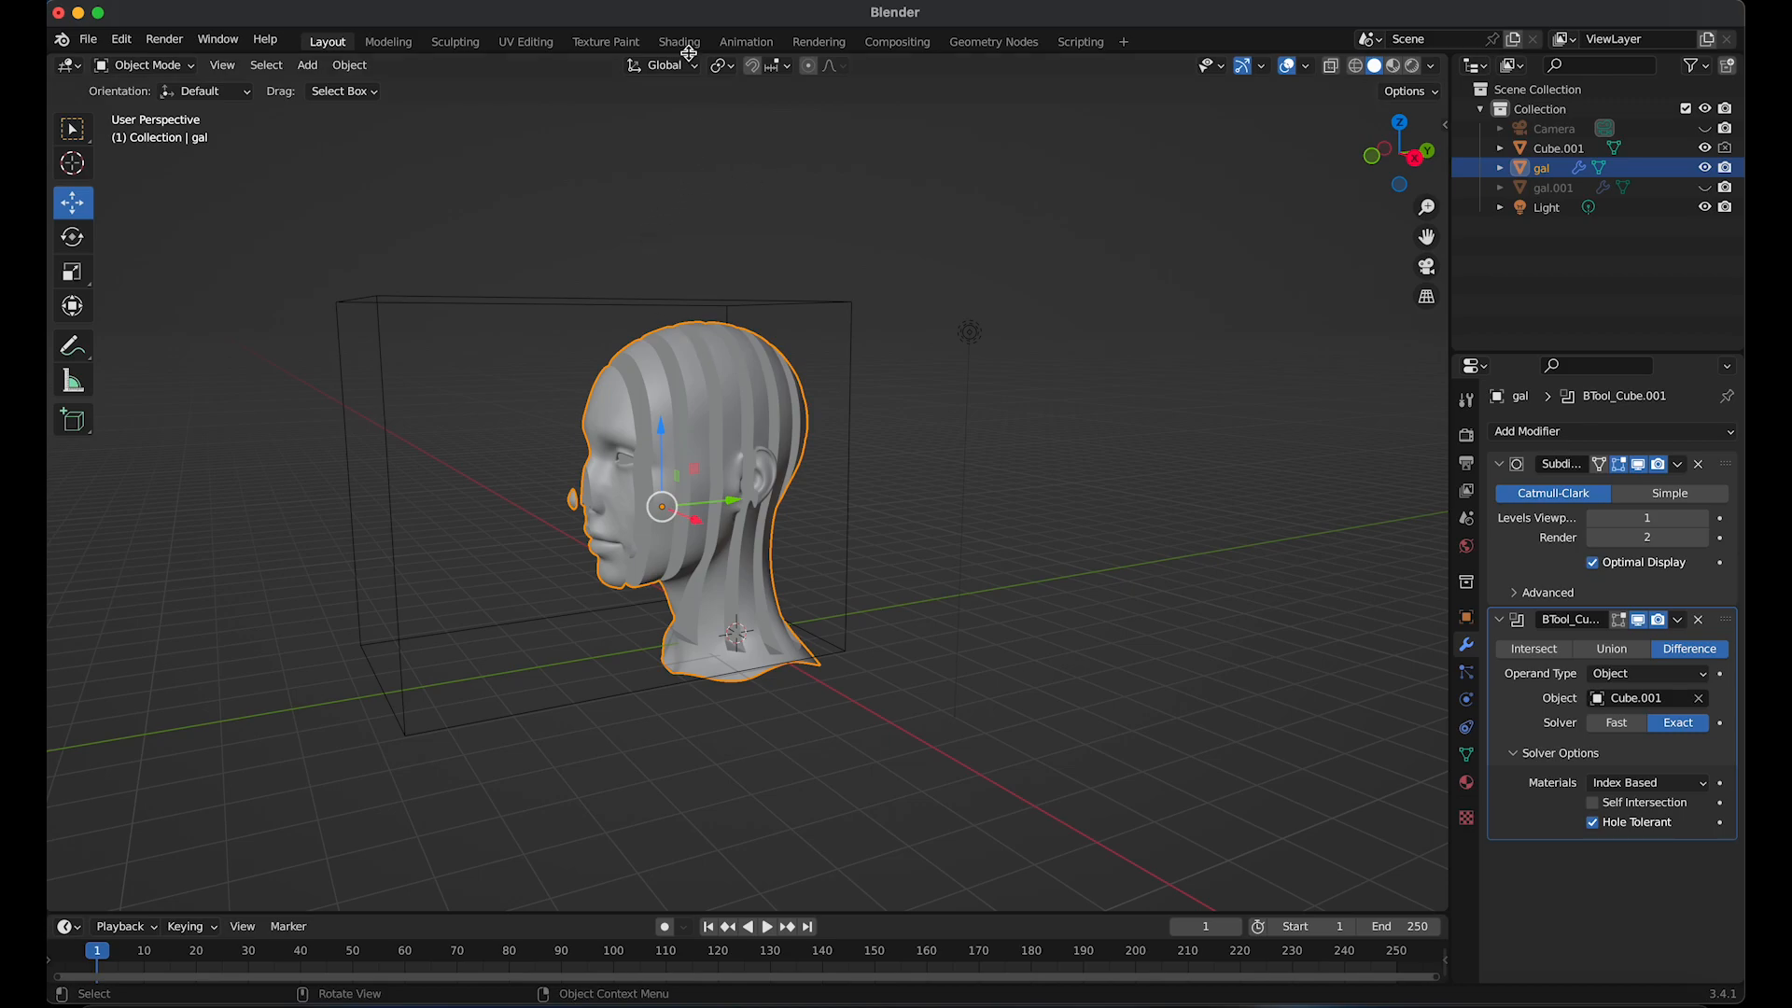
# Create new material Material.001 for the head in the Shading workspace, Metallic 1, low Roughness
pyautogui.click(679, 41)
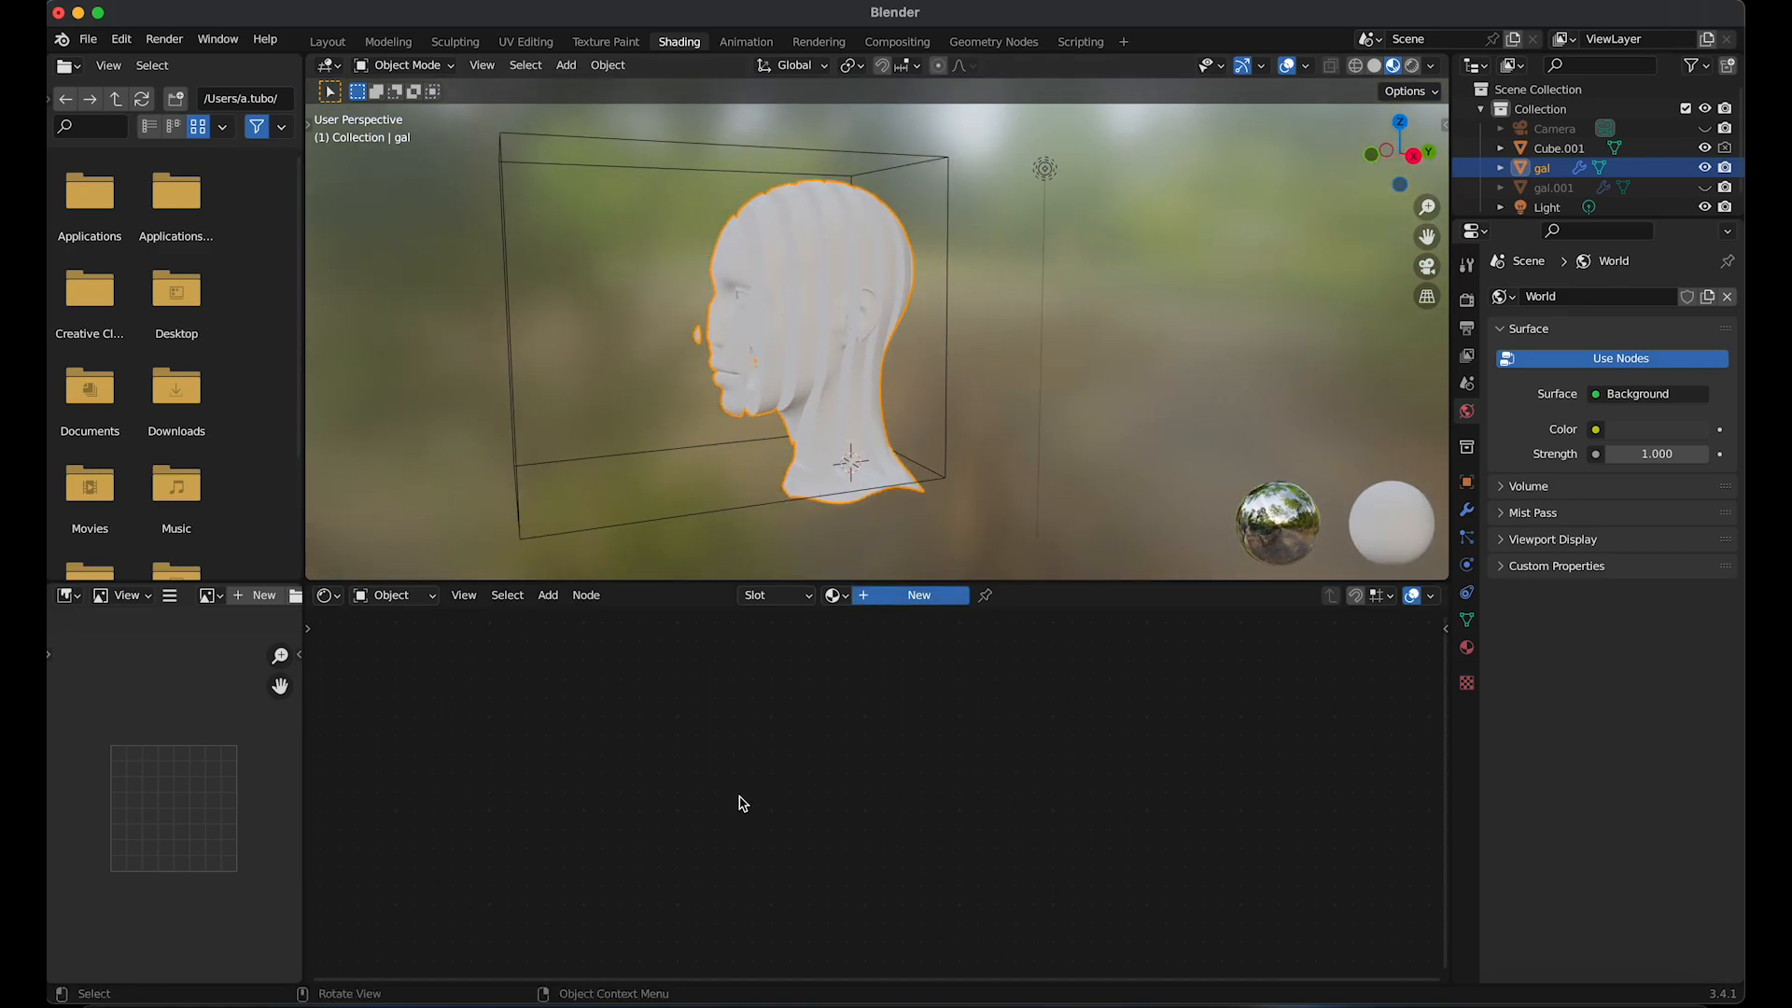
pyautogui.click(910, 594)
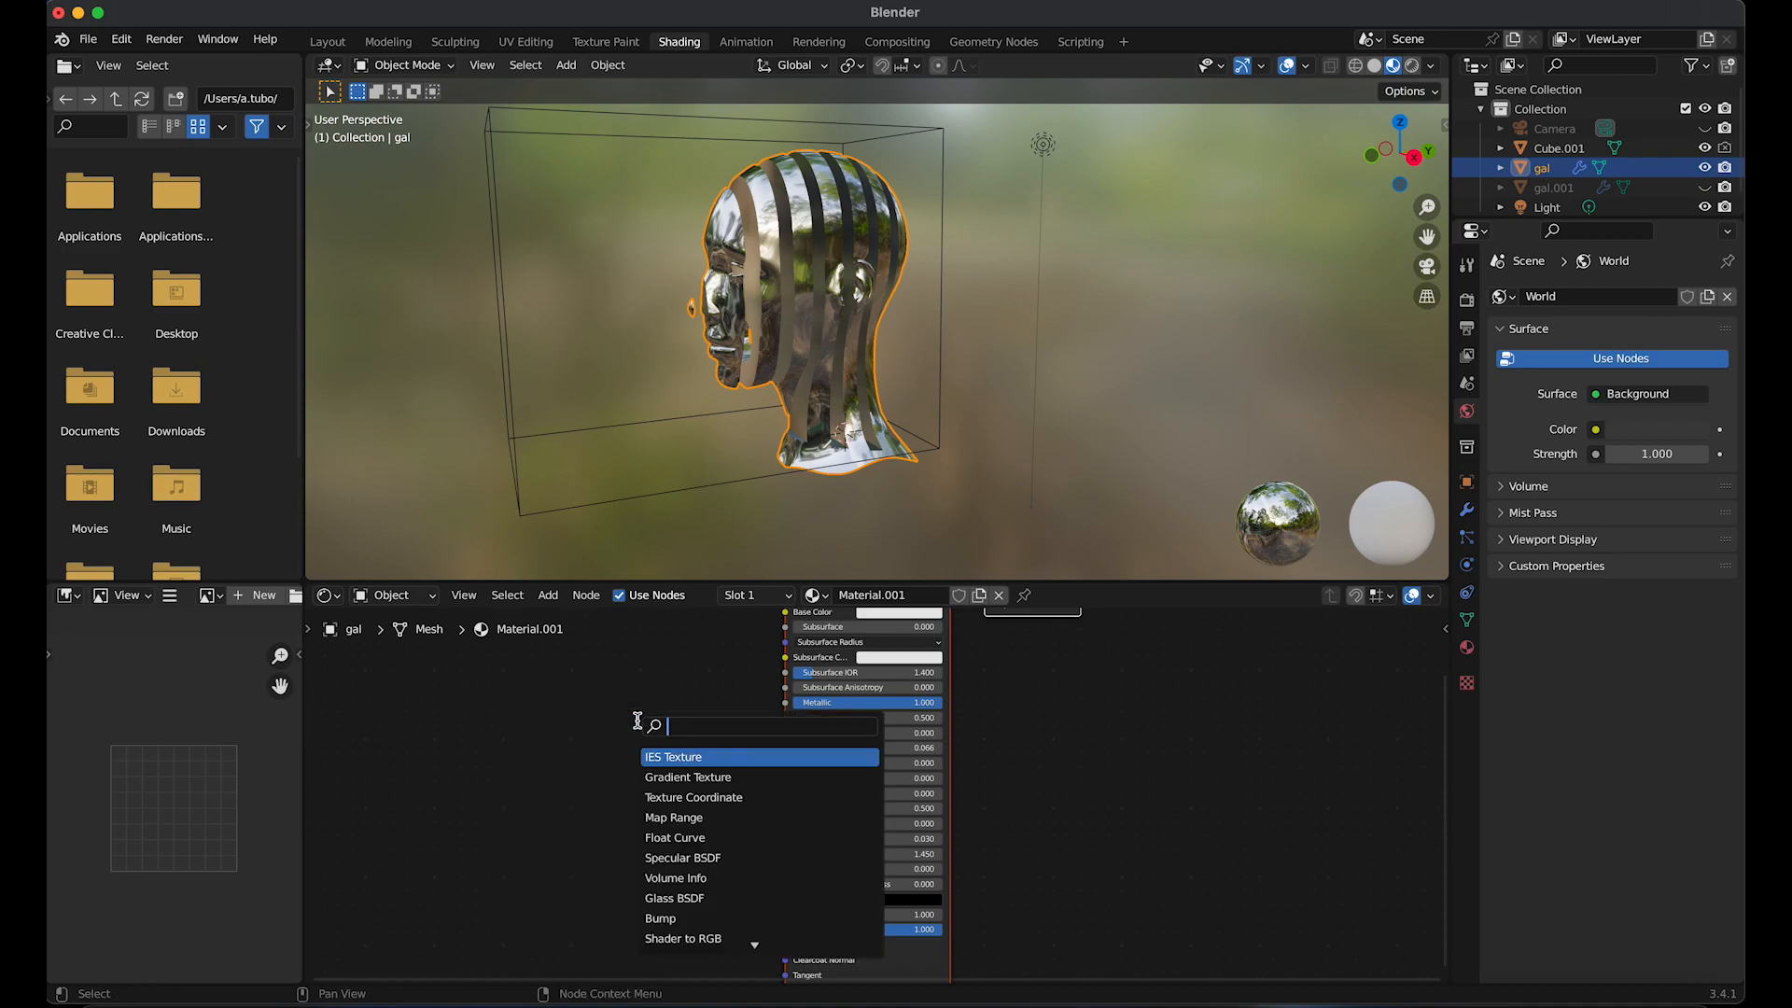
# Add an Image Texture node and load roughpaint.png from the METAL TEXTURE folder
pyautogui.write('image')
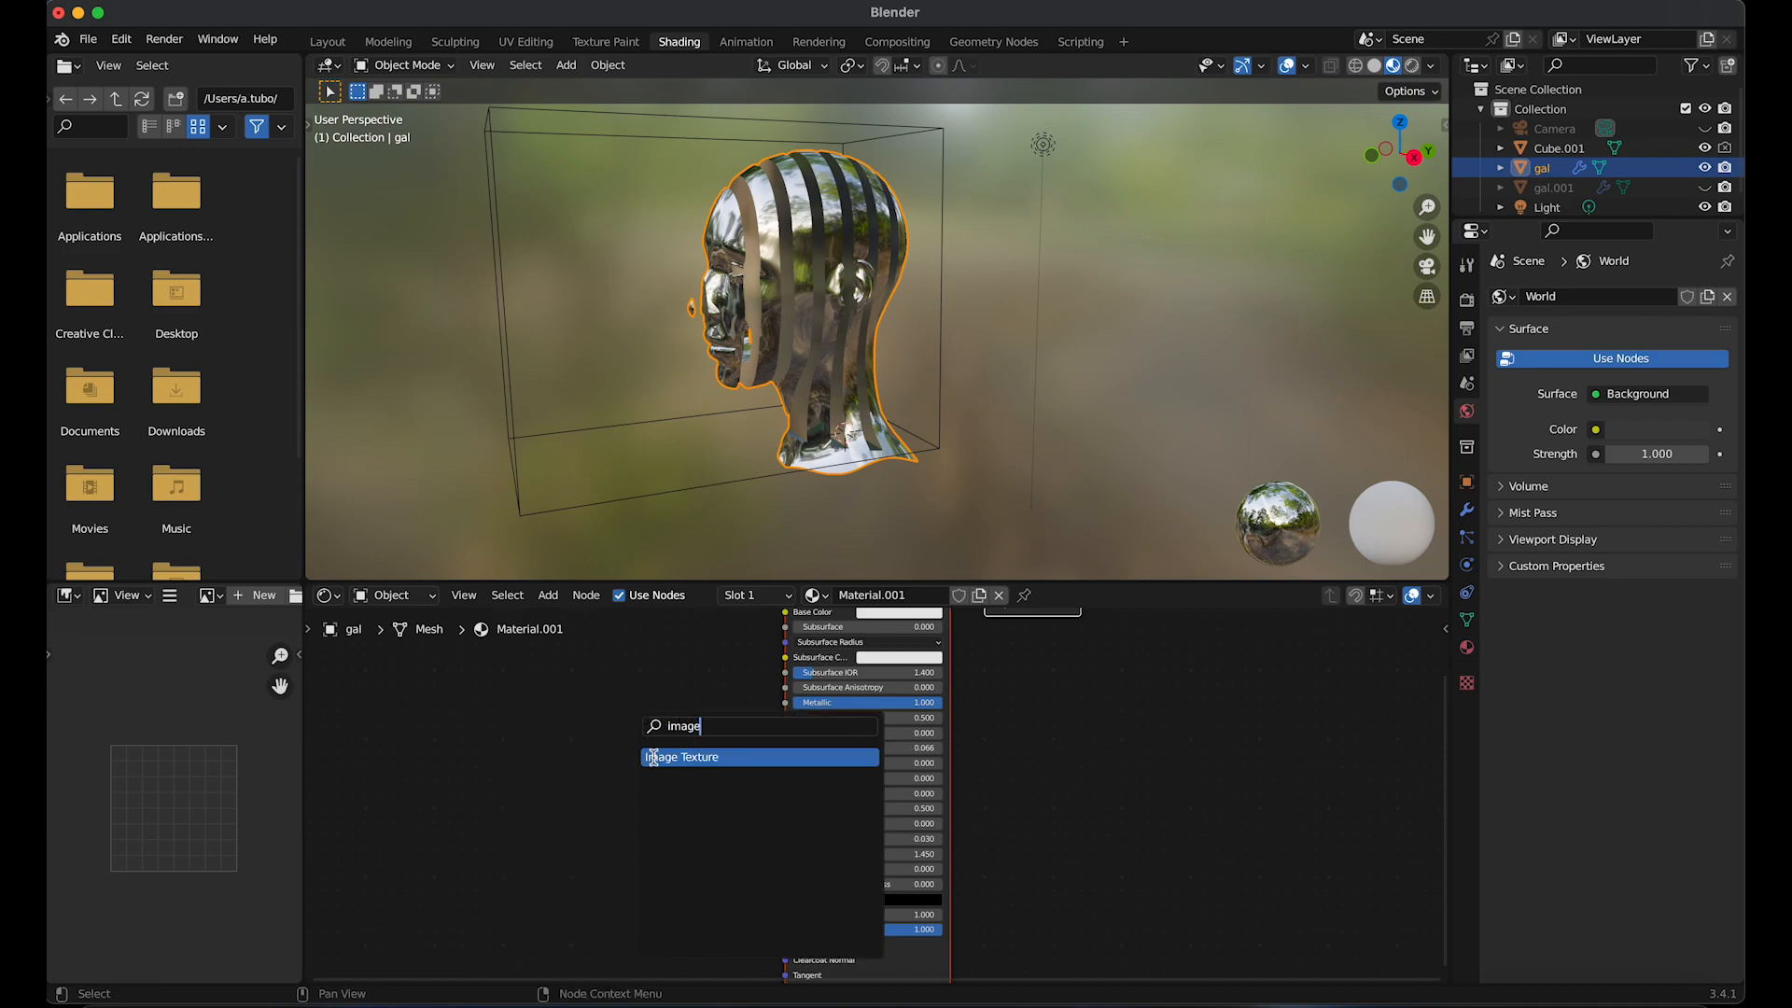
pyautogui.click(681, 756)
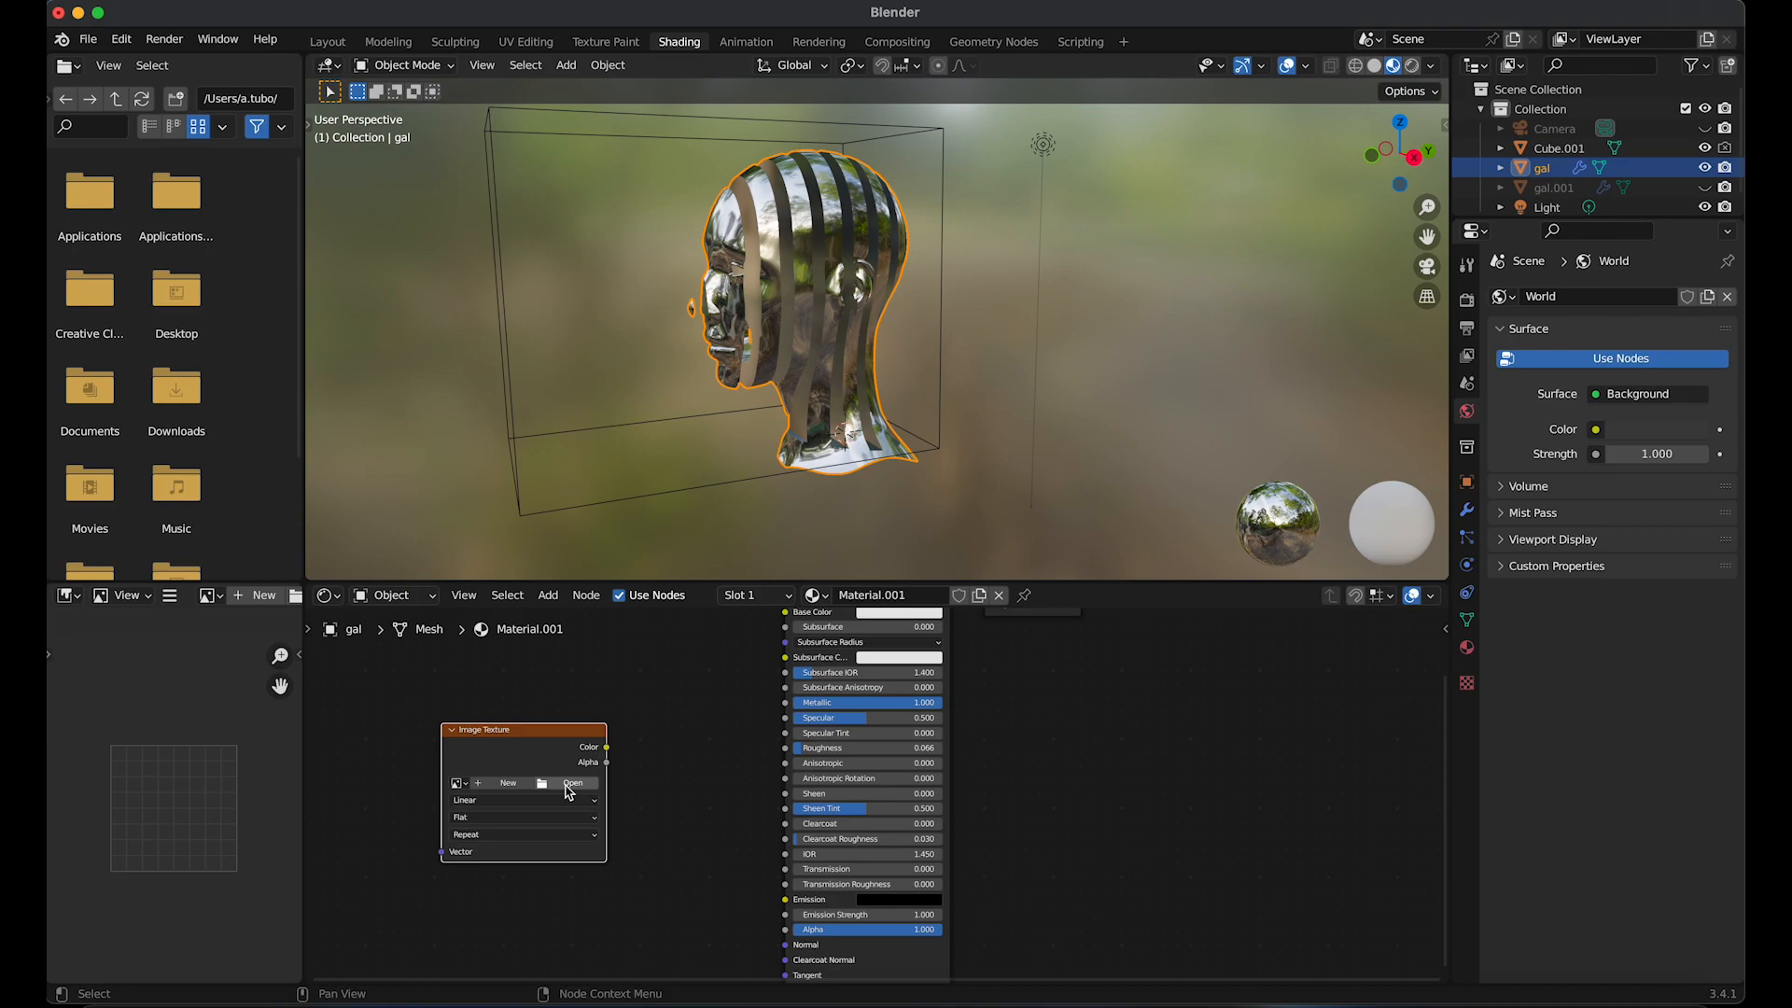
pyautogui.click(573, 783)
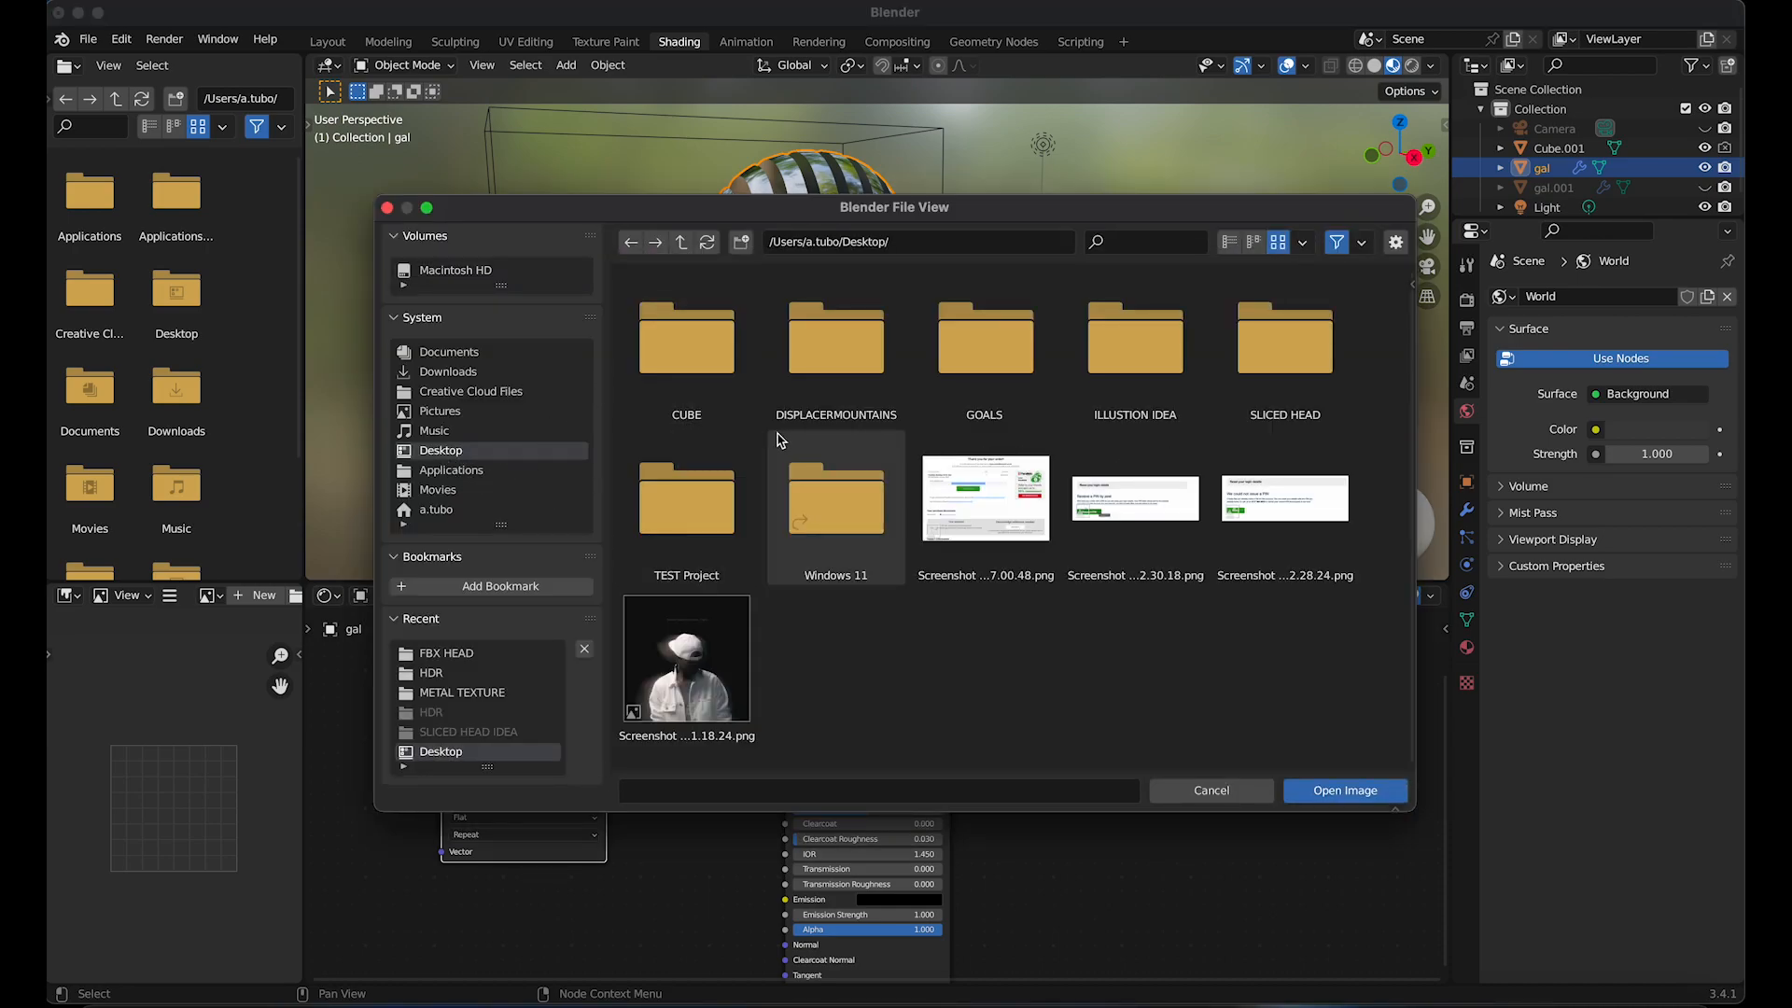
pyautogui.doubleClick(1285, 336)
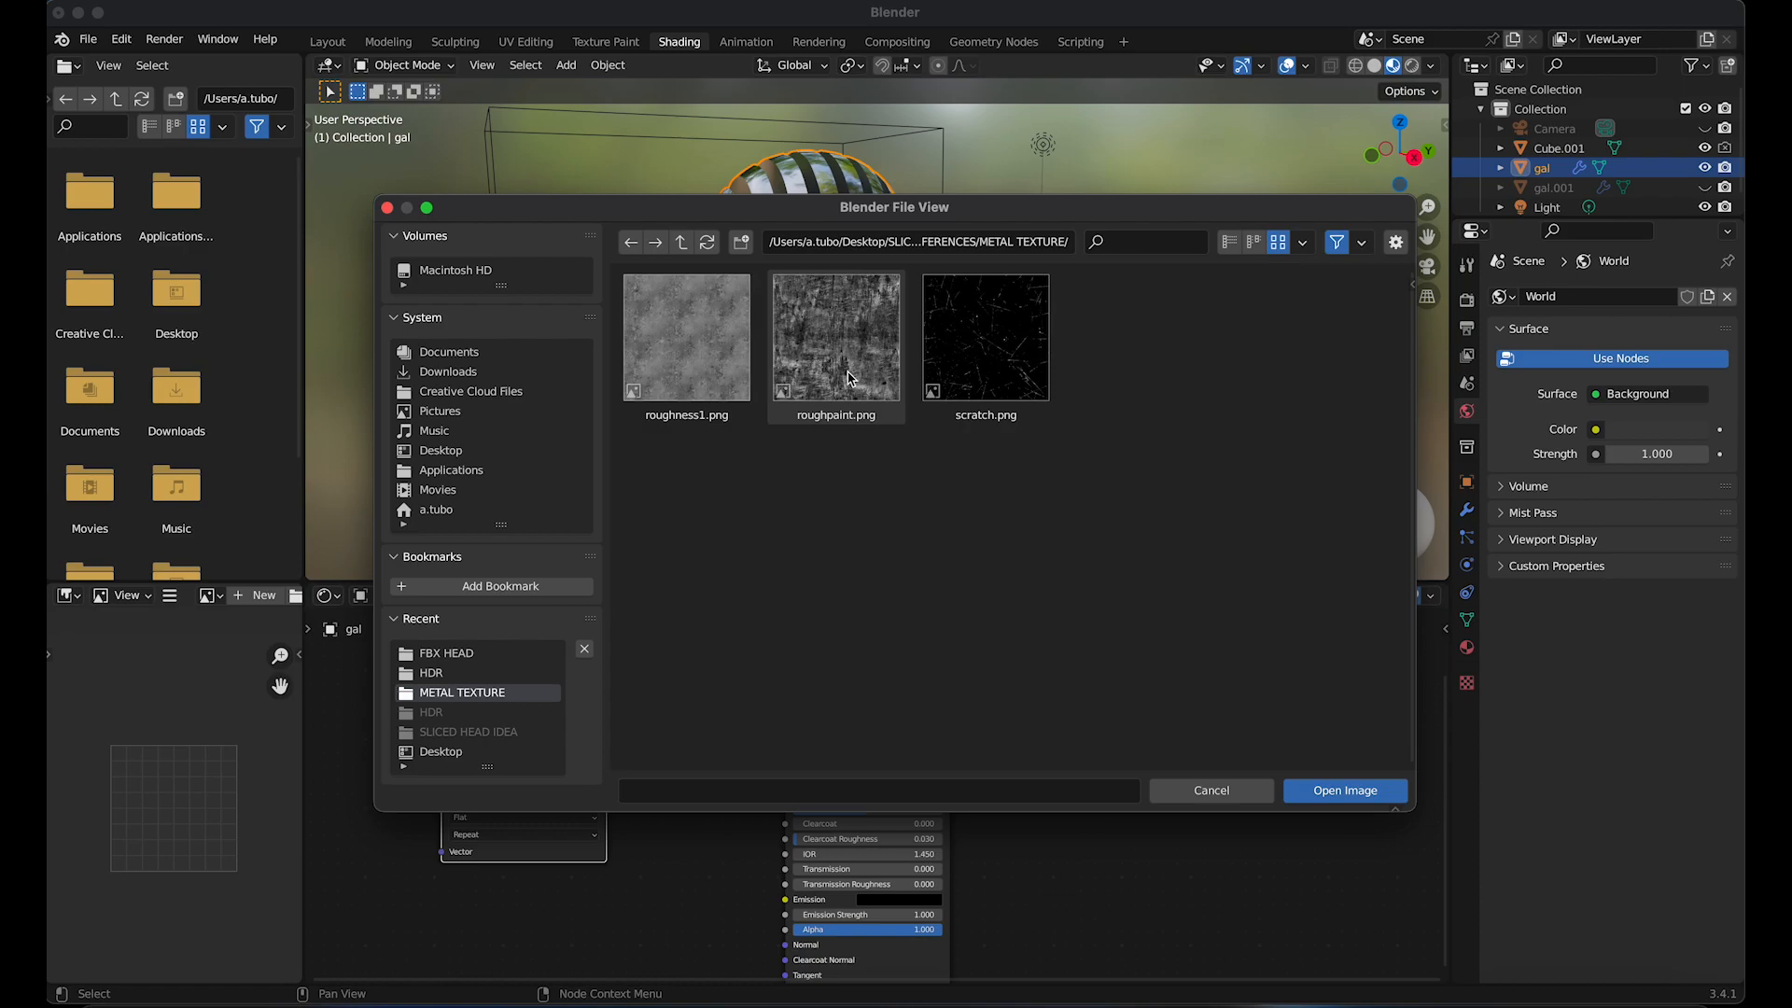
pyautogui.click(1344, 790)
pyautogui.write('co')
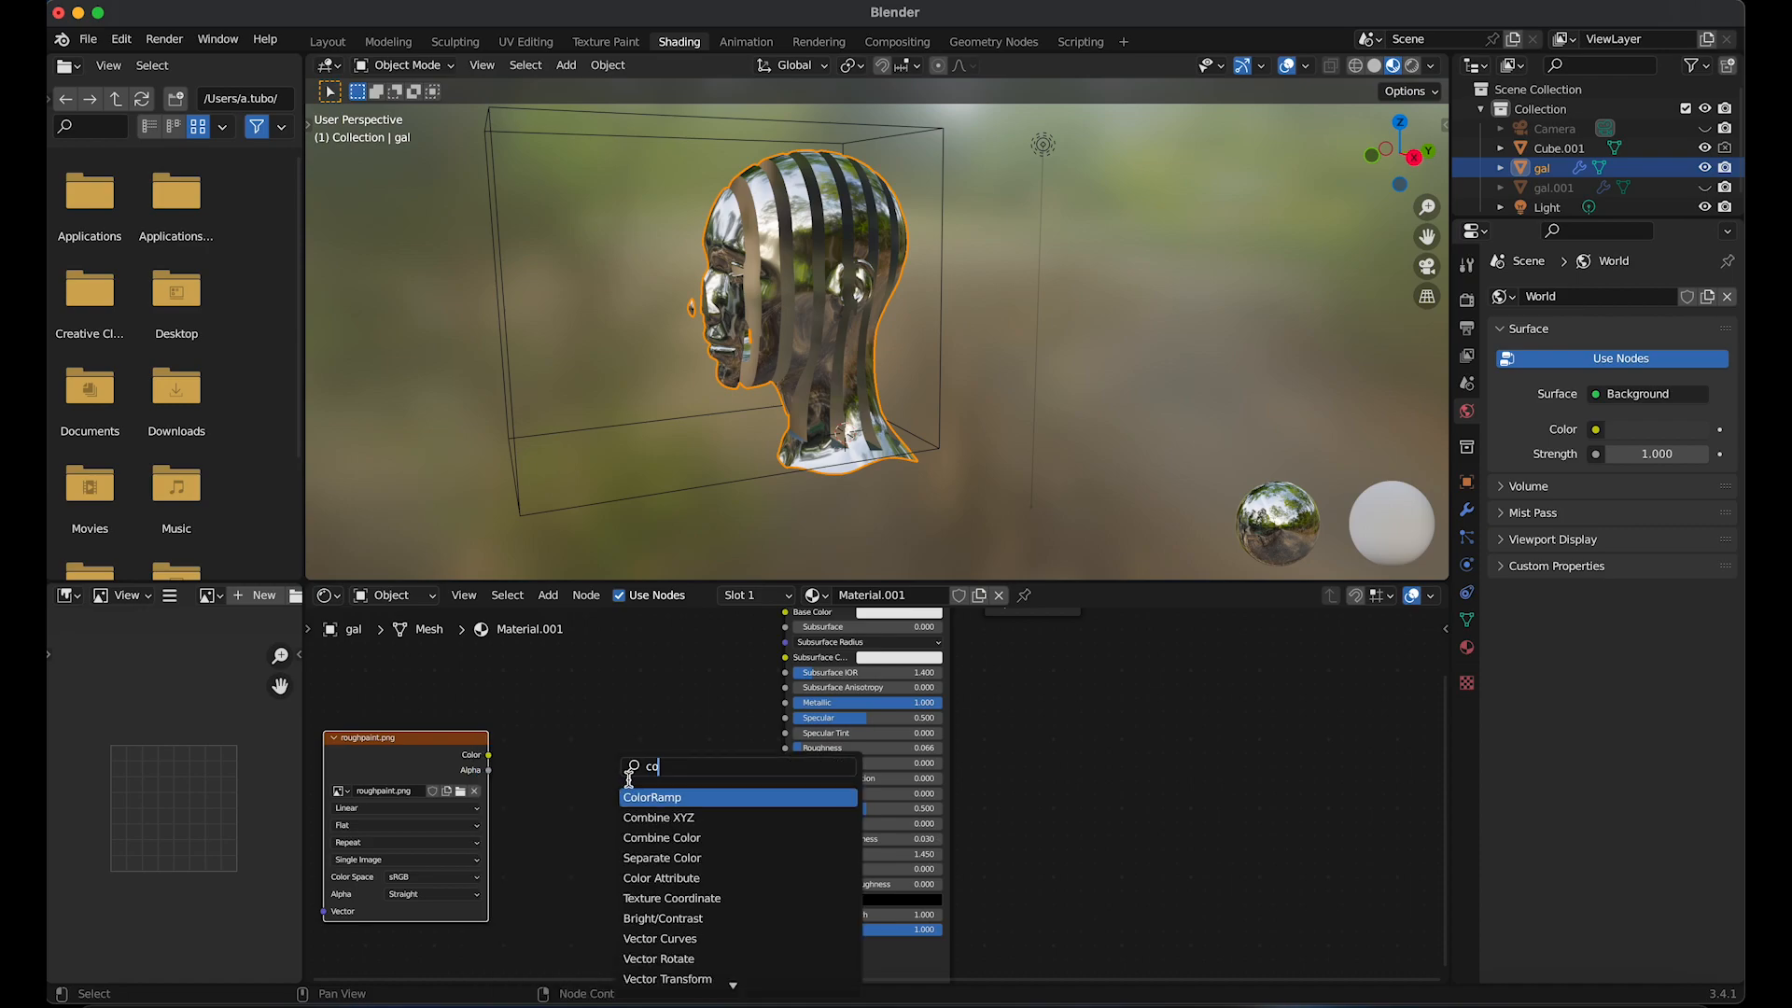
# Route roughpaint through a ColorRamp into Principled BSDF Roughness, with the image set to Non-Color
pyautogui.click(654, 797)
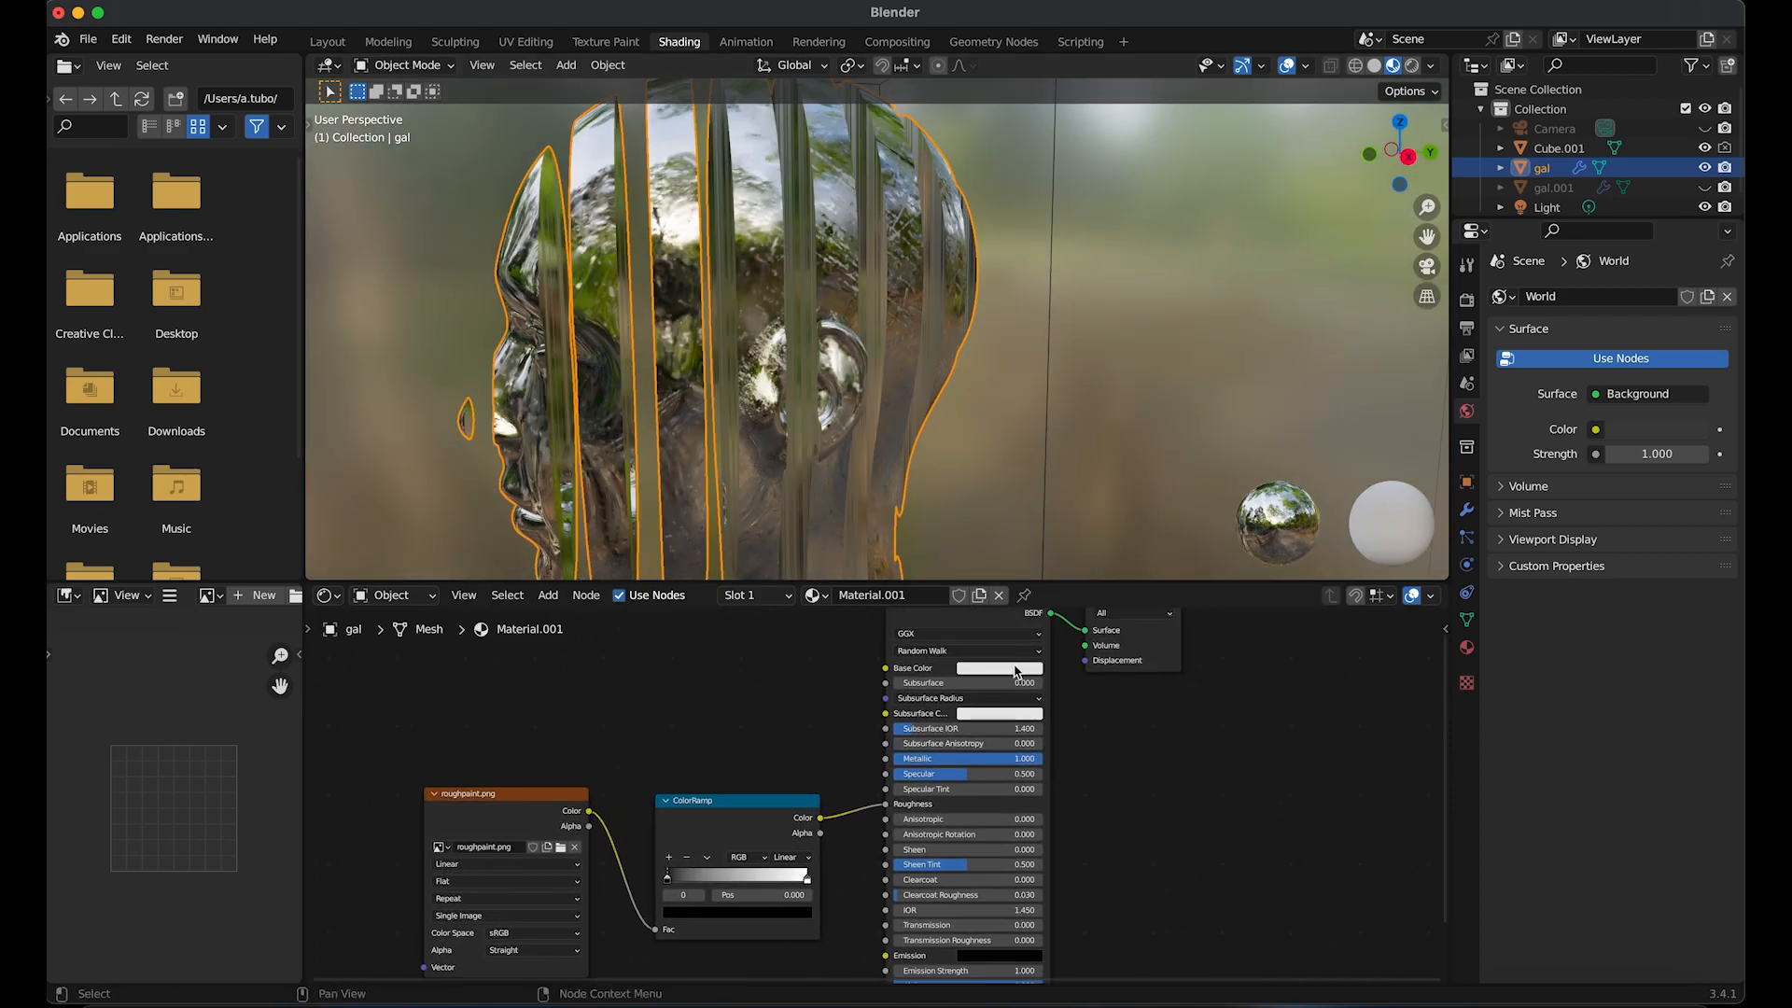
pyautogui.click(996, 669)
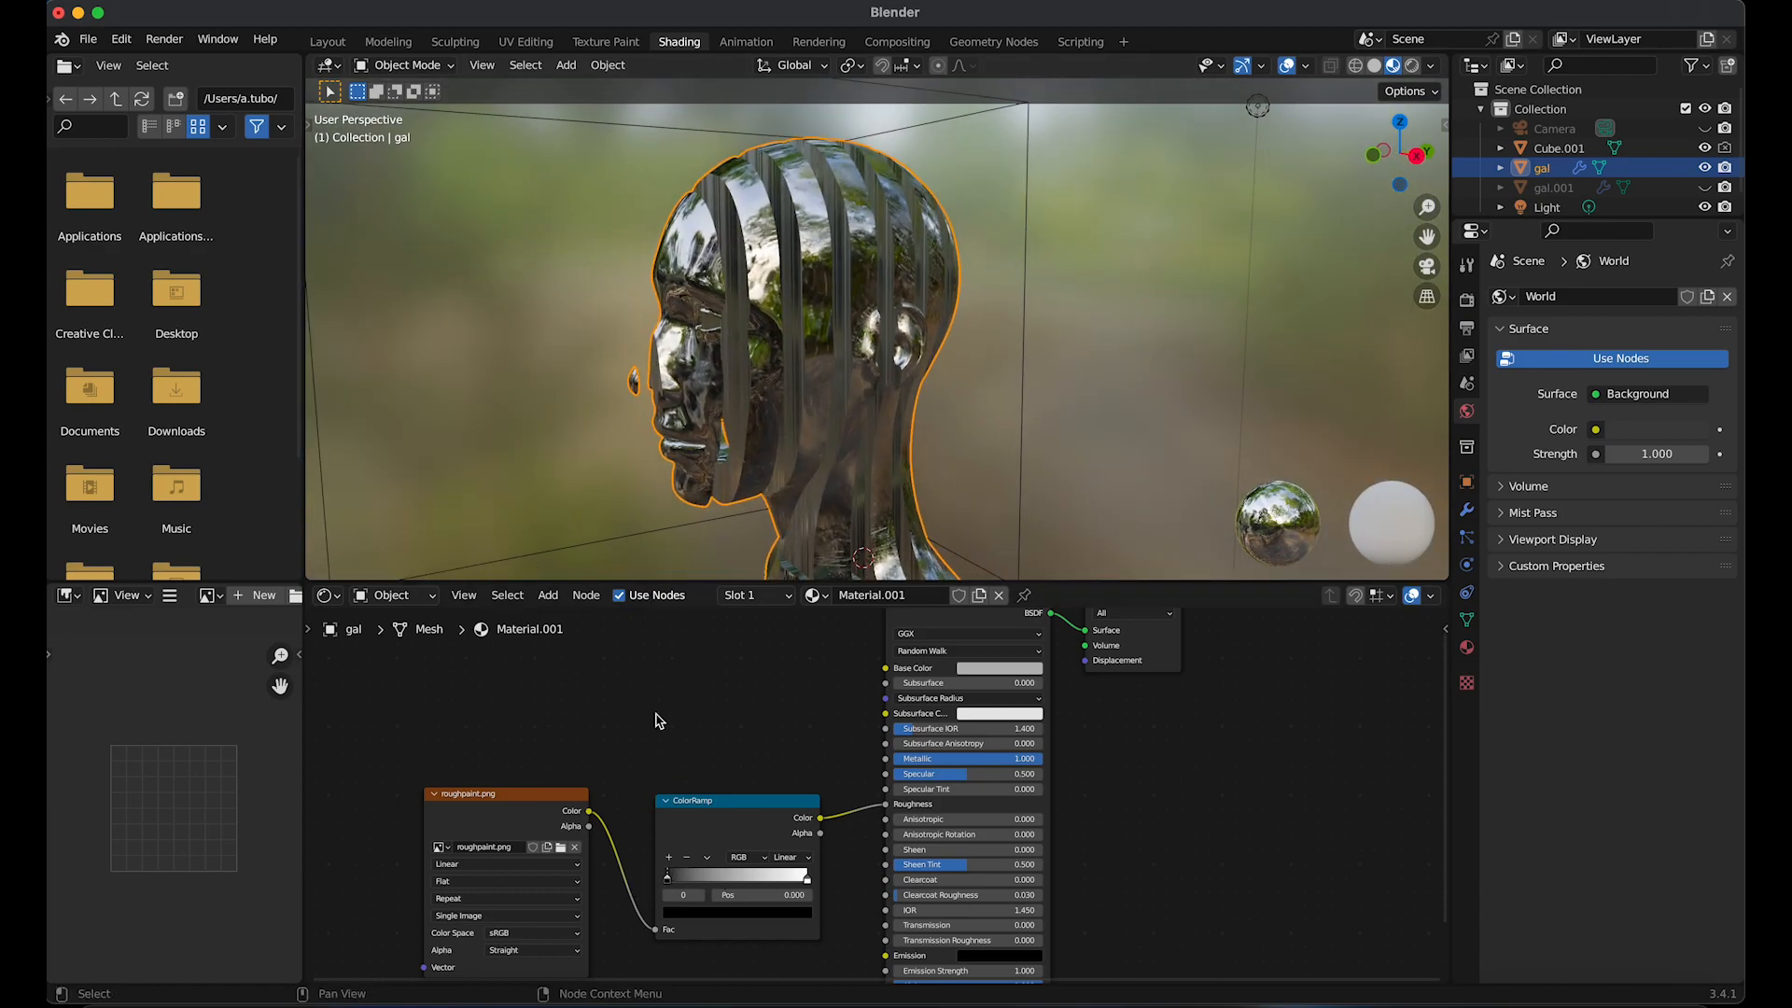
pyautogui.click(533, 932)
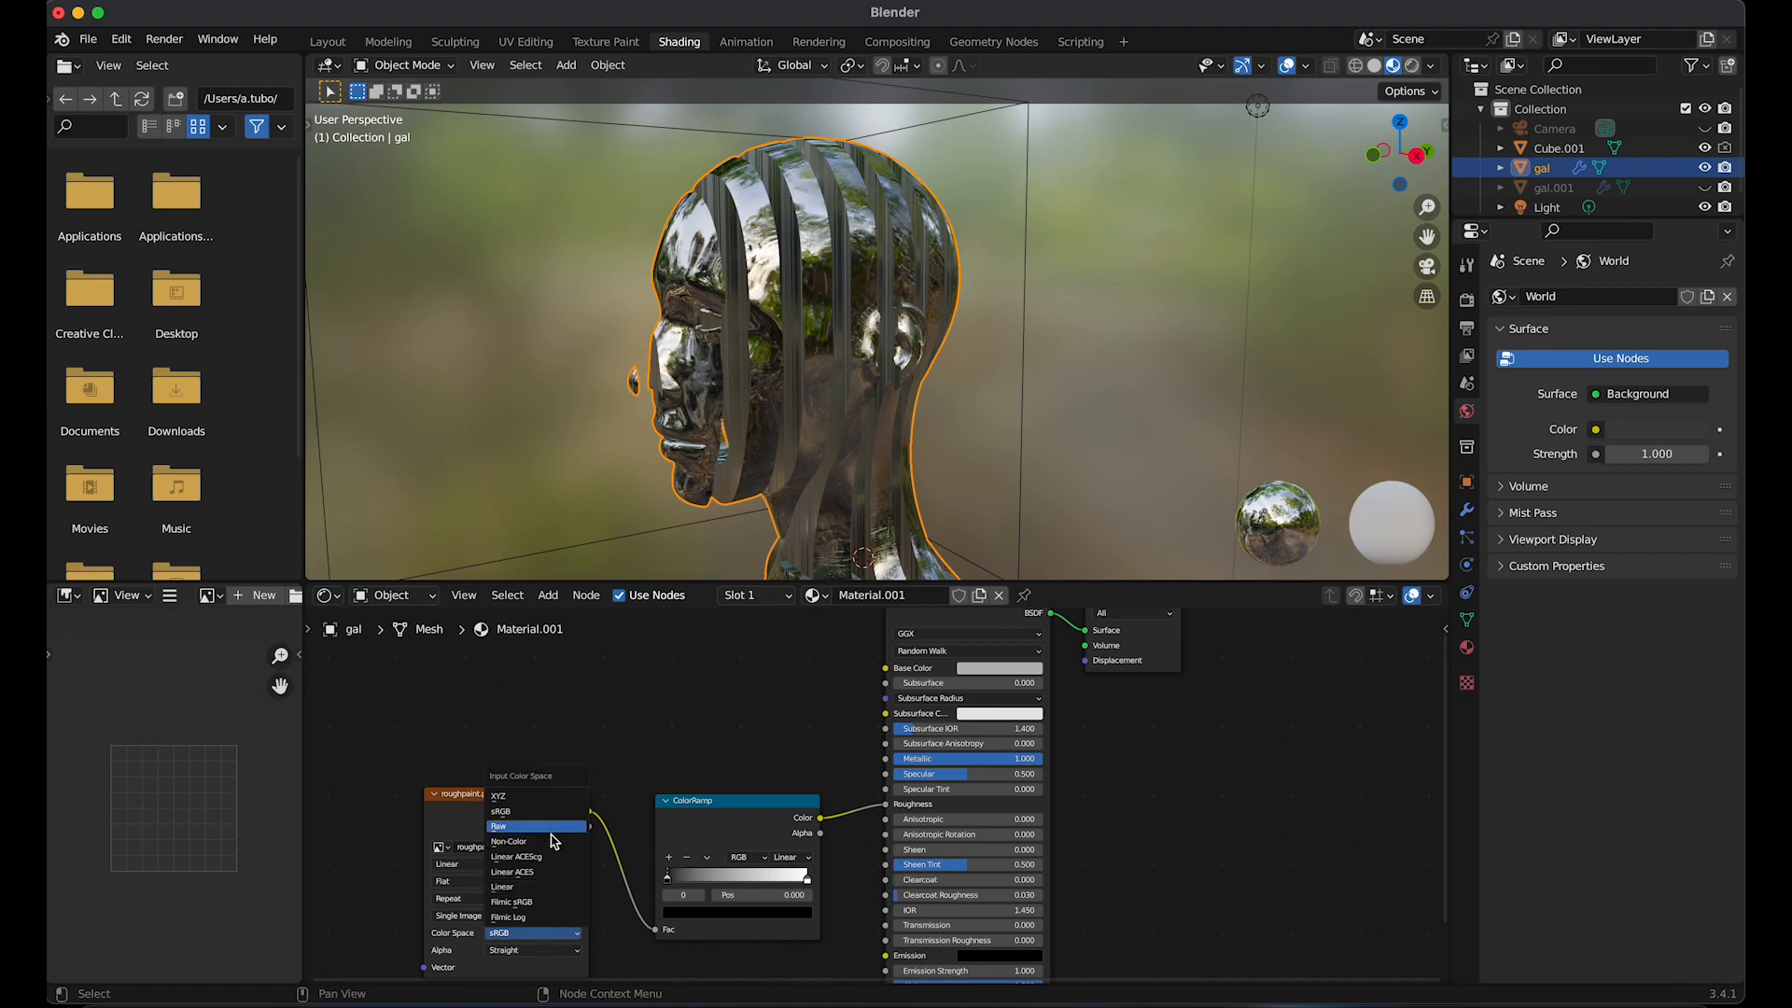
pyautogui.click(508, 842)
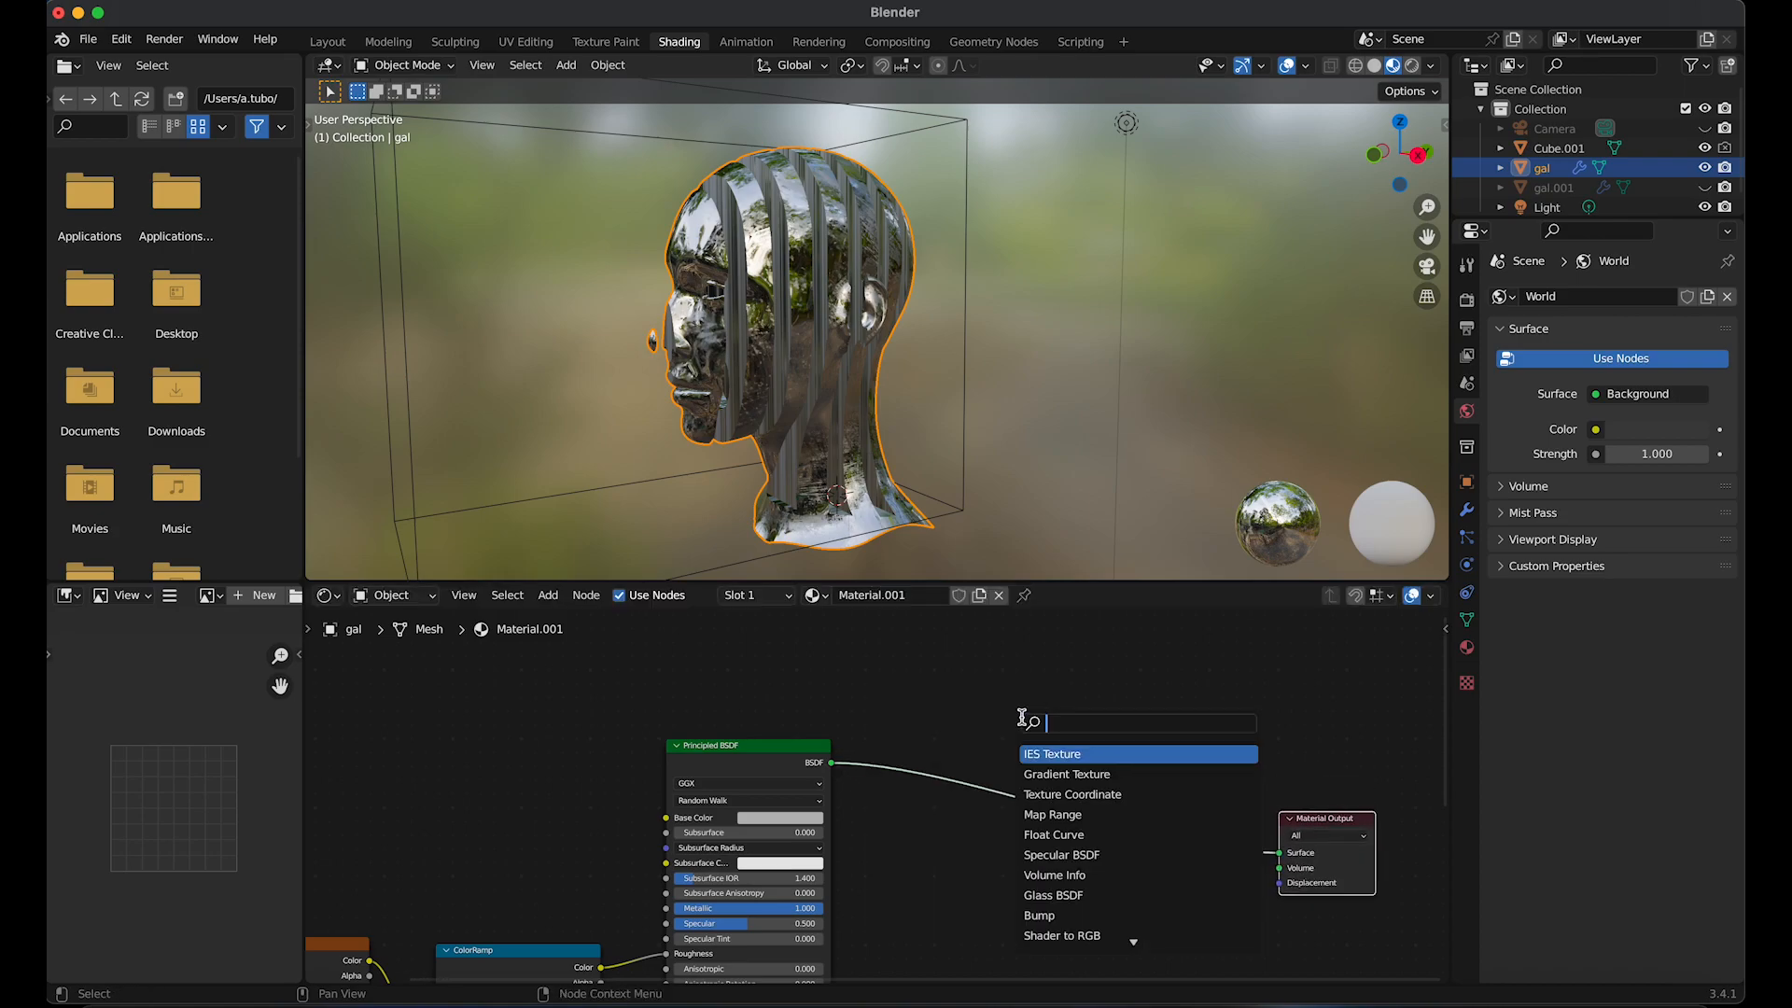
# Drop a Mix Shader between the BSDF and Material Output, with a second Image Texture on its Fac
pyautogui.write('m')
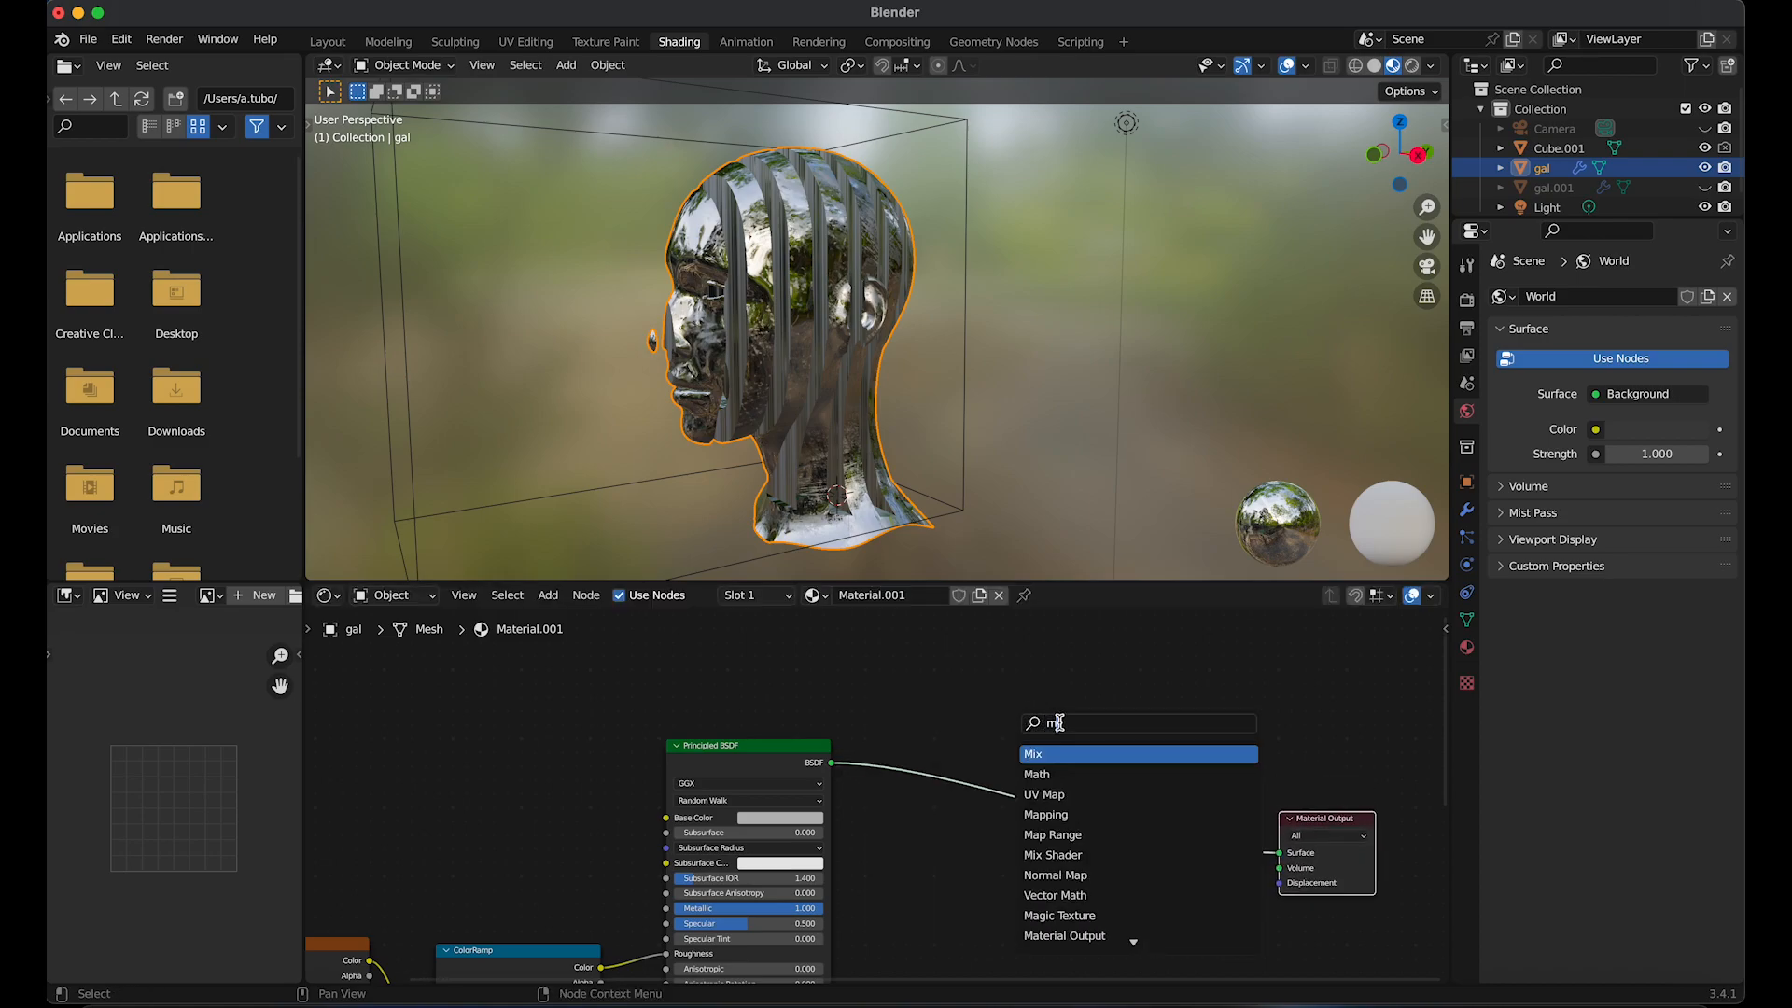
pyautogui.write('ix')
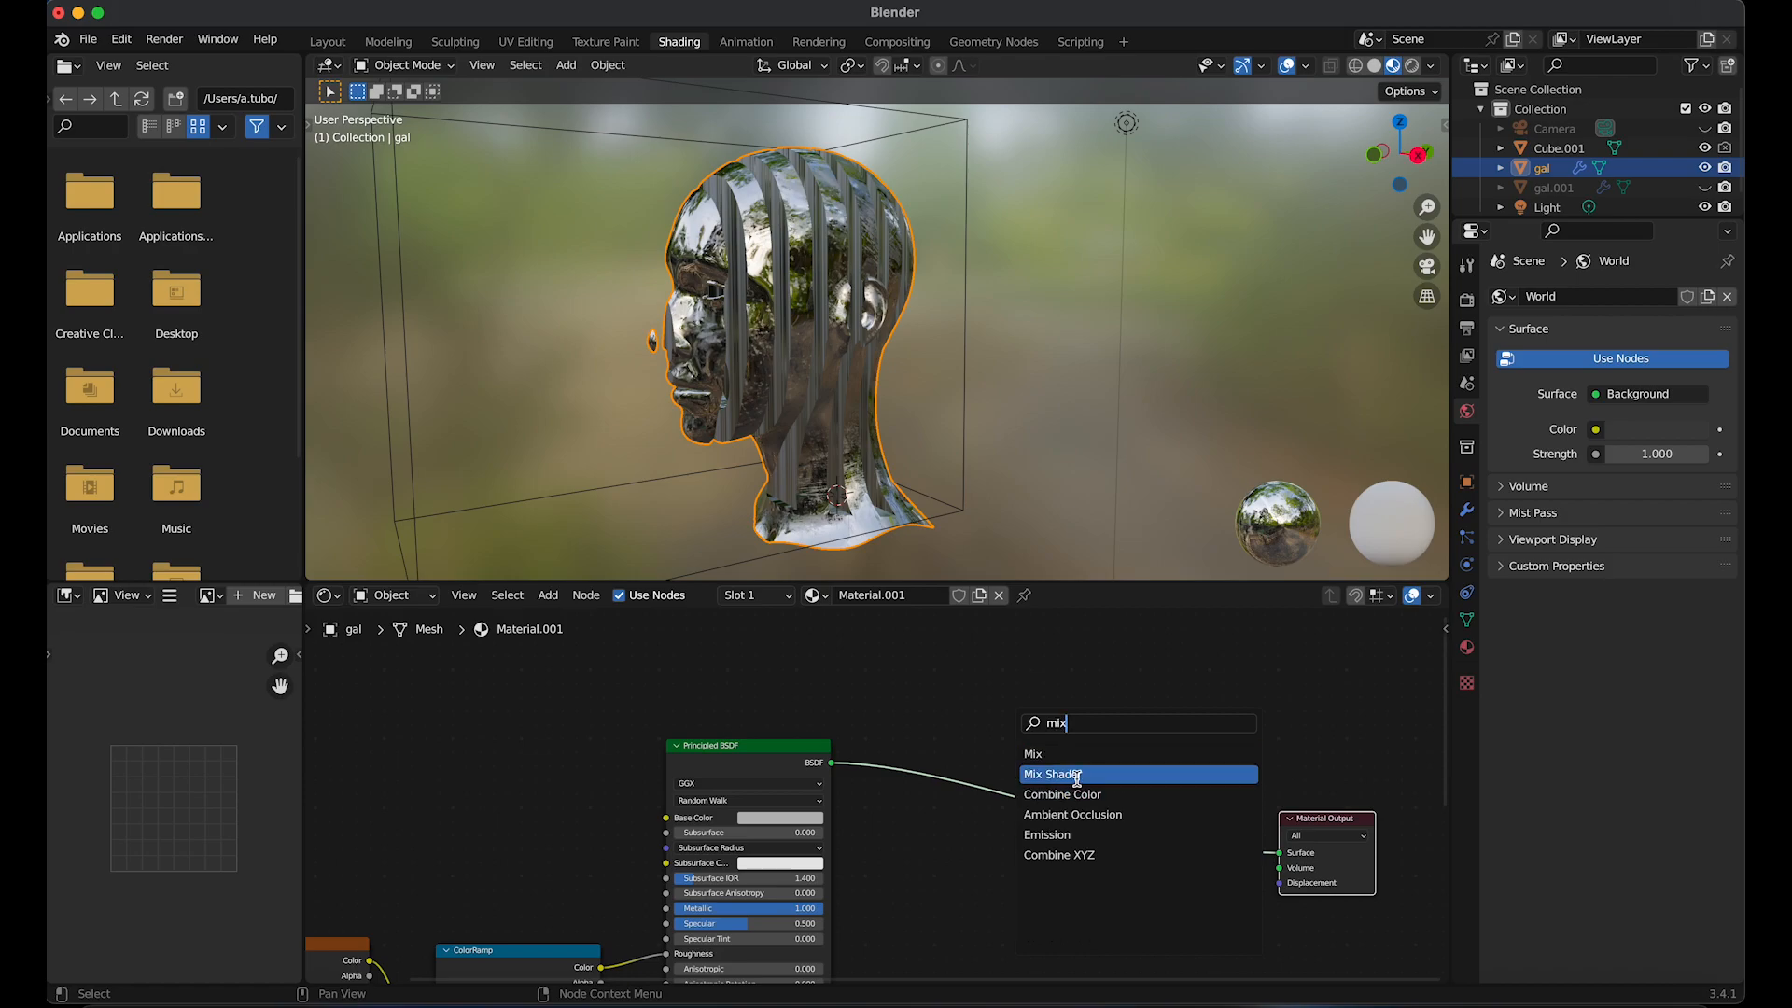
pyautogui.click(1051, 773)
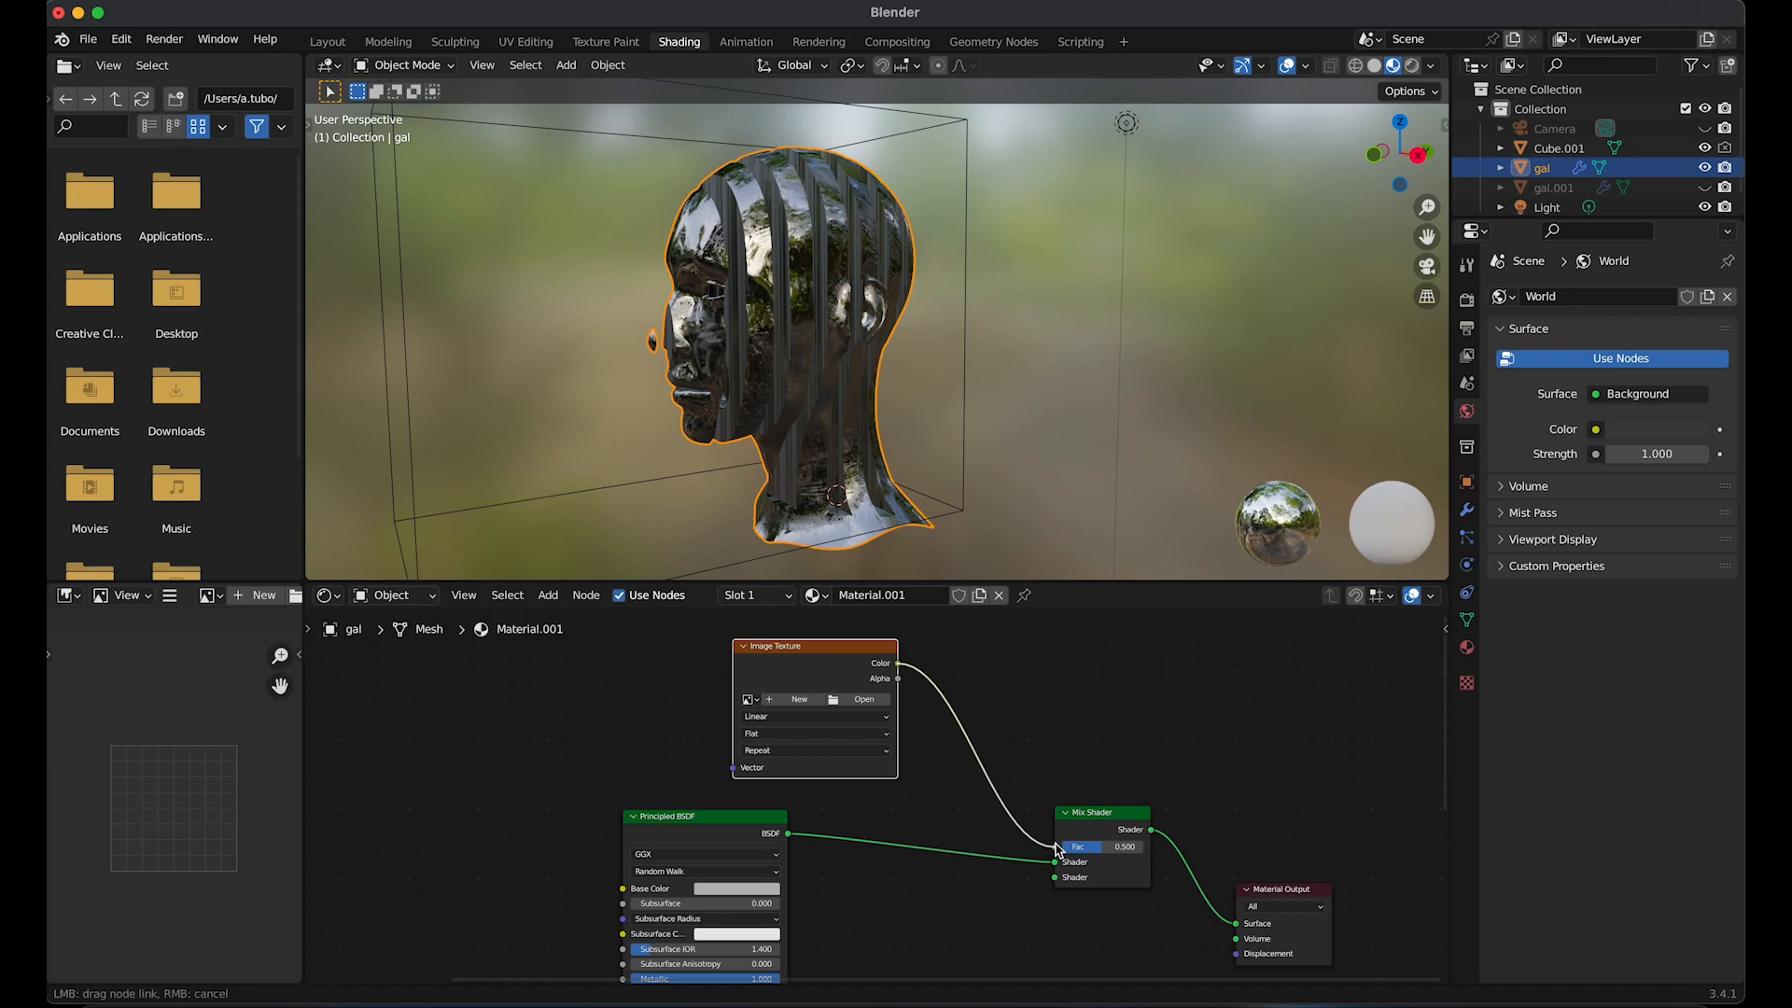
pyautogui.click(863, 698)
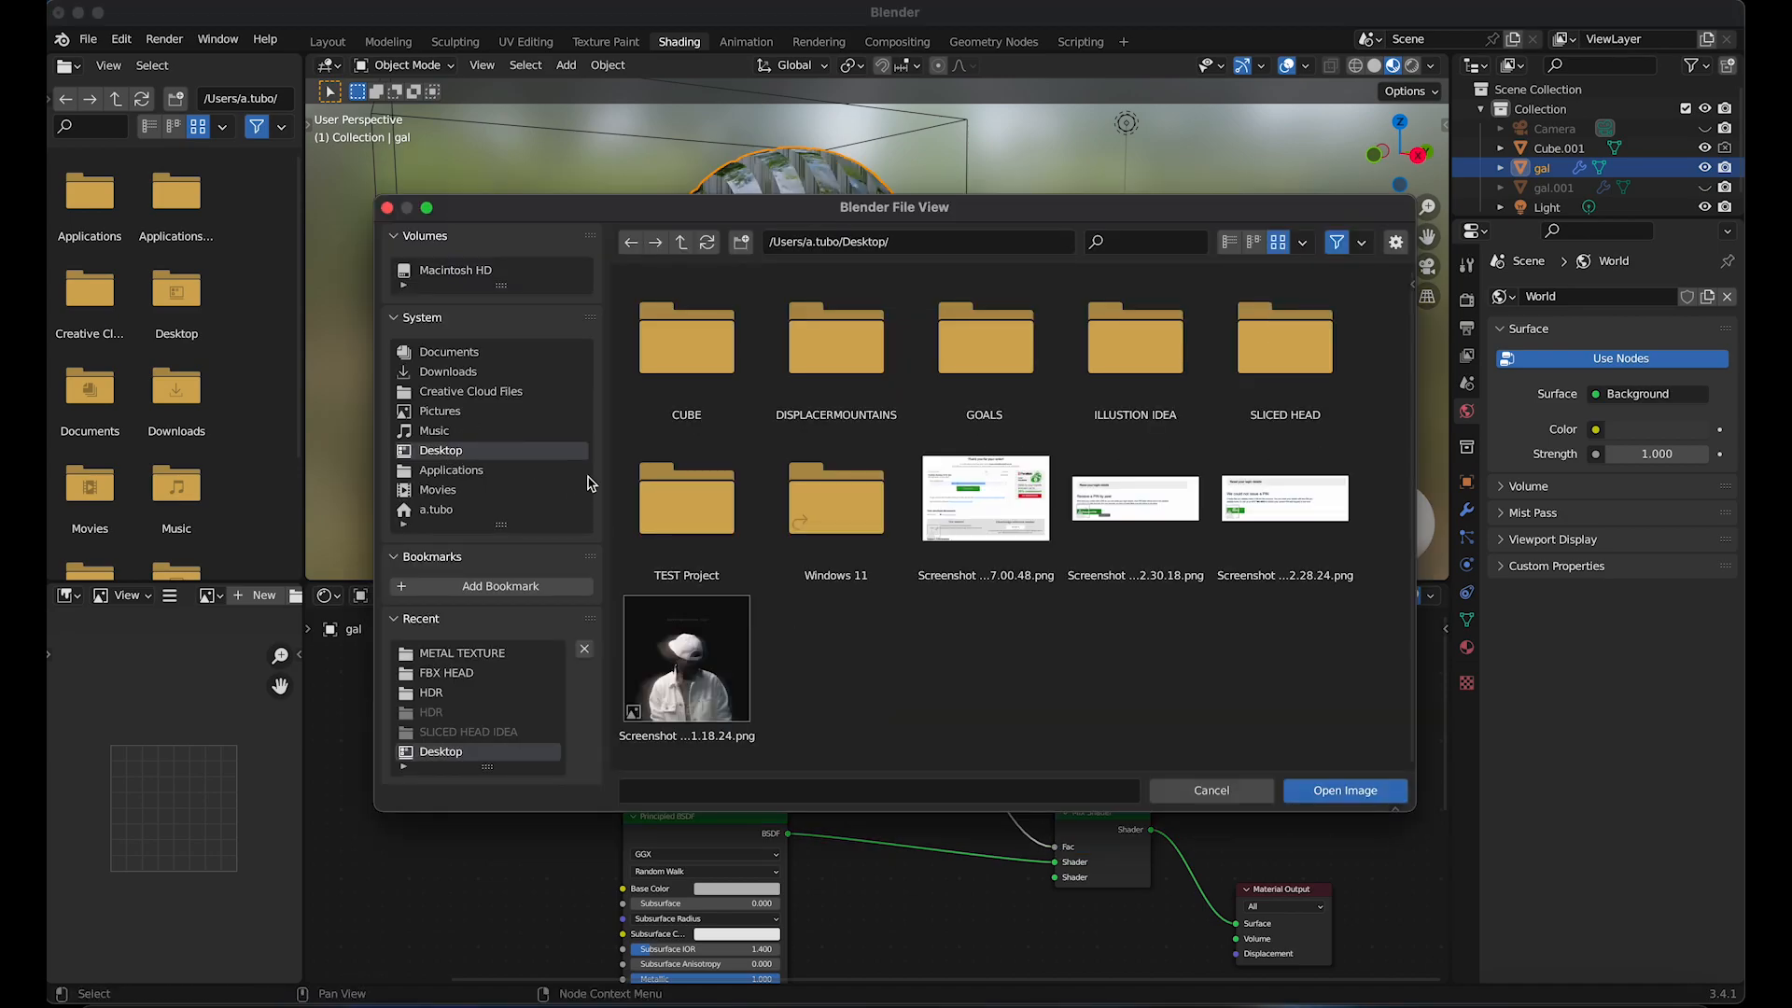
# Load scratch.png from SLICED HEAD/REFERENCES/METAL TEXTURE and set it to Non-Color
pyautogui.click(1284, 343)
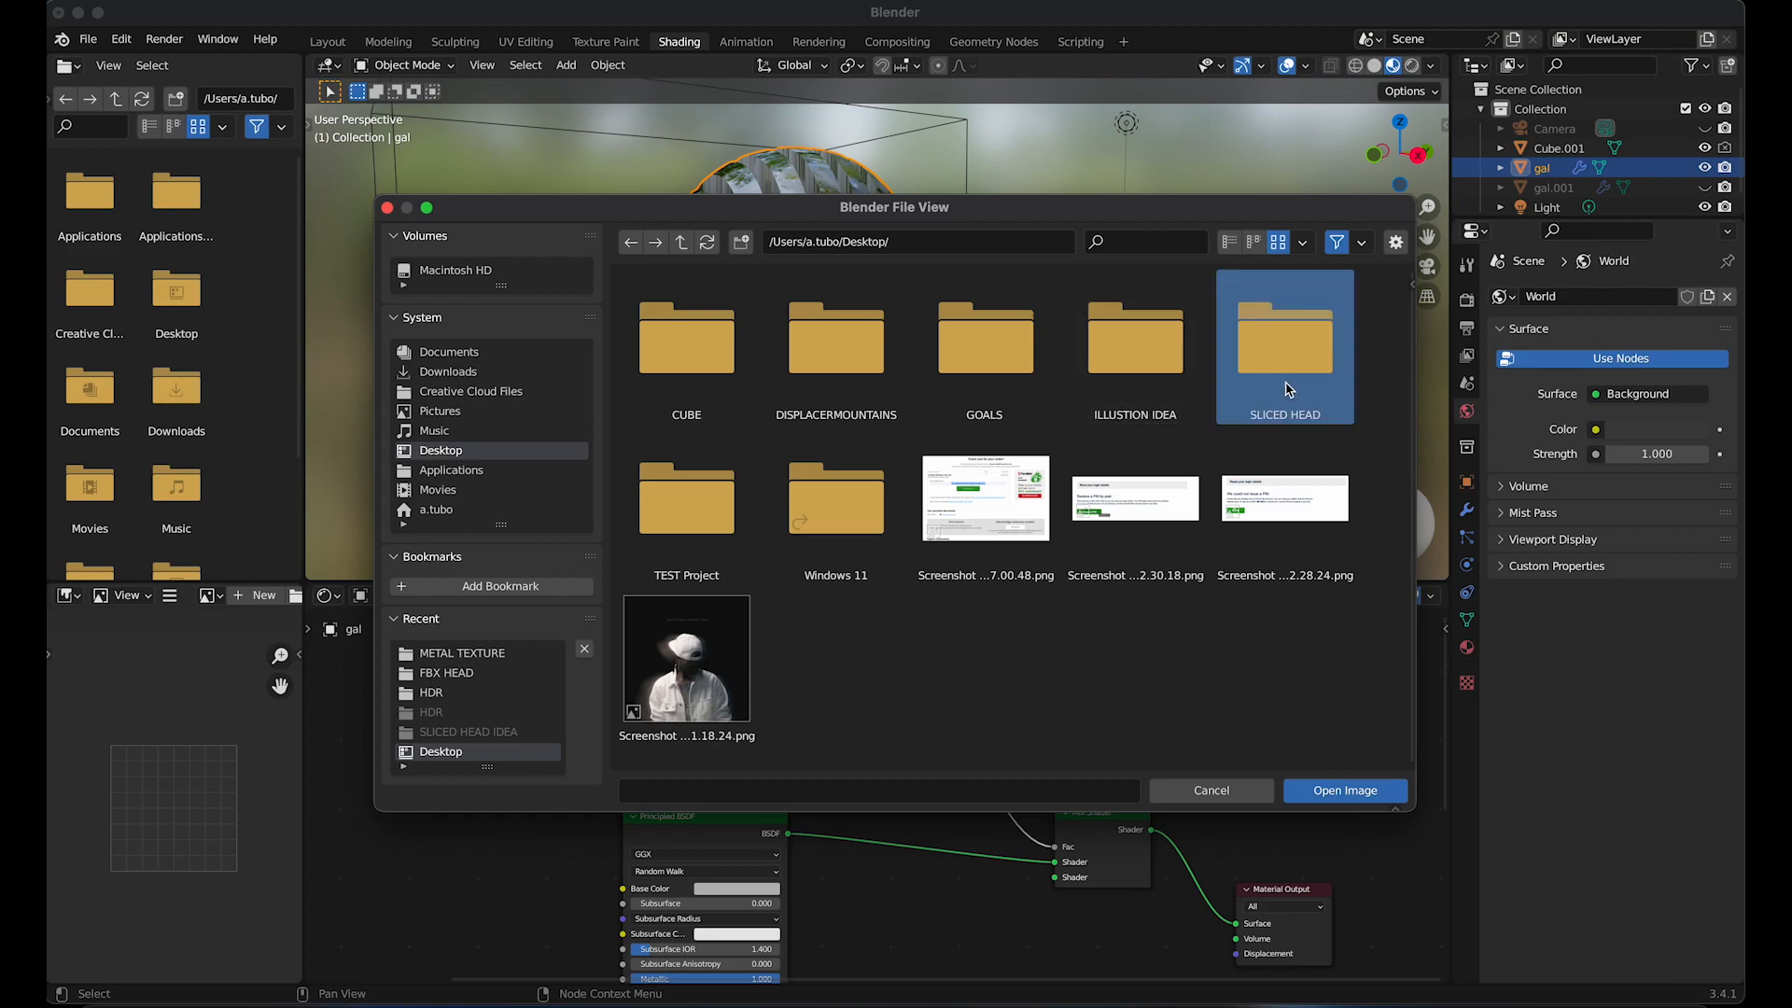
pyautogui.doubleClick(1285, 338)
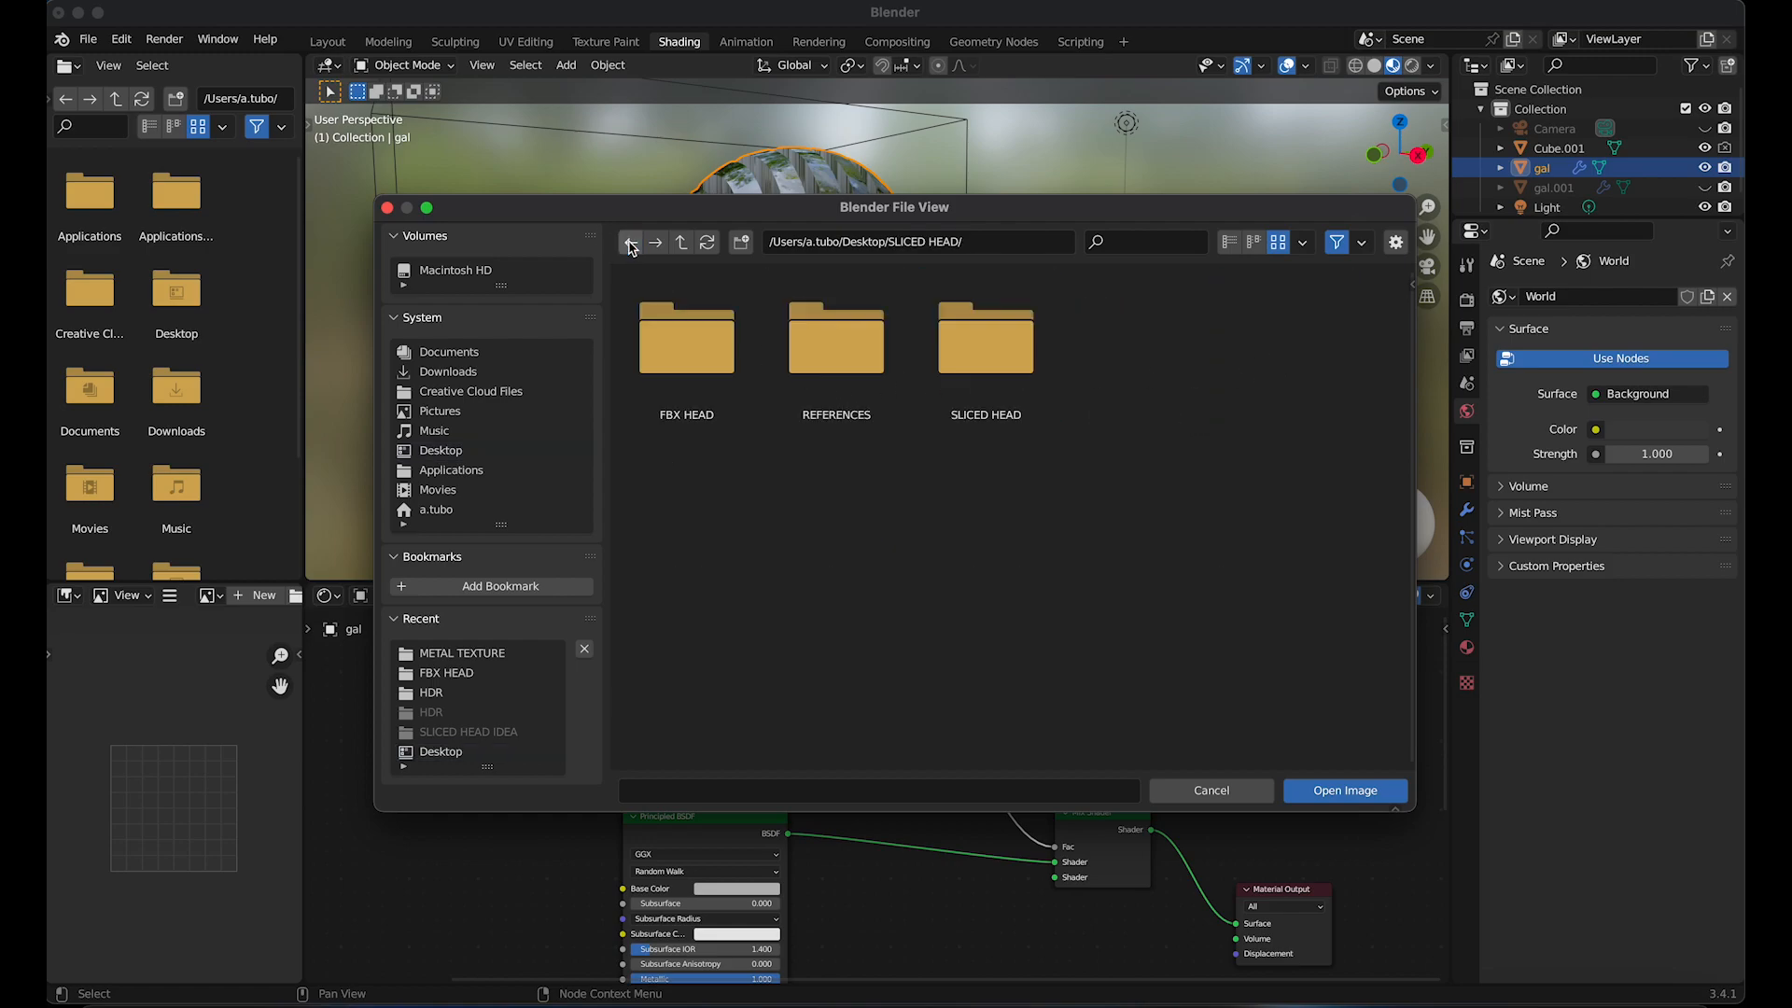
pyautogui.doubleClick(836, 336)
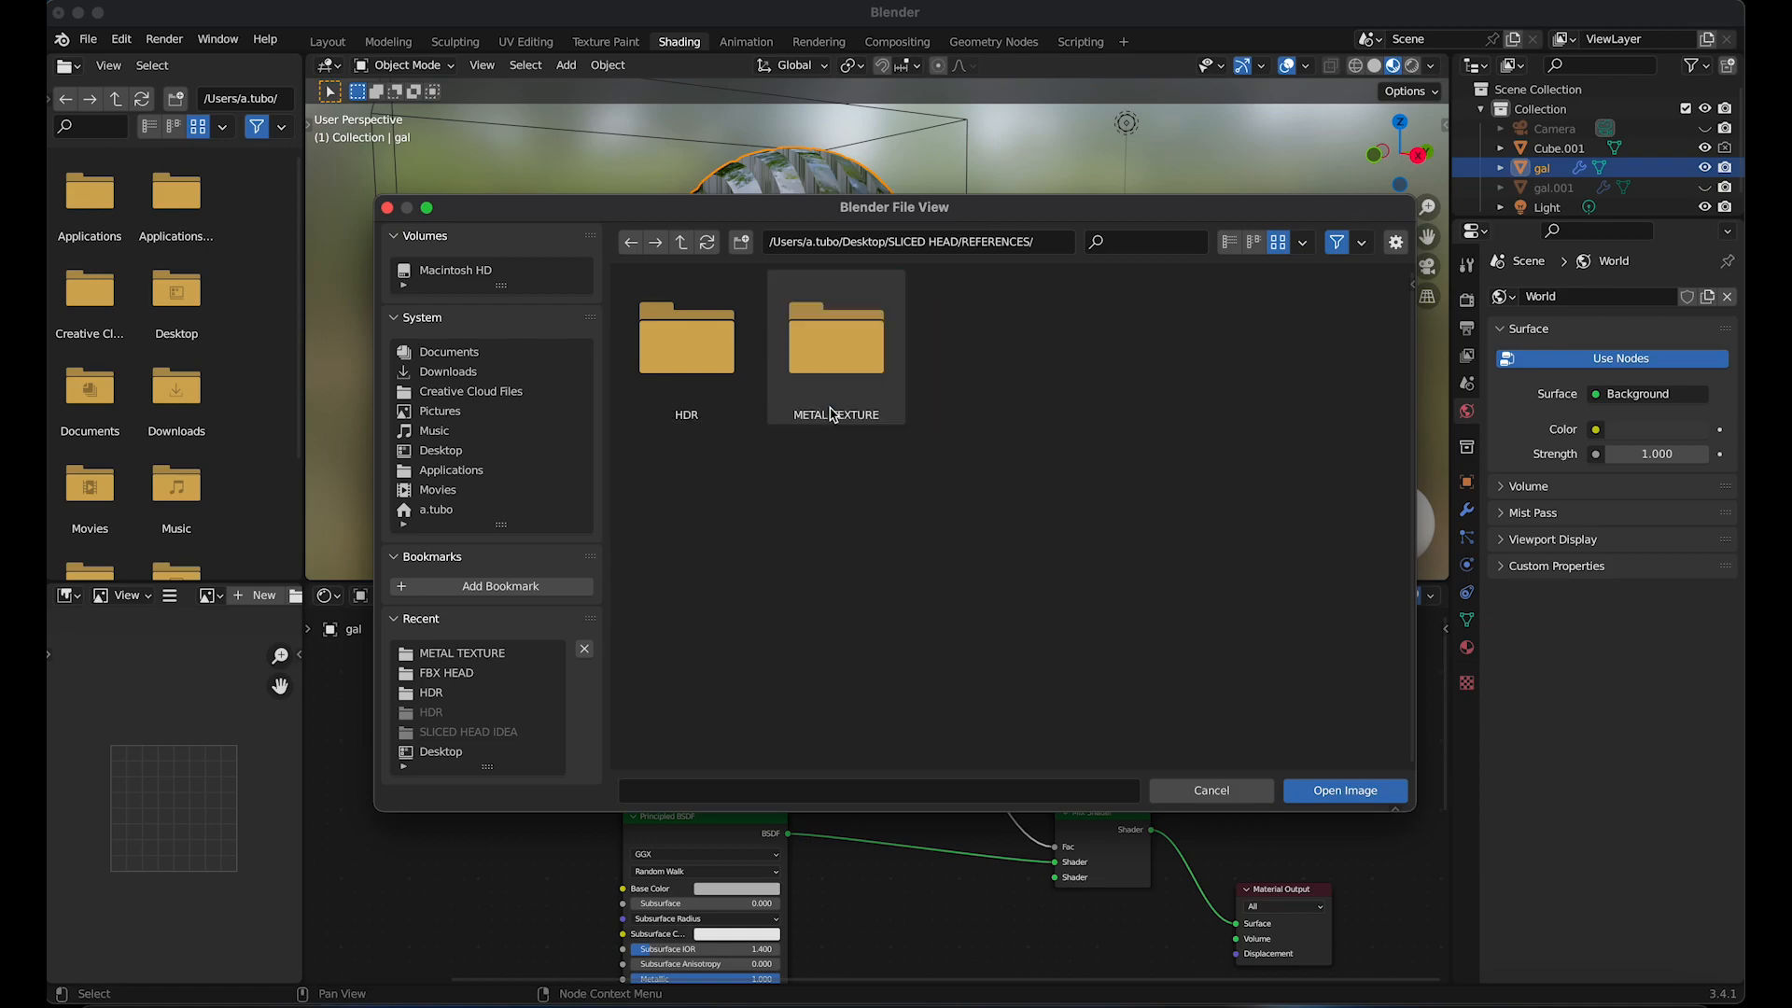
pyautogui.click(1344, 790)
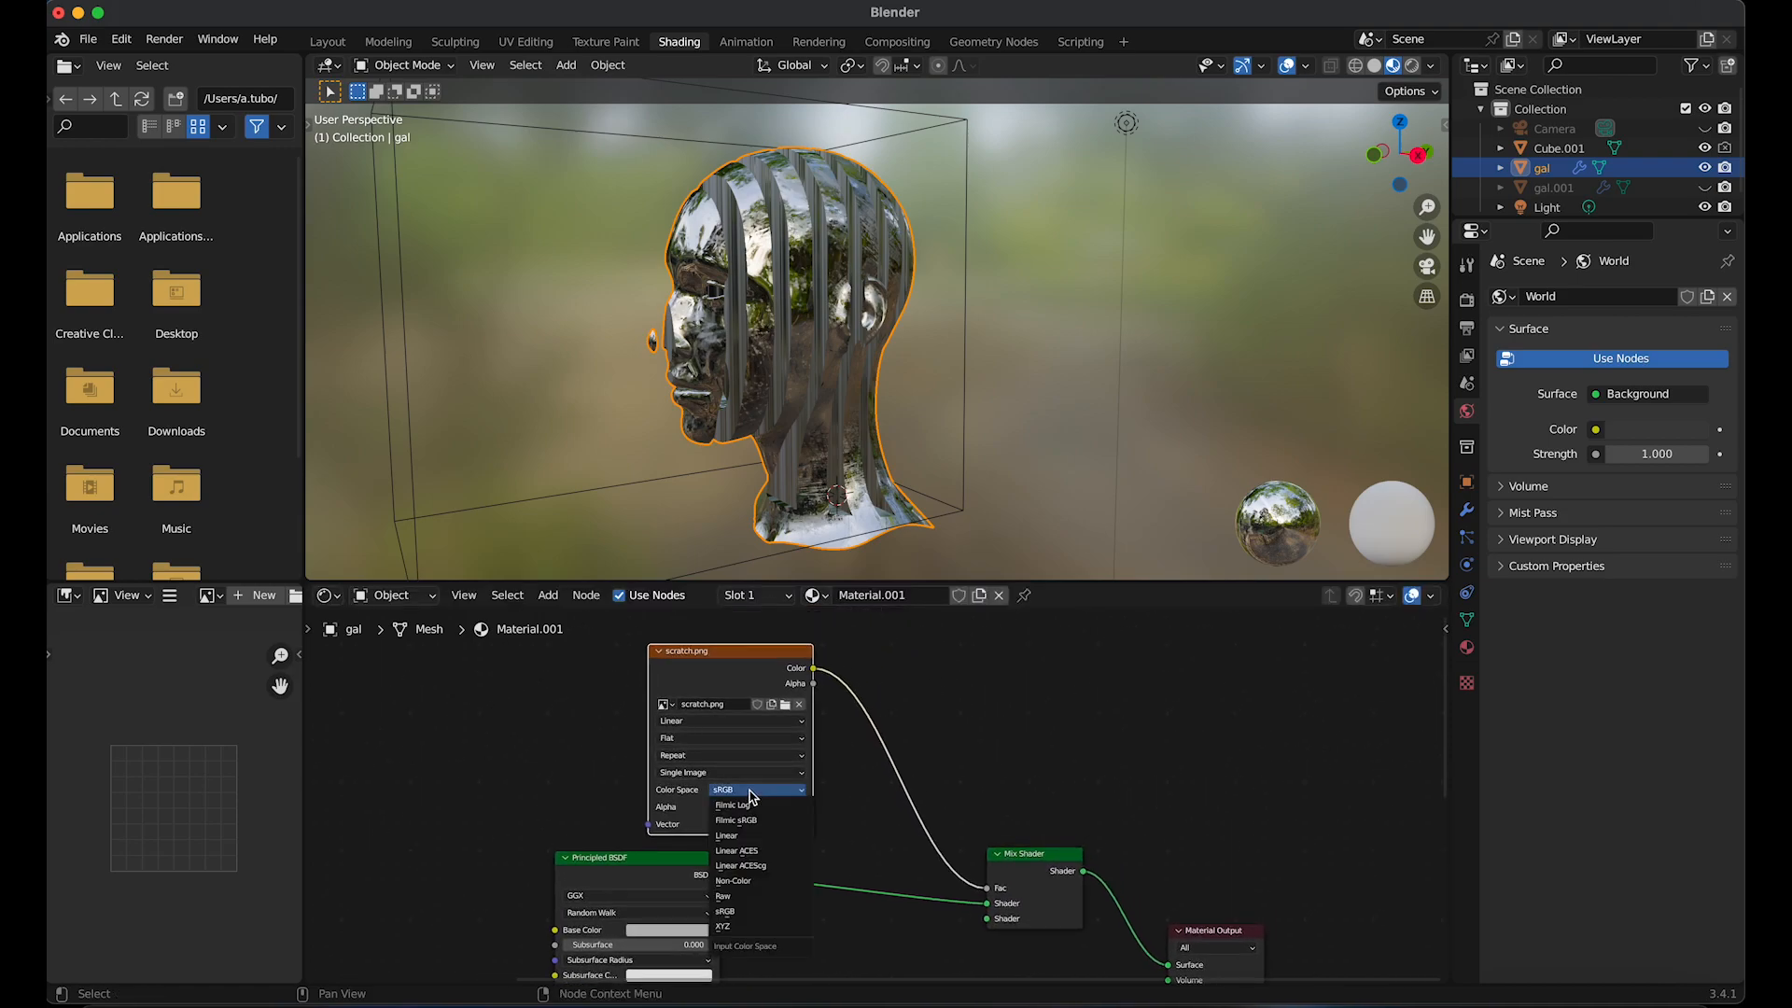
pyautogui.click(731, 881)
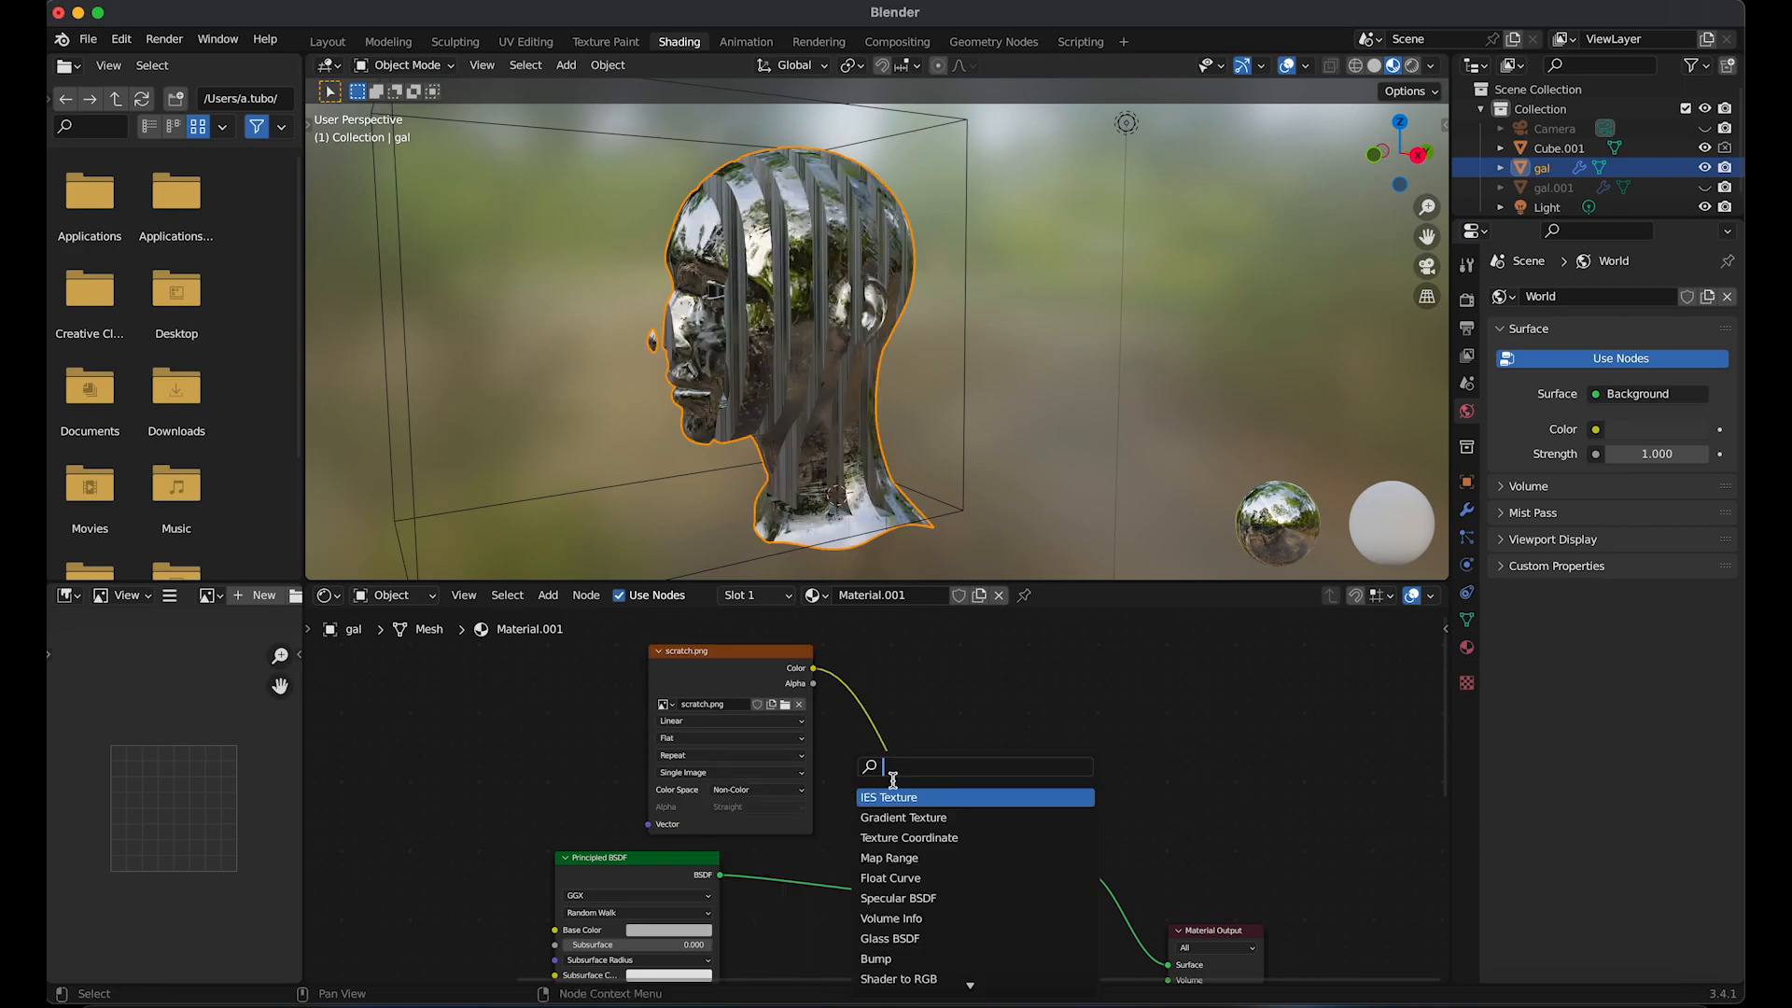
# Insert a ColorRamp between the scratch texture and the Mix Shader's Fac
pyautogui.write('colo')
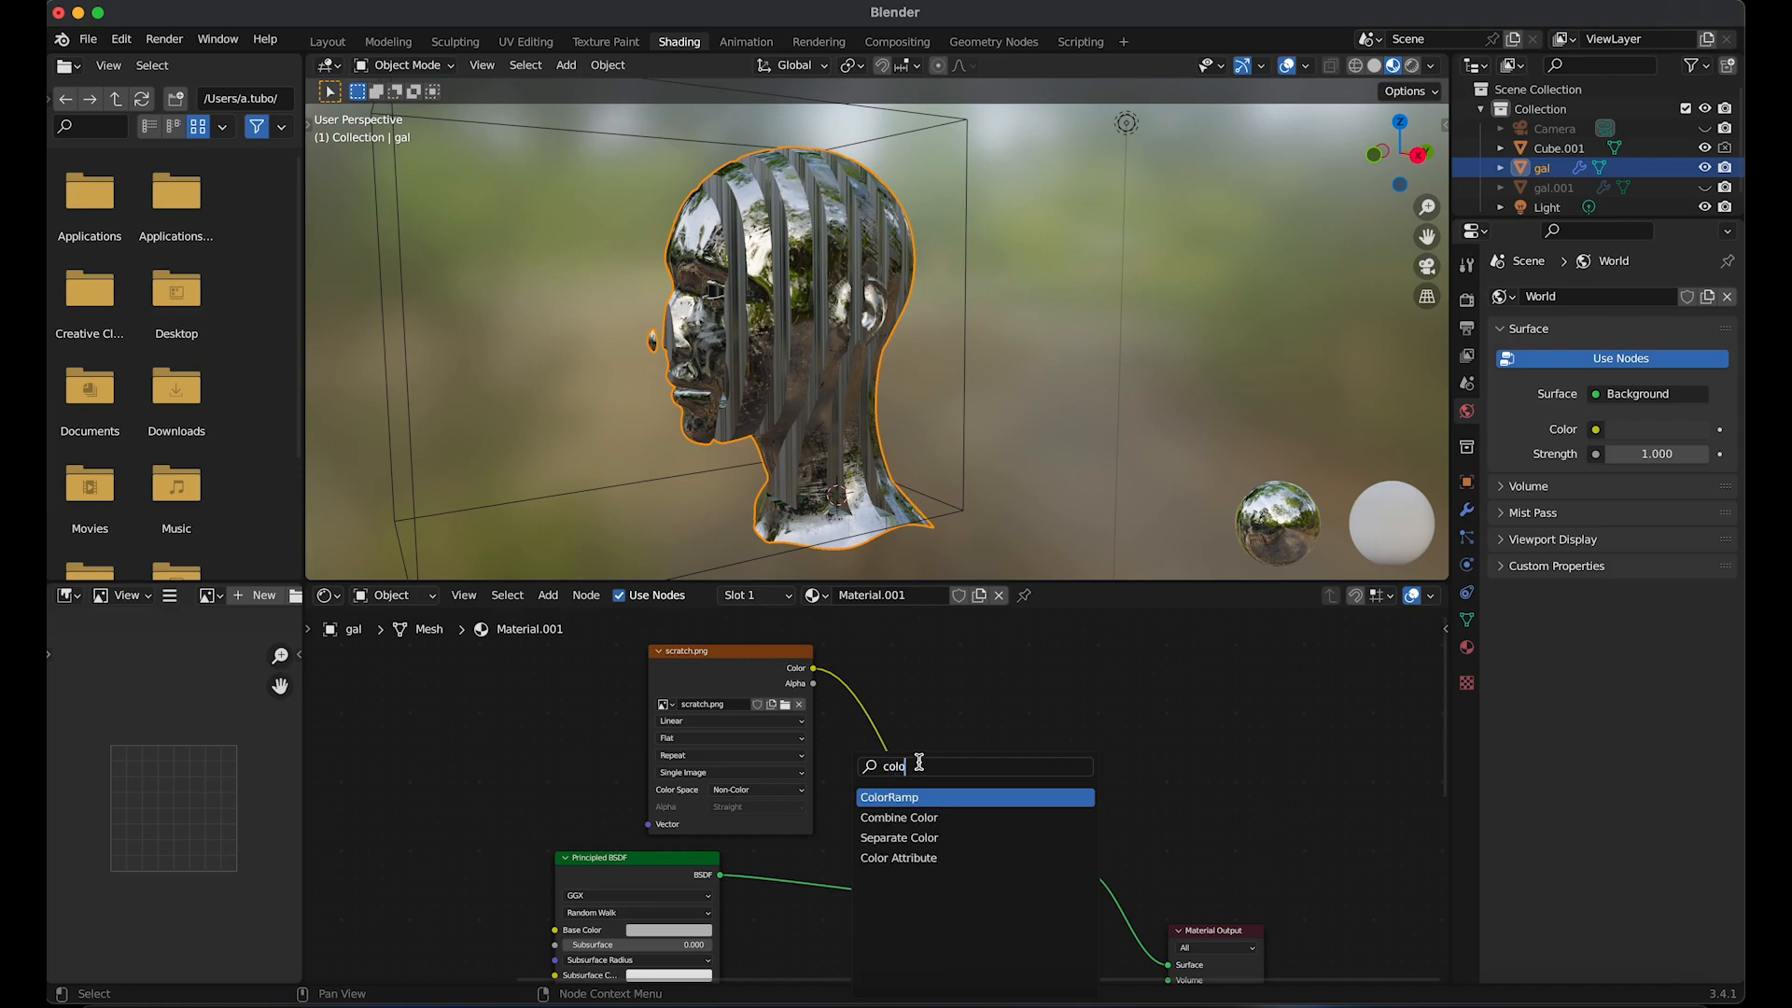
pyautogui.click(888, 797)
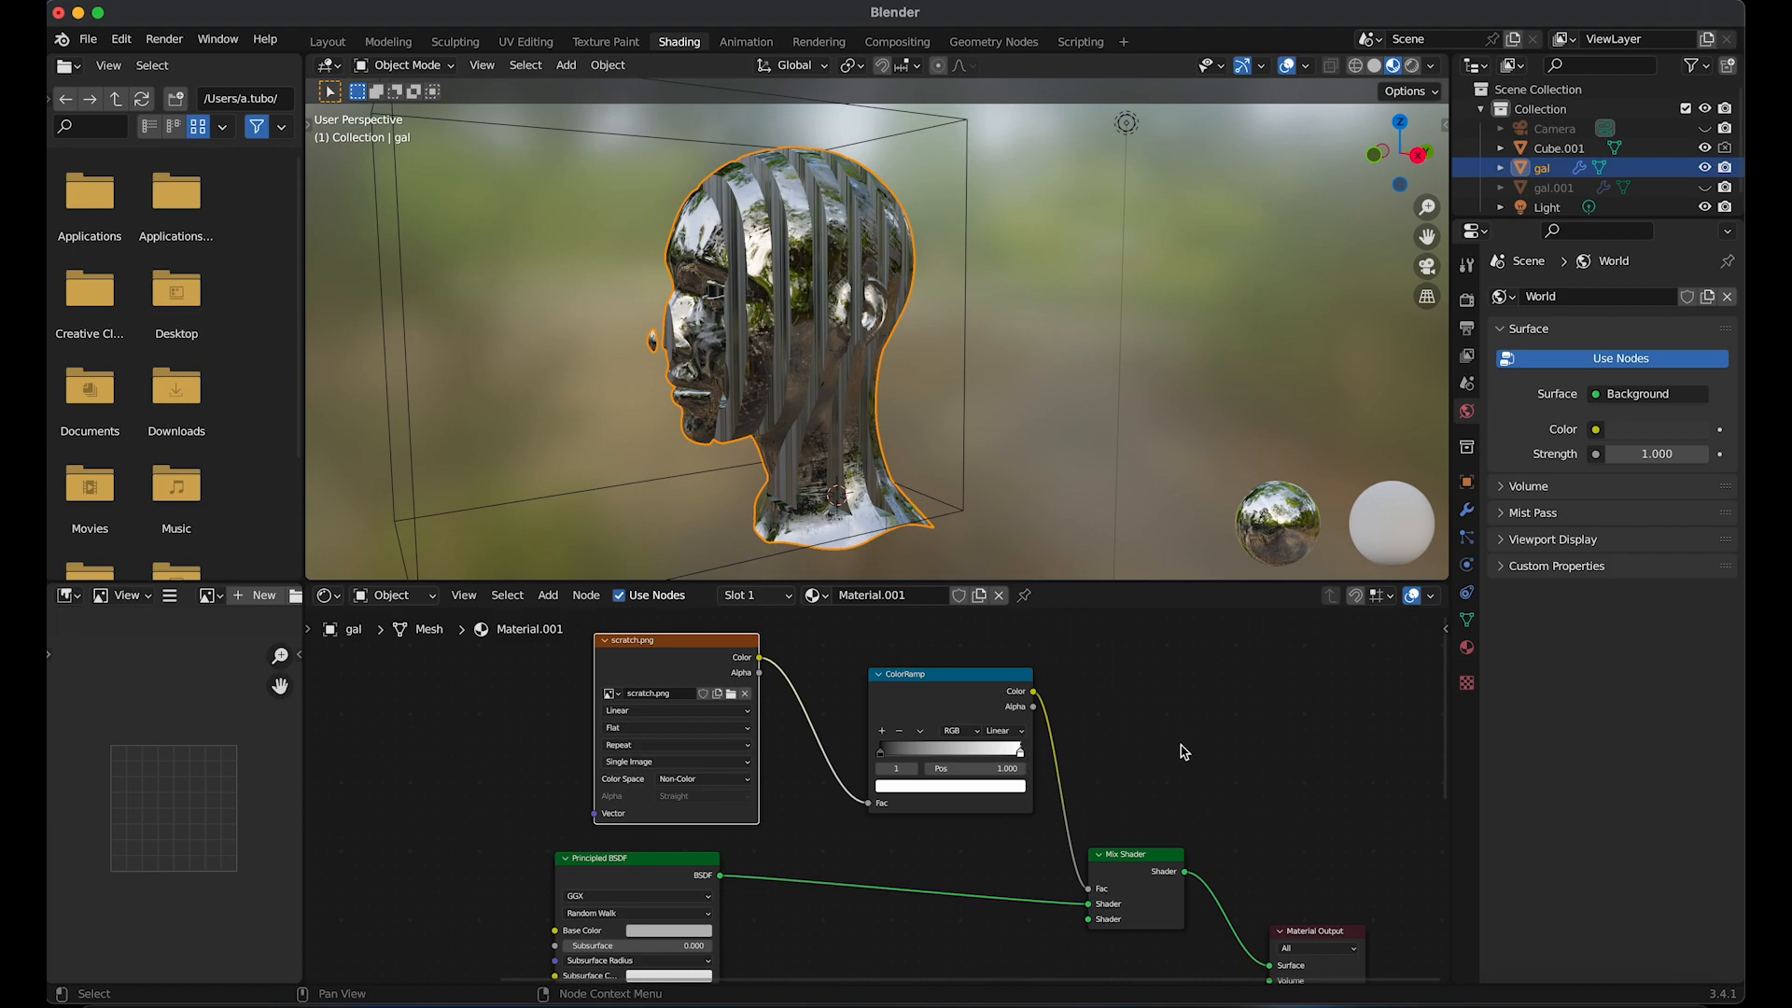
pyautogui.moveTo(1279, 295)
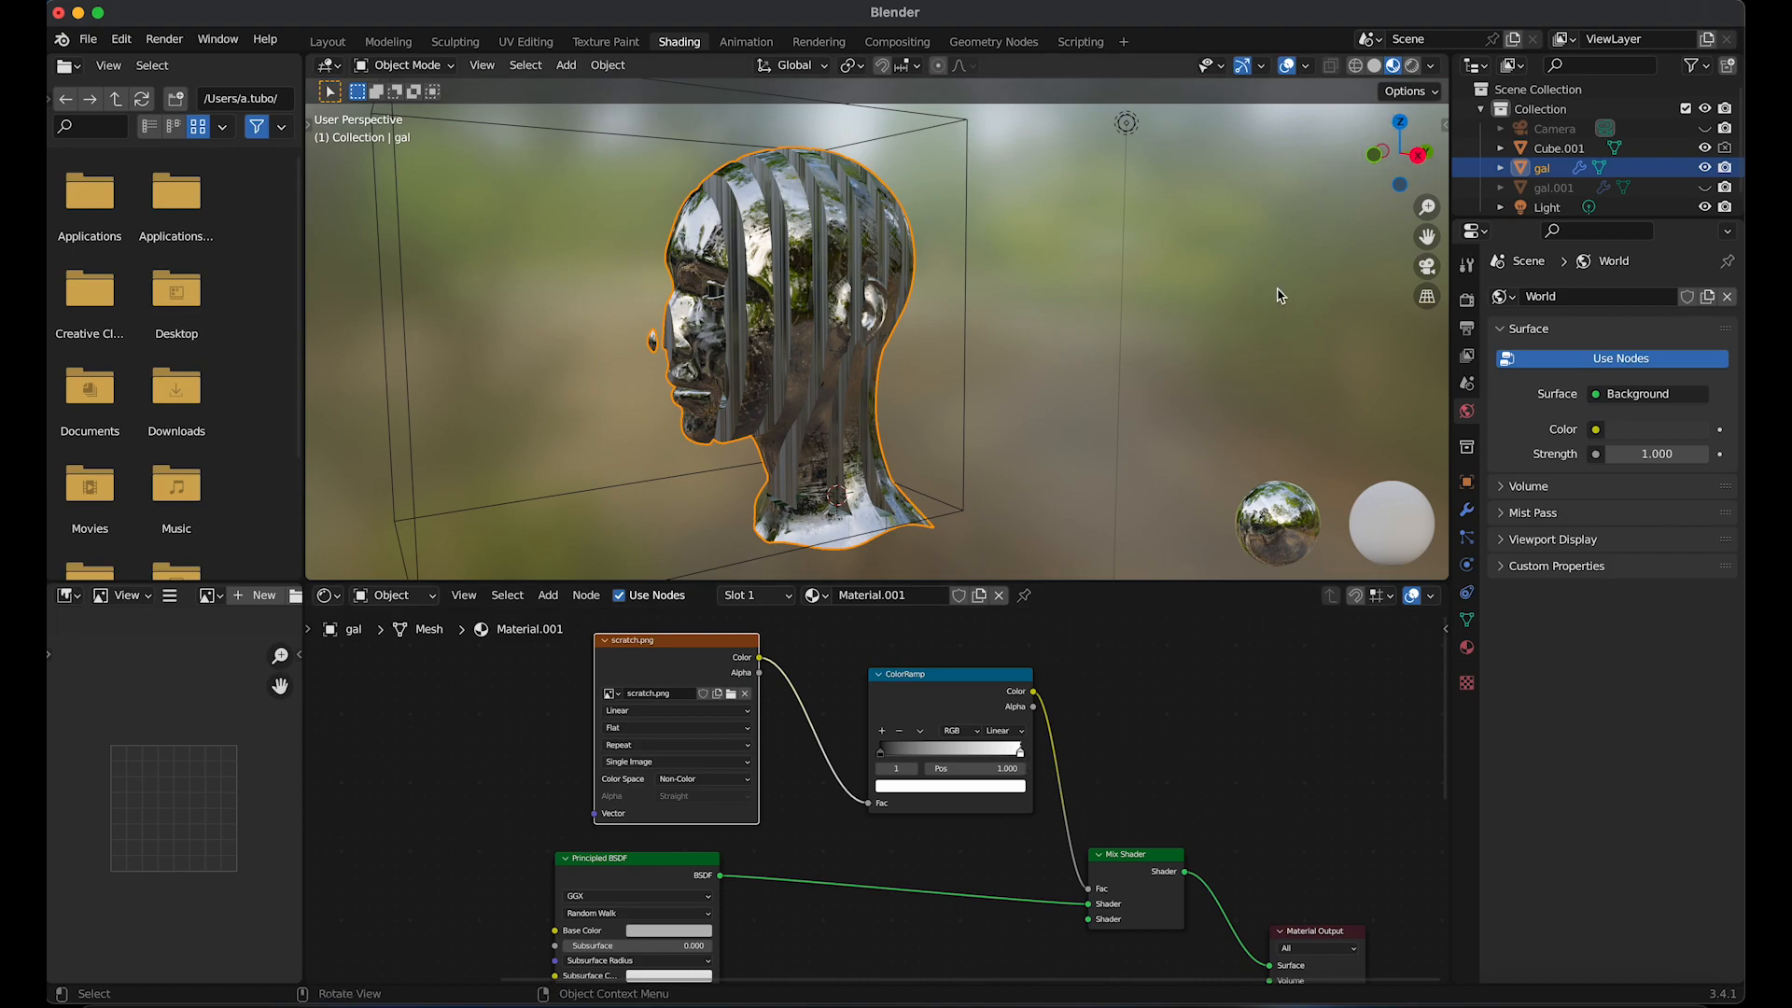
# Set the World Color to an Environment Texture and load the industrial sunset .exr HDR from the SLICED HEAD references
pyautogui.click(1396, 66)
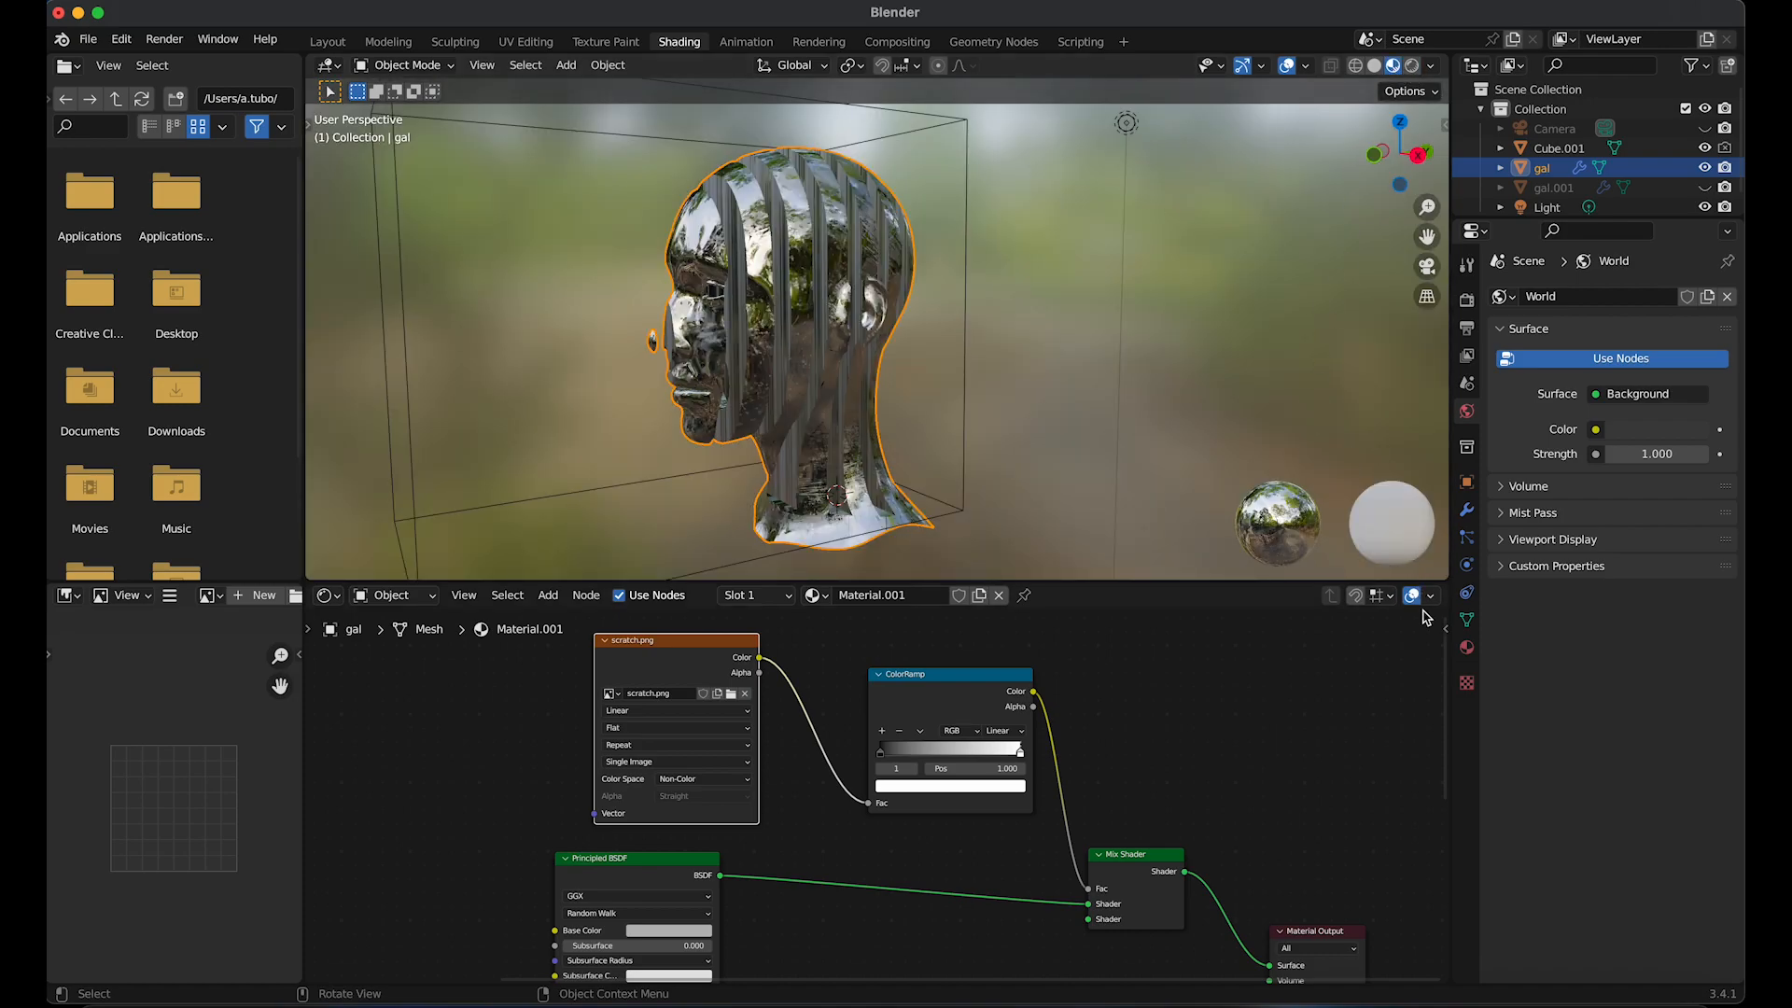
pyautogui.moveTo(1471, 411)
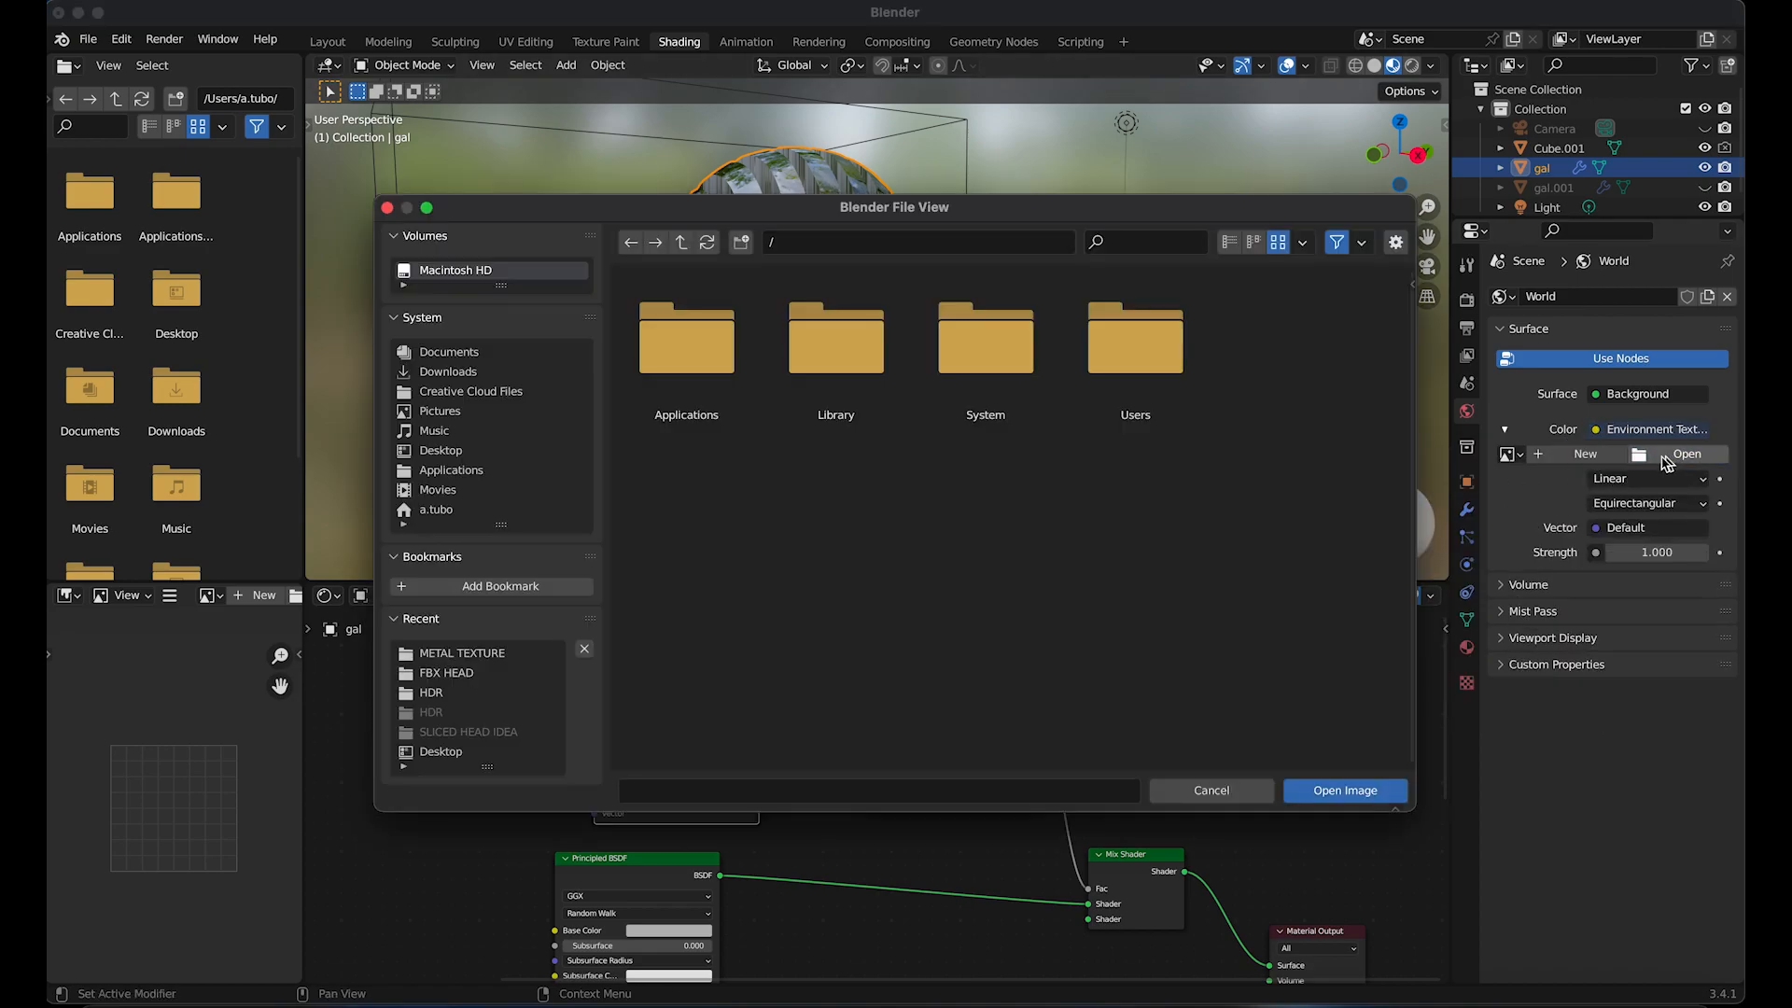
pyautogui.click(440, 450)
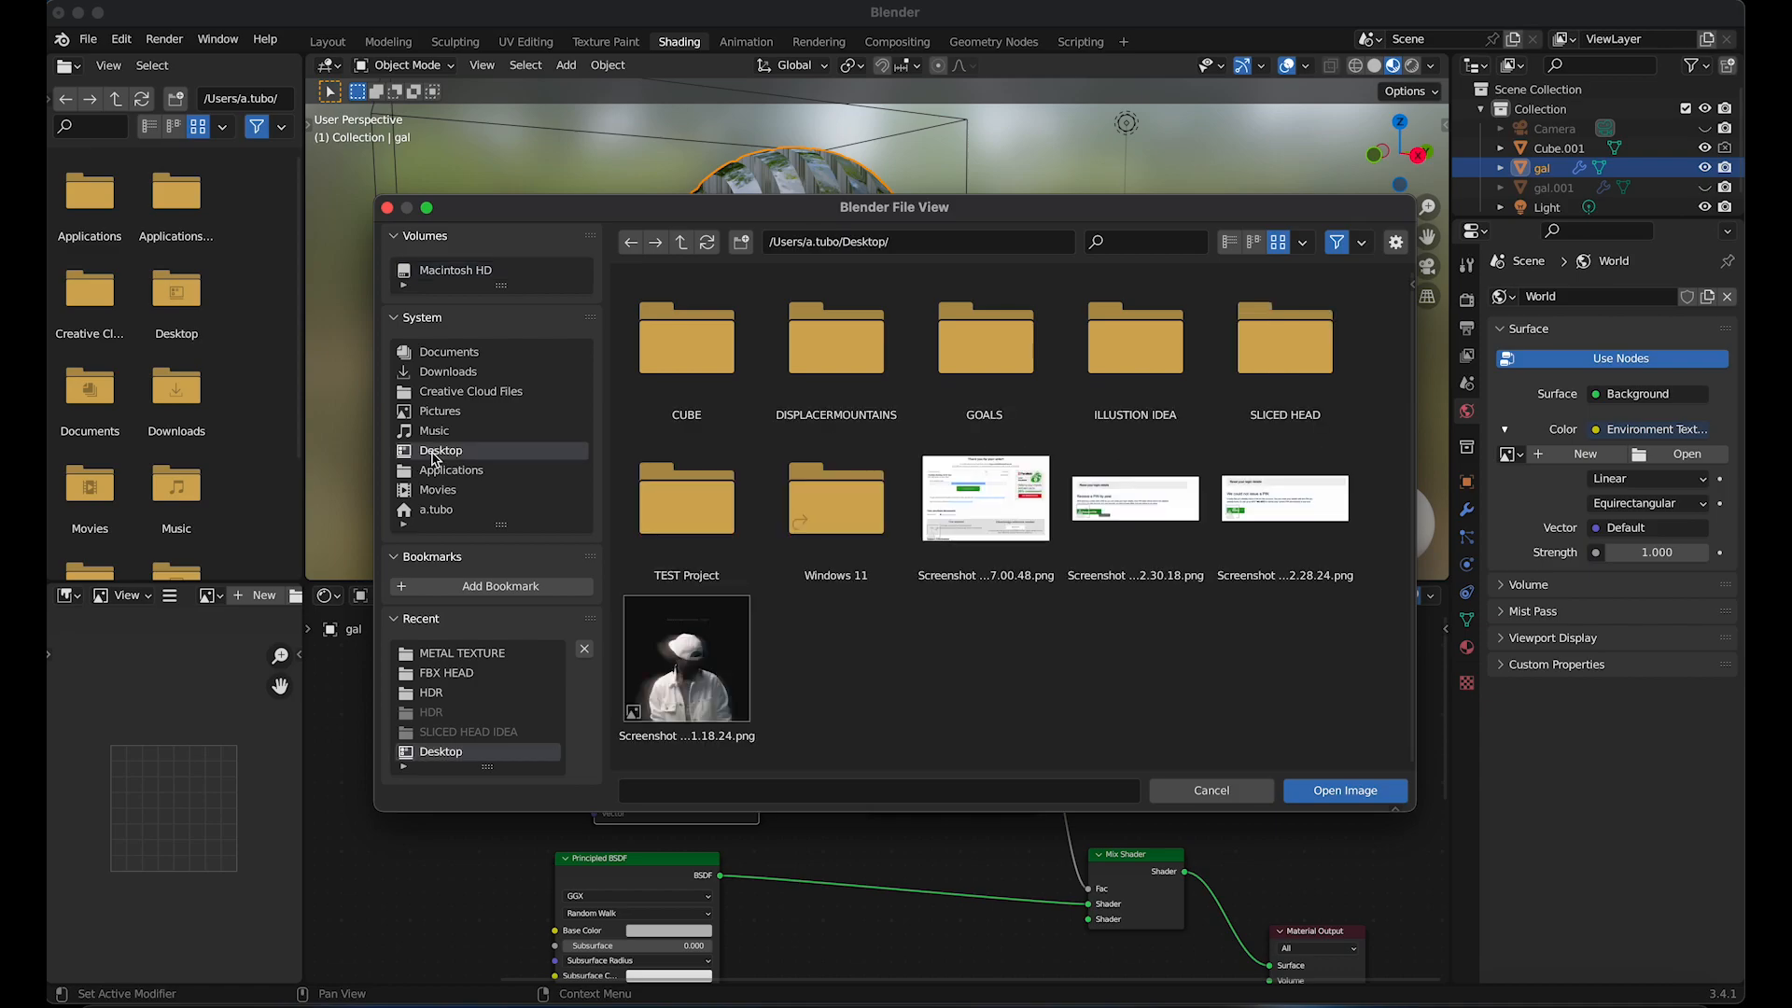
pyautogui.doubleClick(1284, 334)
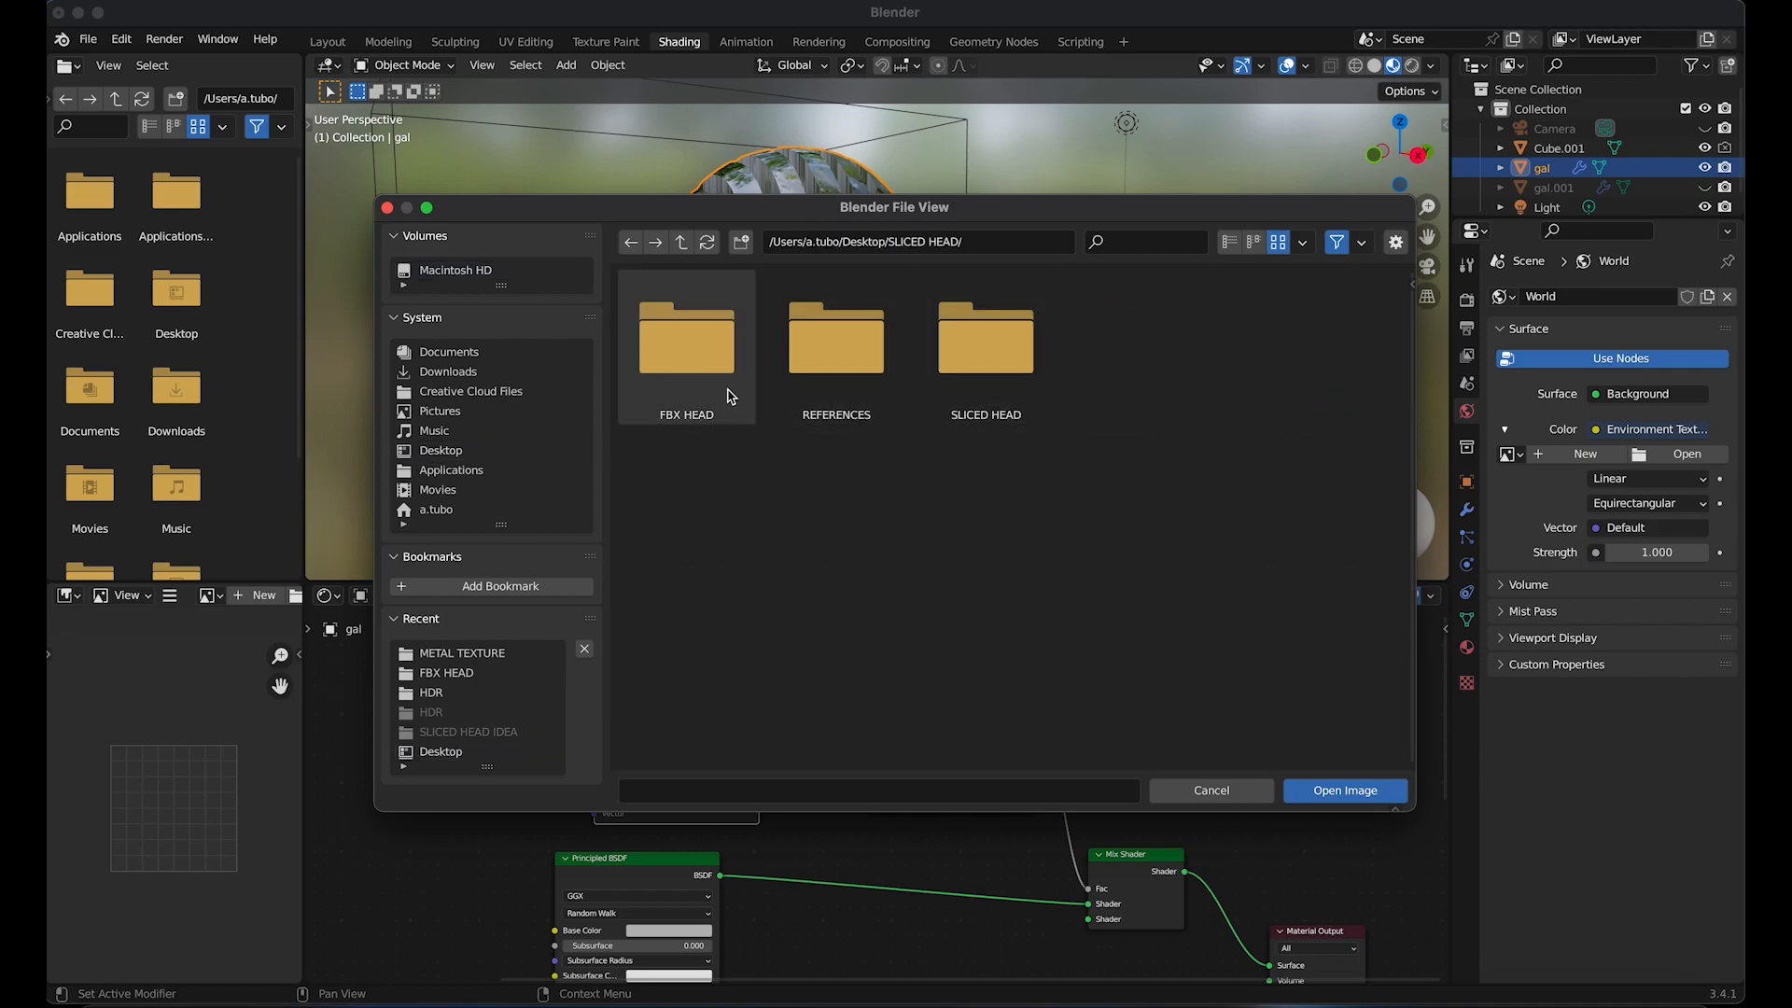
pyautogui.click(1344, 789)
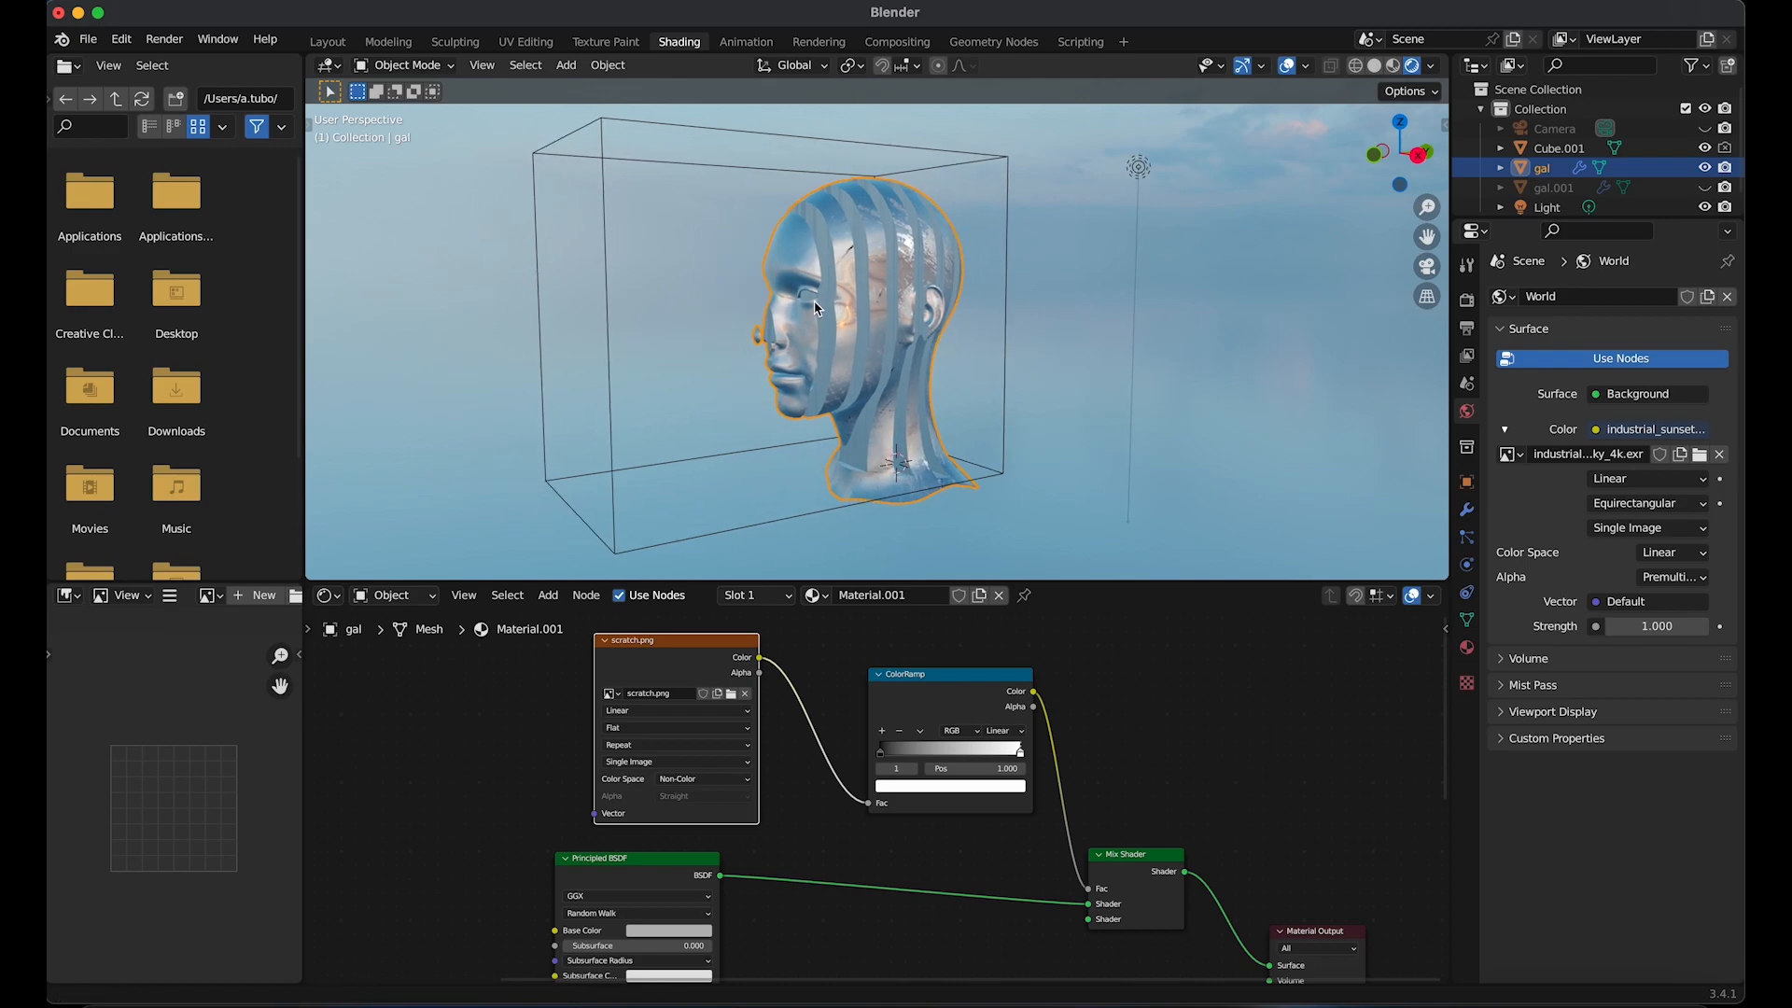
pyautogui.moveTo(844, 776)
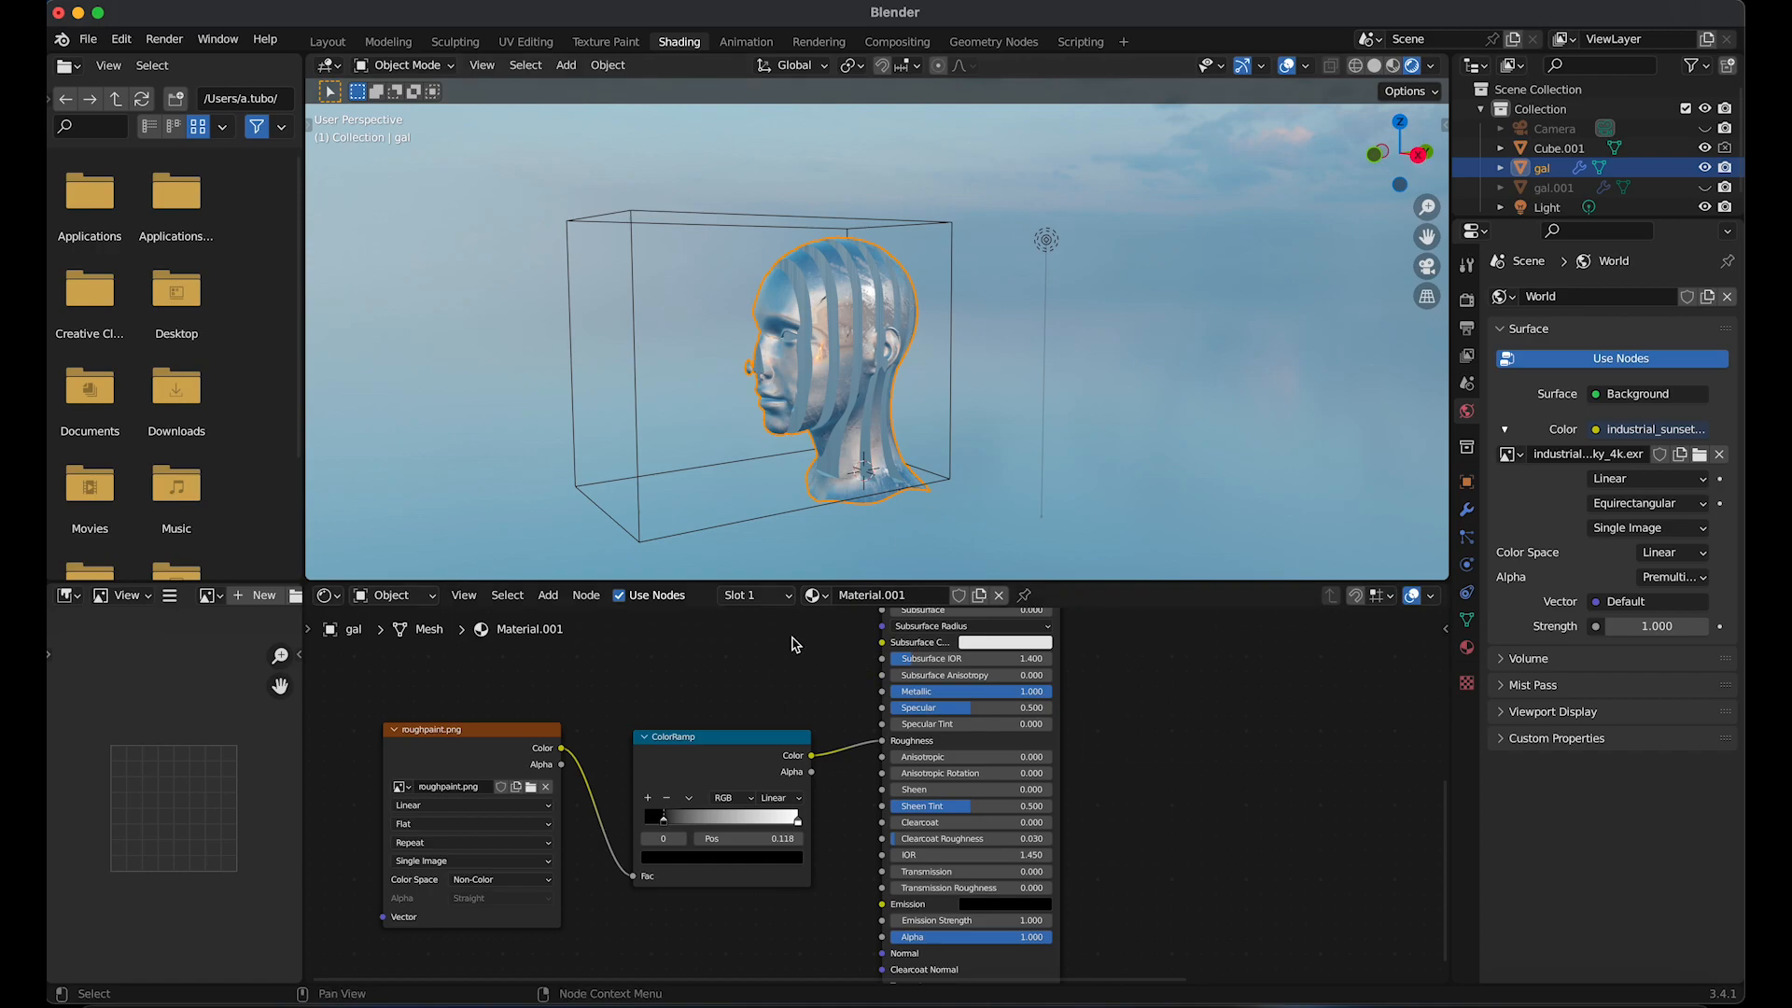
pyautogui.moveTo(1257, 129)
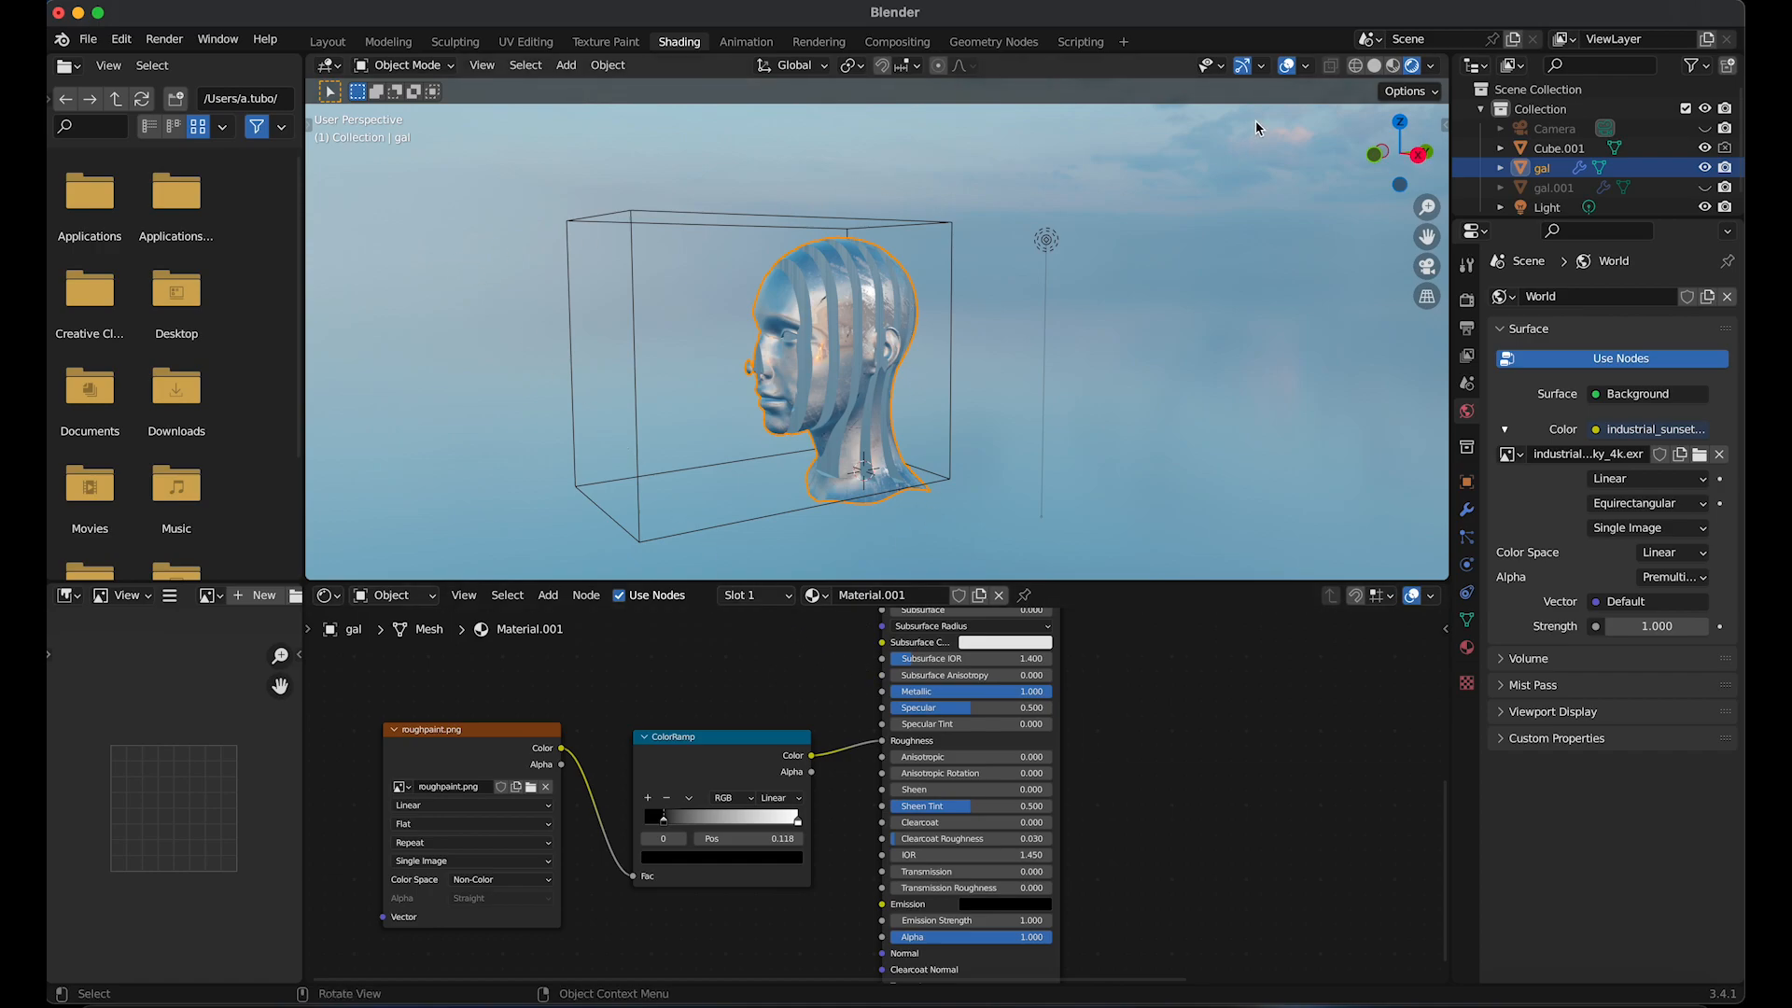
# Select Cube.001 and key its Location at frame 0 in the Animation workspace
pyautogui.click(325, 41)
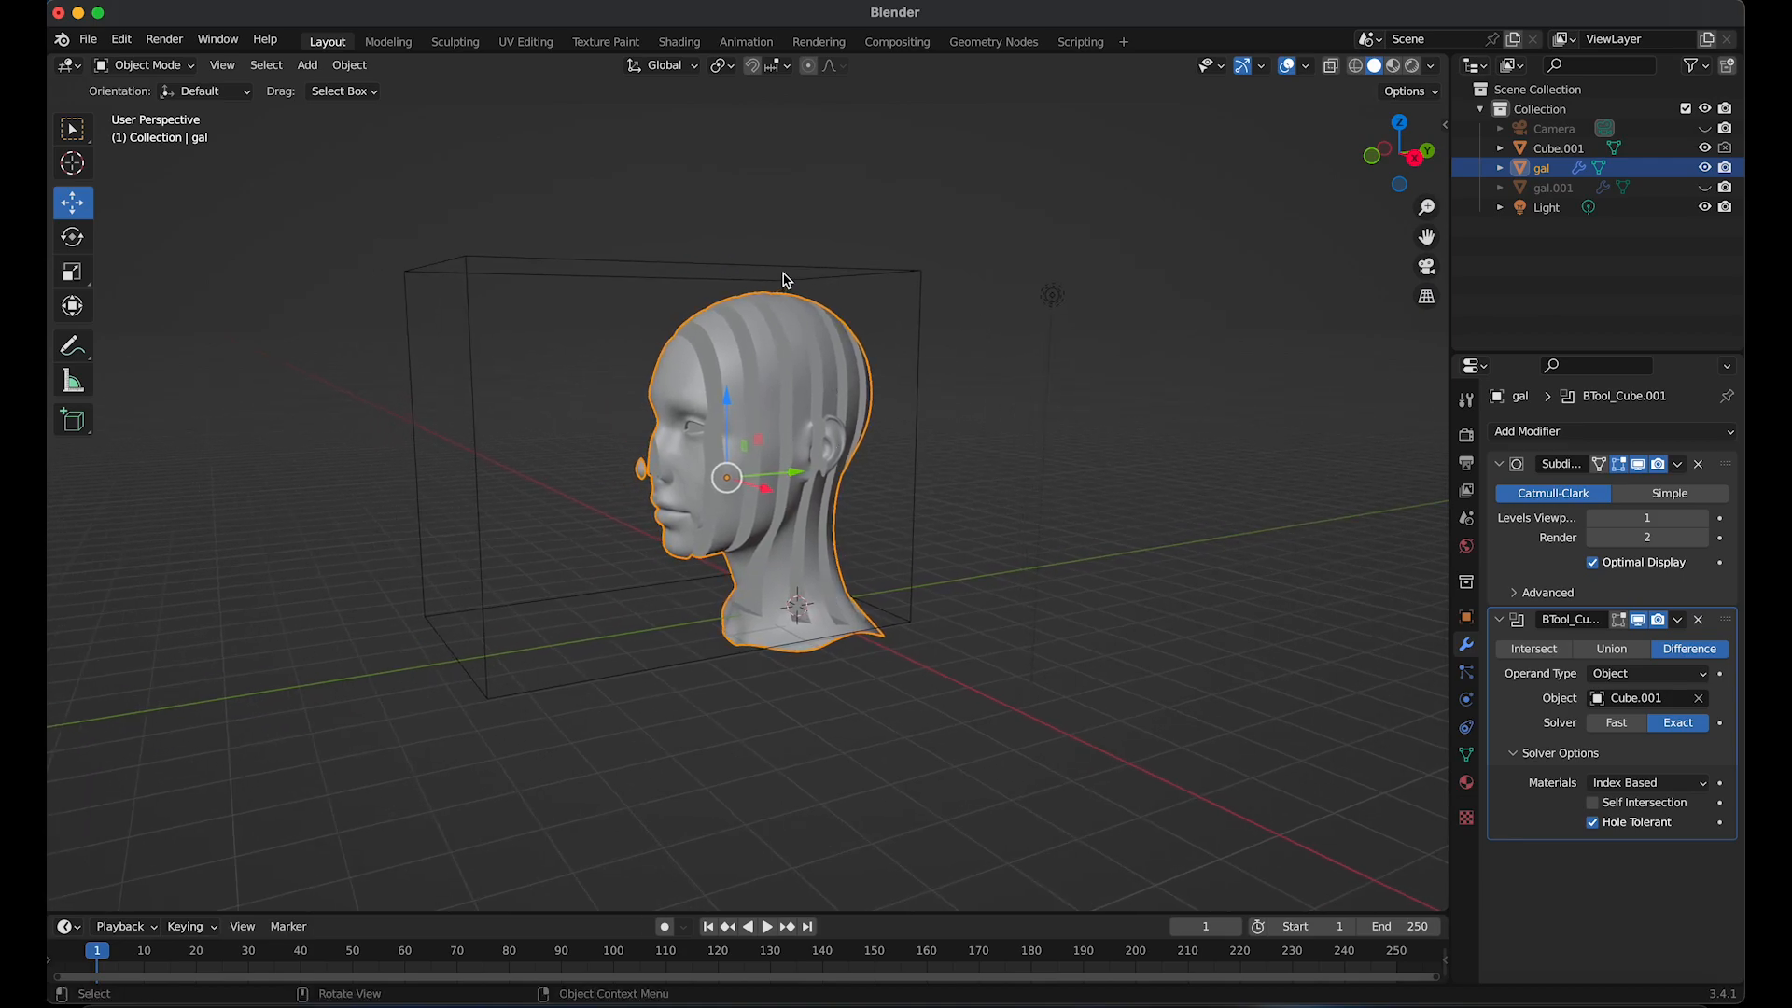
pyautogui.click(1557, 148)
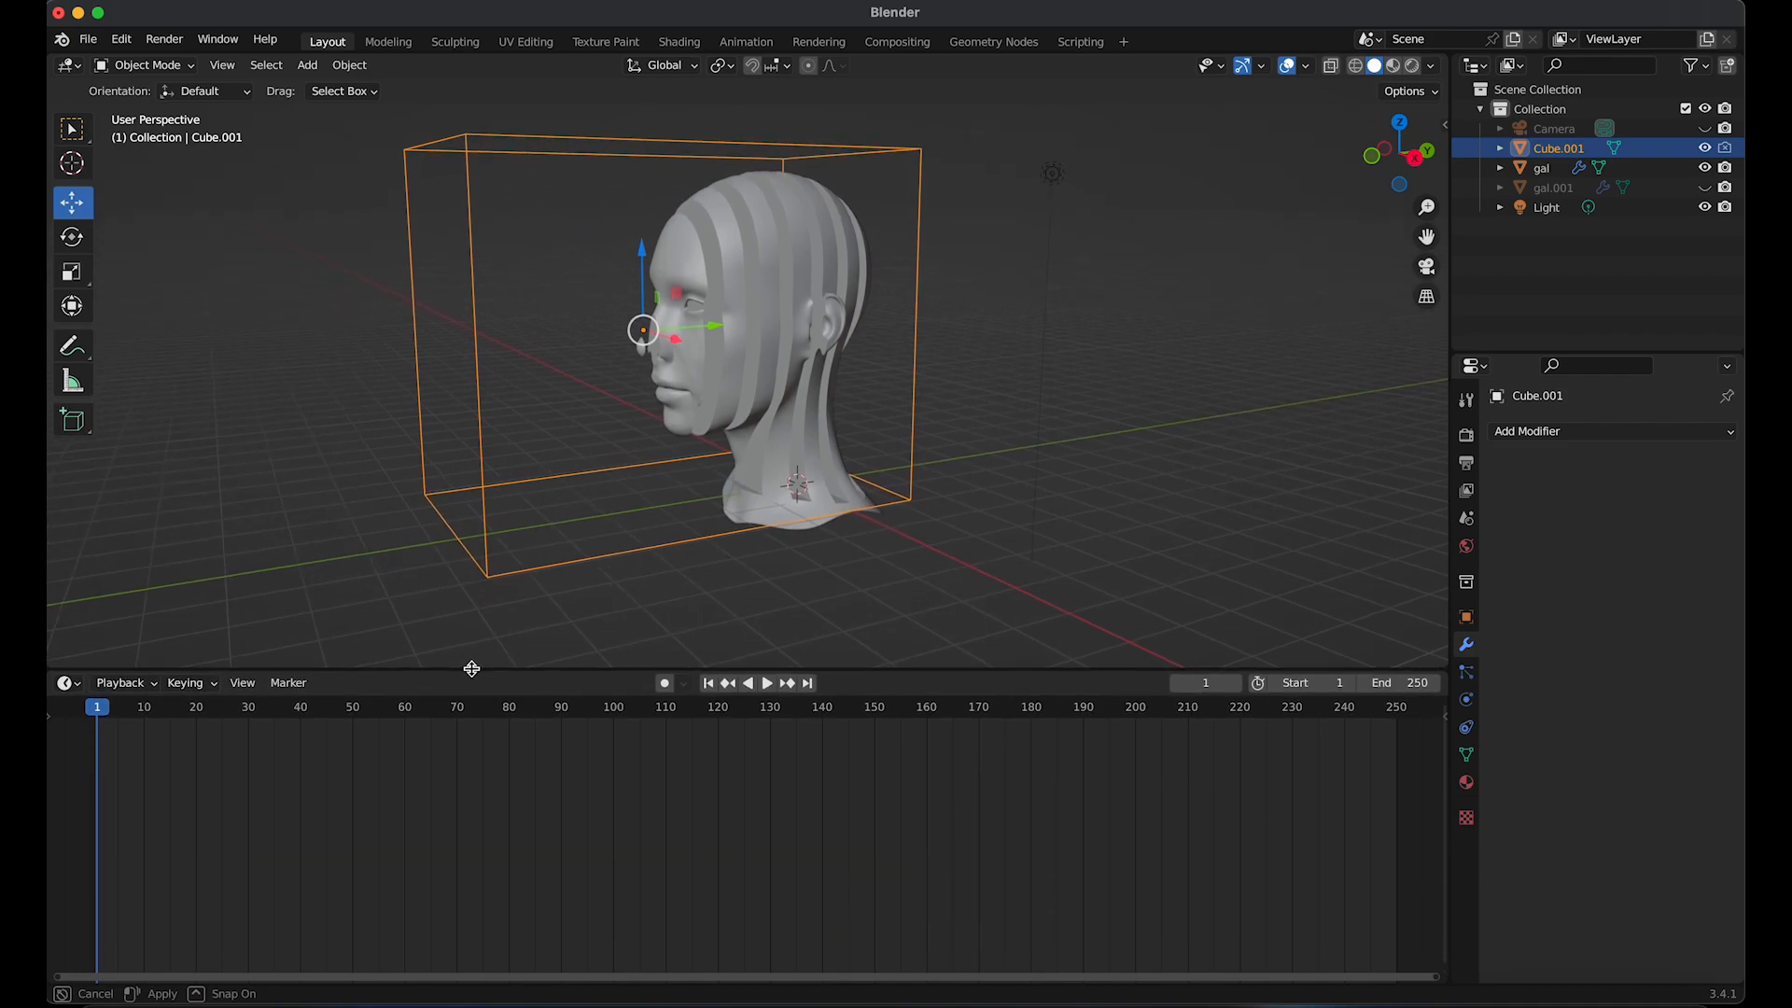
pyautogui.click(745, 41)
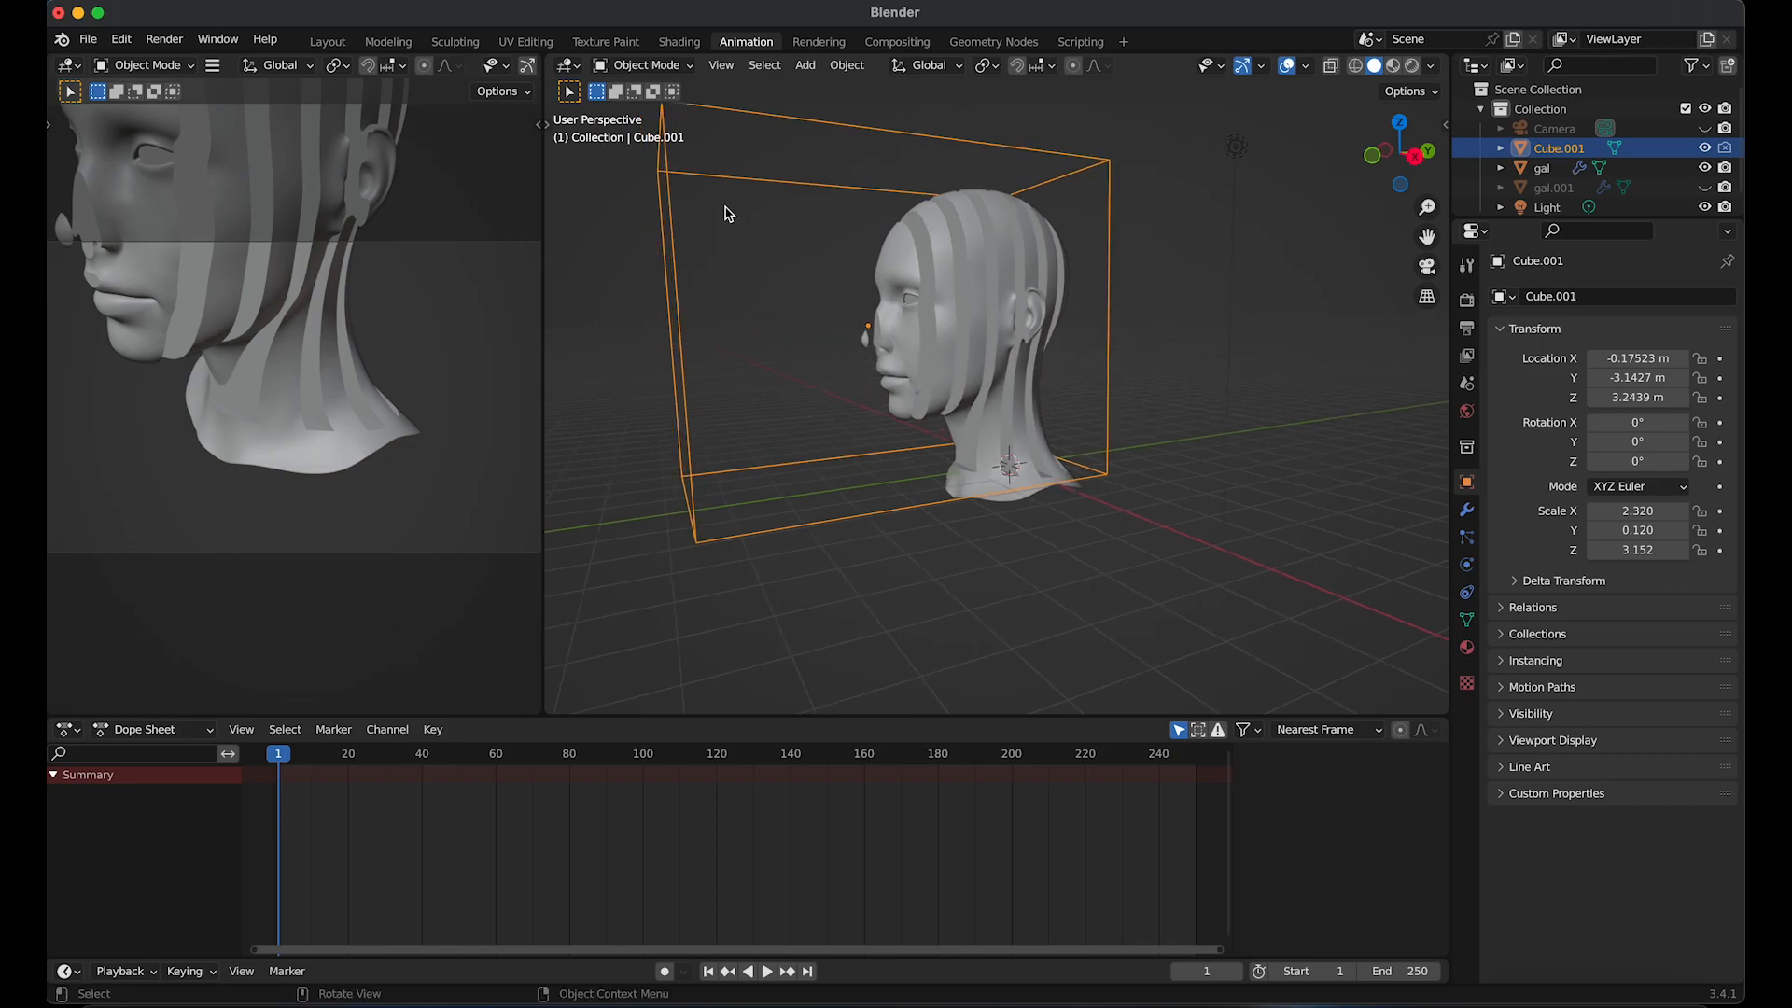
pyautogui.click(706, 971)
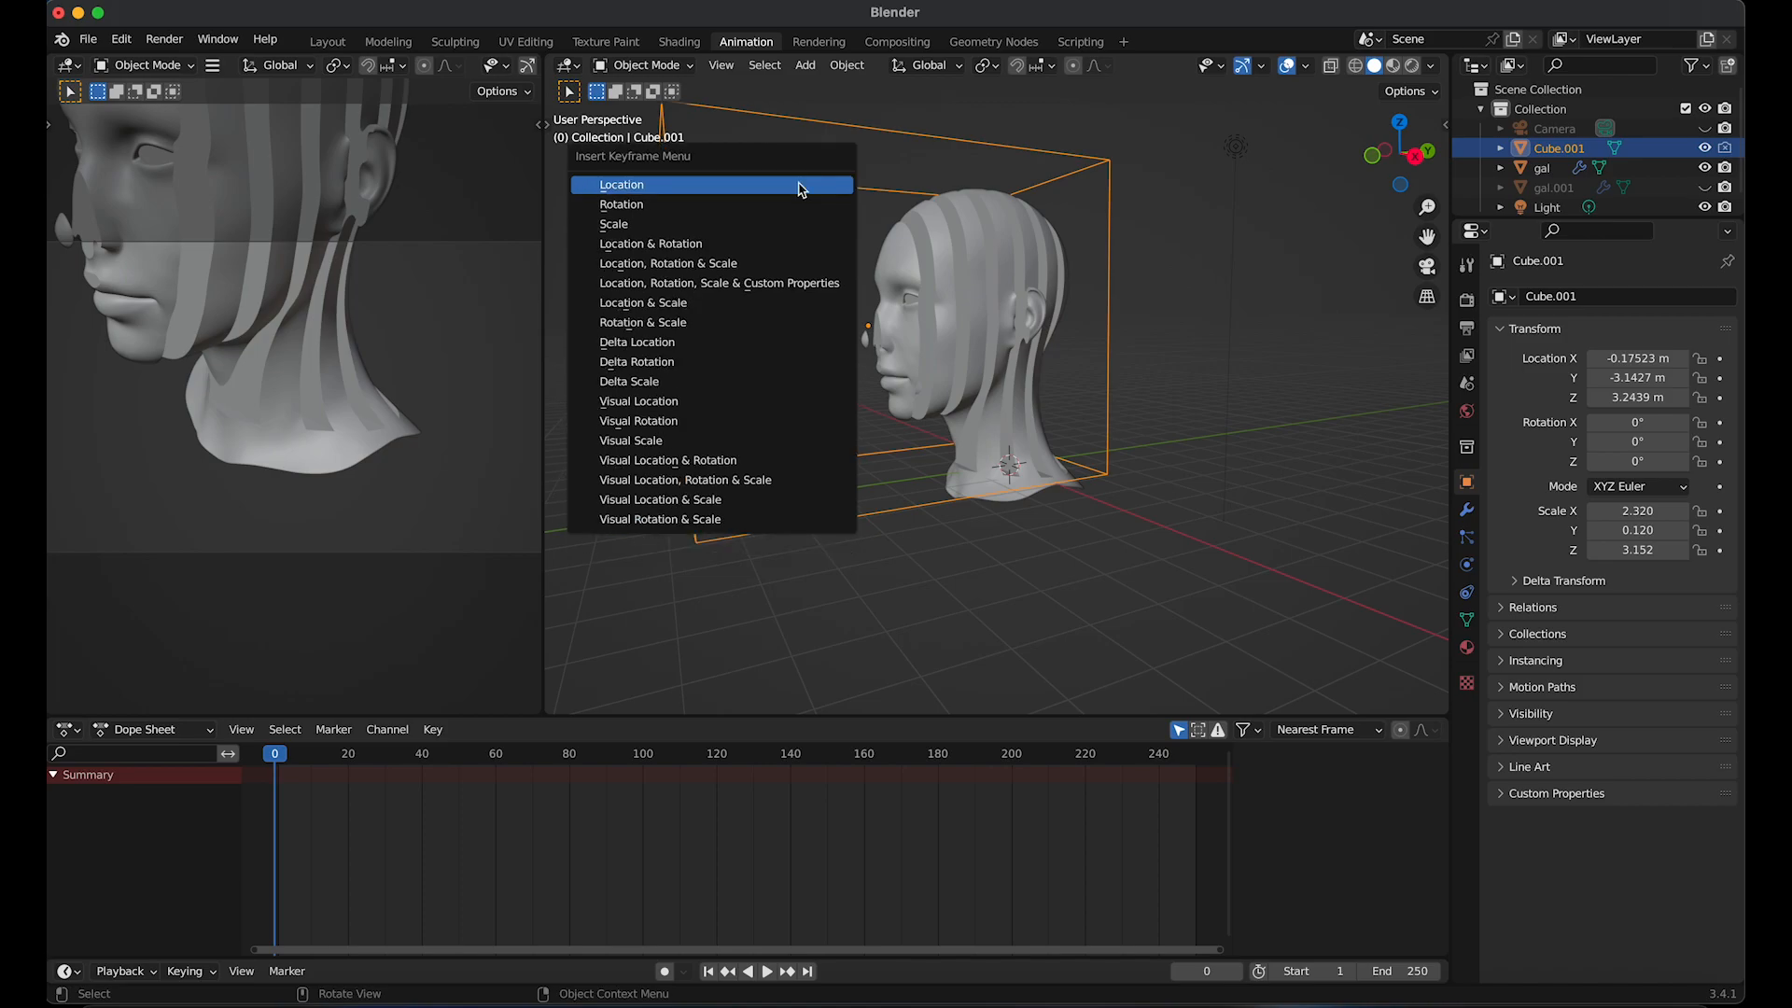
pyautogui.moveTo(795, 189)
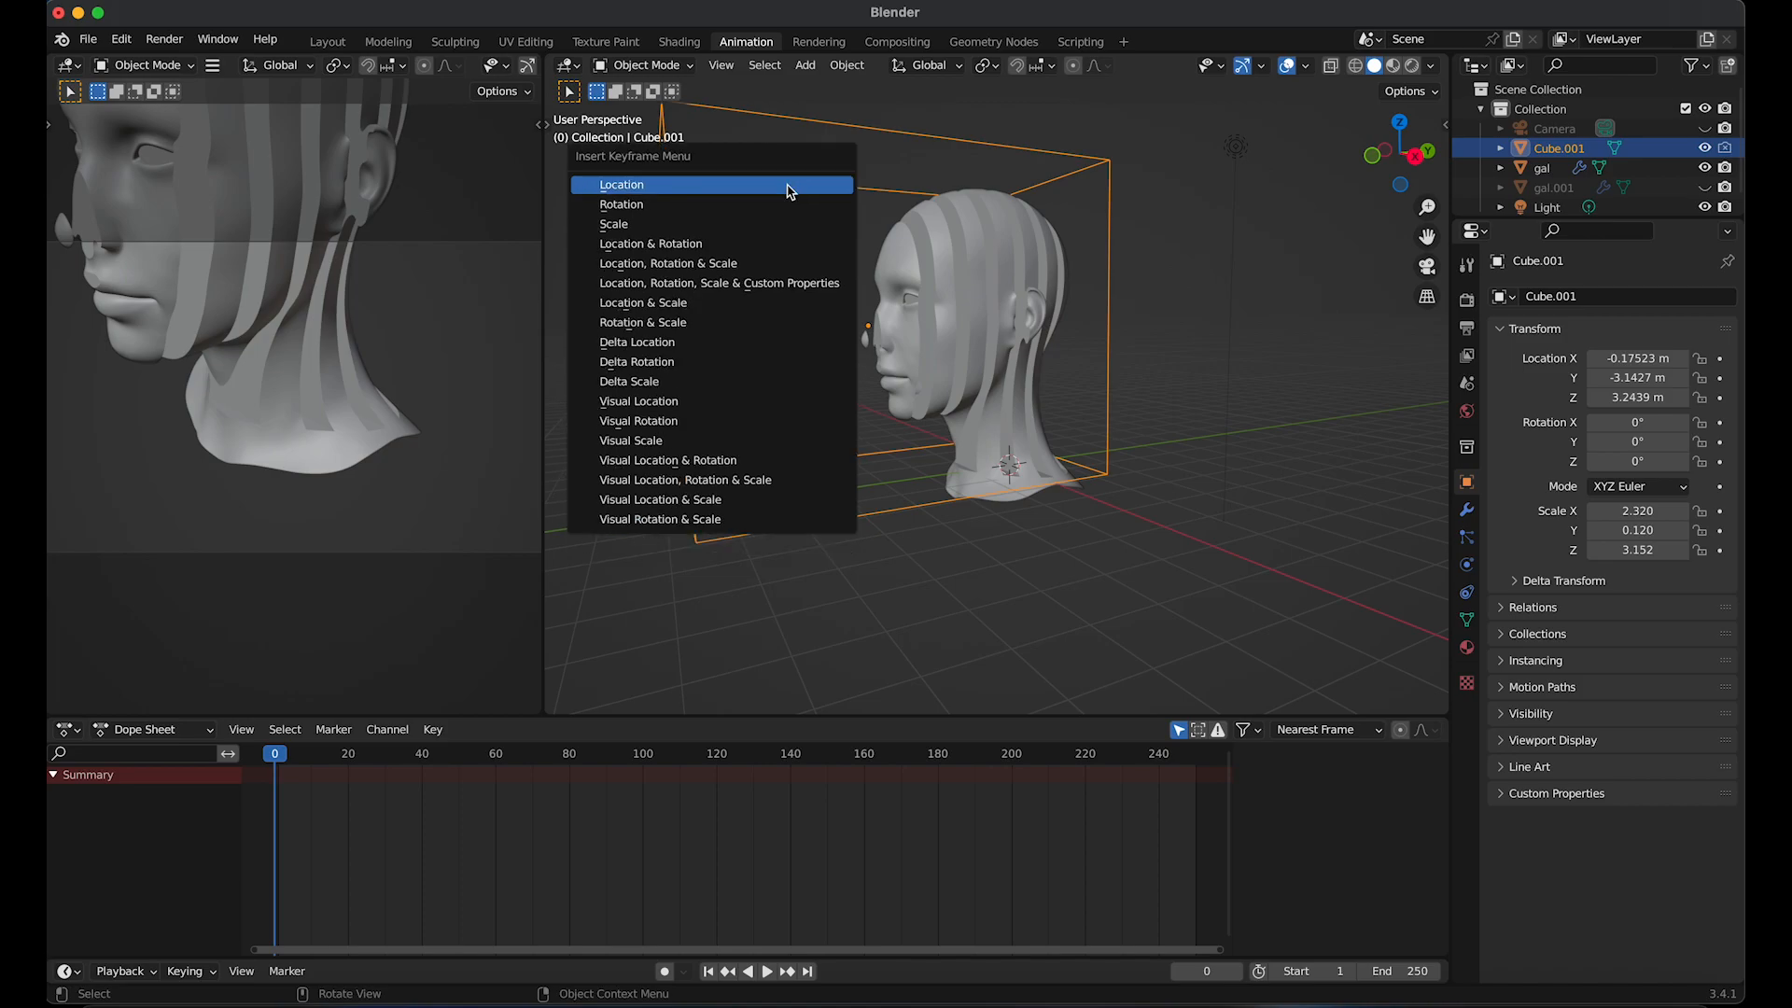
pyautogui.click(620, 185)
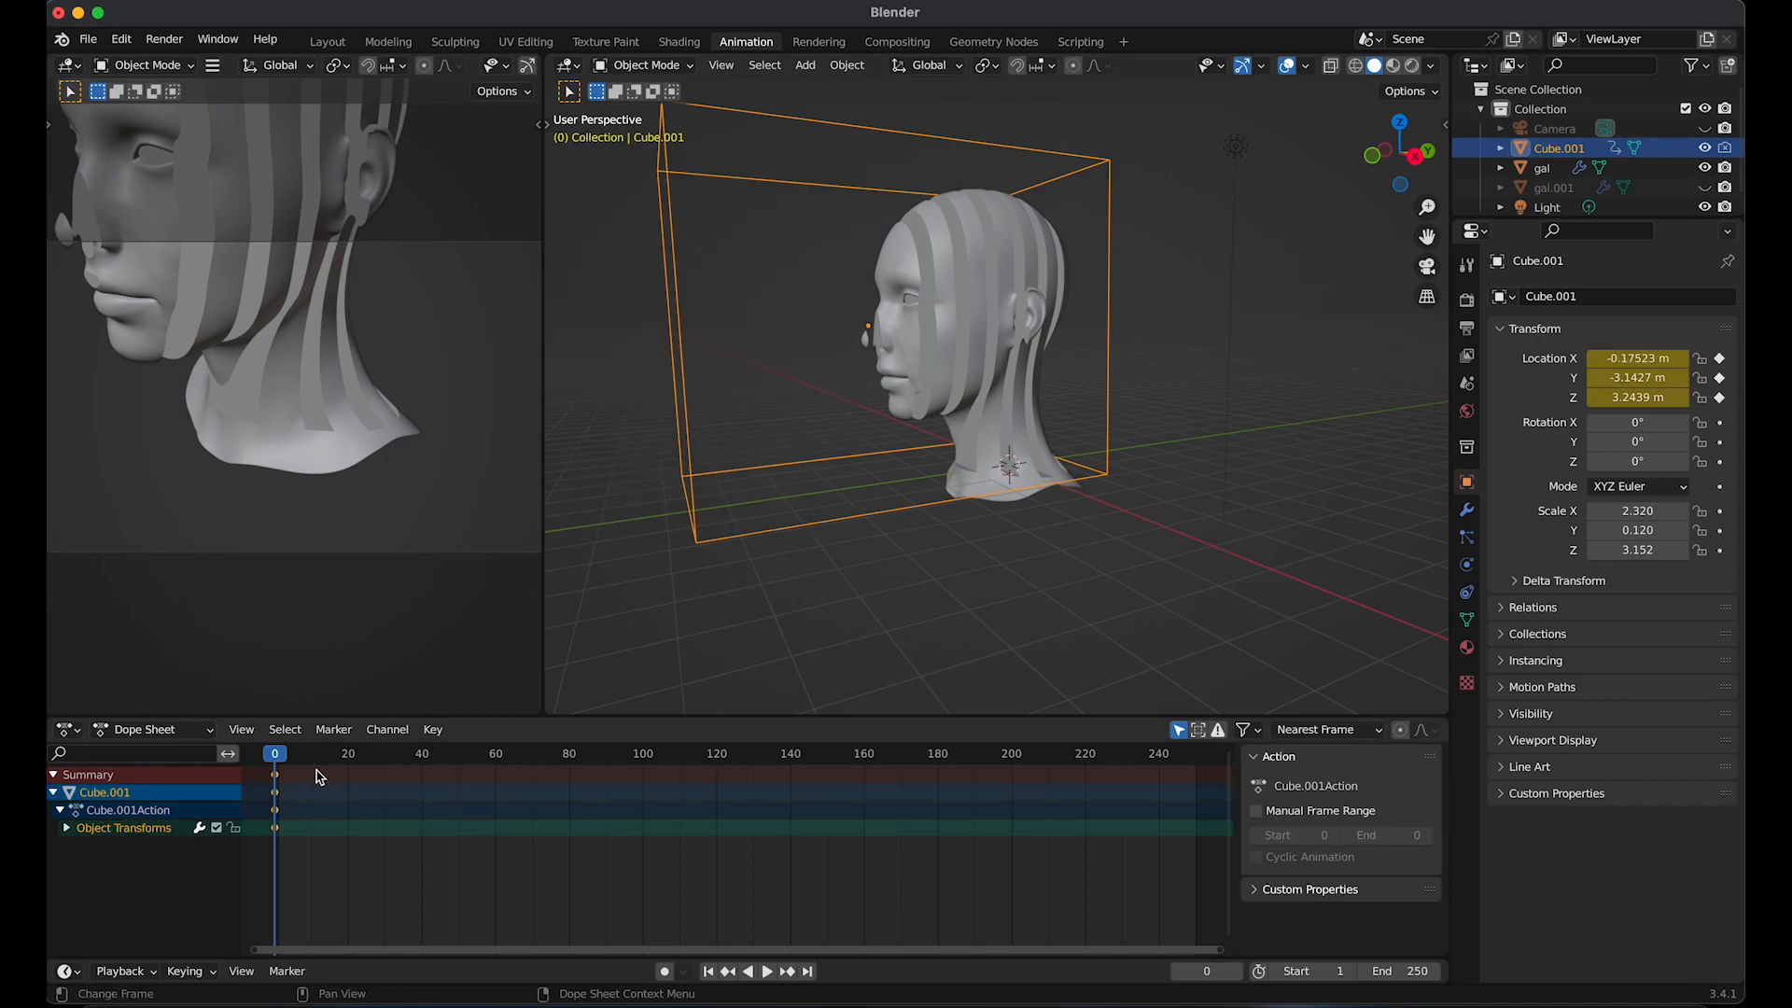
pyautogui.moveTo(594, 267)
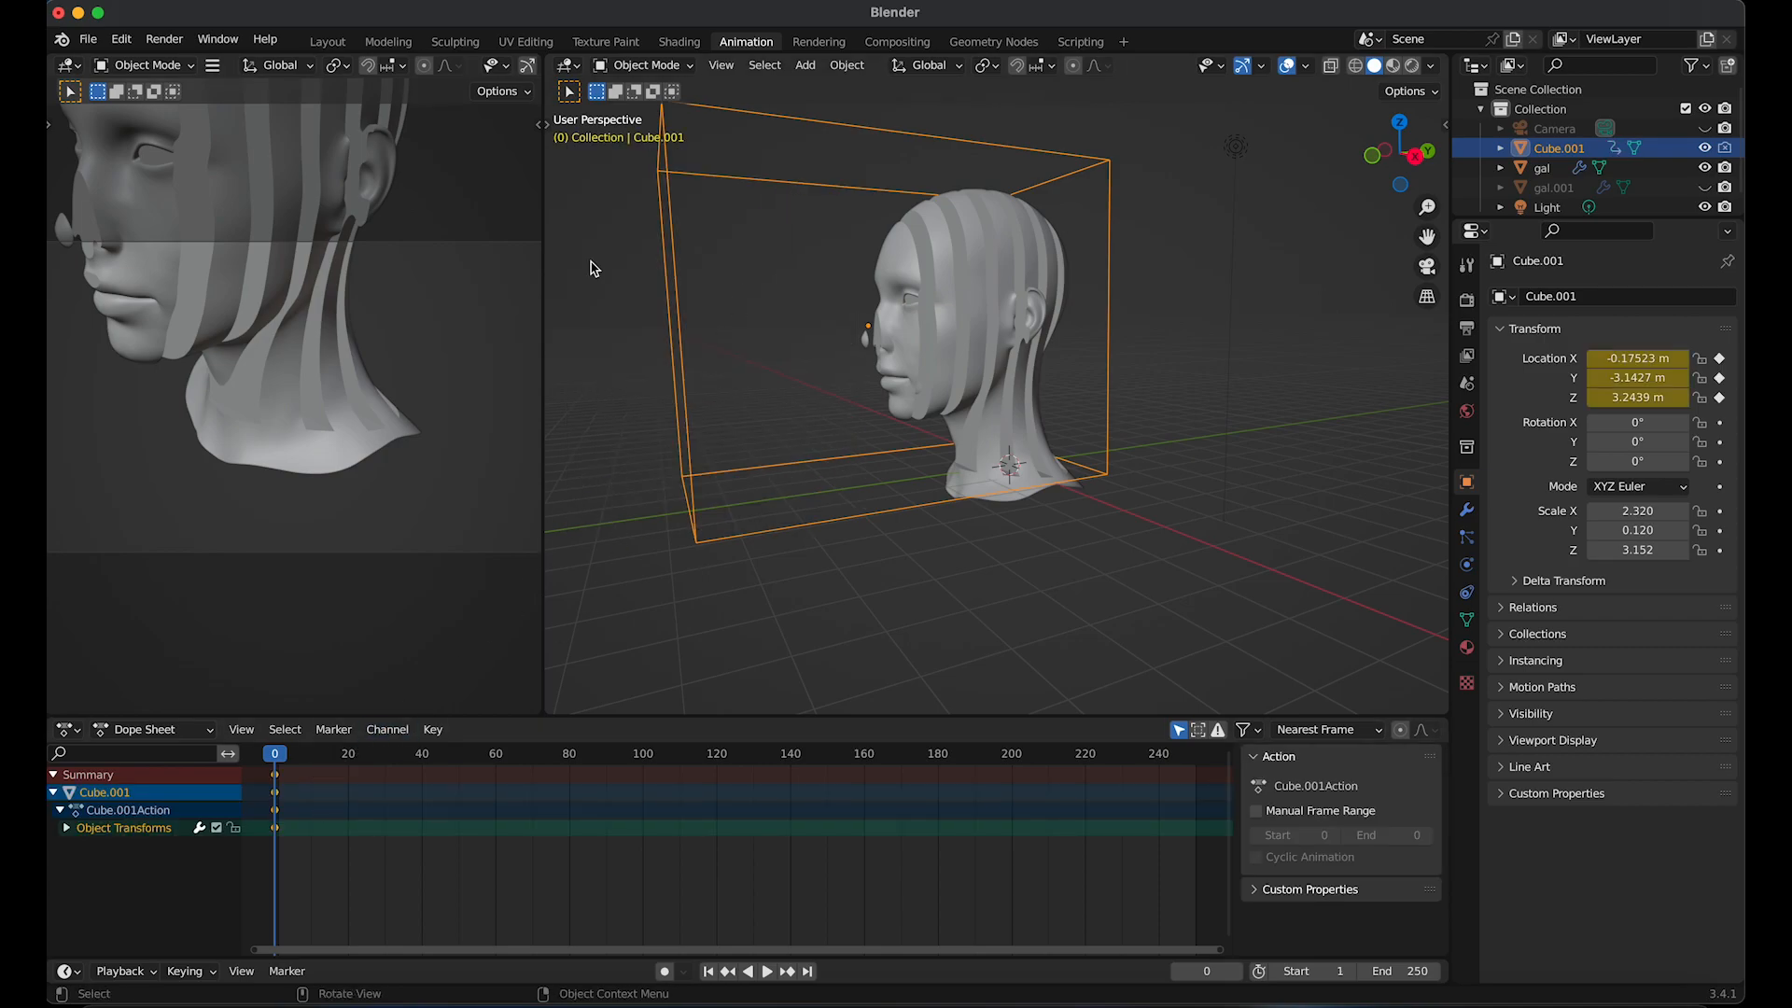
# Key the moved Cube.001 at frame 20, paste the frame-0 key at frame 40, and set End to 40
pyautogui.click(325, 41)
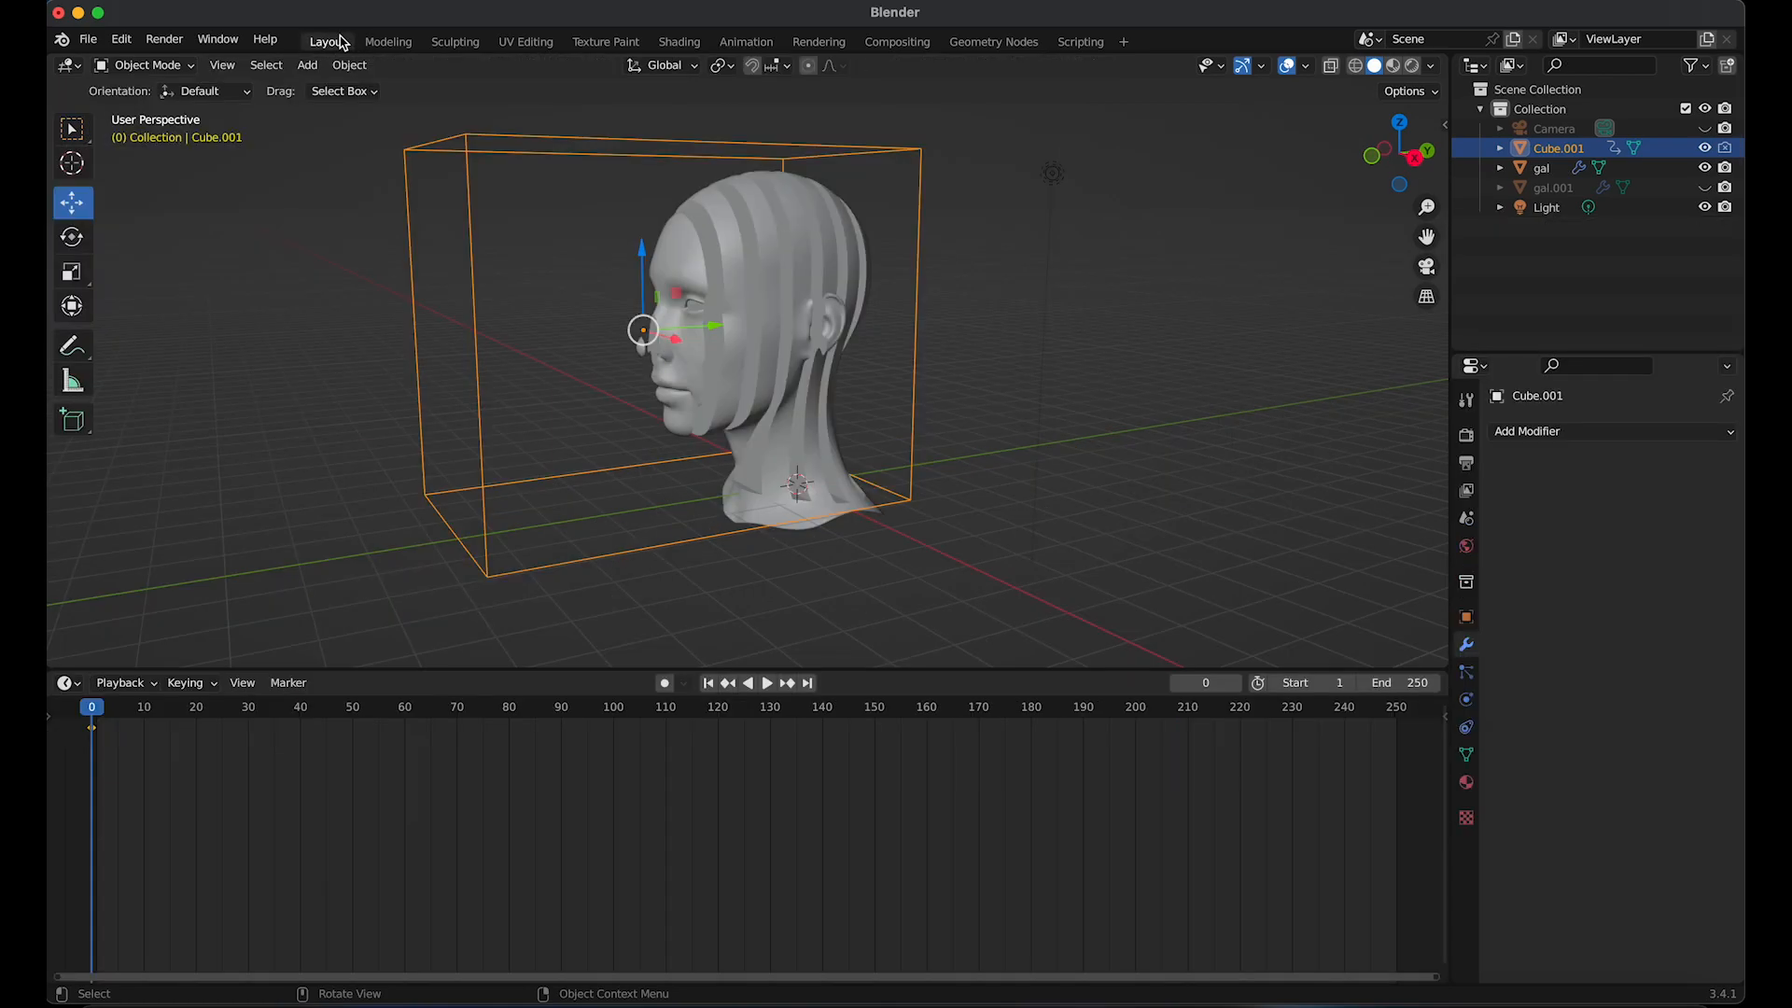
pyautogui.moveTo(739, 332)
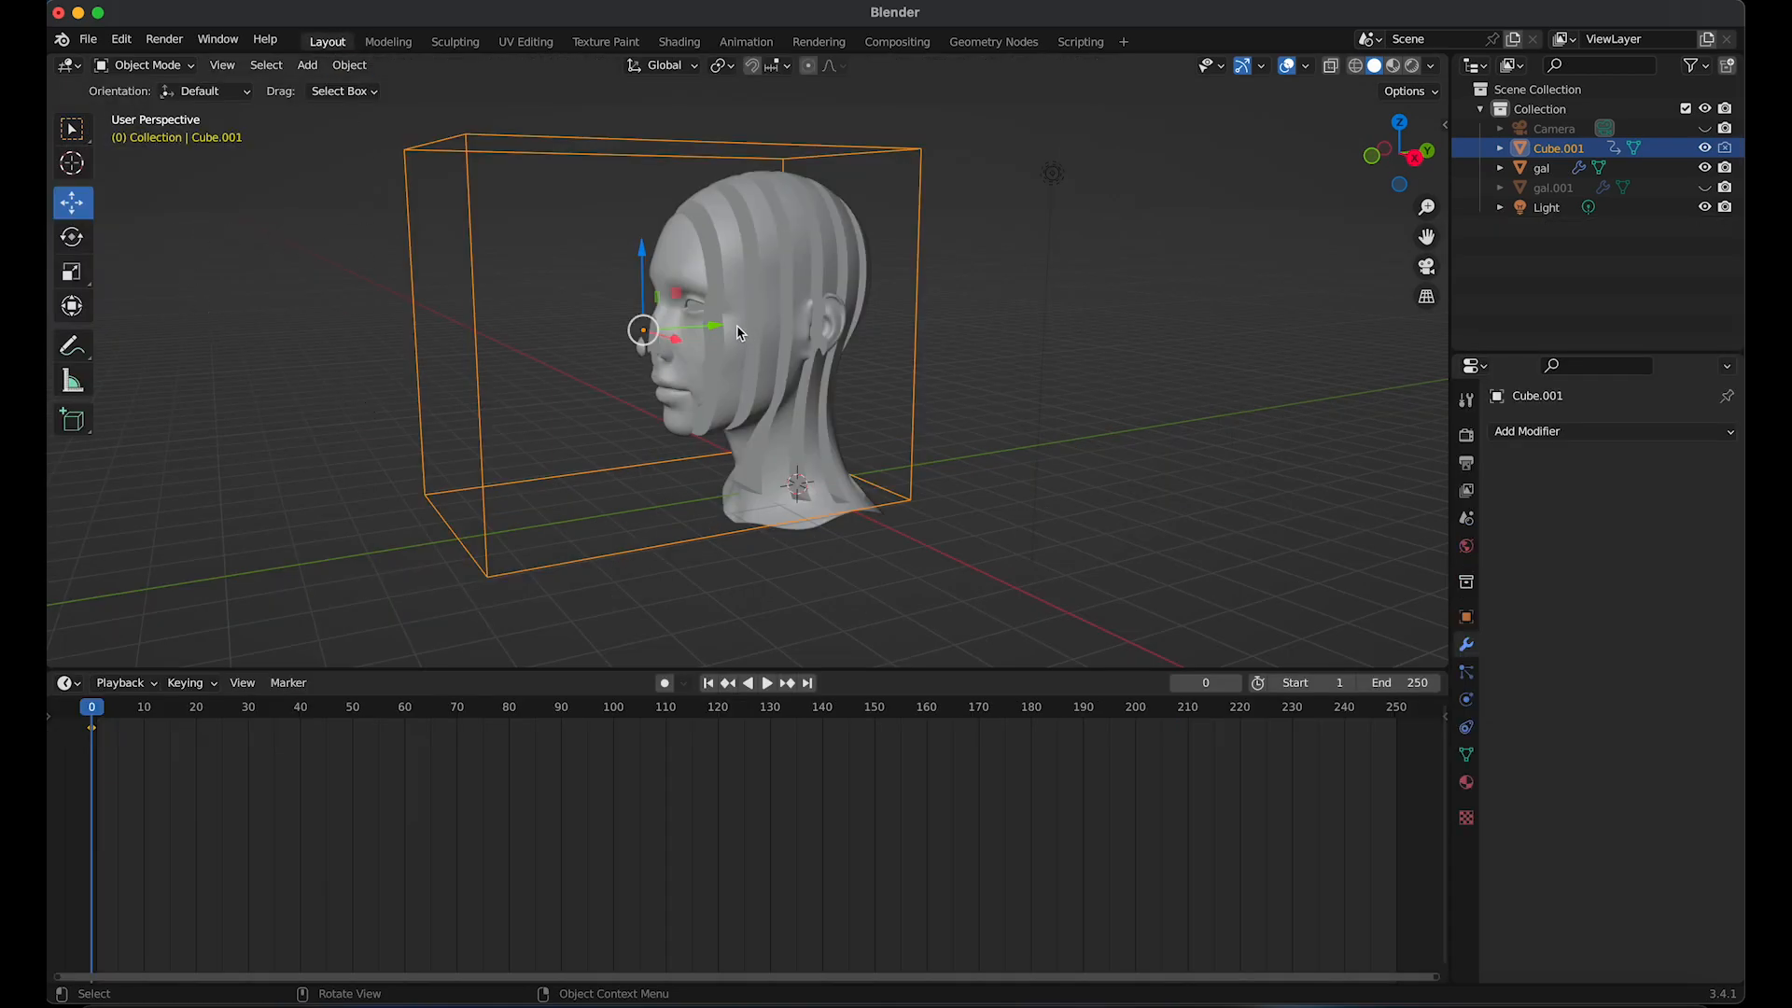
pyautogui.moveTo(187, 710)
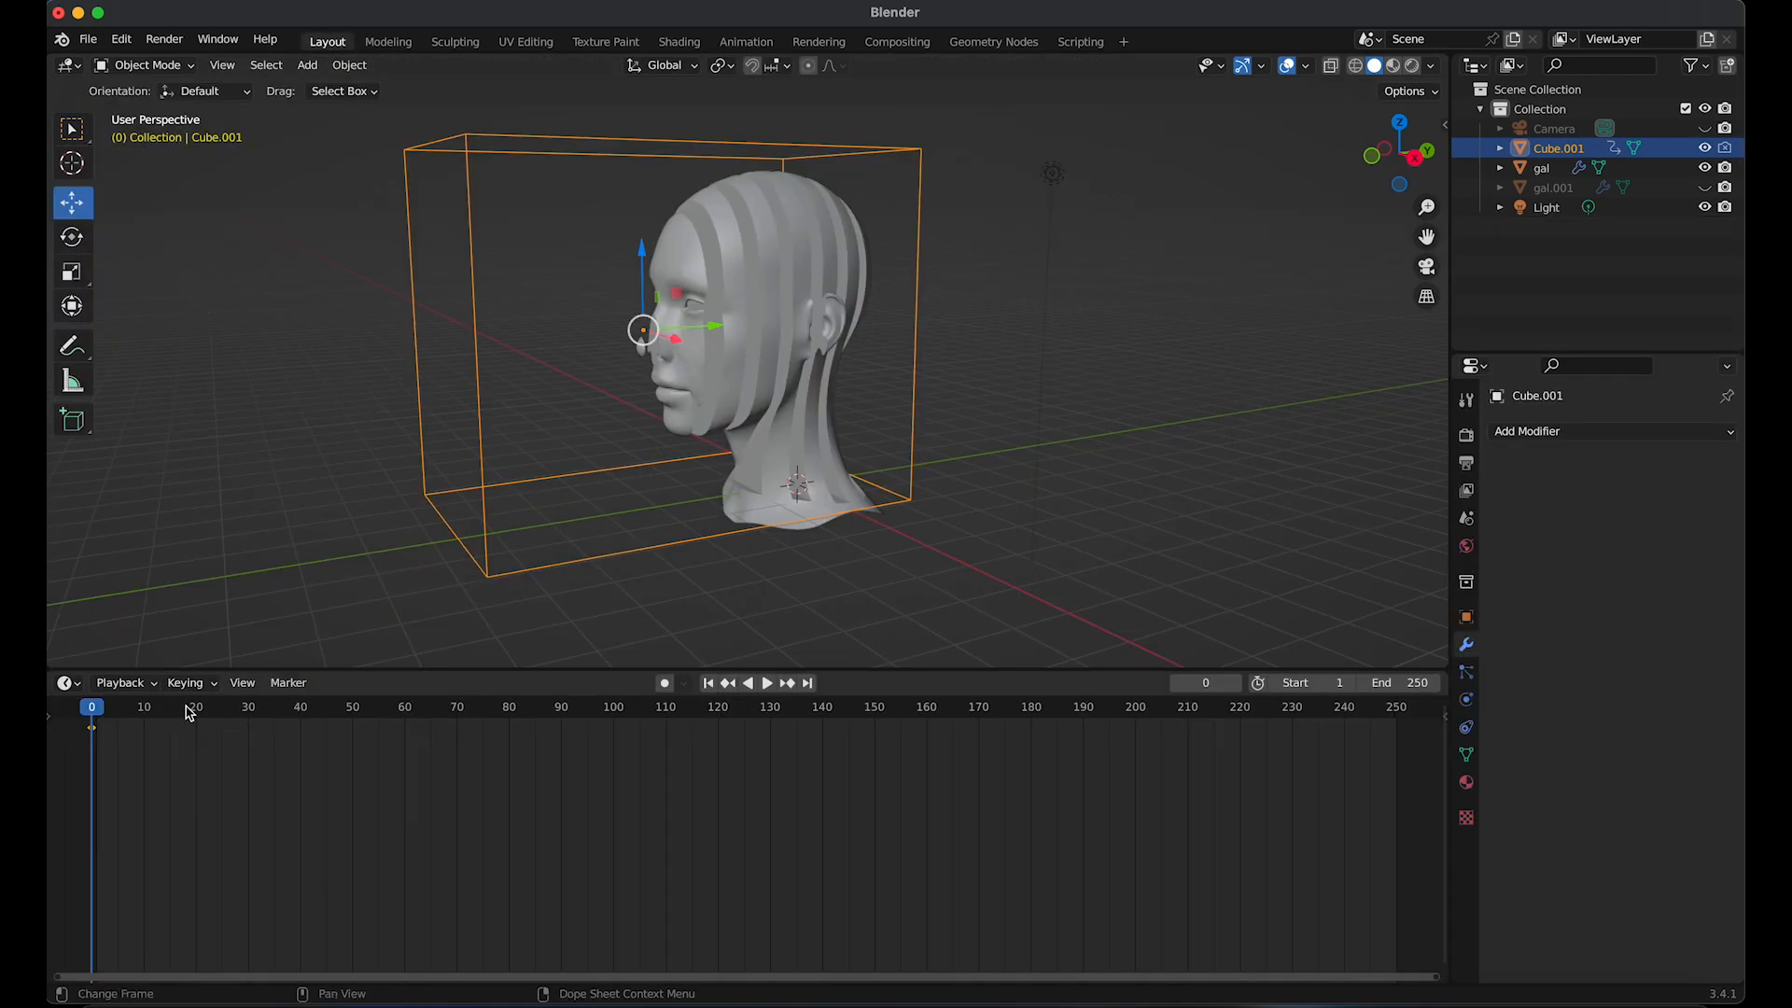
pyautogui.click(768, 683)
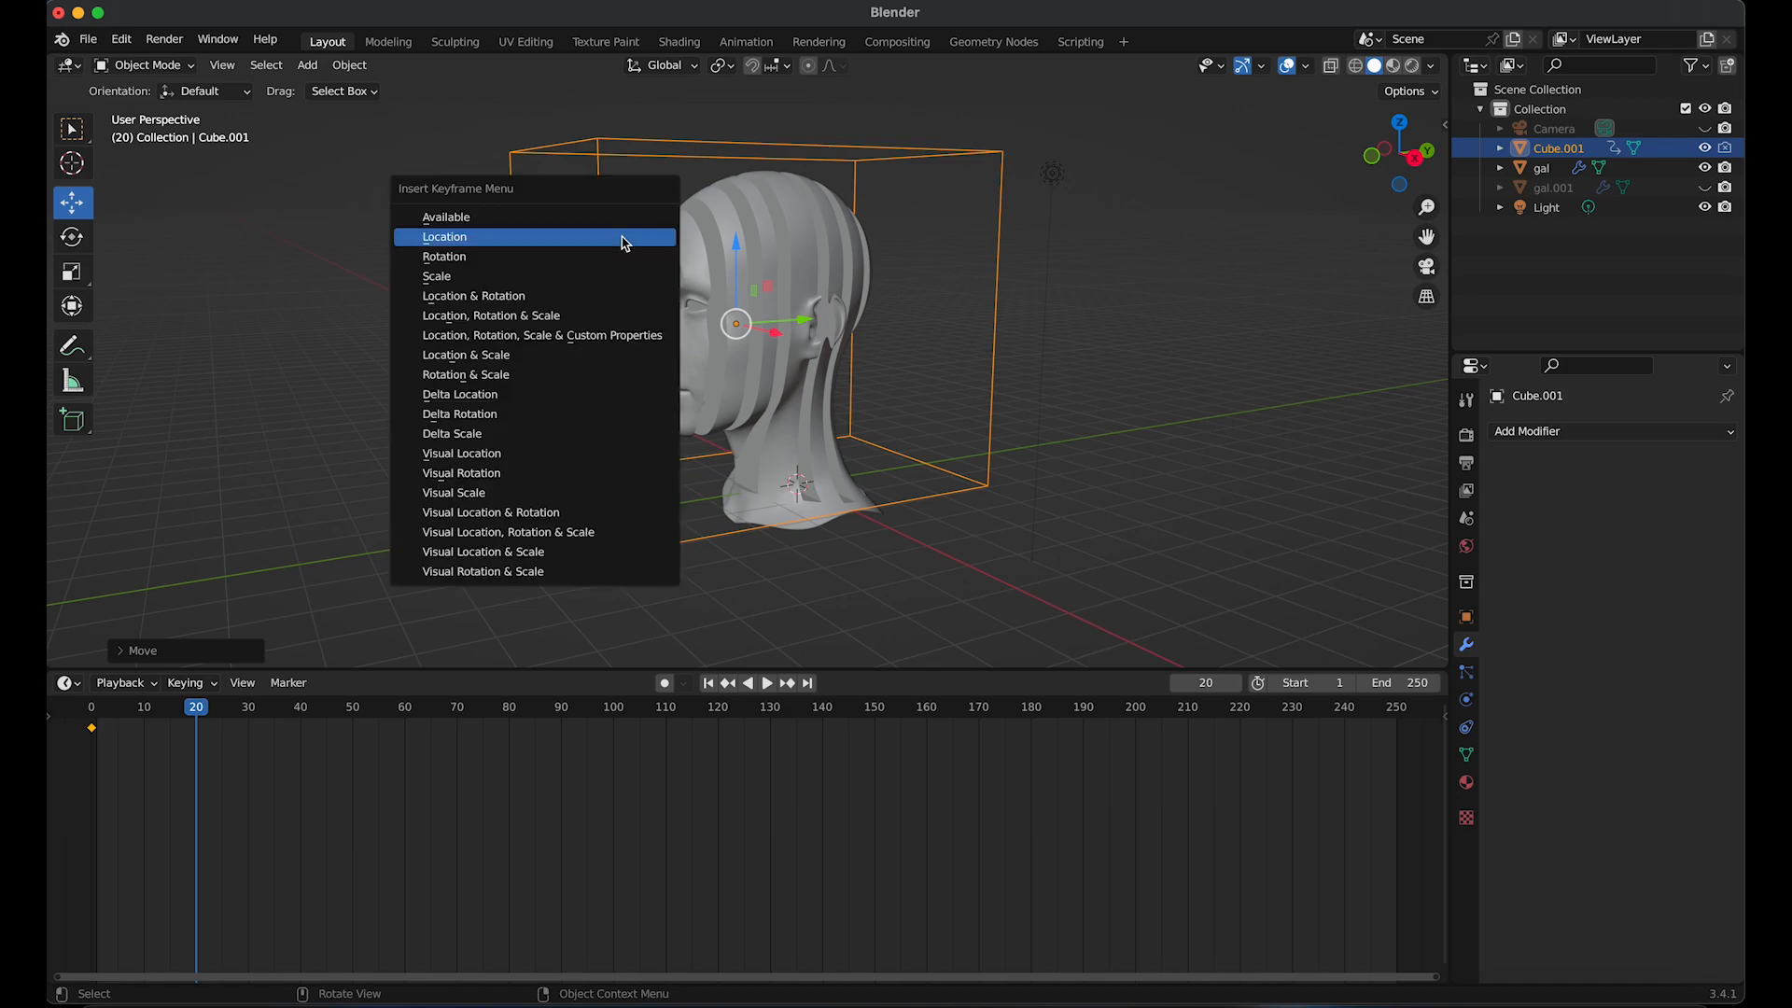
pyautogui.click(445, 237)
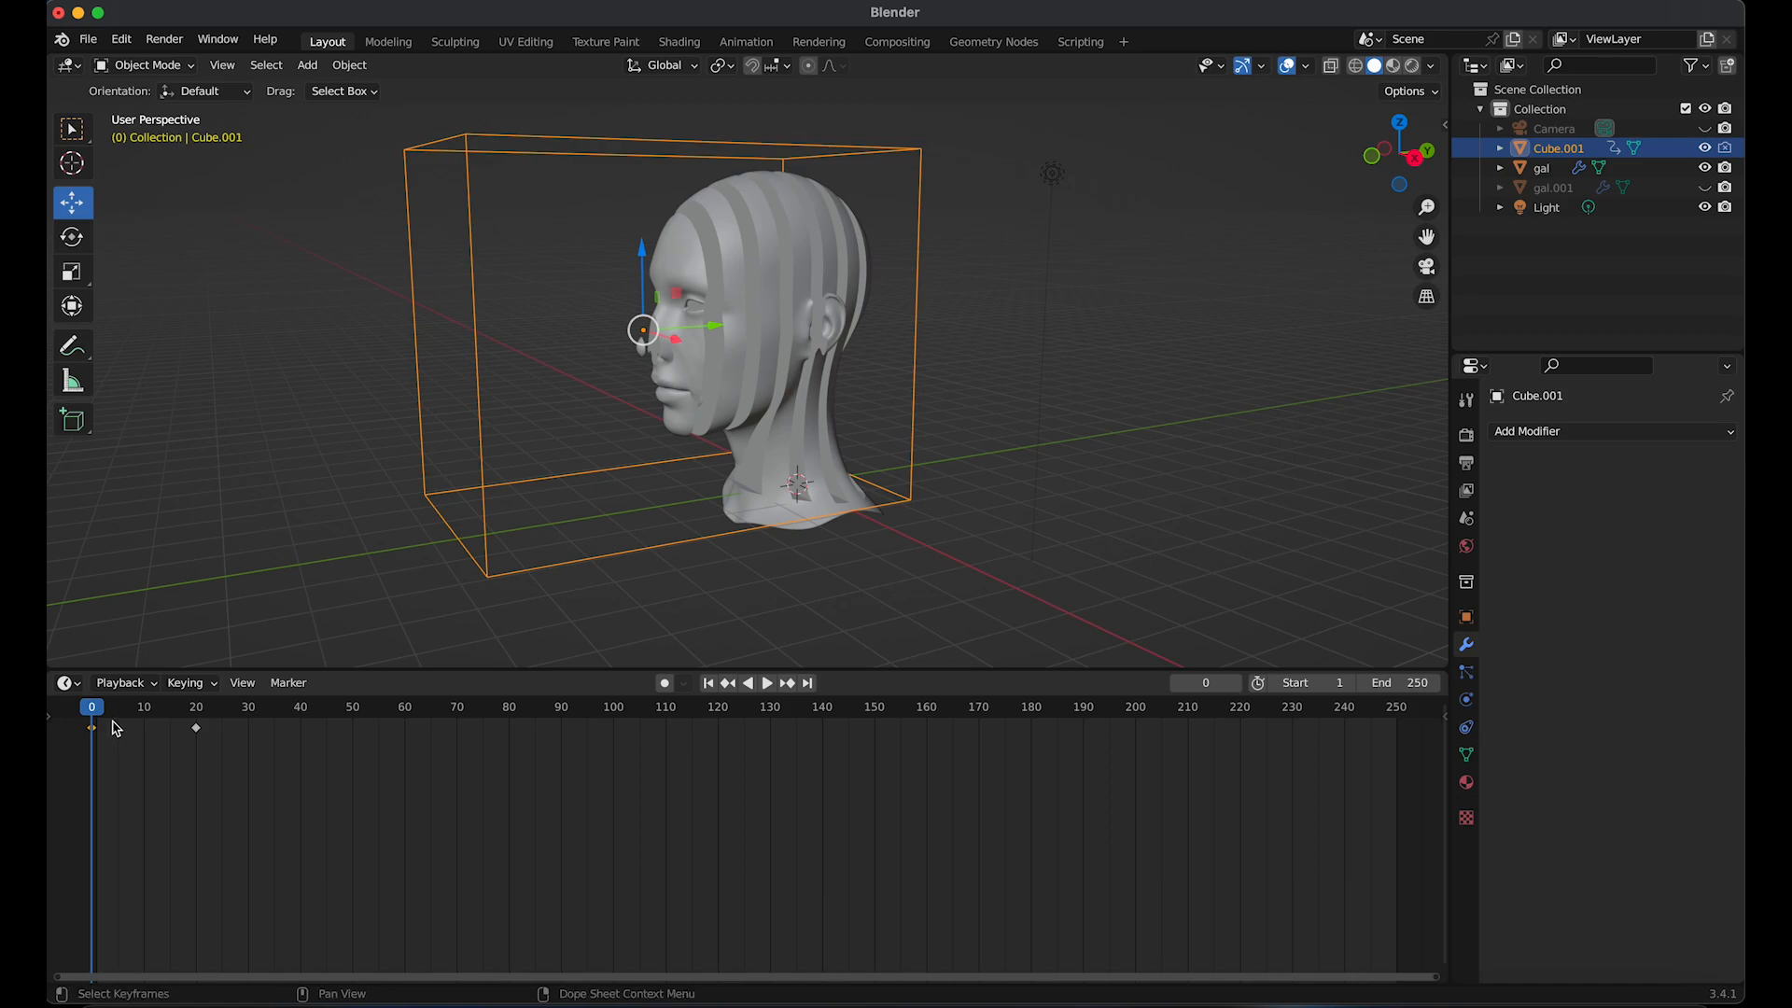
pyautogui.moveTo(308, 717)
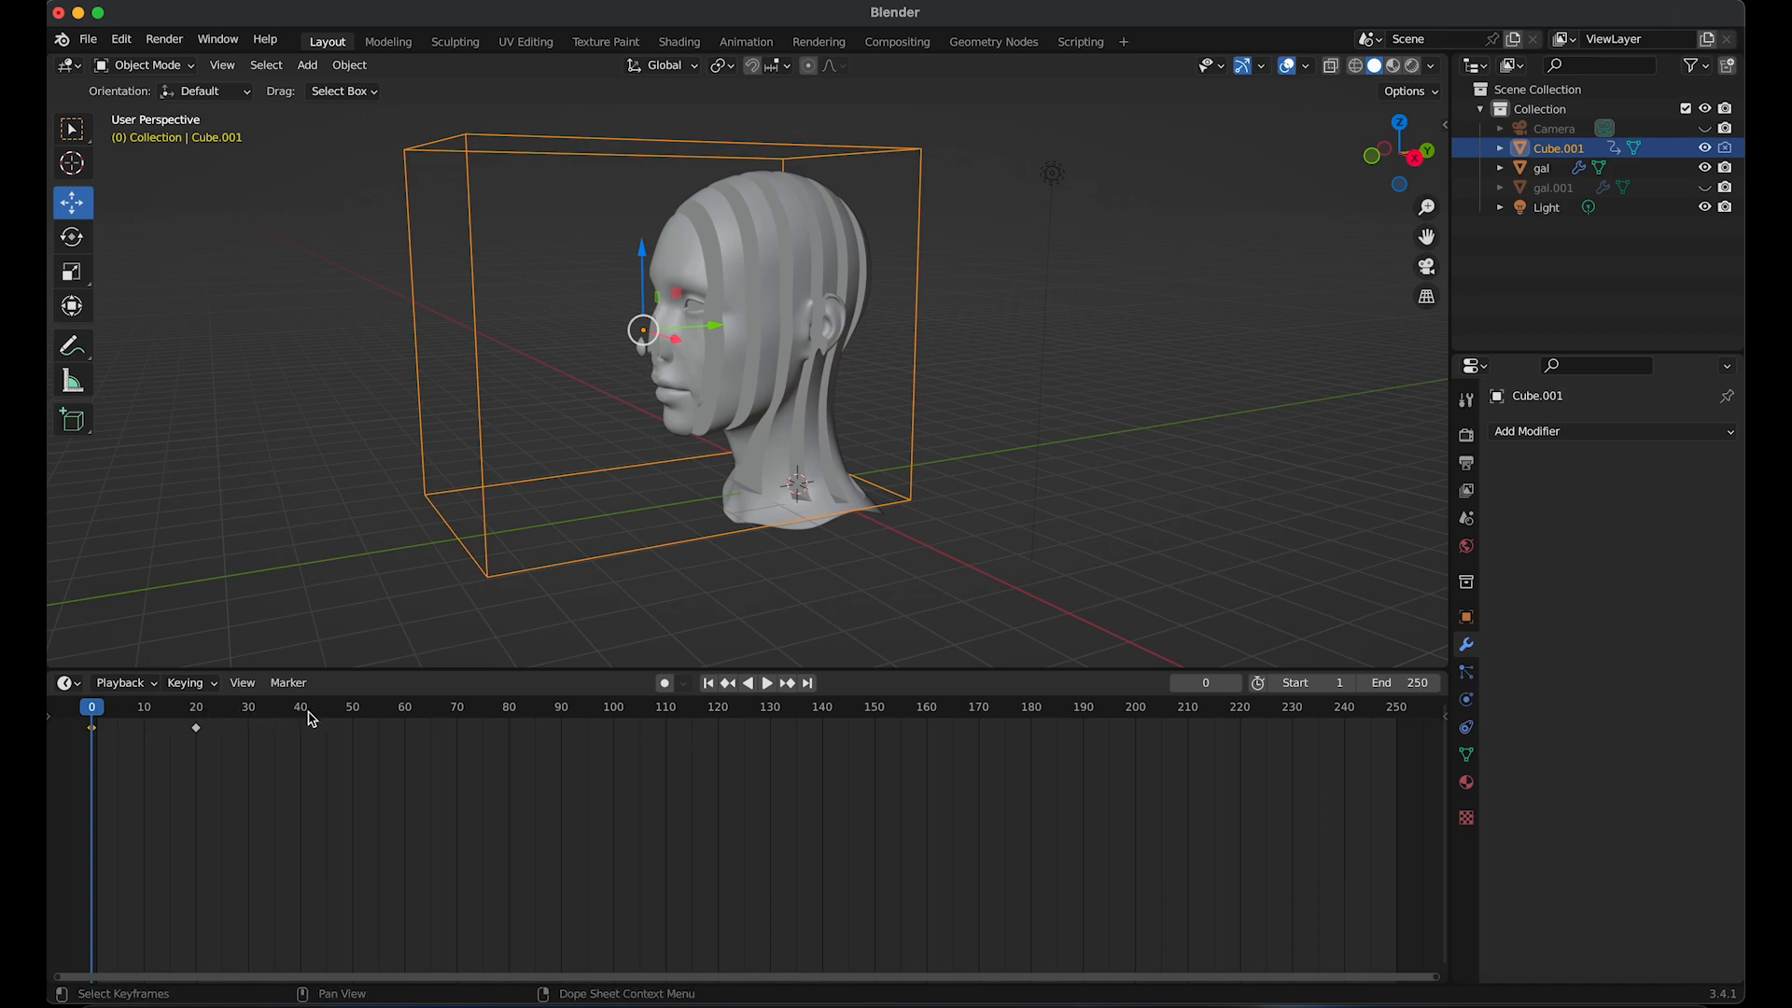
pyautogui.click(312, 706)
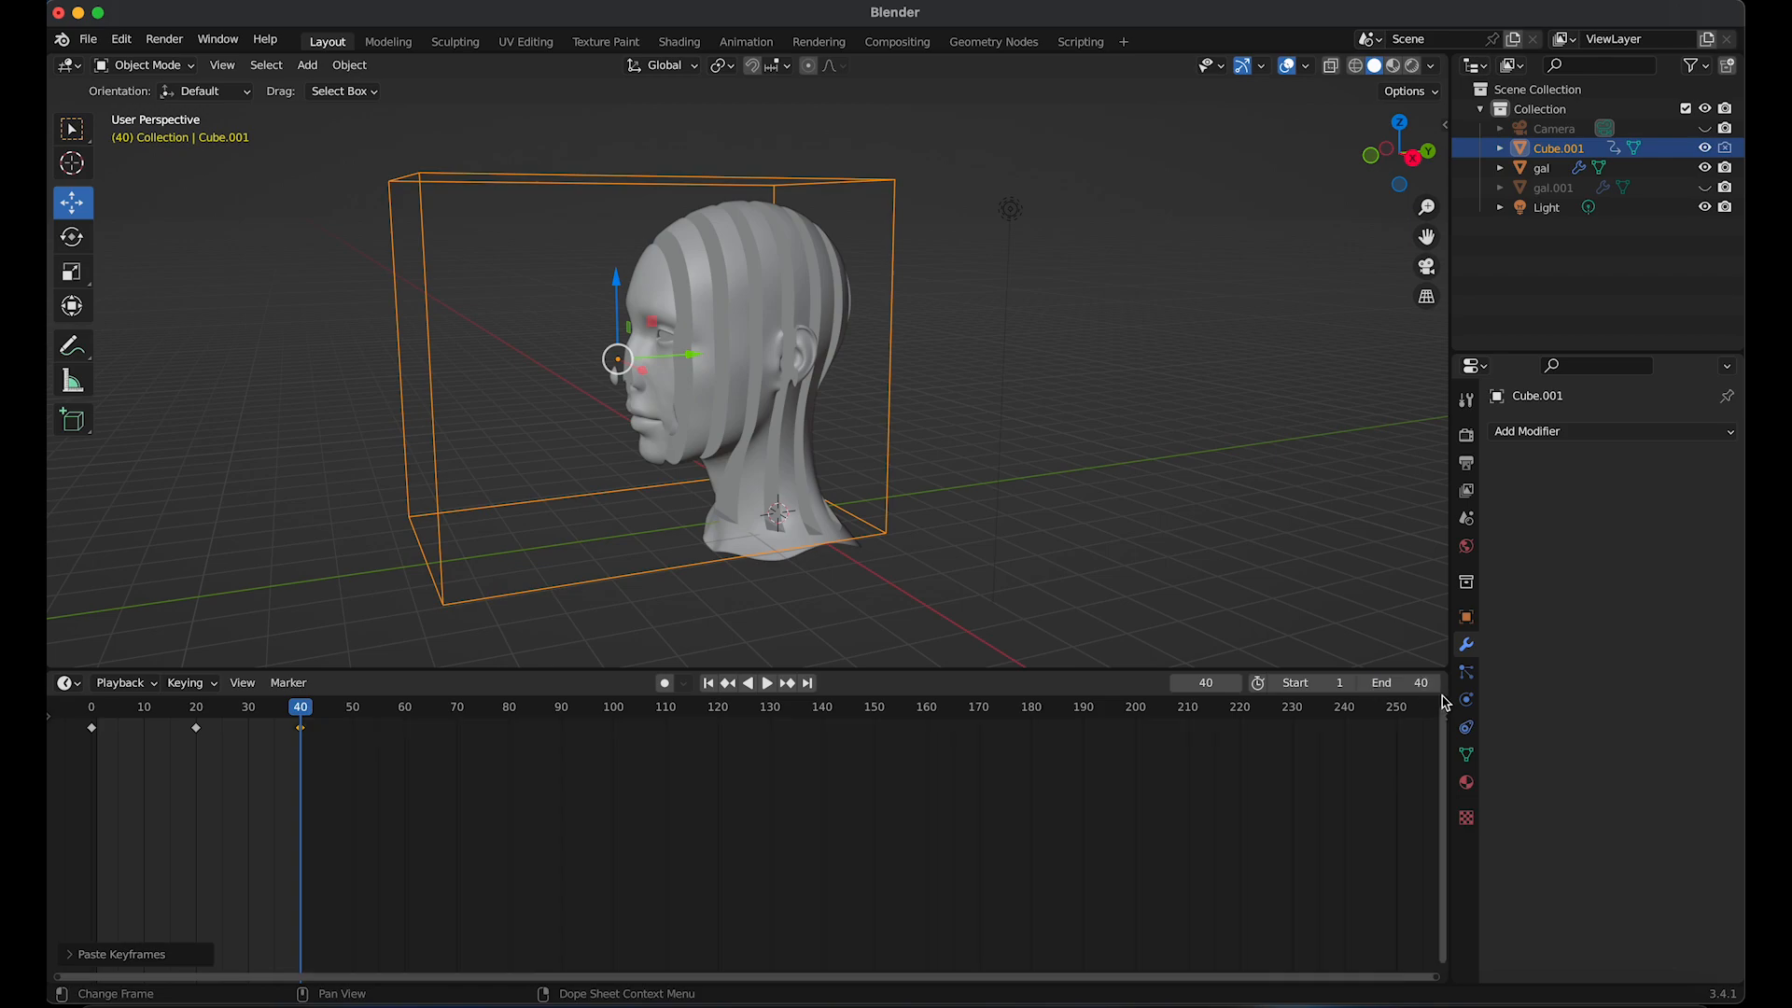
pyautogui.moveTo(1392, 981)
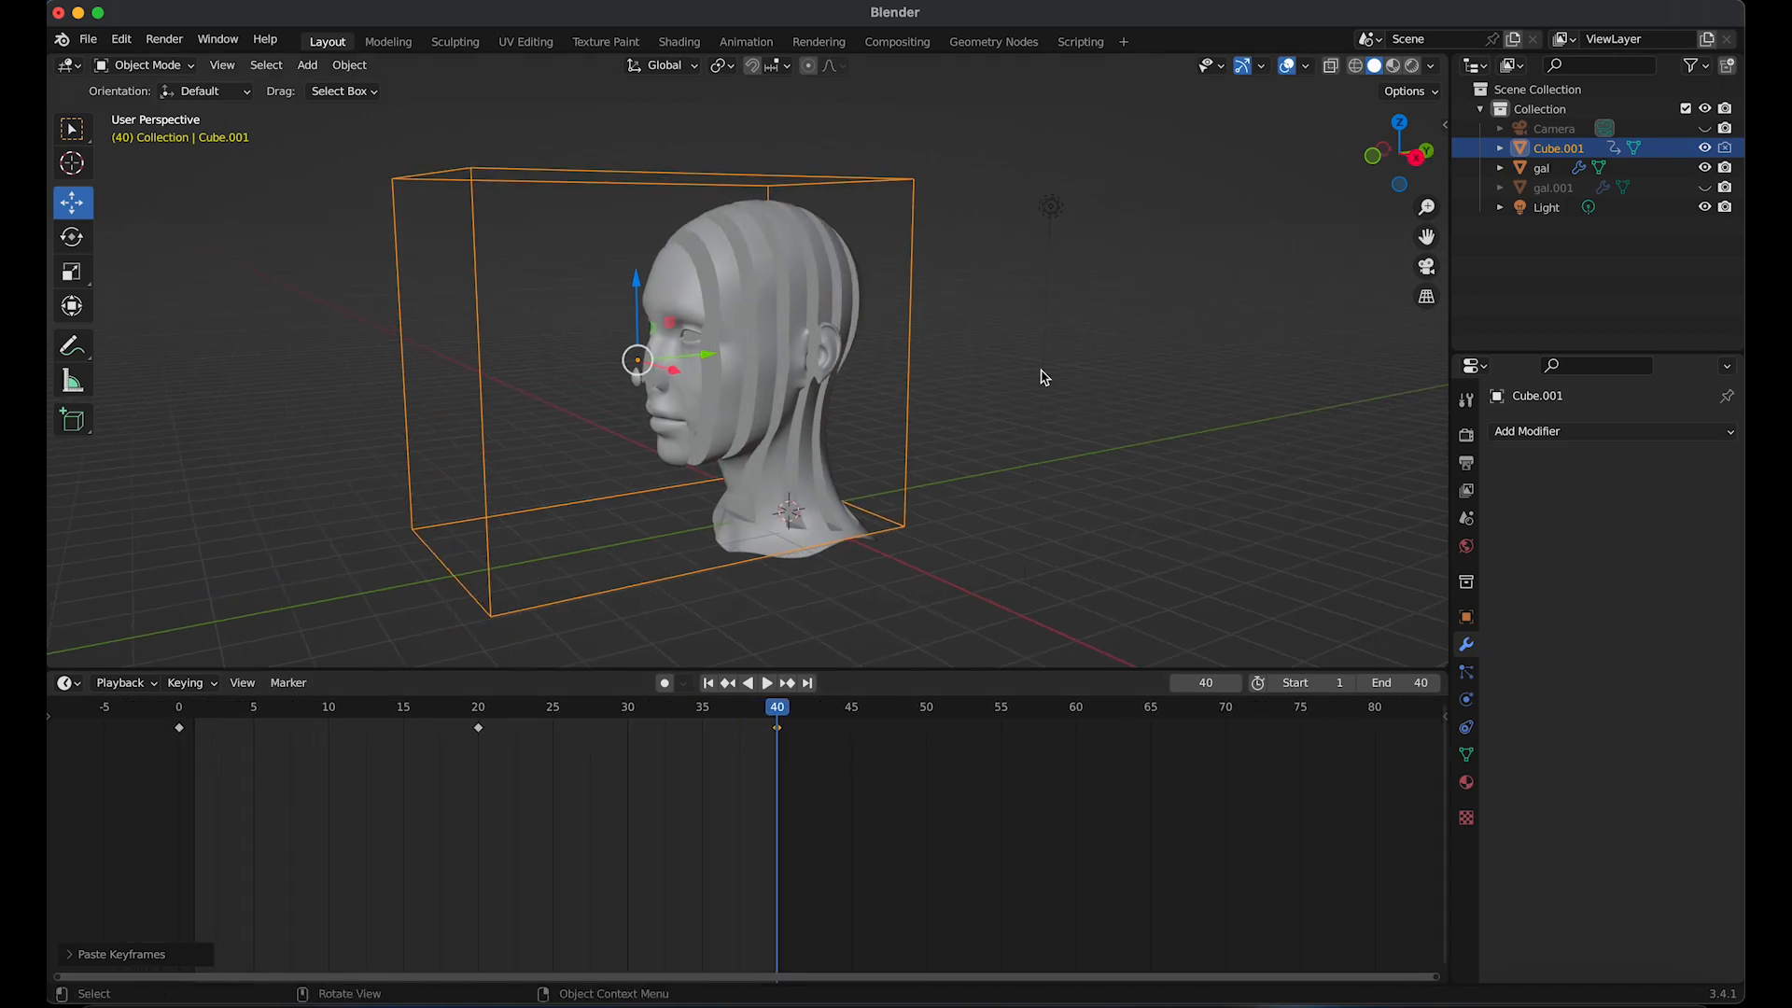
# Switch the viewport to Rendered shading and save the file as SLICED HEAD.blend
pyautogui.click(1376, 65)
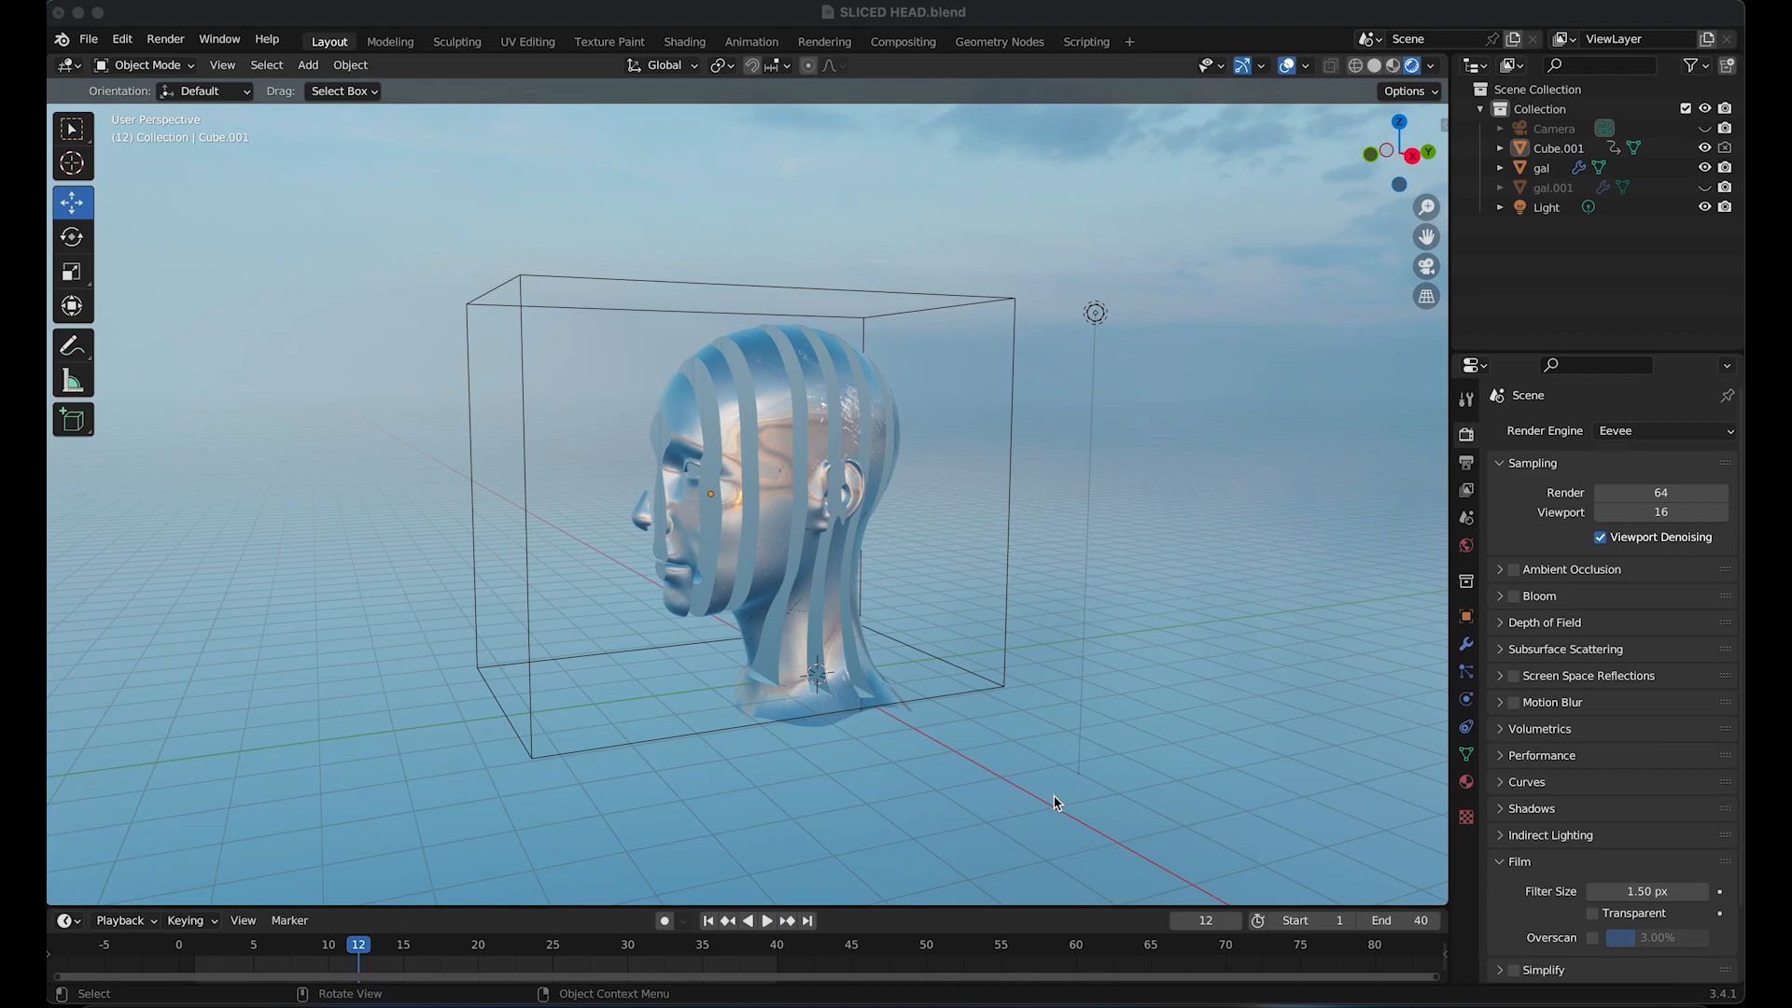
pyautogui.moveTo(209, 951)
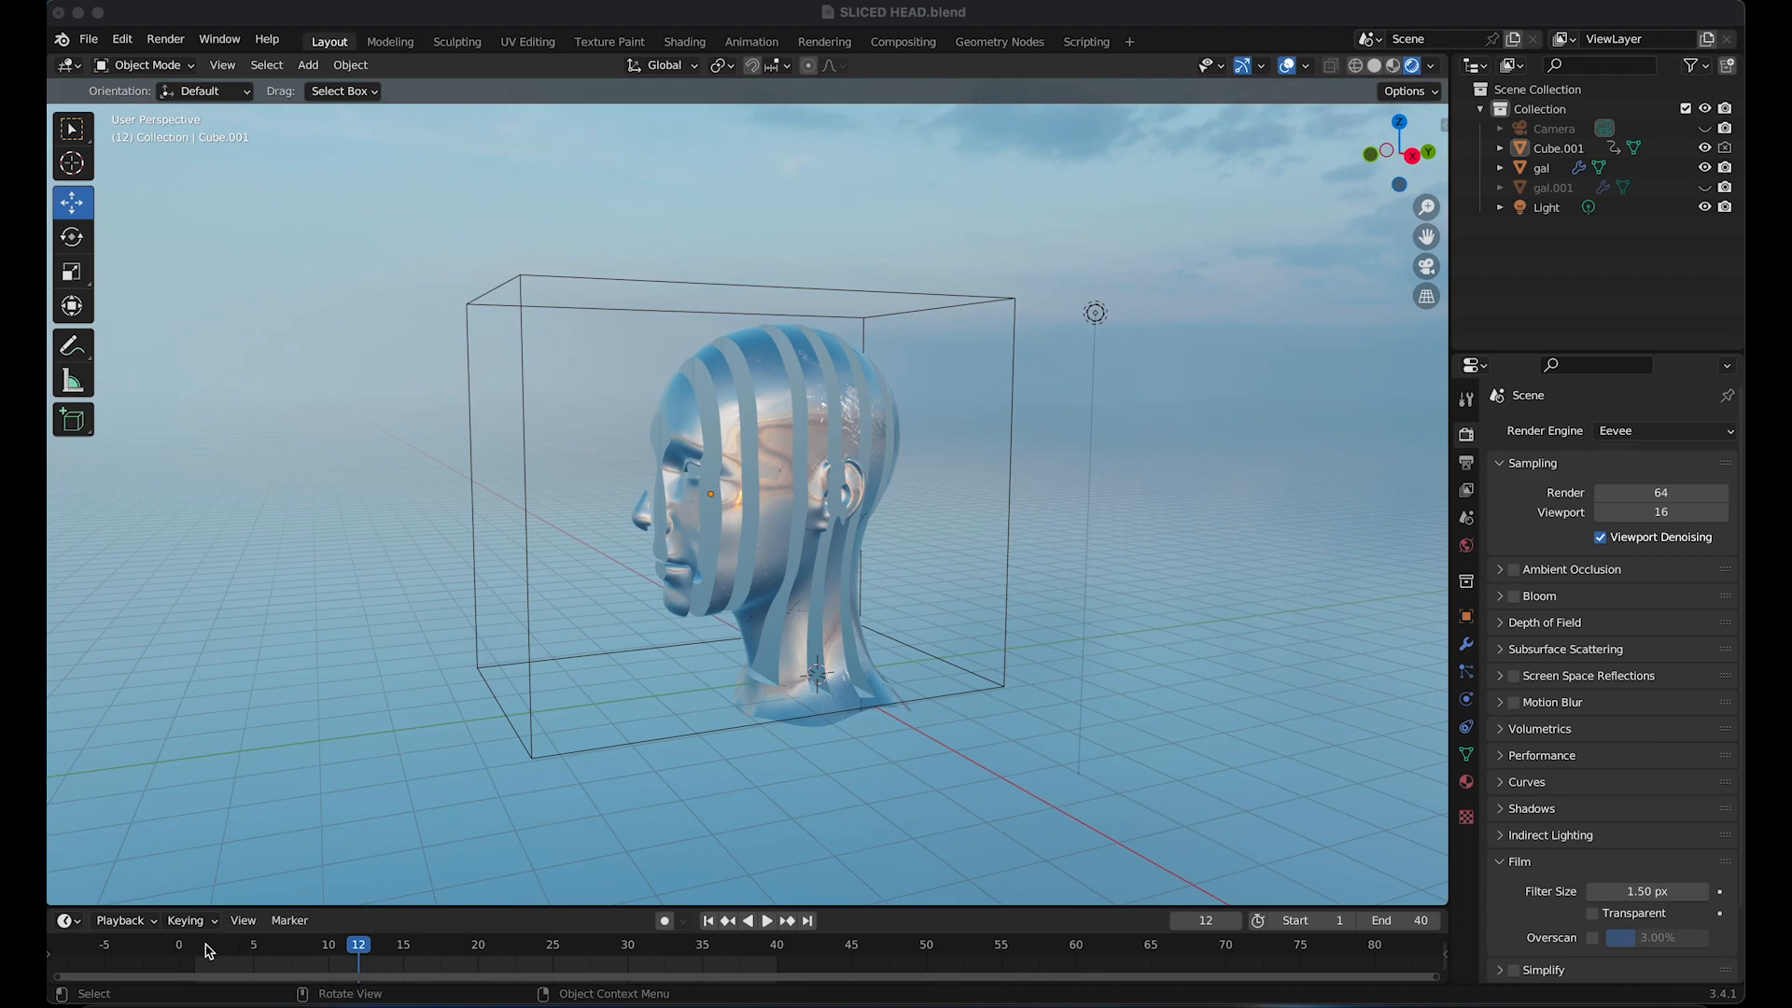
pyautogui.click(768, 921)
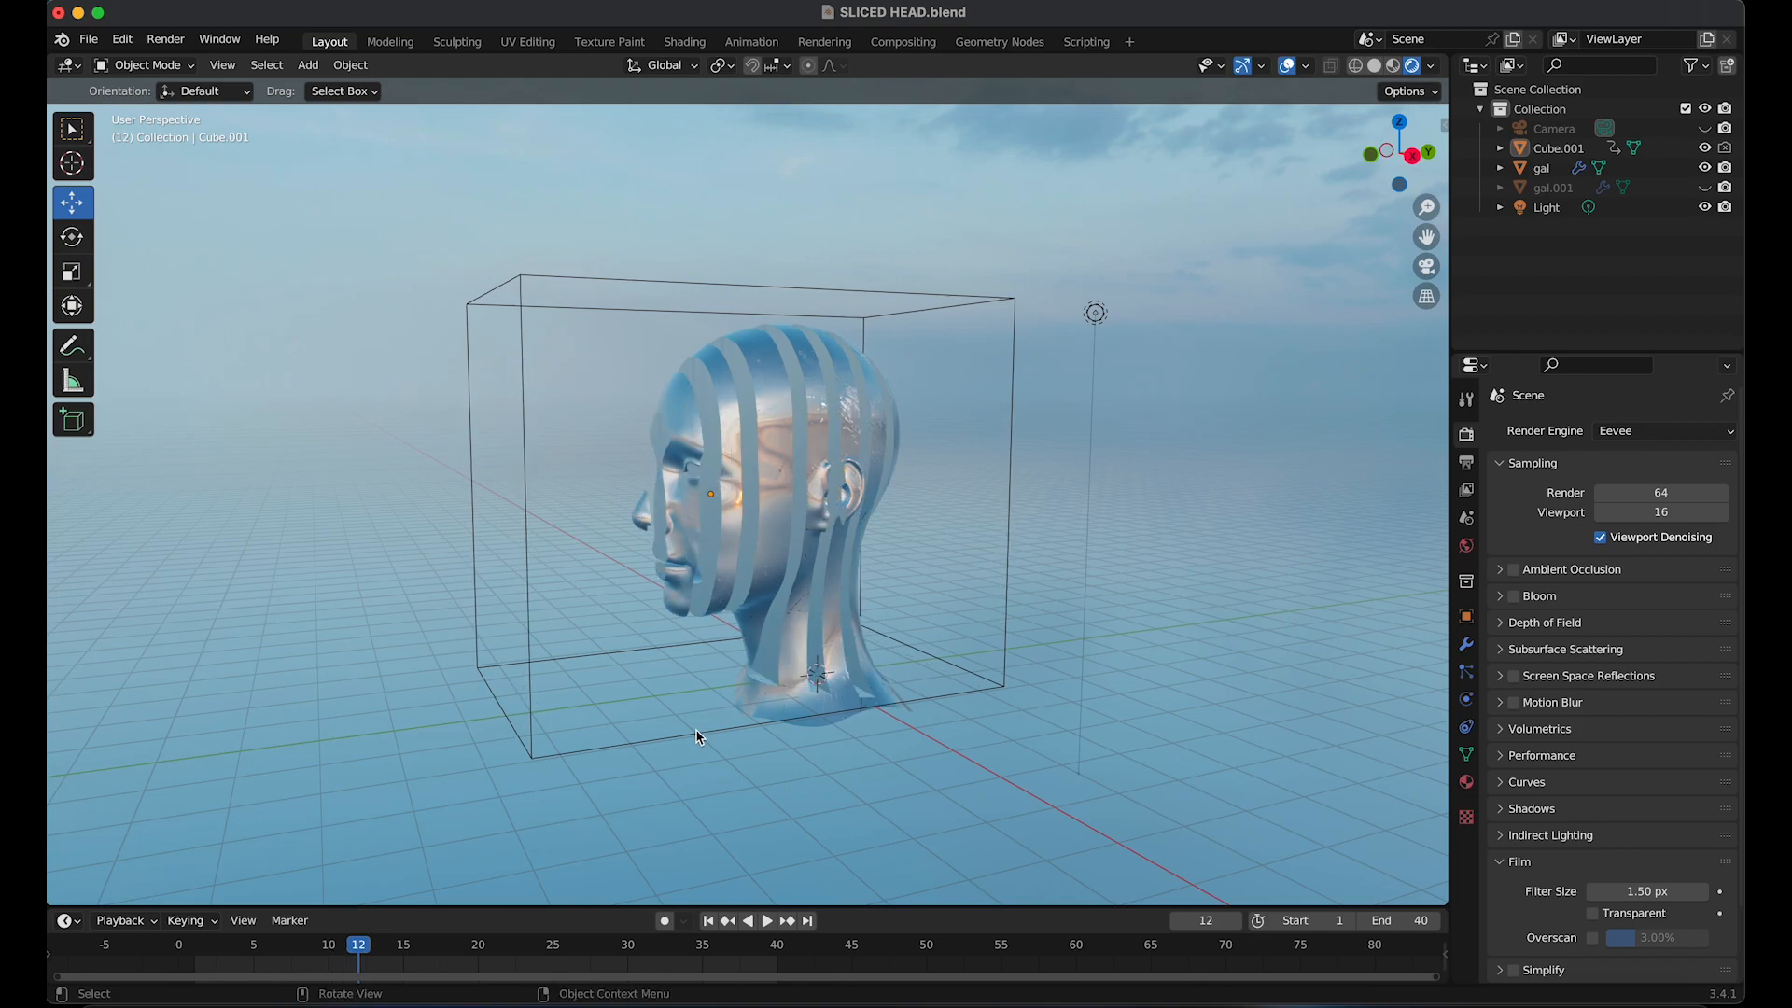
pyautogui.moveTo(1120, 572)
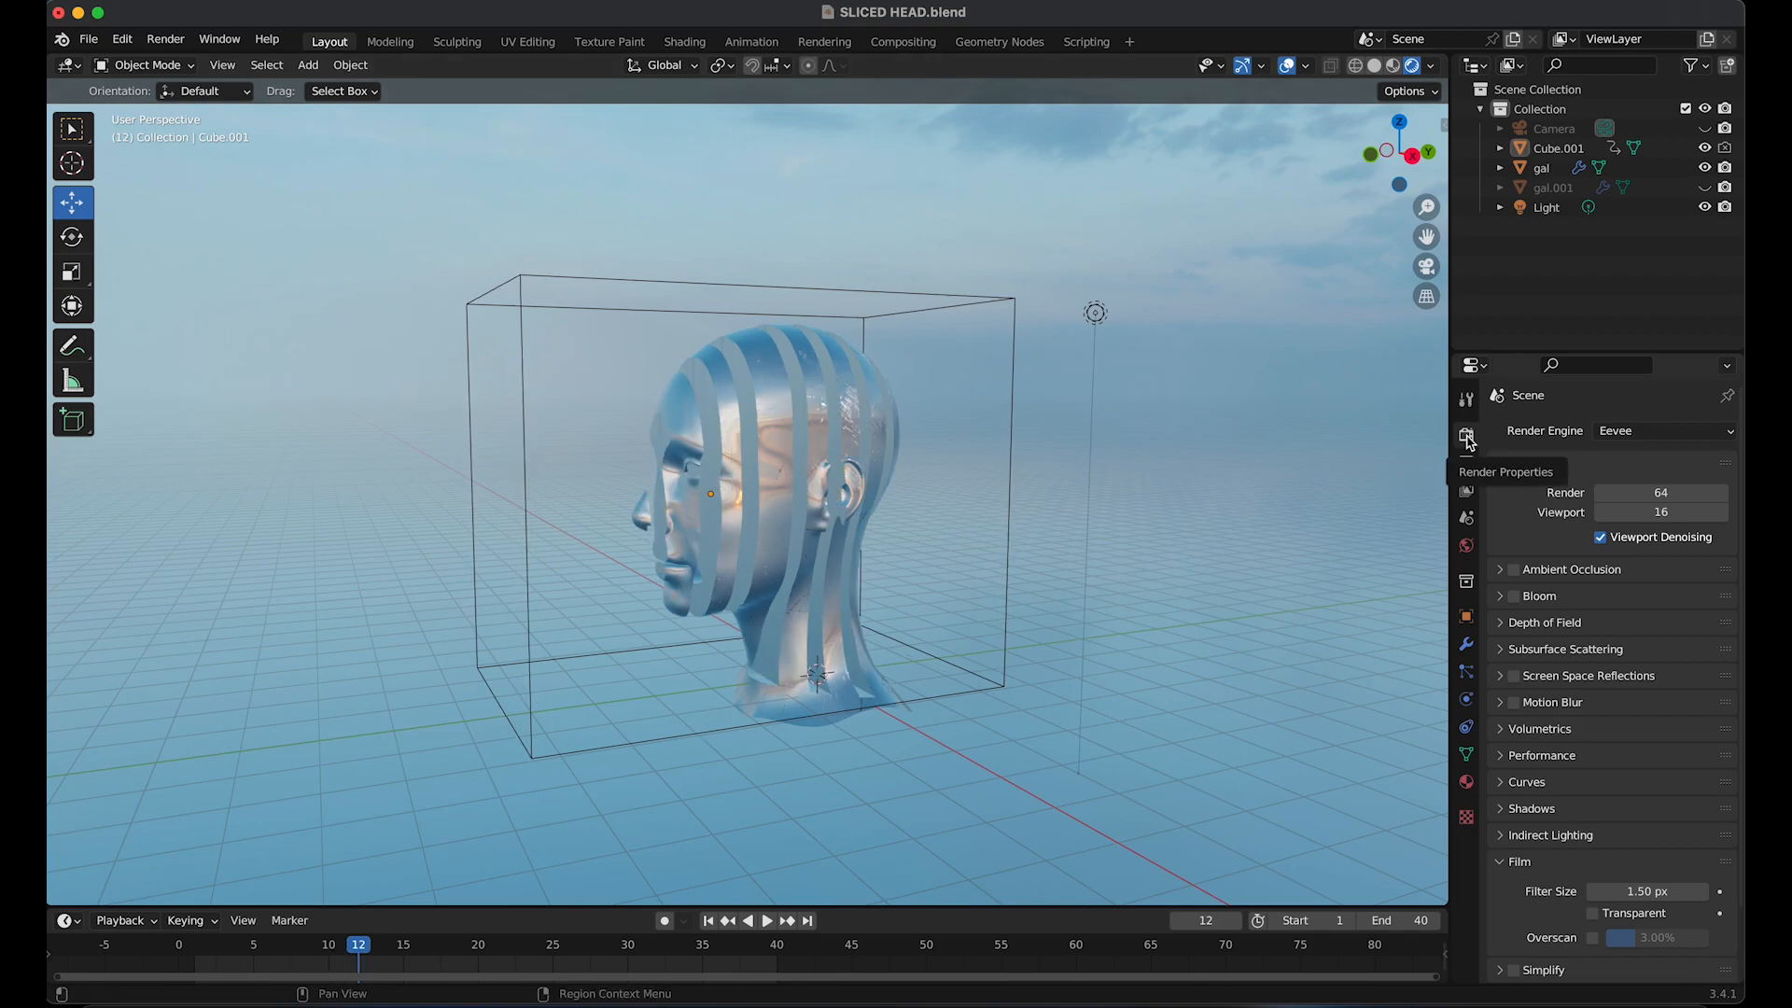
# Set the Render Engine to Cycles and scroll down to the Film settings
pyautogui.click(1664, 431)
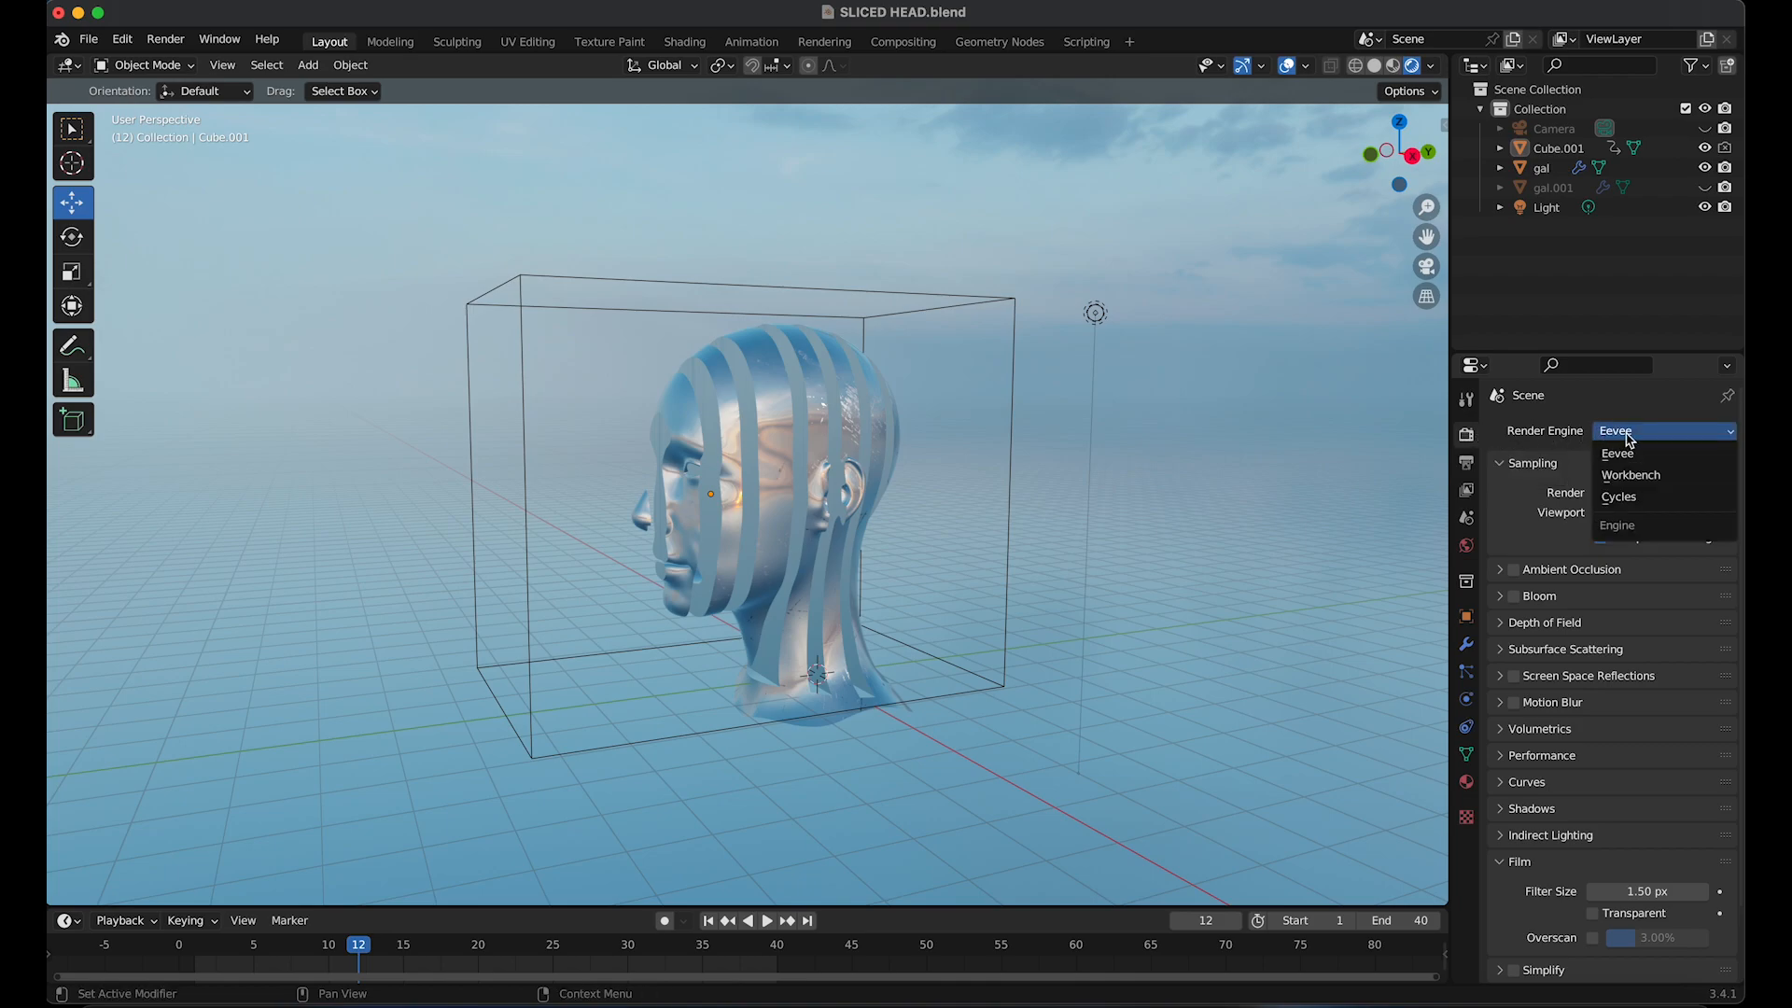
pyautogui.click(1619, 497)
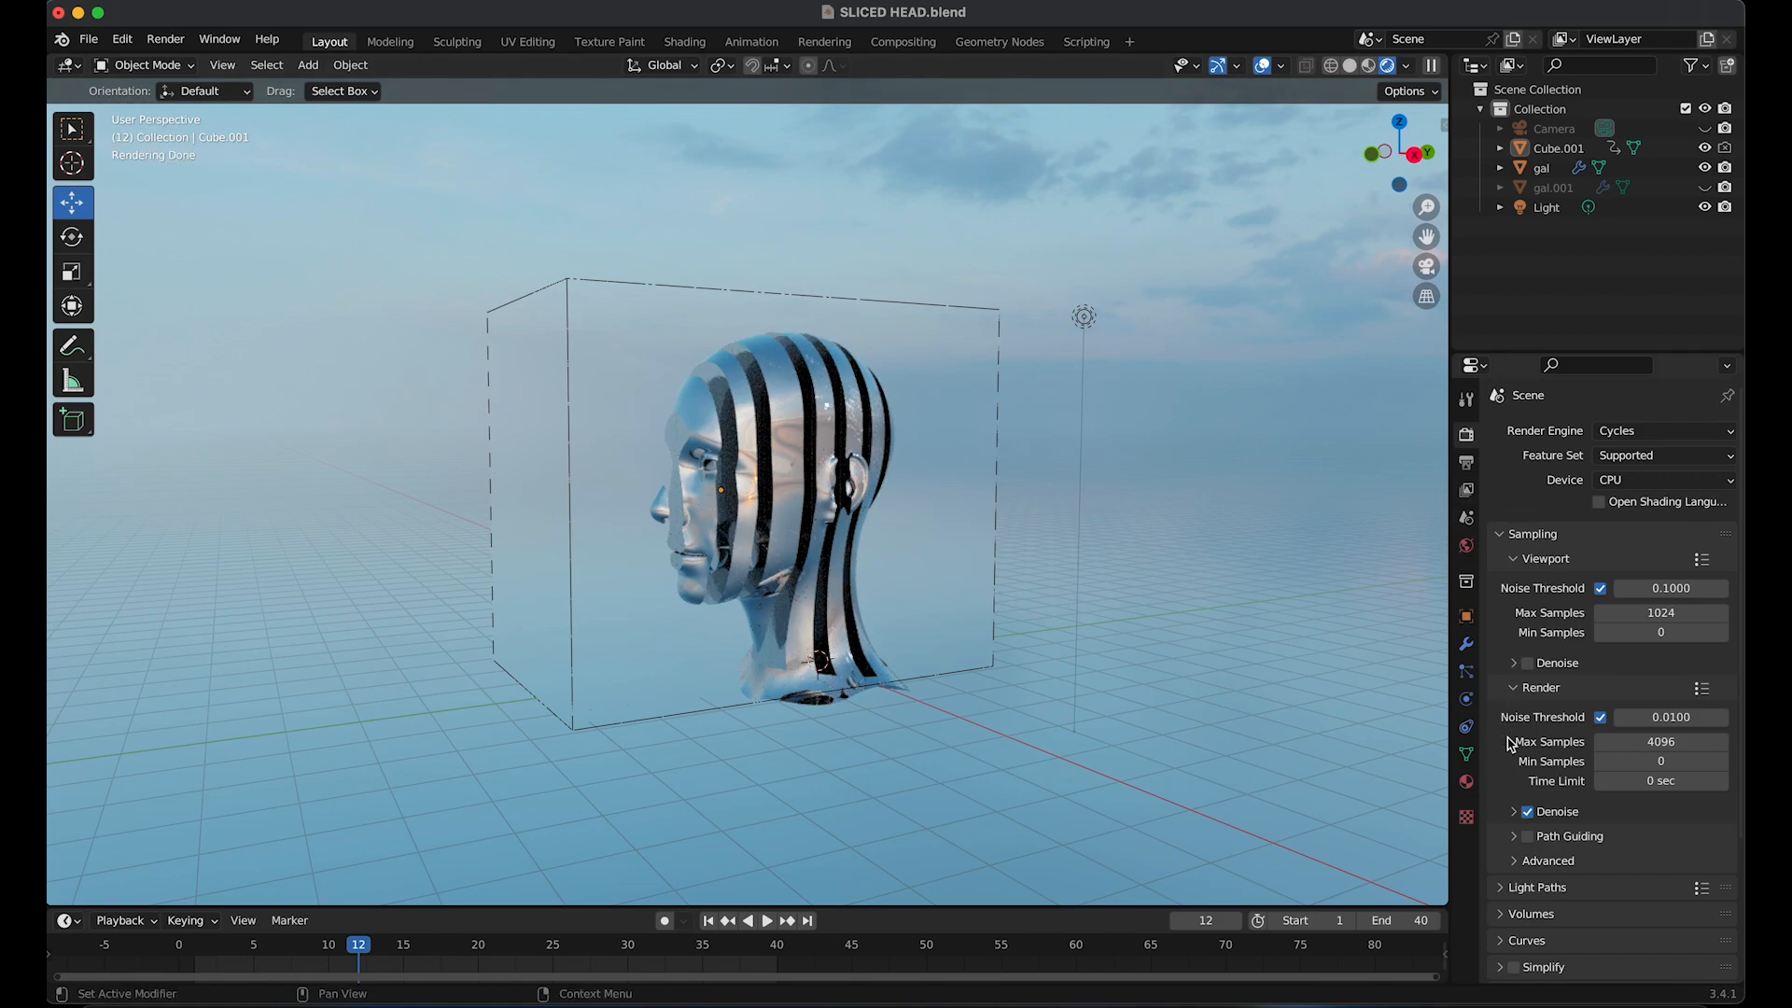
pyautogui.scroll(-3)
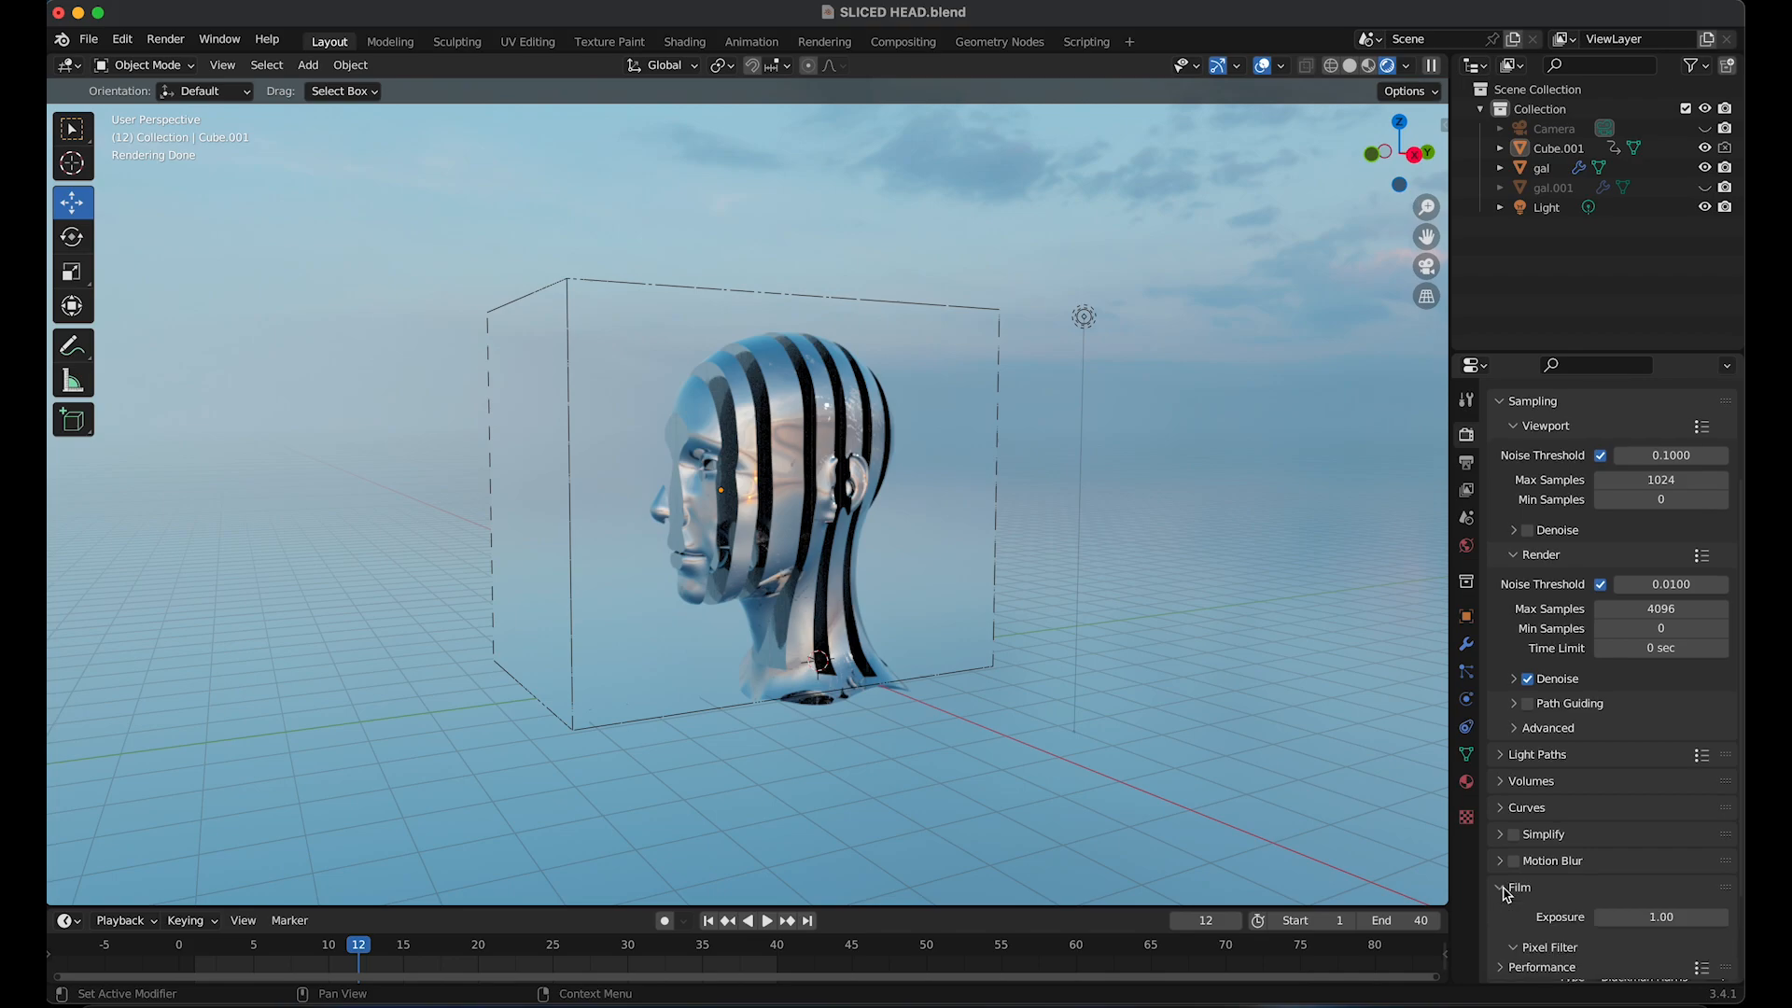
pyautogui.scroll(-3)
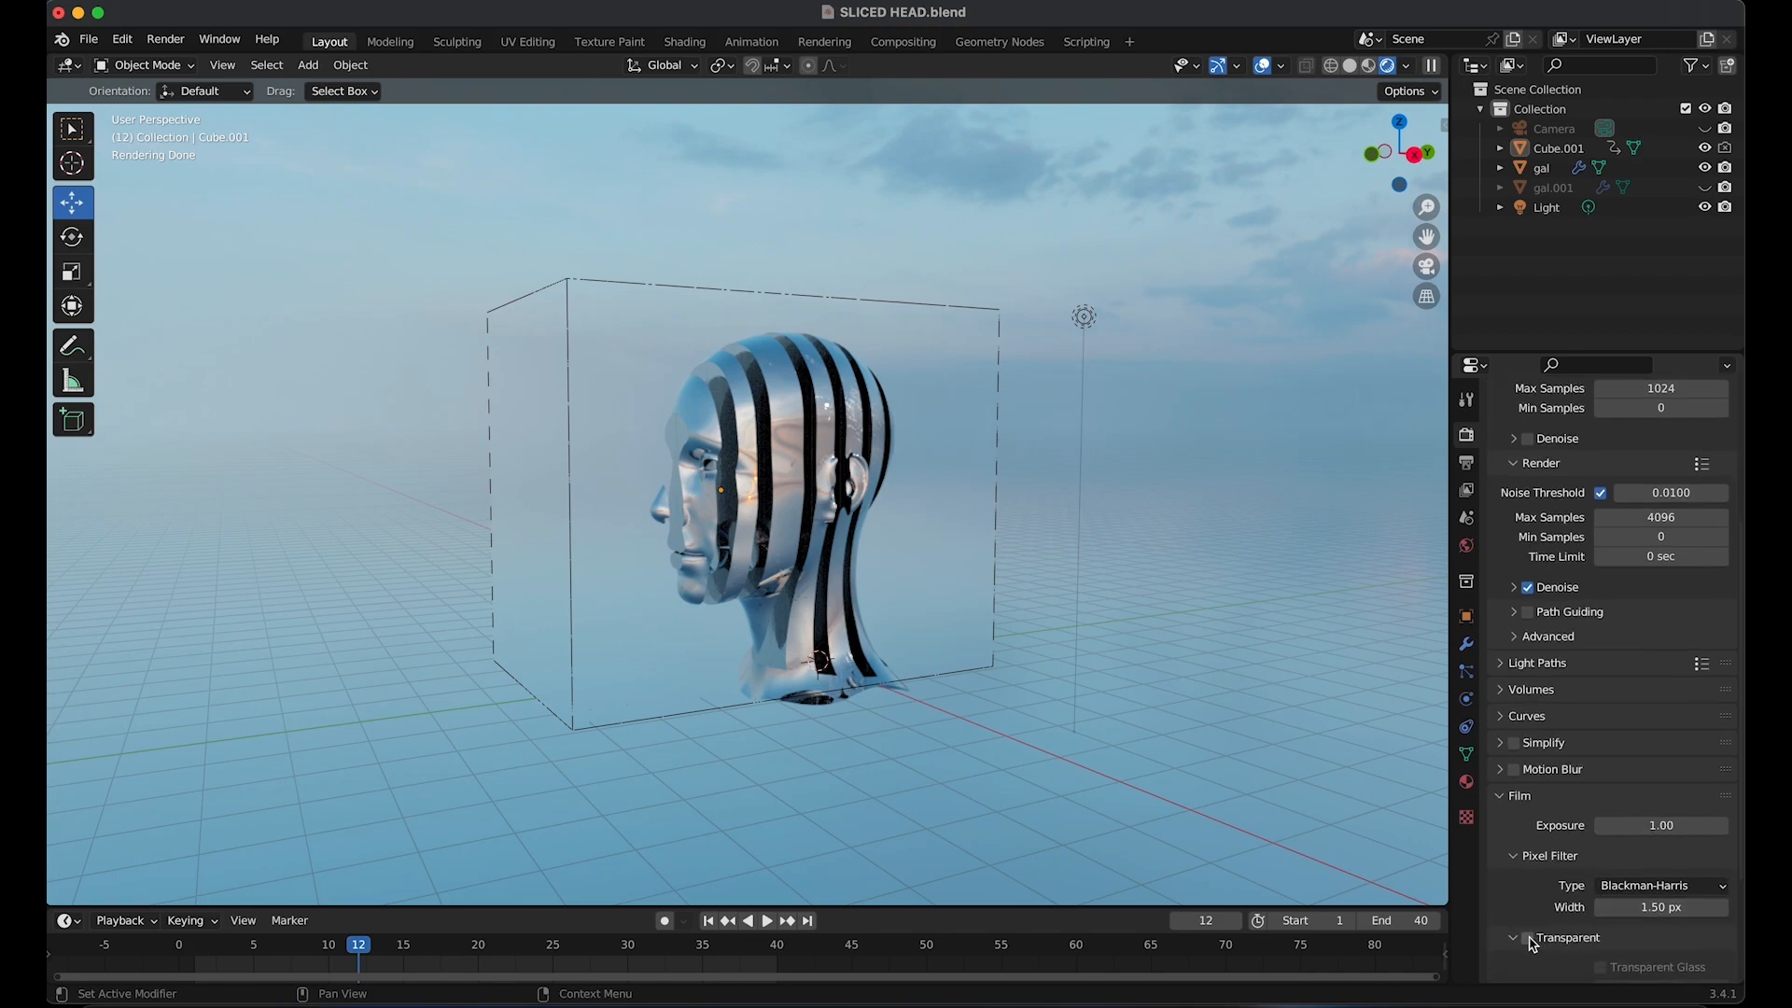